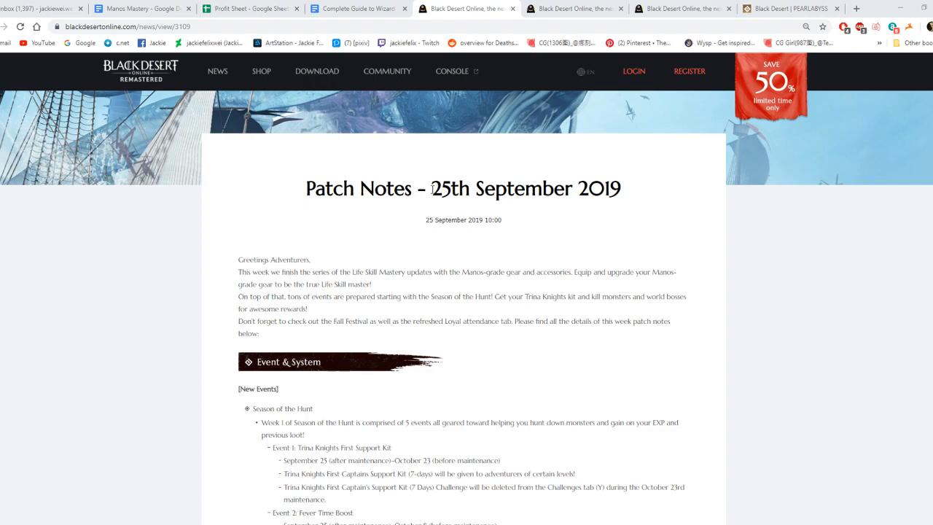
{"action": "mouse_move", "coordinate": [501, 222]}
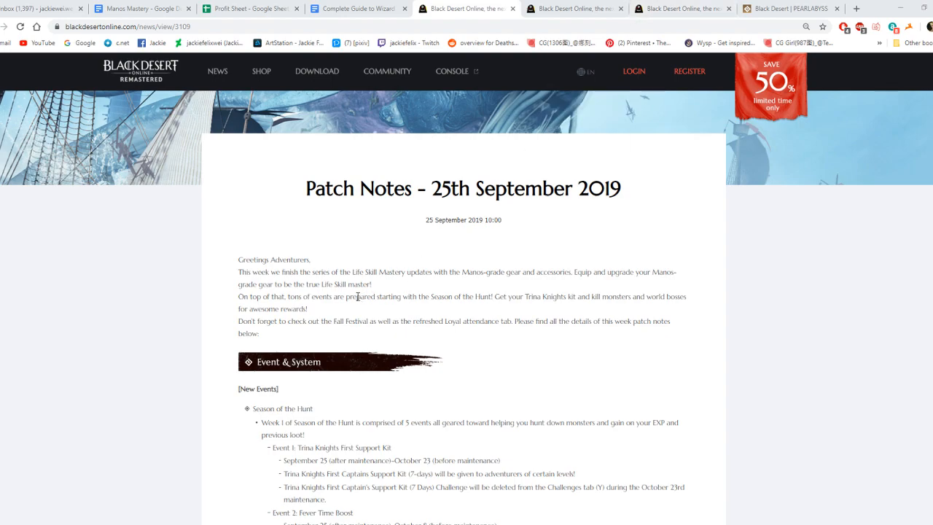
- Read the 25 September 2019 patch notes intro, marking then clearing the Life Skill Mastery sentence
{"action": "scroll", "scroll_direction": "down", "scroll_amount": 3}
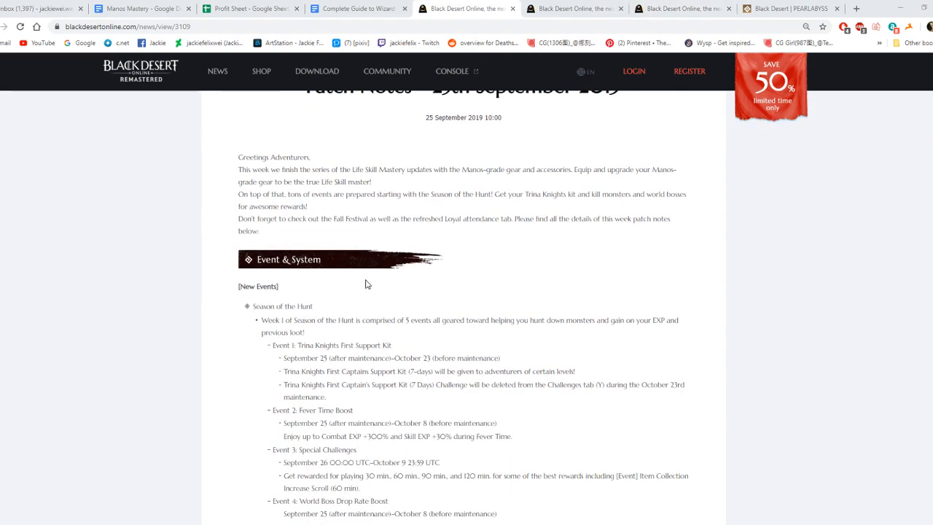
{"action": "left_click_drag", "start_coordinate": [247, 169], "coordinate": [371, 170]}
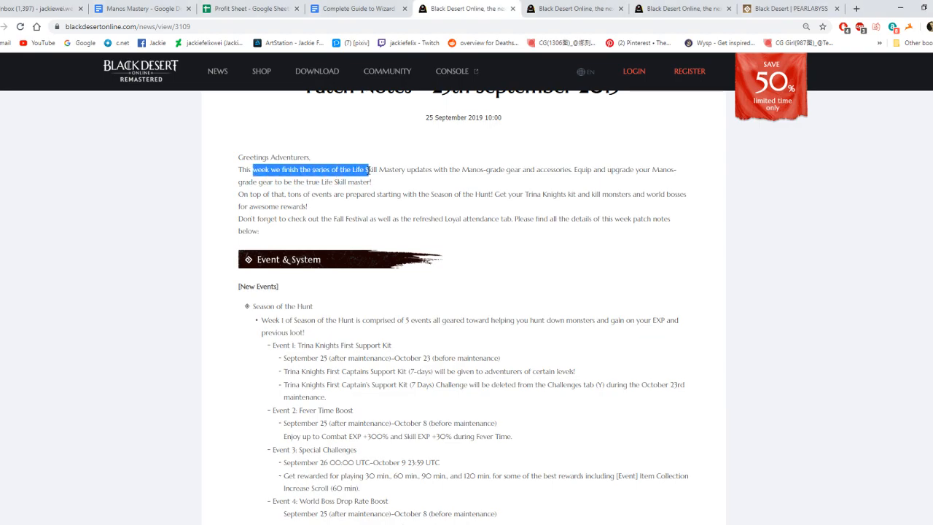
{"action": "left_click", "coordinate": [365, 169]}
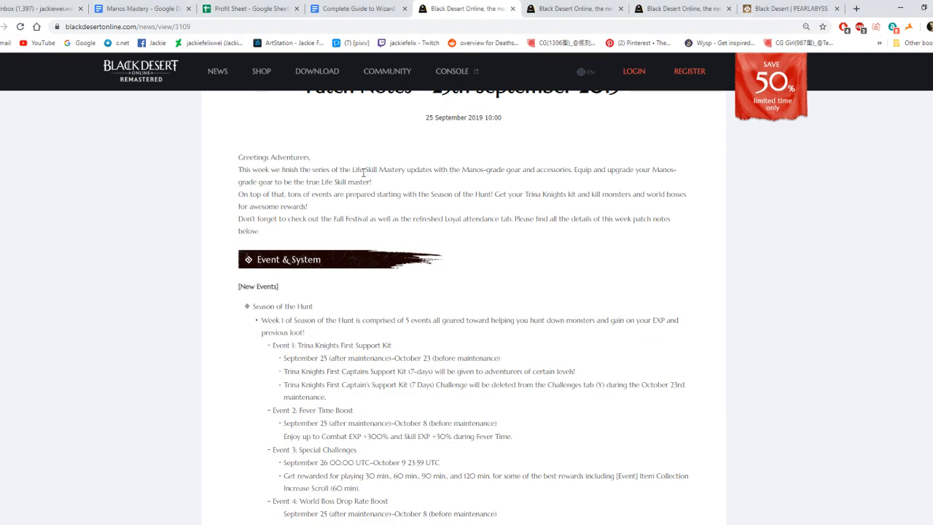
{"action": "mouse_move", "coordinate": [456, 172]}
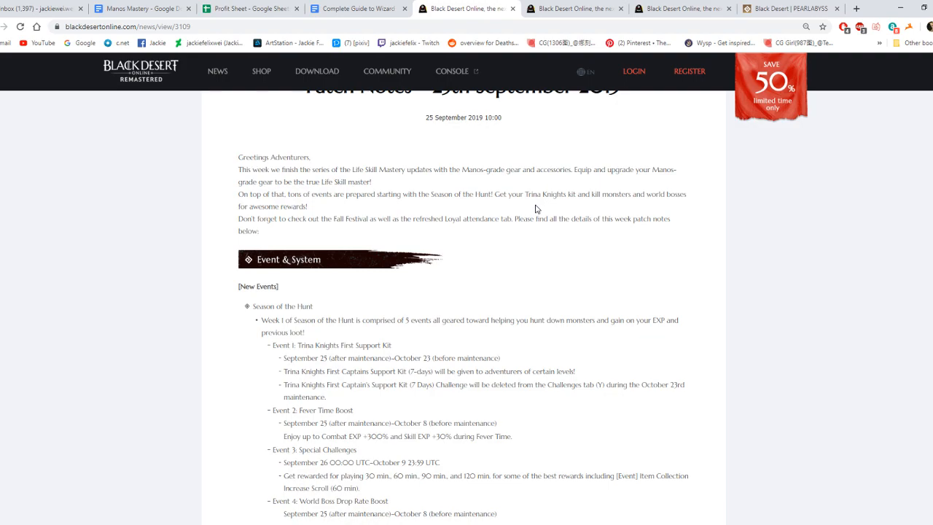
{"action": "scroll", "scroll_direction": "down", "scroll_amount": 3}
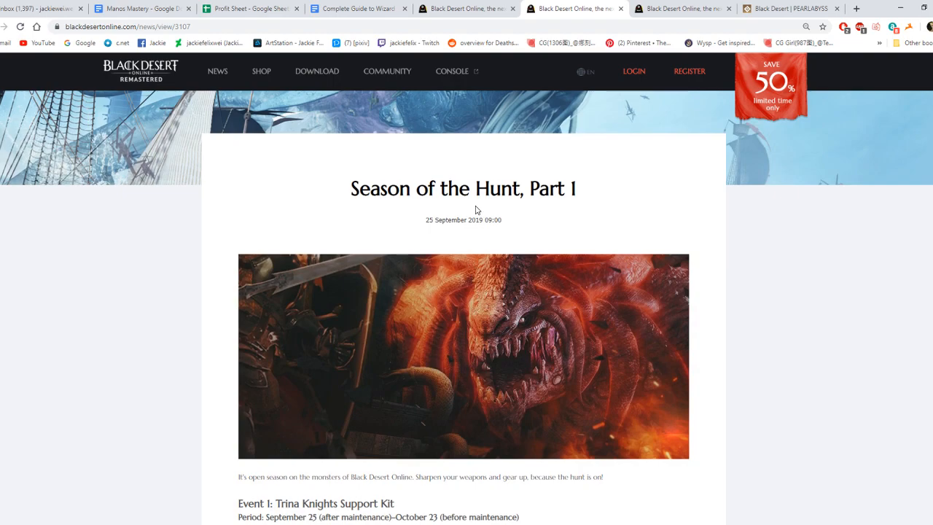
{"action": "scroll", "scroll_direction": "down", "scroll_amount": 3}
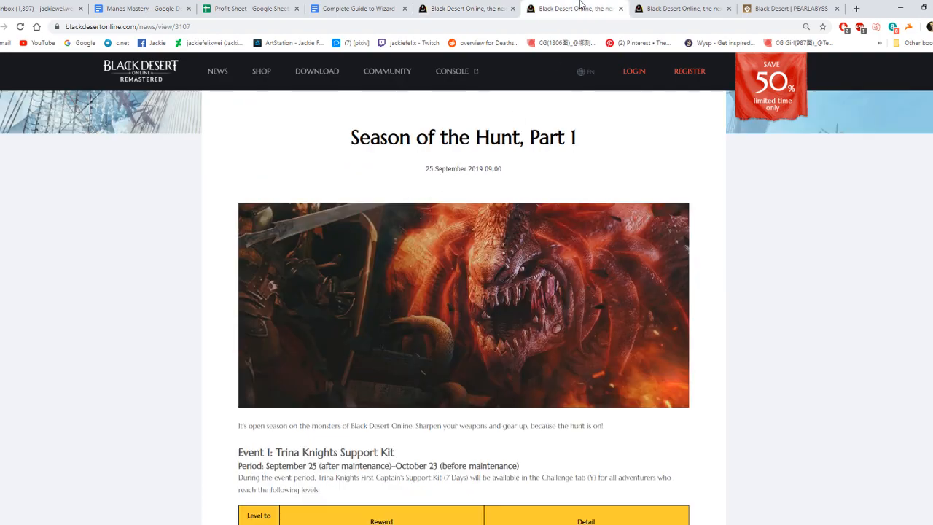
{"action": "scroll", "scroll_direction": "down", "scroll_amount": 3}
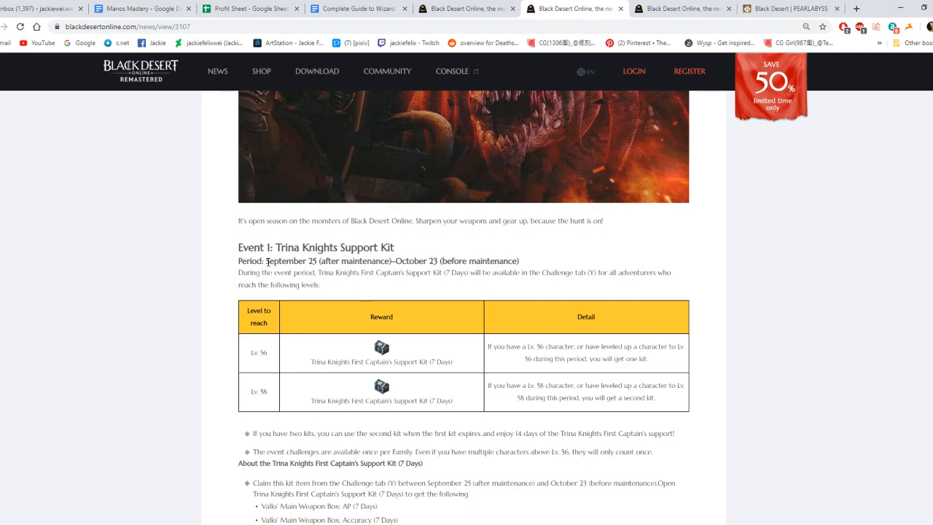
{"action": "mouse_move", "coordinate": [408, 265]}
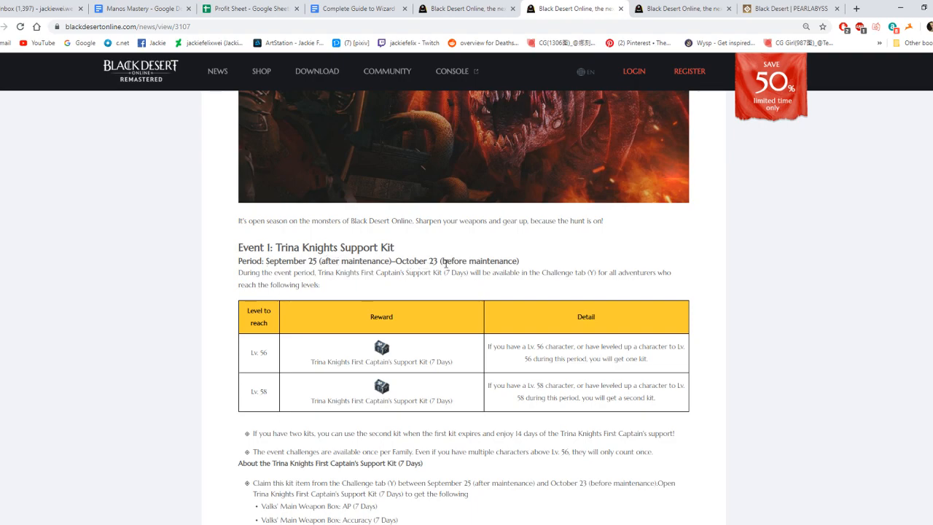
{"action": "scroll", "scroll_direction": "down", "scroll_amount": 3}
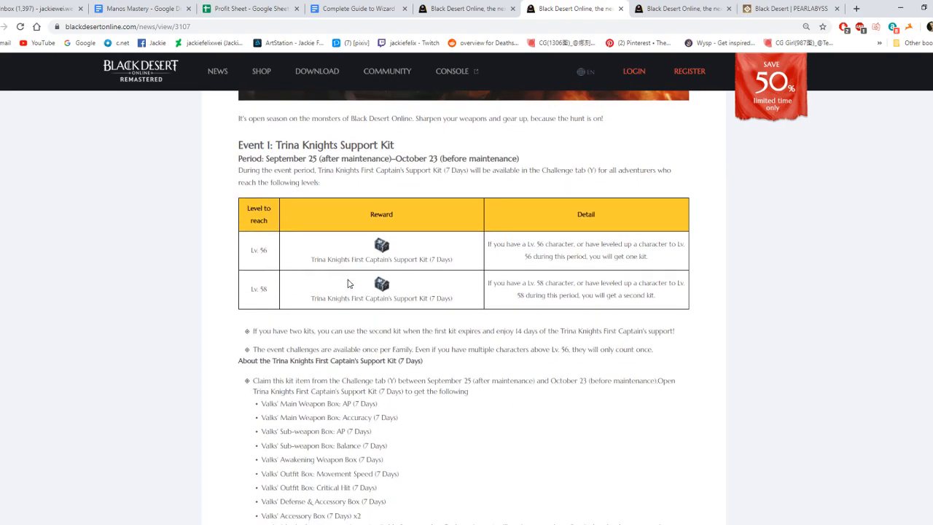
{"action": "scroll", "scroll_direction": "down", "scroll_amount": 3}
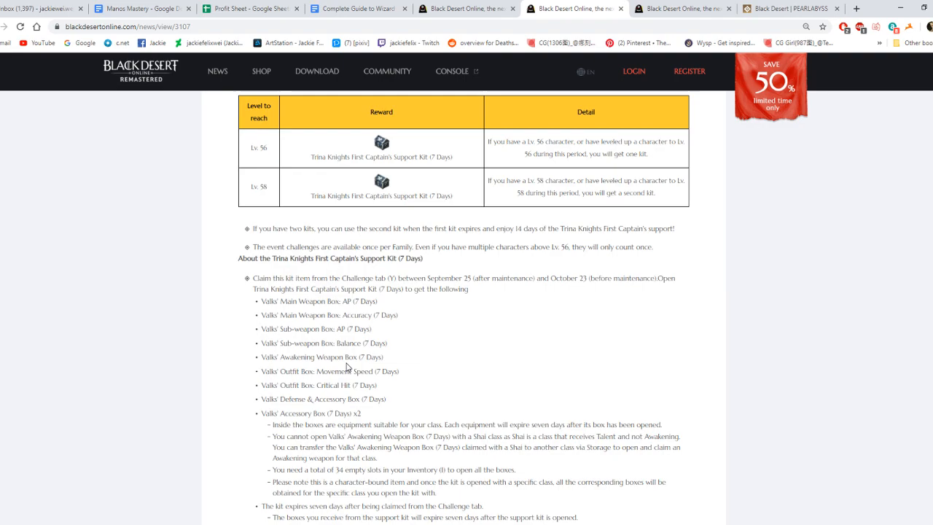
{"action": "mouse_move", "coordinate": [307, 409]}
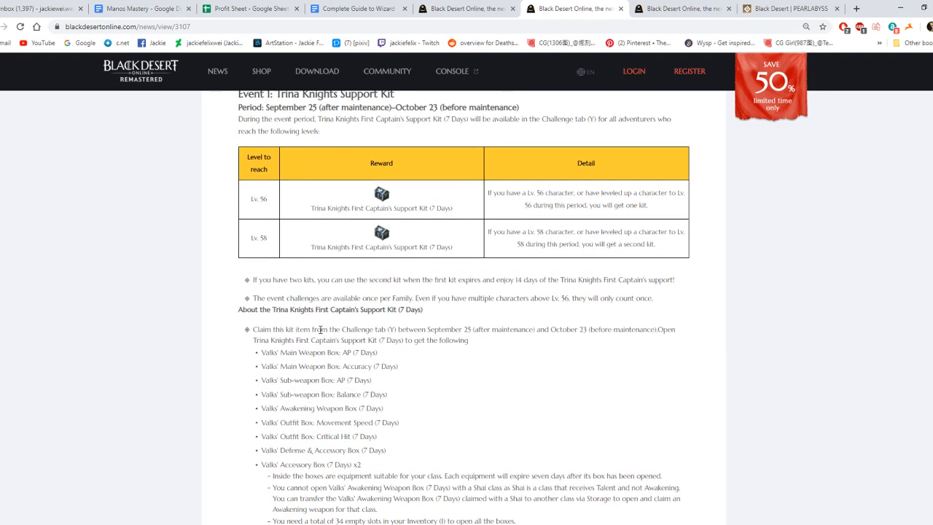
{"action": "mouse_move", "coordinate": [596, 327]}
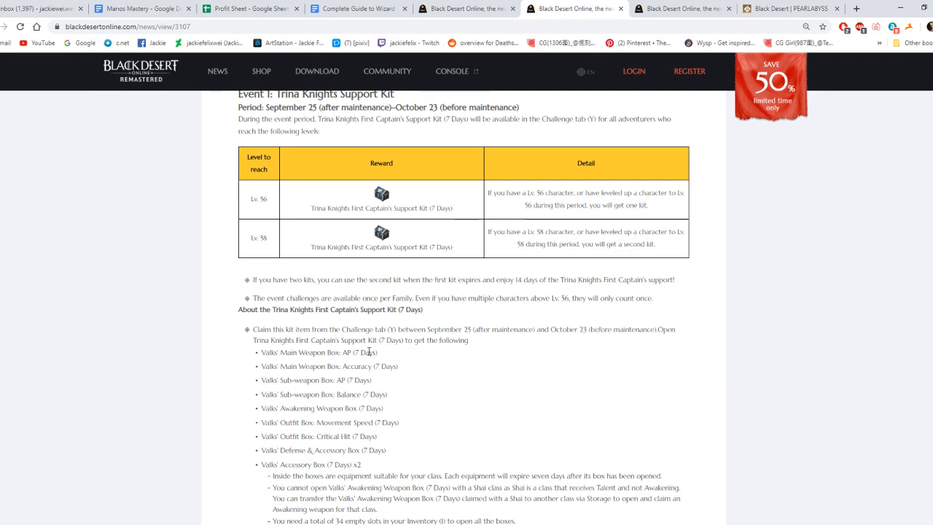
{"action": "mouse_move", "coordinate": [367, 352]}
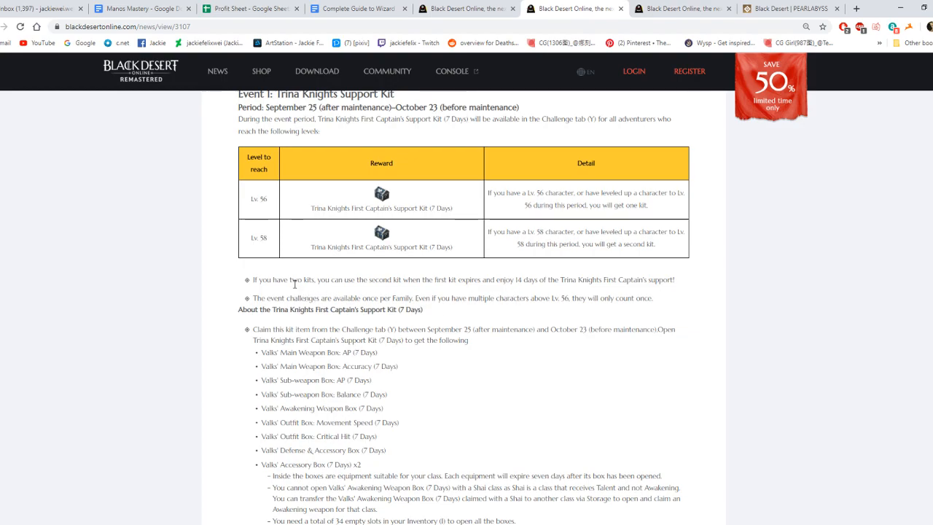
{"action": "mouse_move", "coordinate": [286, 214]}
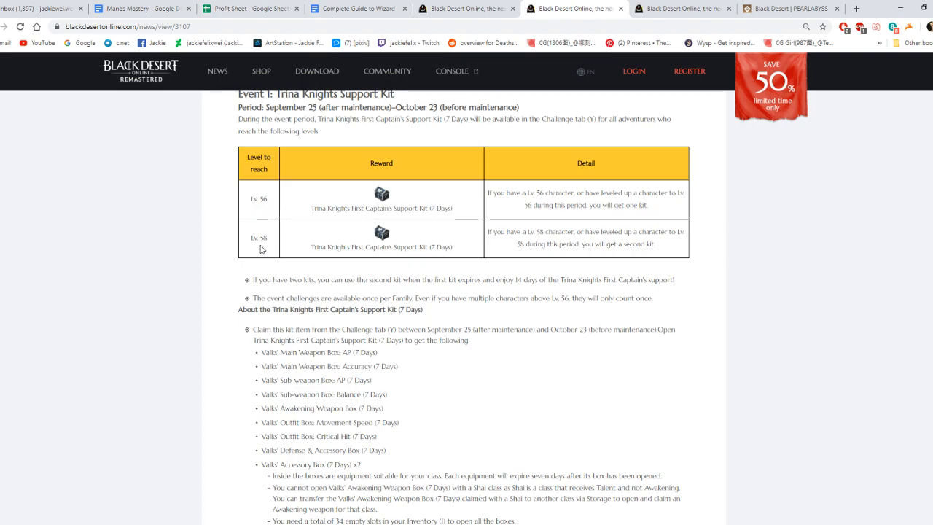
{"action": "mouse_move", "coordinate": [520, 280]}
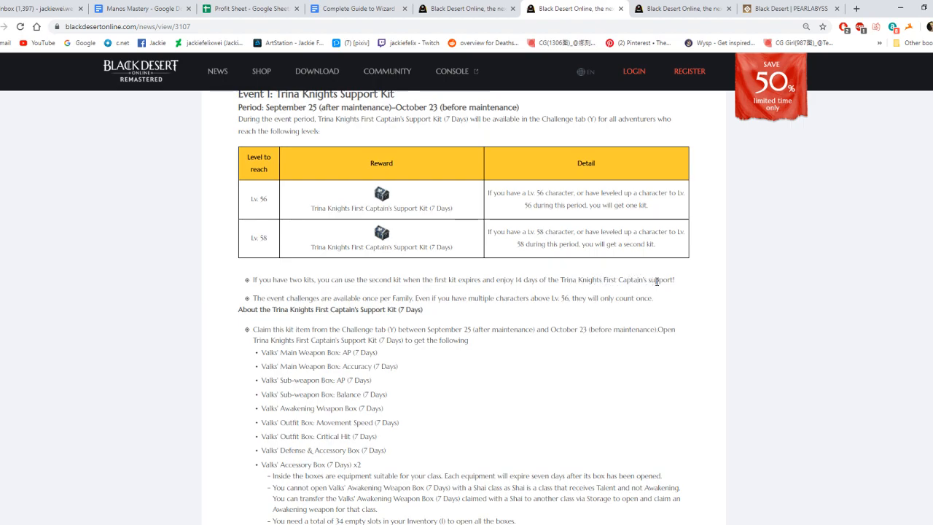
{"action": "mouse_move", "coordinate": [375, 298]}
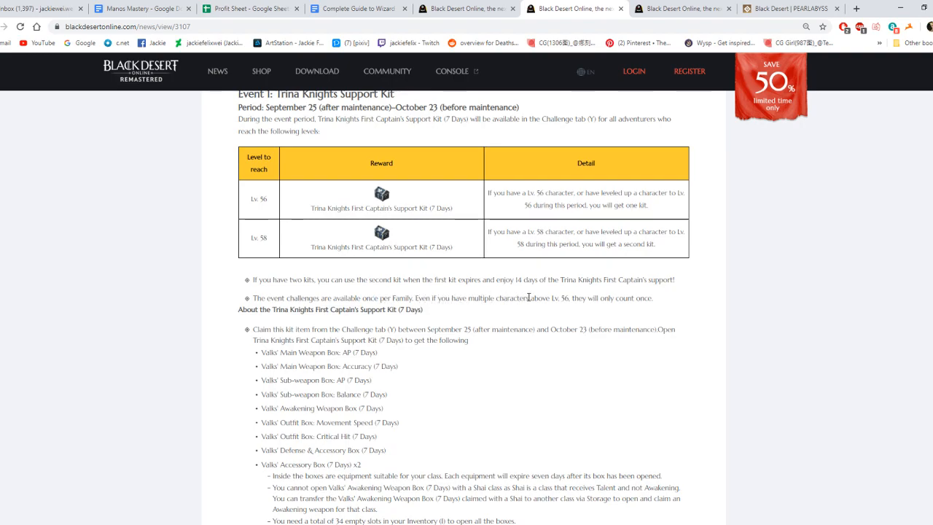
{"action": "mouse_move", "coordinate": [561, 298]}
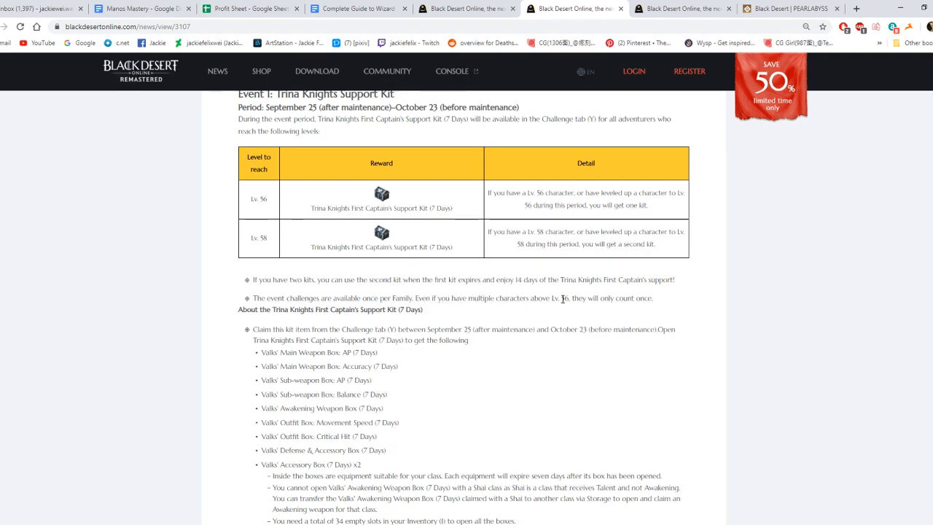
{"action": "scroll", "scroll_direction": "down", "scroll_amount": 3}
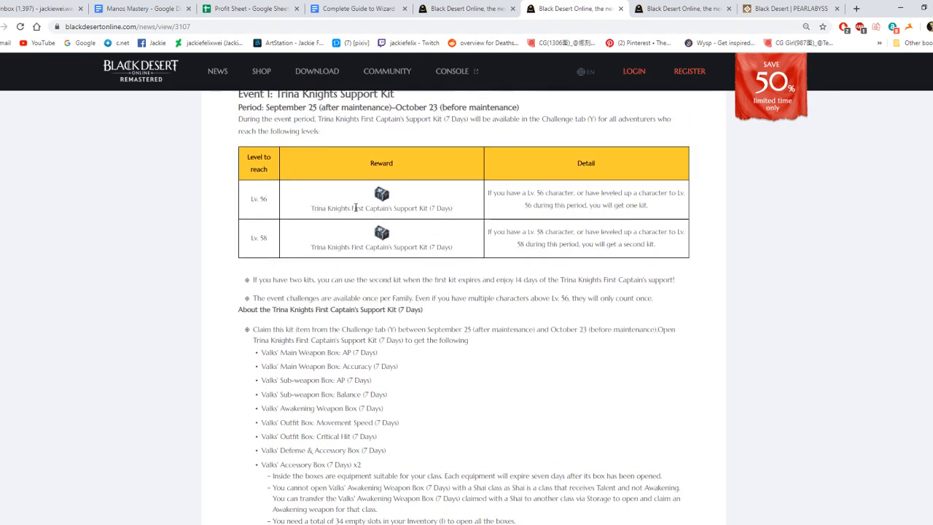
{"action": "scroll", "scroll_direction": "down", "scroll_amount": 3}
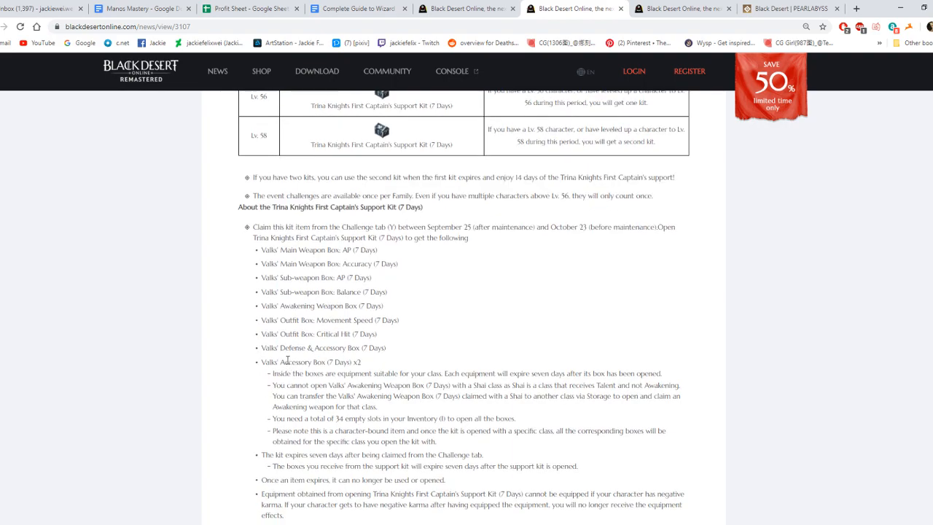
{"action": "mouse_move", "coordinate": [285, 348]}
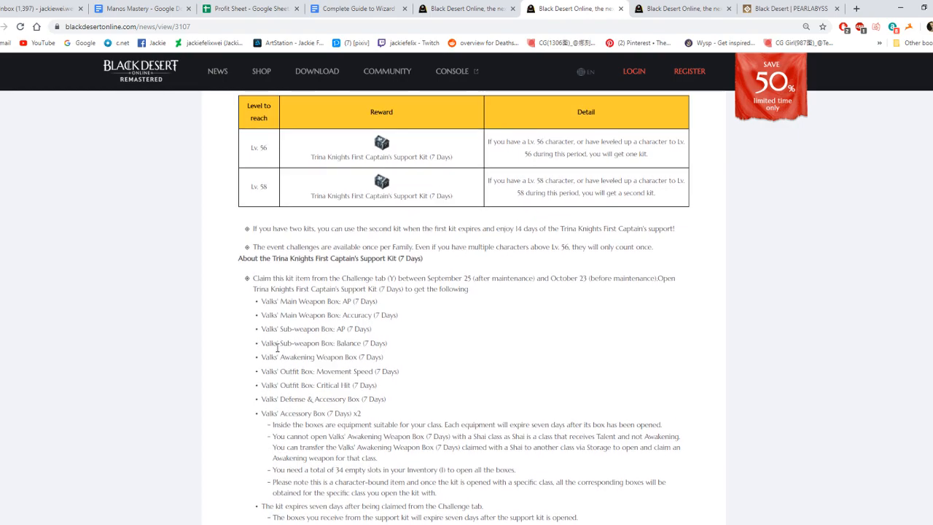
{"action": "scroll", "scroll_direction": "down", "scroll_amount": 3}
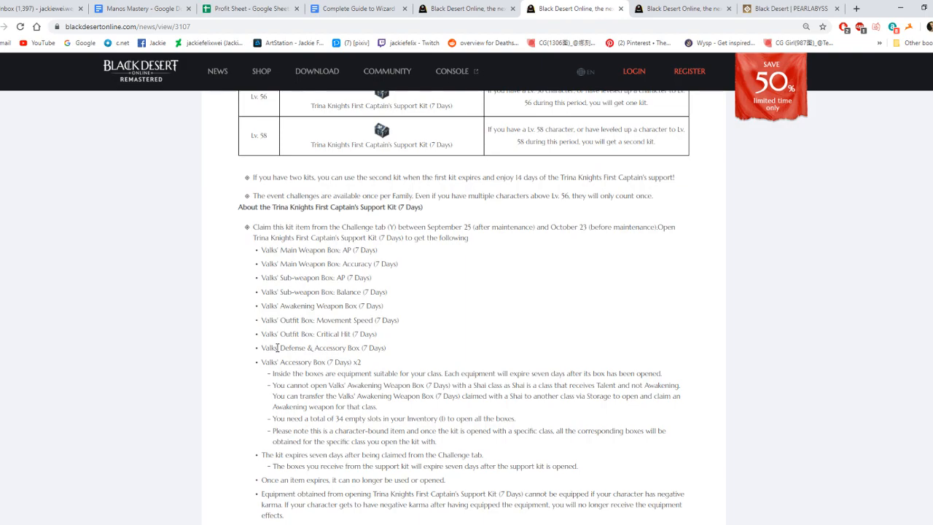
{"action": "scroll", "scroll_direction": "down", "scroll_amount": 3}
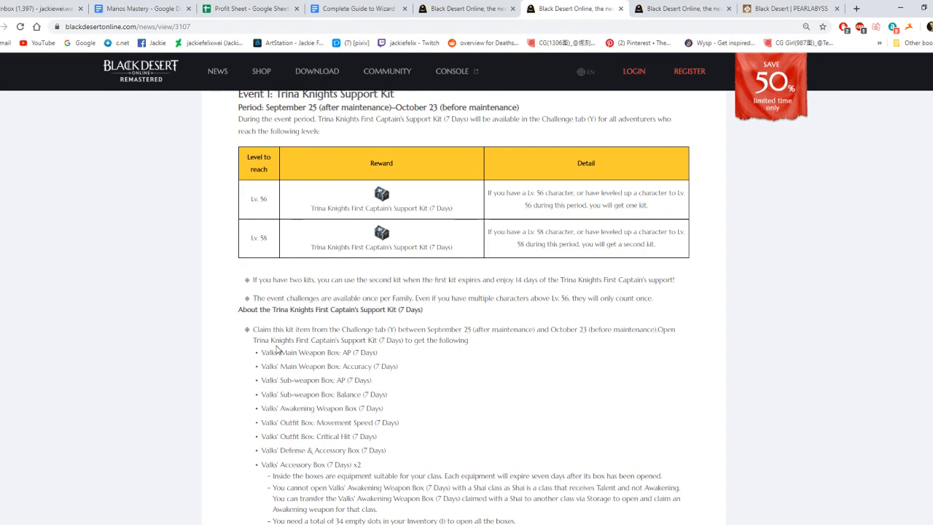
{"action": "scroll", "scroll_direction": "down", "scroll_amount": 3}
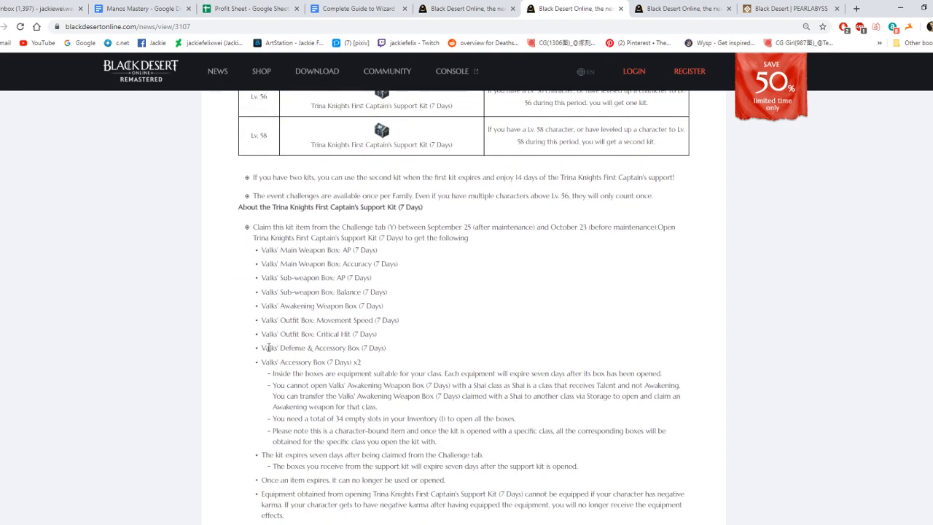
{"action": "scroll", "scroll_direction": "down", "scroll_amount": 3}
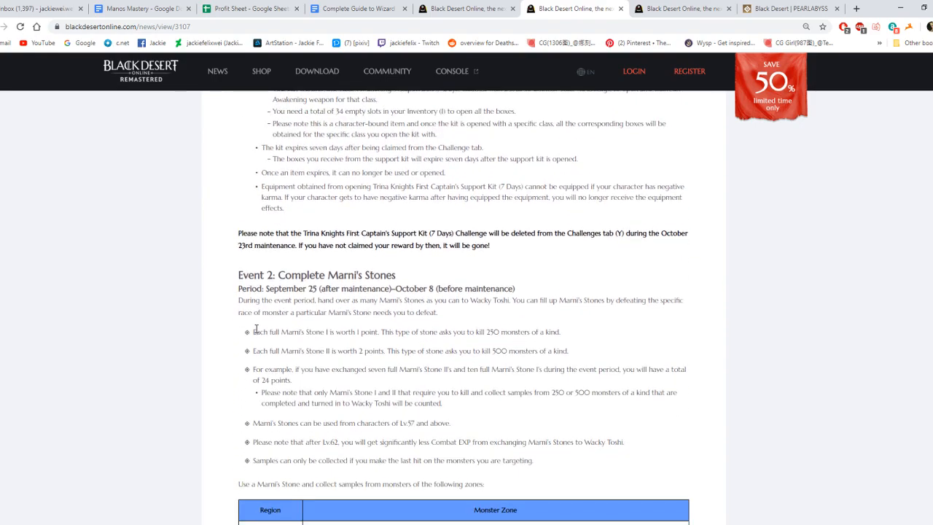
- Scroll through Event 2: Complete Marni's Stones to its 10–19 up to 40+ points reward table
{"action": "scroll", "scroll_direction": "down", "scroll_amount": 3}
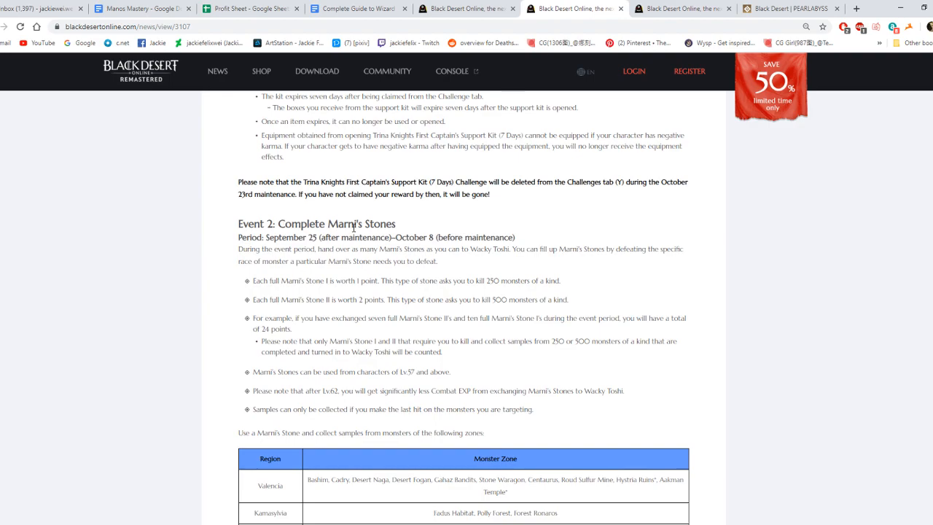
{"action": "mouse_move", "coordinate": [312, 259]}
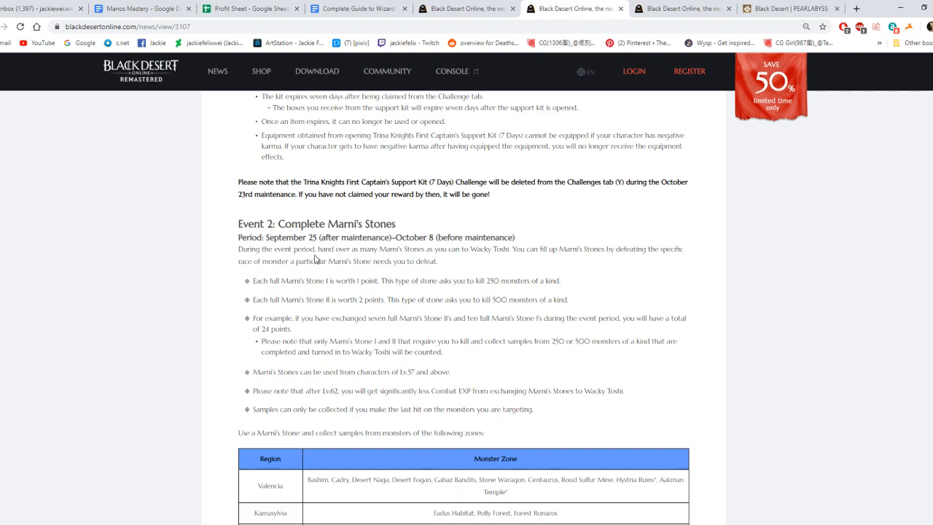
{"action": "mouse_move", "coordinate": [499, 248]}
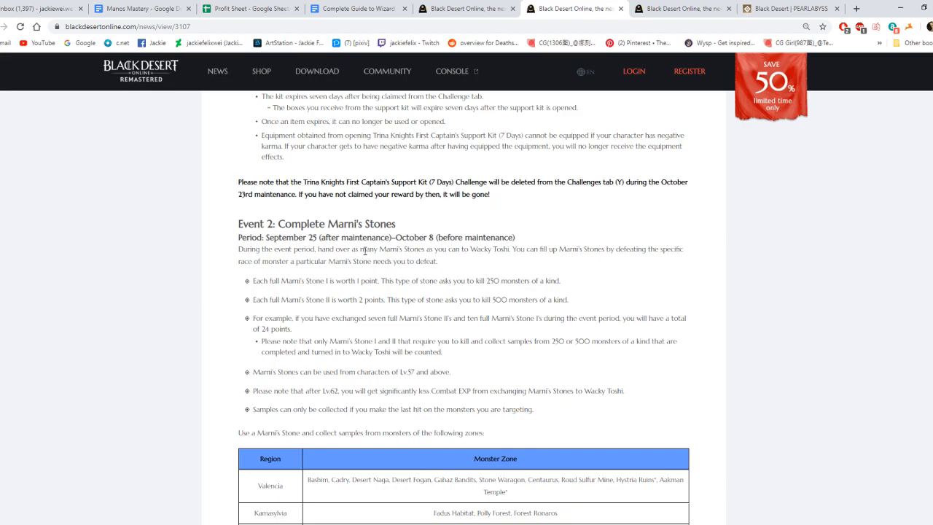
{"action": "mouse_move", "coordinate": [448, 299]}
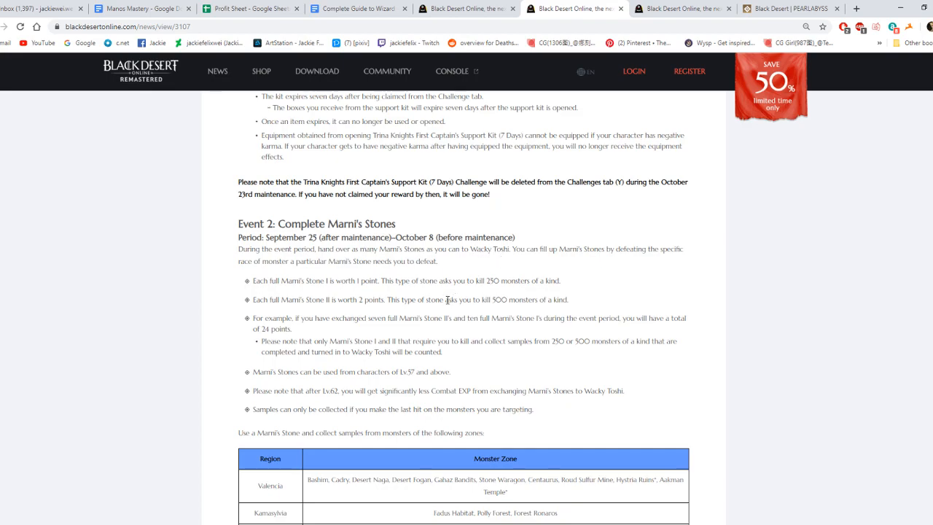
{"action": "scroll", "scroll_direction": "down", "scroll_amount": 3}
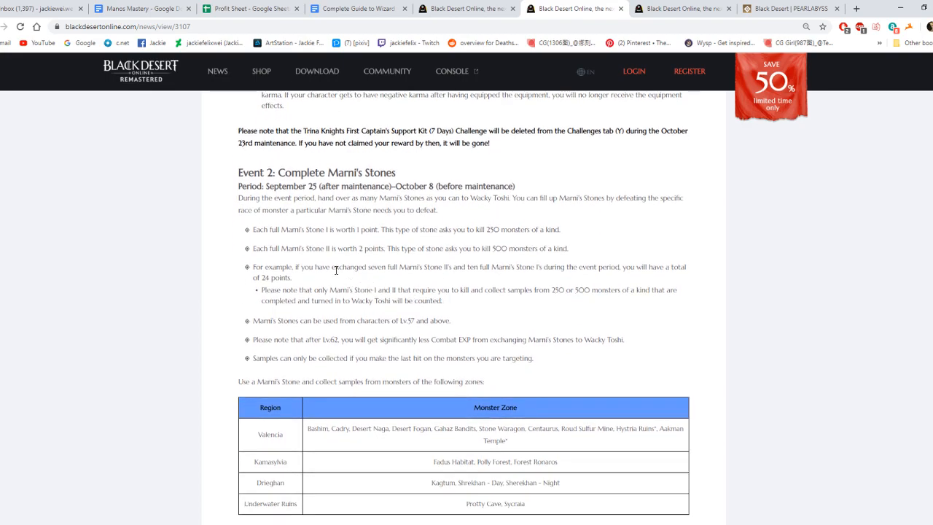
{"action": "scroll", "scroll_direction": "down", "scroll_amount": 3}
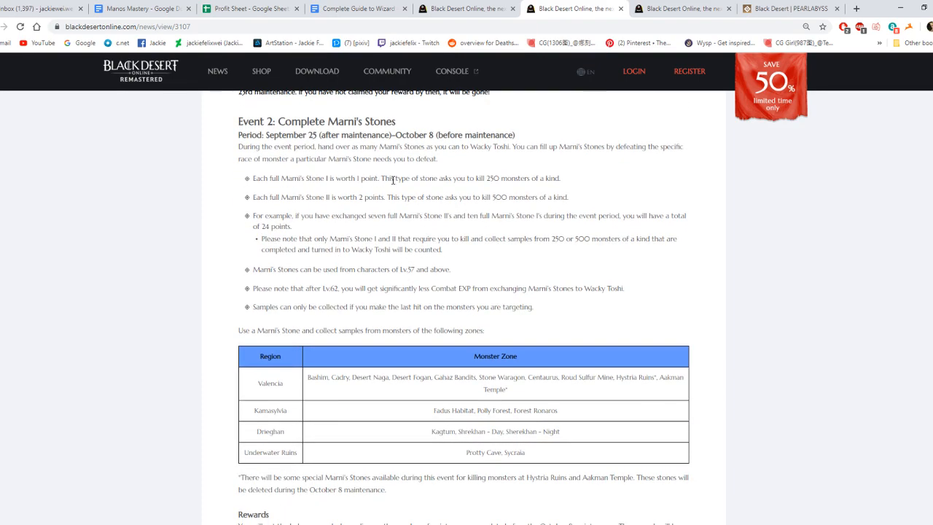
{"action": "mouse_move", "coordinate": [426, 198]}
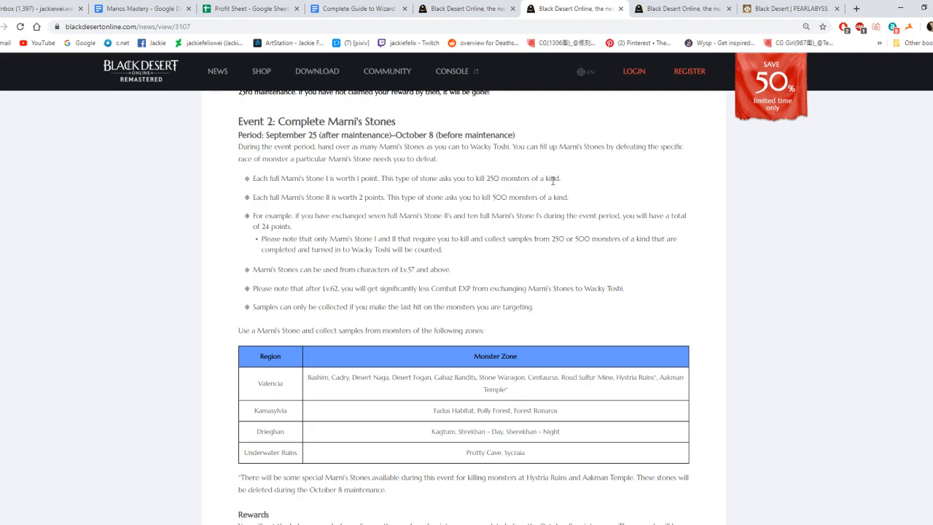
{"action": "mouse_move", "coordinate": [491, 206]}
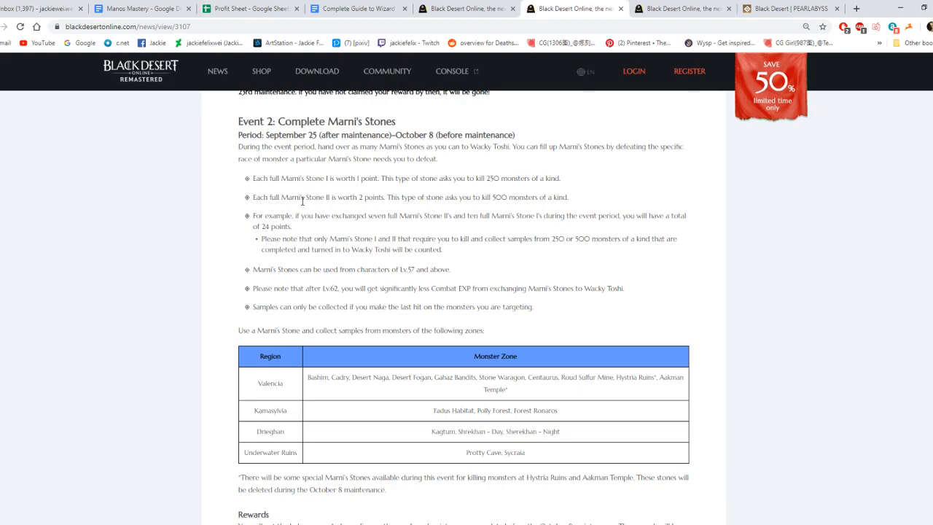
{"action": "mouse_move", "coordinate": [501, 212]}
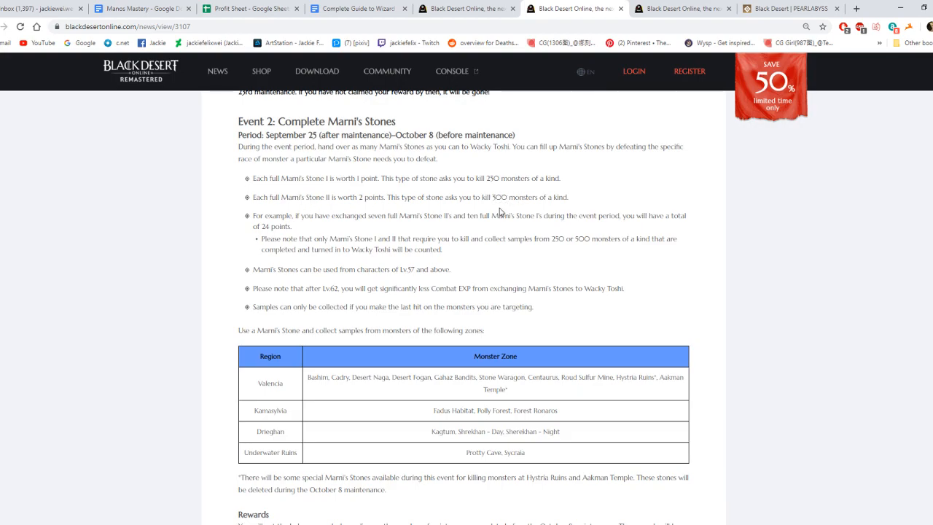
{"action": "scroll", "scroll_direction": "down", "scroll_amount": 3}
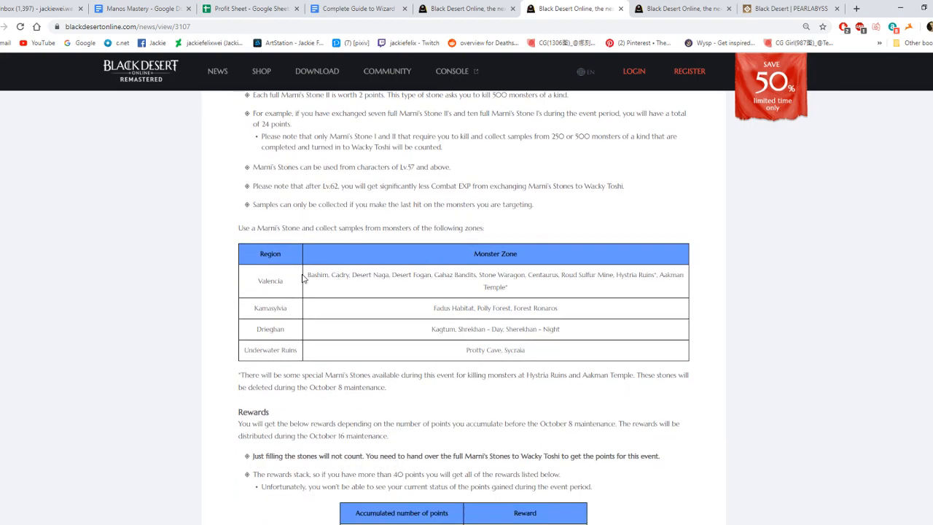
{"action": "scroll", "scroll_direction": "down", "scroll_amount": 3}
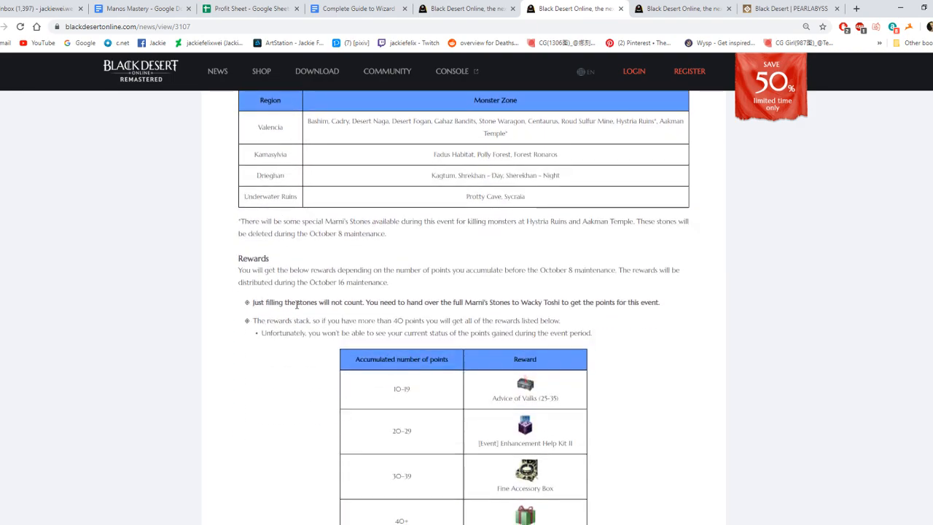
{"action": "scroll", "scroll_direction": "down", "scroll_amount": 3}
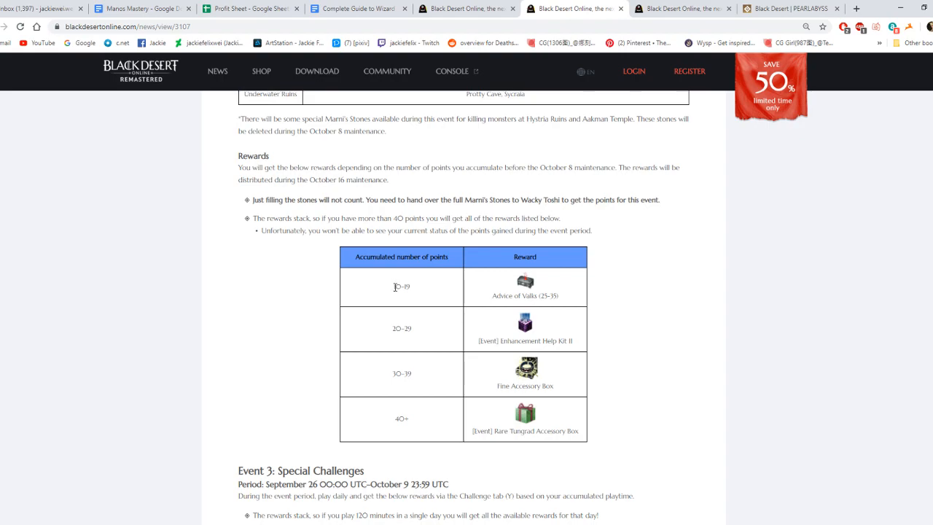
{"action": "mouse_move", "coordinate": [497, 299]}
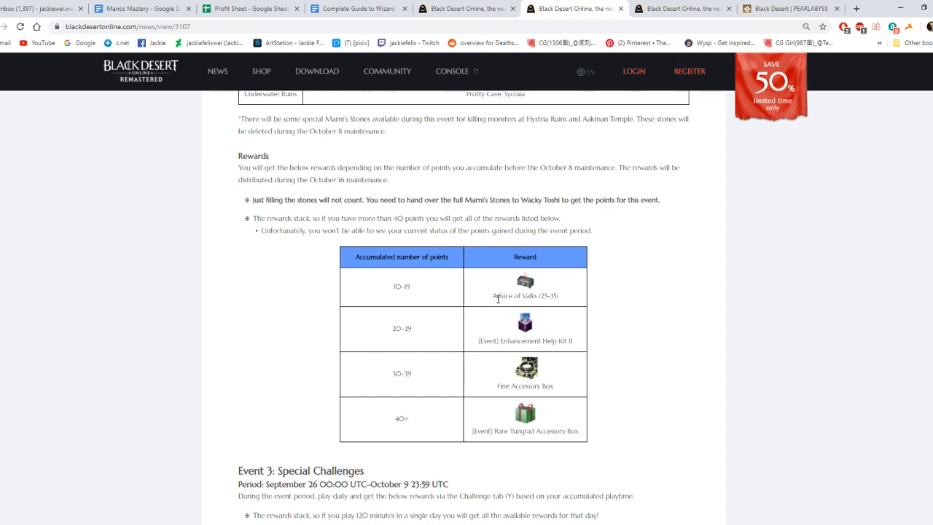
{"action": "mouse_move", "coordinate": [409, 345]}
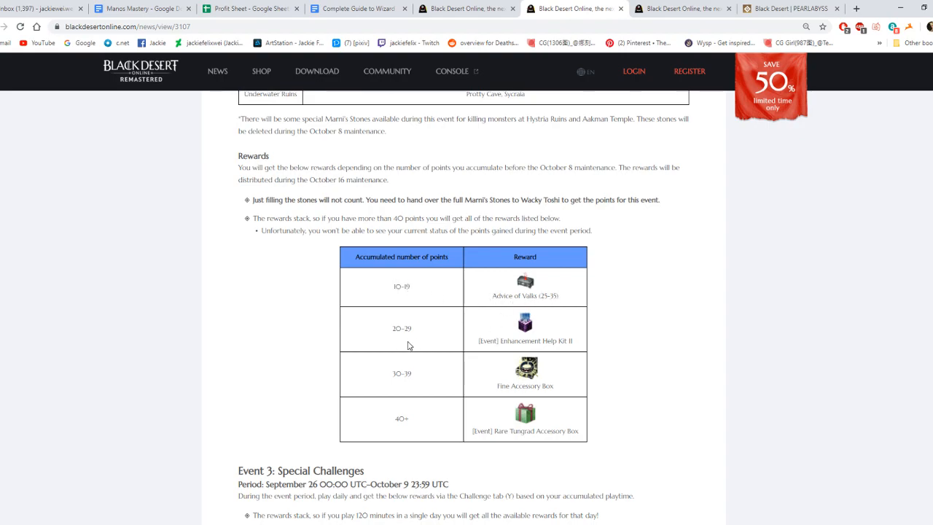
{"action": "mouse_move", "coordinate": [485, 334]}
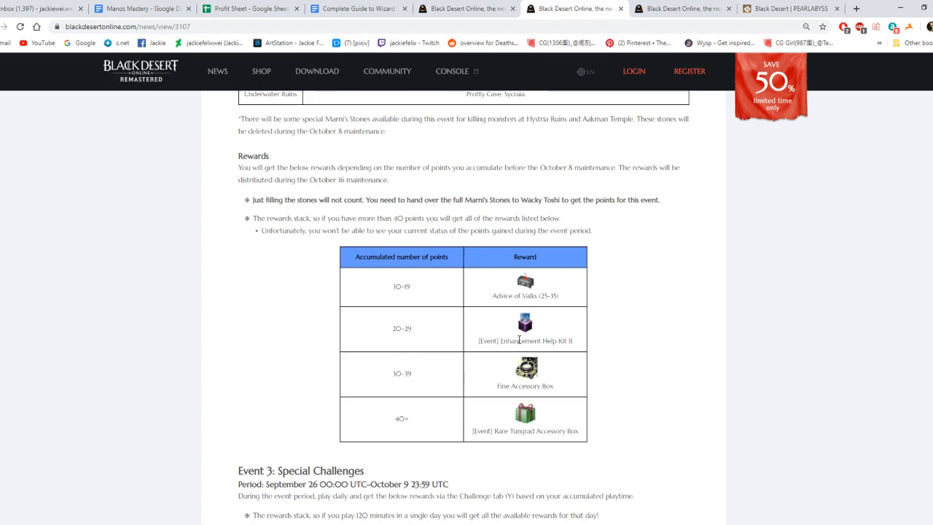
{"action": "mouse_move", "coordinate": [394, 373]}
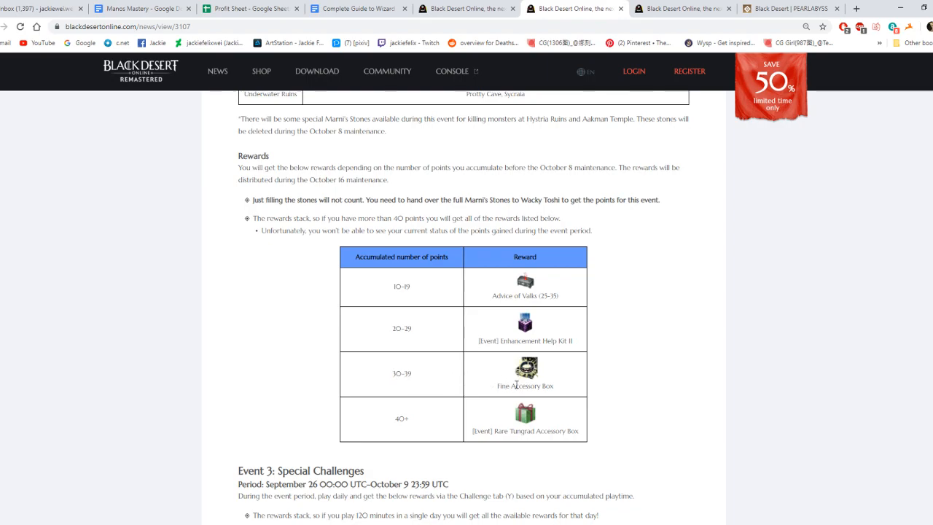
{"action": "mouse_move", "coordinate": [471, 408]}
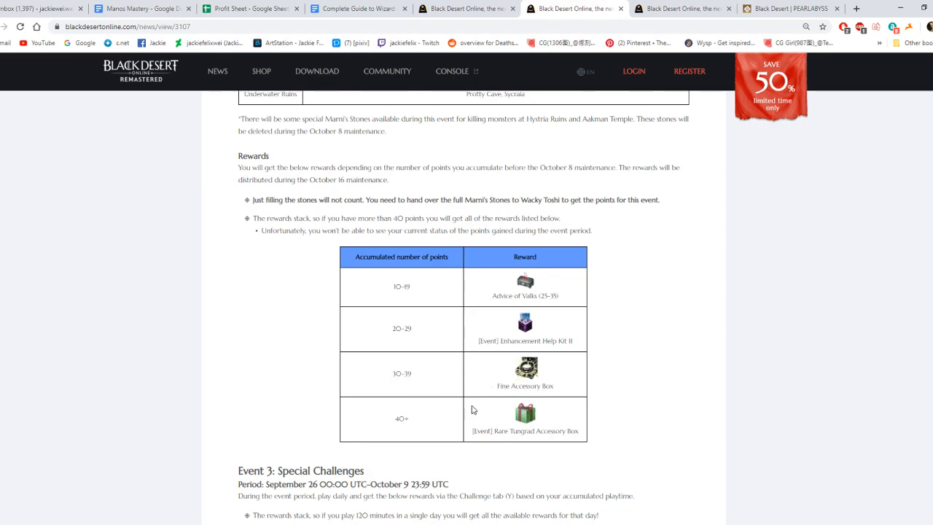
{"action": "mouse_move", "coordinate": [523, 434]}
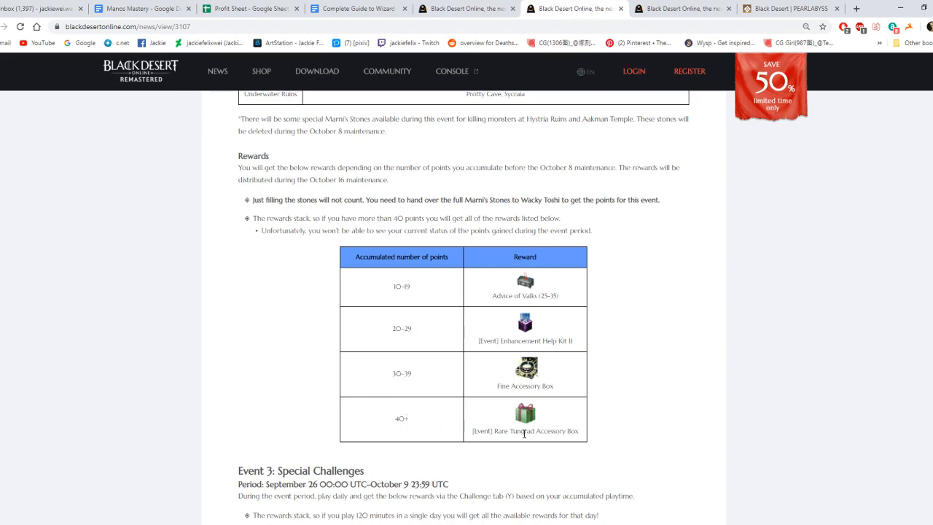
{"action": "scroll", "scroll_direction": "down", "scroll_amount": 3}
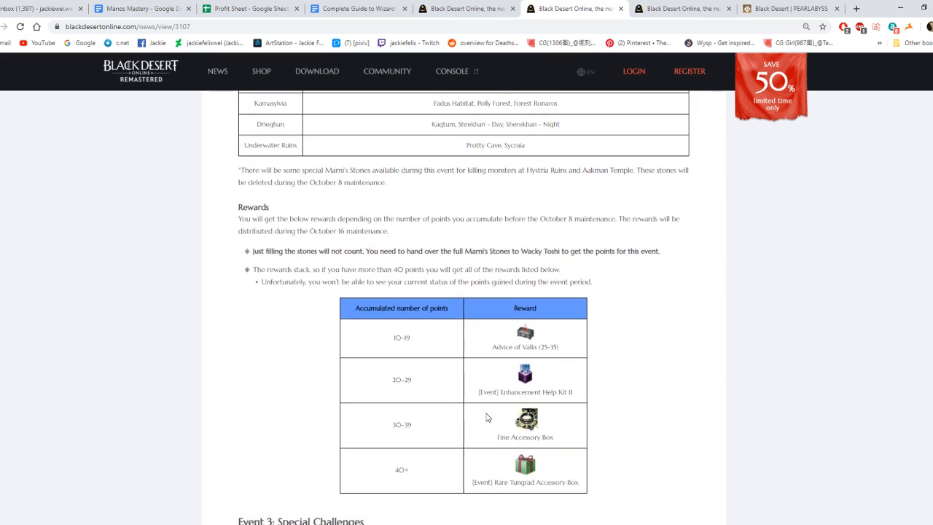
{"action": "mouse_move", "coordinate": [314, 261]}
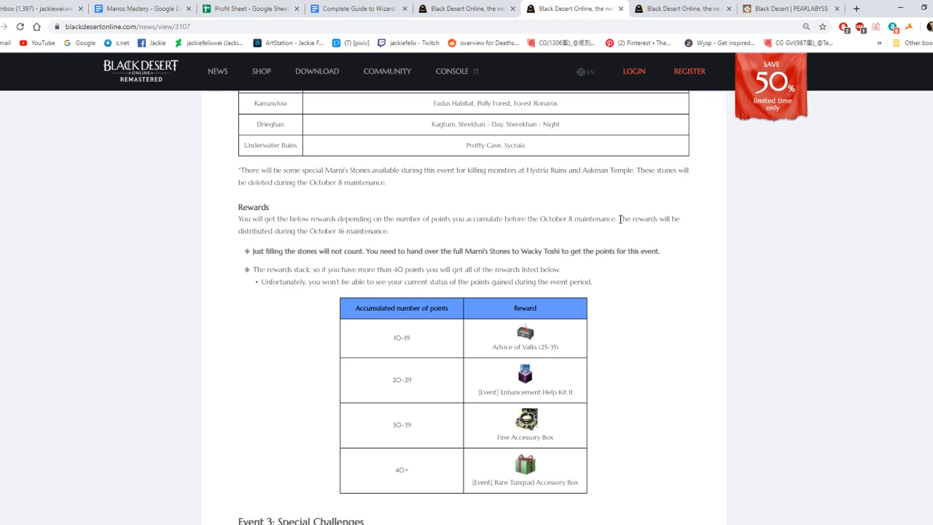
{"action": "mouse_move", "coordinate": [567, 253]}
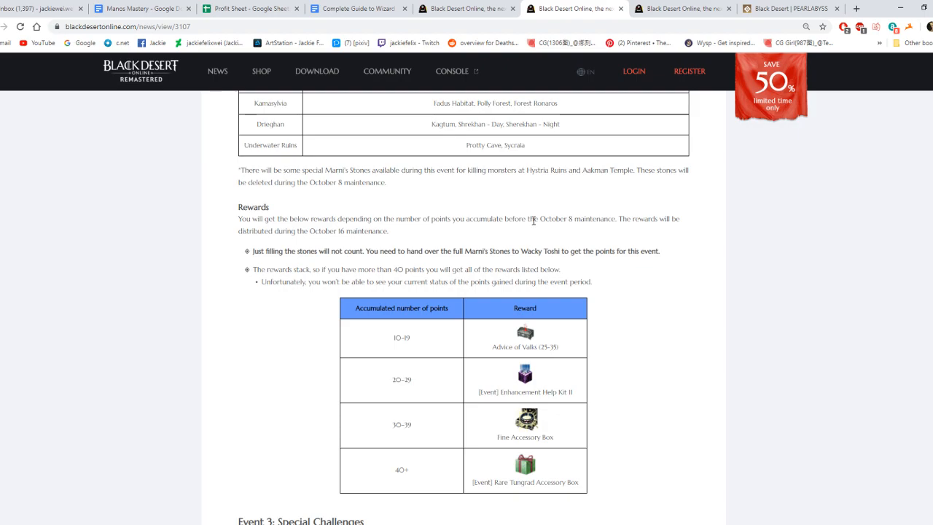
{"action": "mouse_move", "coordinate": [539, 219]}
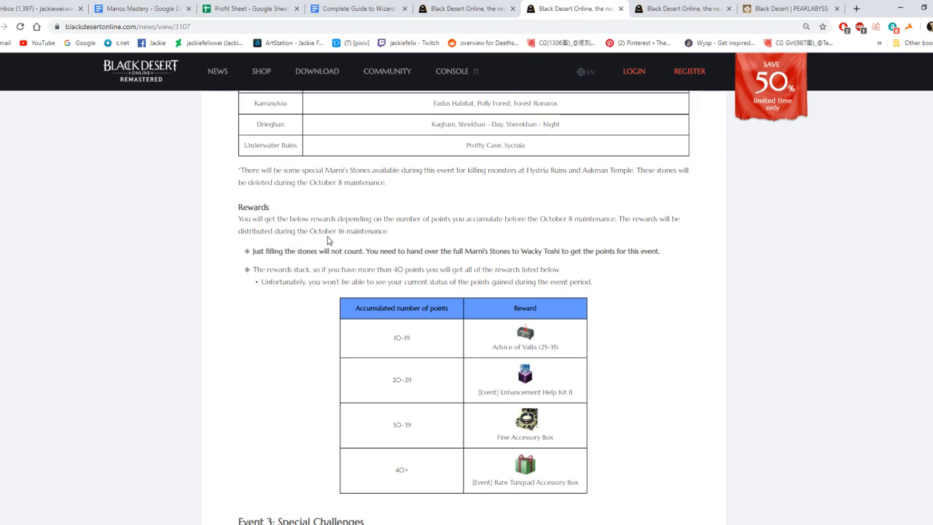
{"action": "mouse_move", "coordinate": [302, 232]}
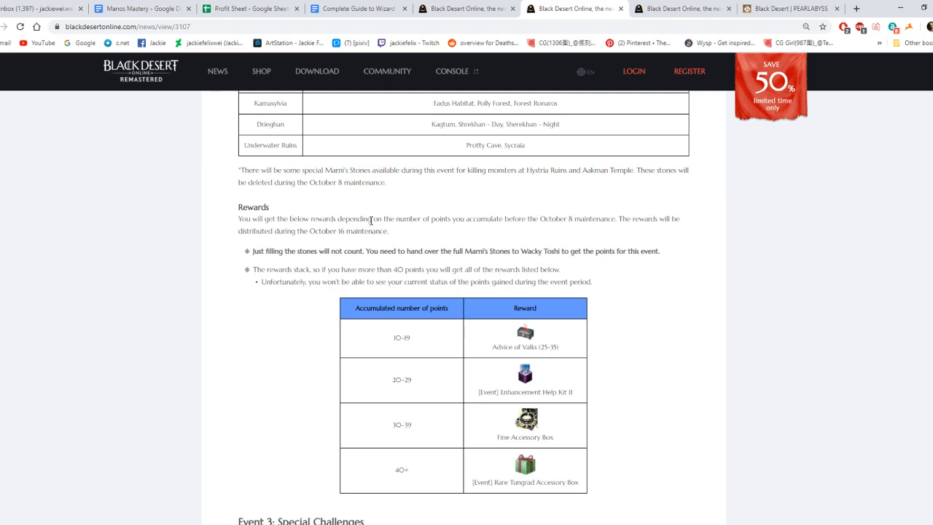
{"action": "mouse_move", "coordinate": [534, 220]}
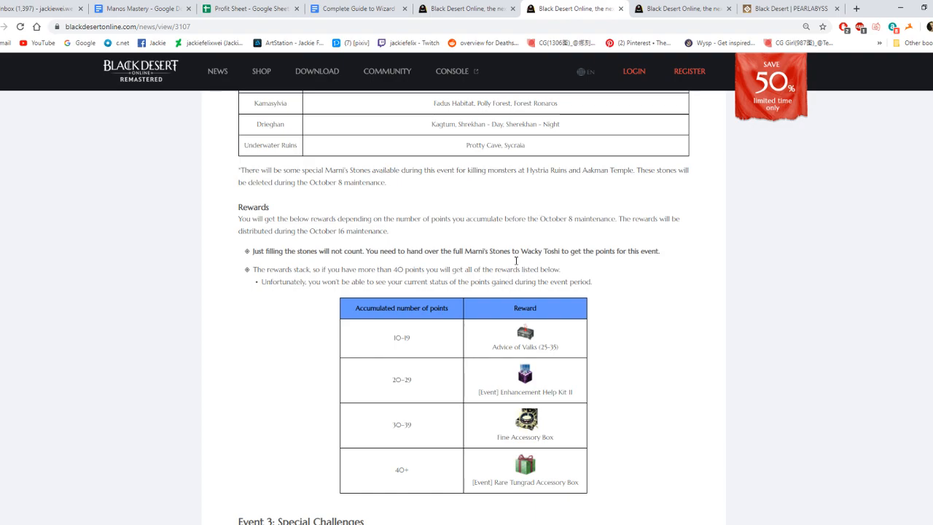
{"action": "mouse_move", "coordinate": [541, 217]}
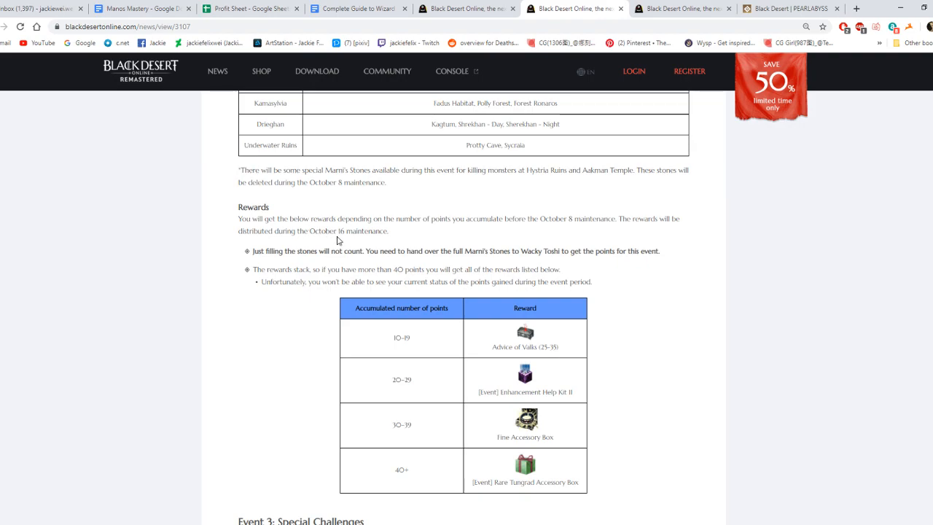
{"action": "mouse_move", "coordinate": [350, 240]}
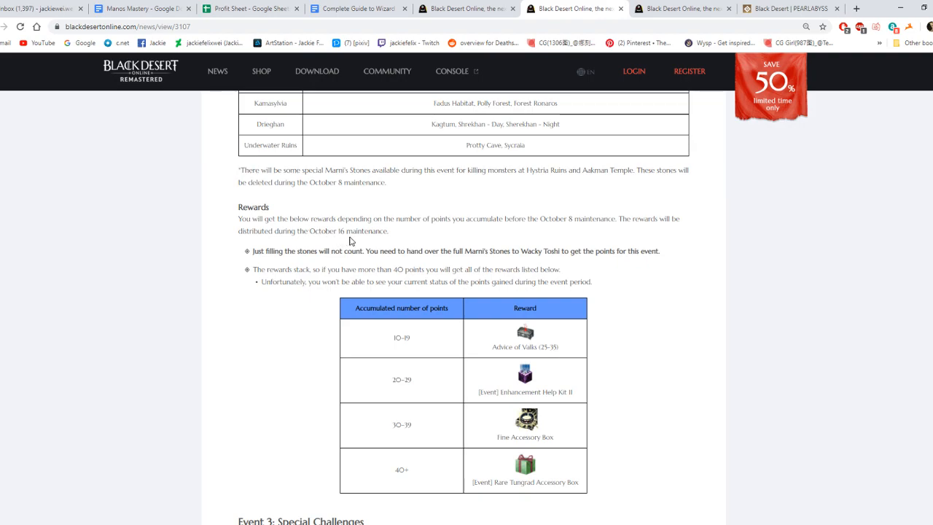
- Read Event 3's 30–120 minute playtime rewards and weekend scroll note, reaching Event 4 World Boss Loot
{"action": "scroll", "scroll_direction": "down", "scroll_amount": 3}
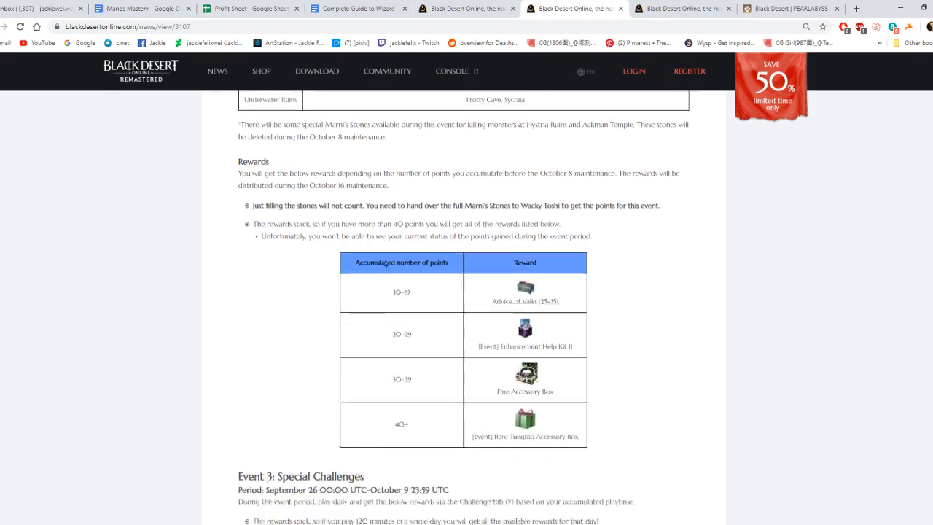
{"action": "scroll", "scroll_direction": "down", "scroll_amount": 3}
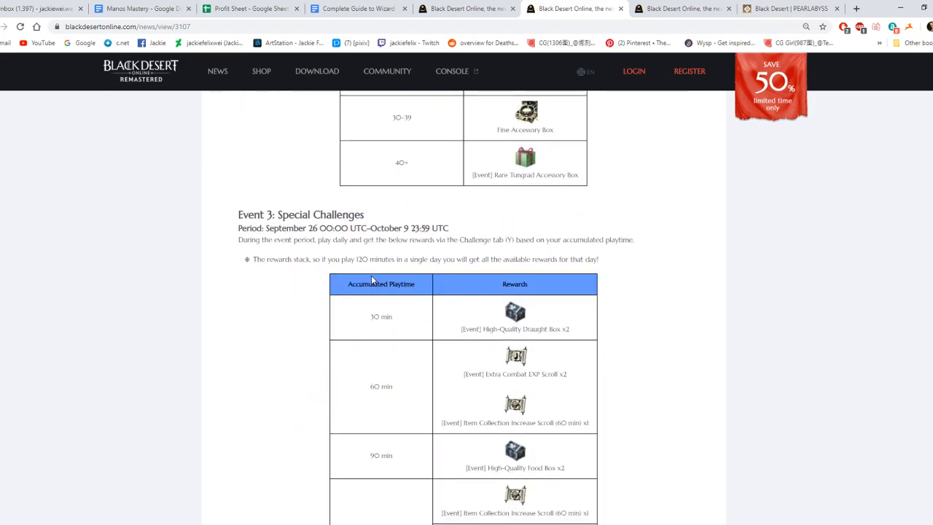
{"action": "scroll", "scroll_direction": "down", "scroll_amount": 3}
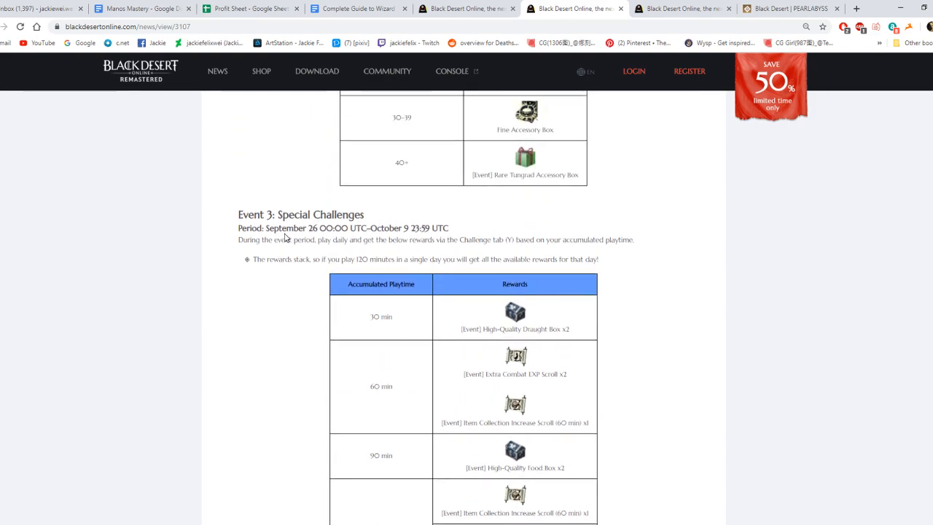
{"action": "scroll", "scroll_direction": "down", "scroll_amount": 3}
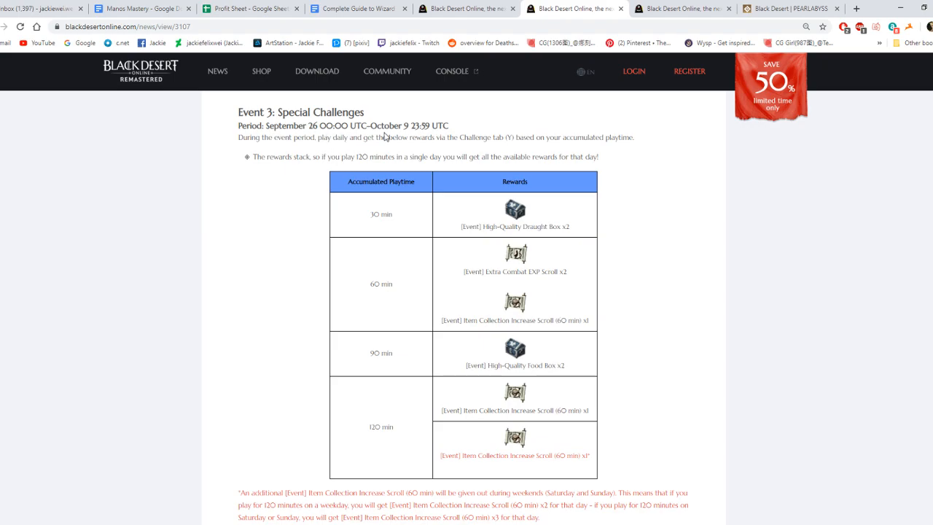
{"action": "mouse_move", "coordinate": [254, 153]}
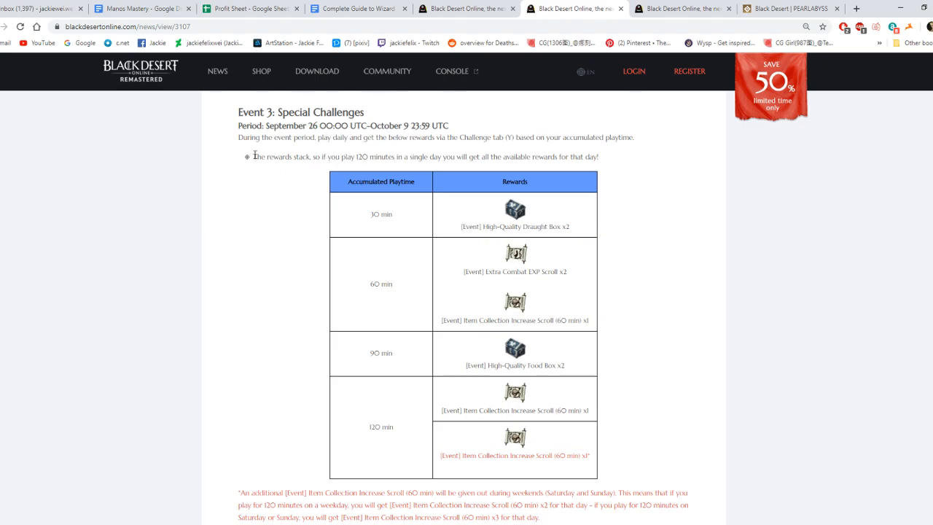
{"action": "scroll", "scroll_direction": "down", "scroll_amount": 3}
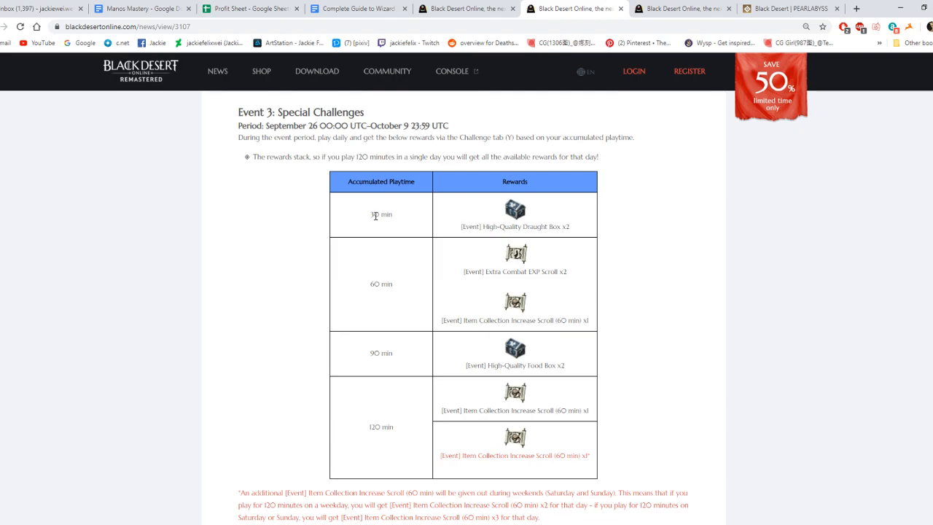
{"action": "mouse_move", "coordinate": [486, 238]}
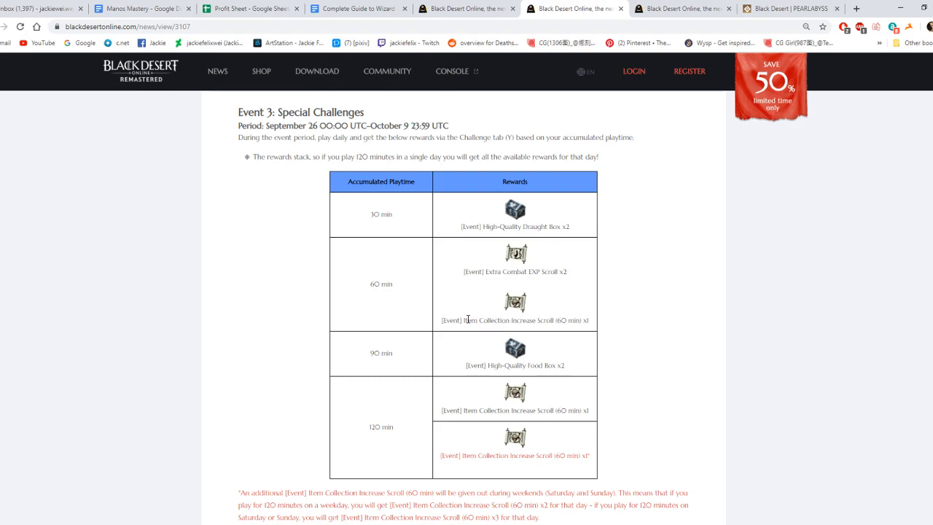
{"action": "mouse_move", "coordinate": [552, 318]}
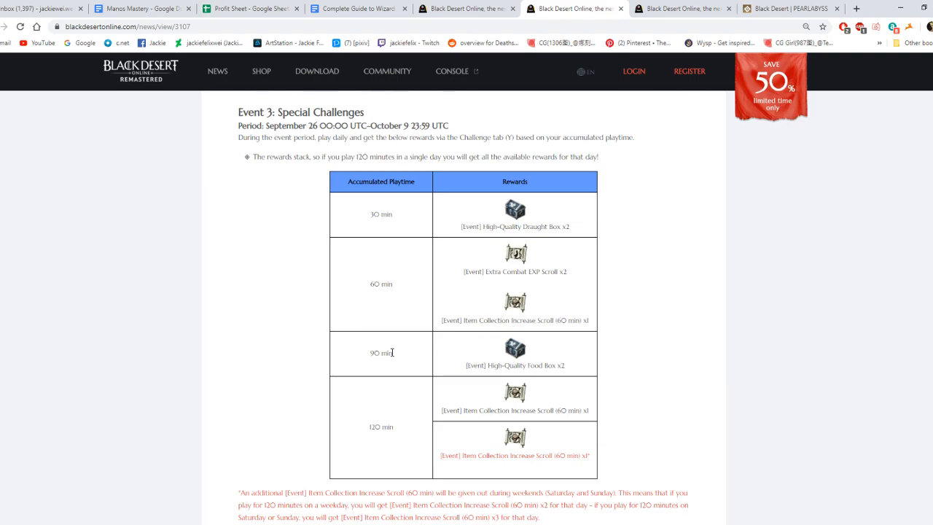
{"action": "mouse_move", "coordinate": [476, 365]}
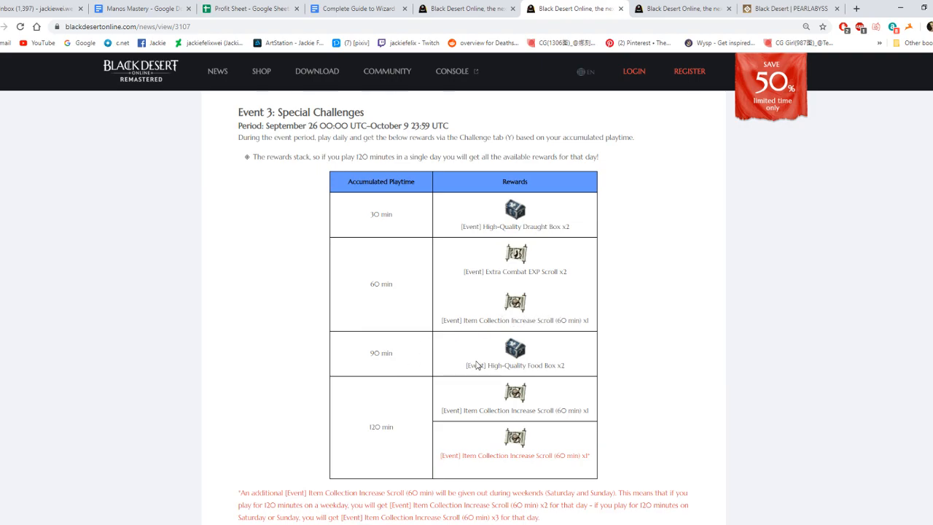
{"action": "mouse_move", "coordinate": [473, 364]}
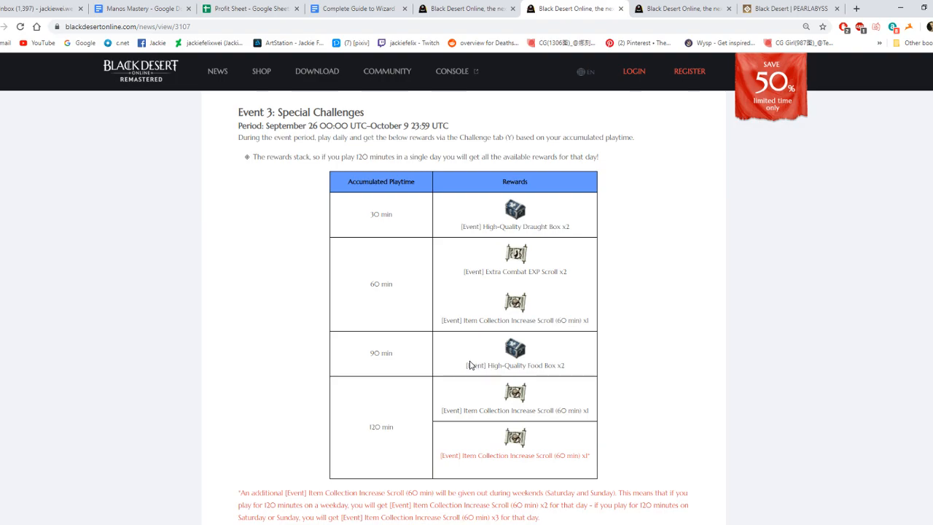
{"action": "mouse_move", "coordinate": [377, 427]}
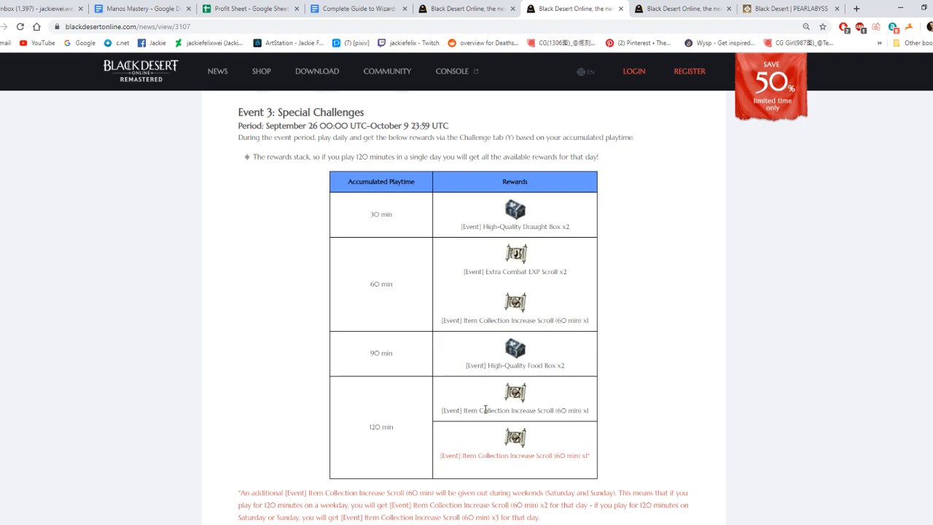
{"action": "scroll", "scroll_direction": "down", "scroll_amount": 3}
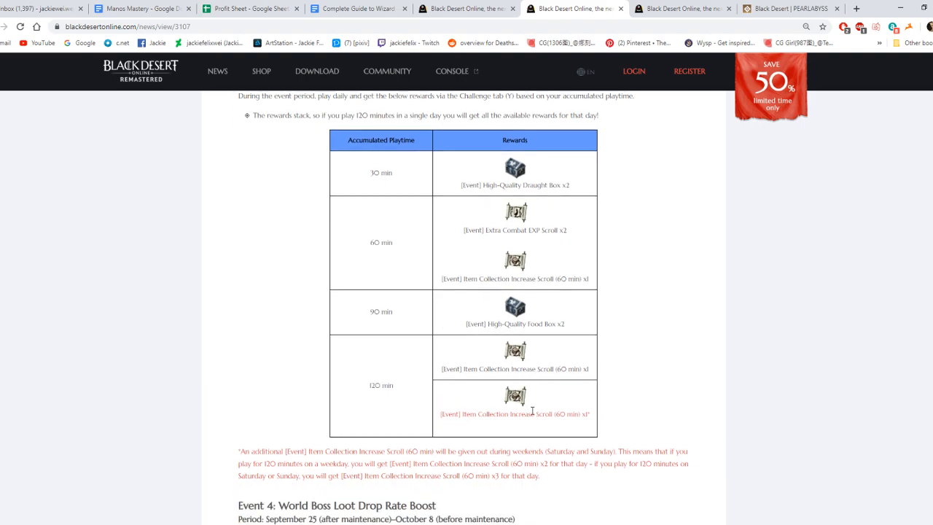
{"action": "scroll", "scroll_direction": "down", "scroll_amount": 3}
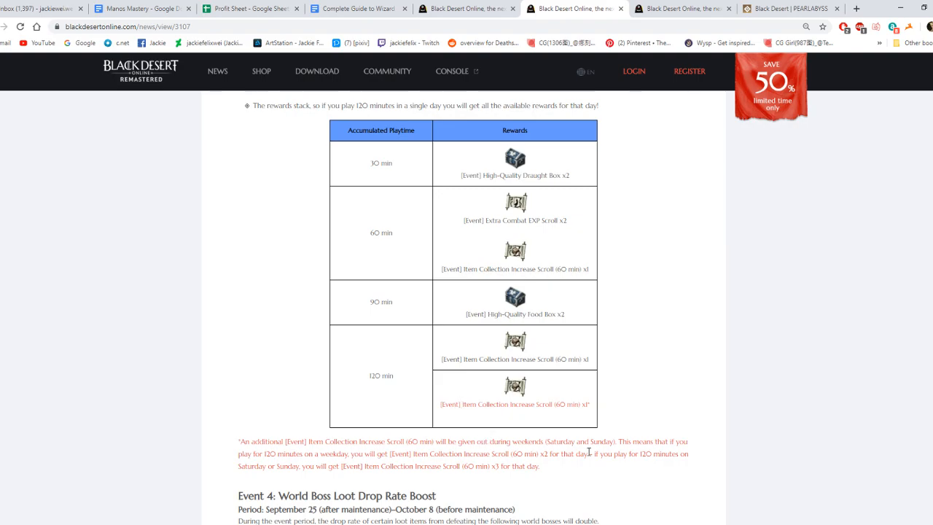
{"action": "mouse_move", "coordinate": [580, 429]}
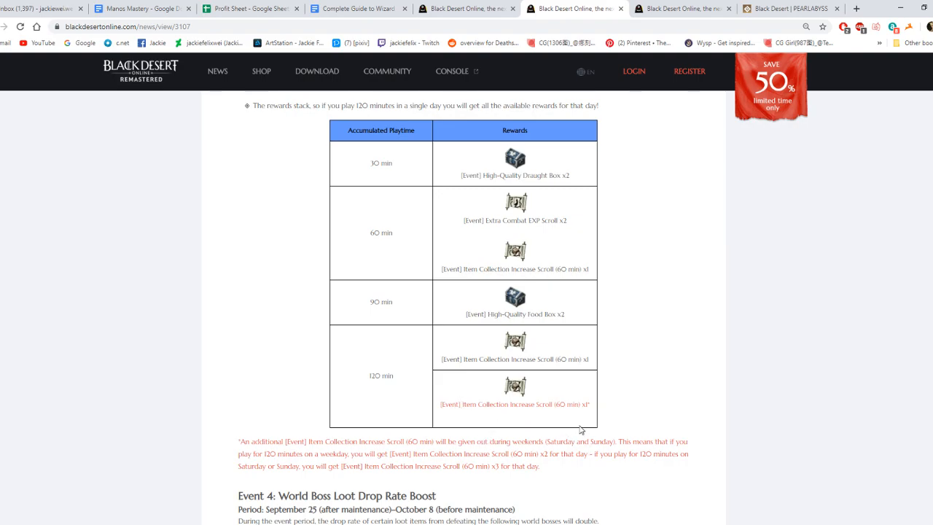
{"action": "scroll", "scroll_direction": "down", "scroll_amount": 3}
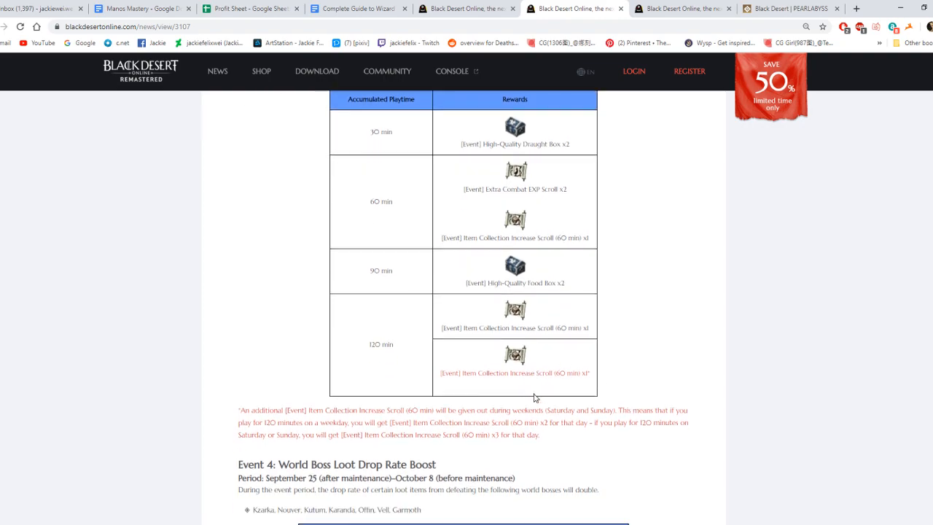
- Read Event 4's eight-item world boss double-drop table and notes, continuing to Event 5 Fever Time Boost
{"action": "scroll", "scroll_direction": "down", "scroll_amount": 3}
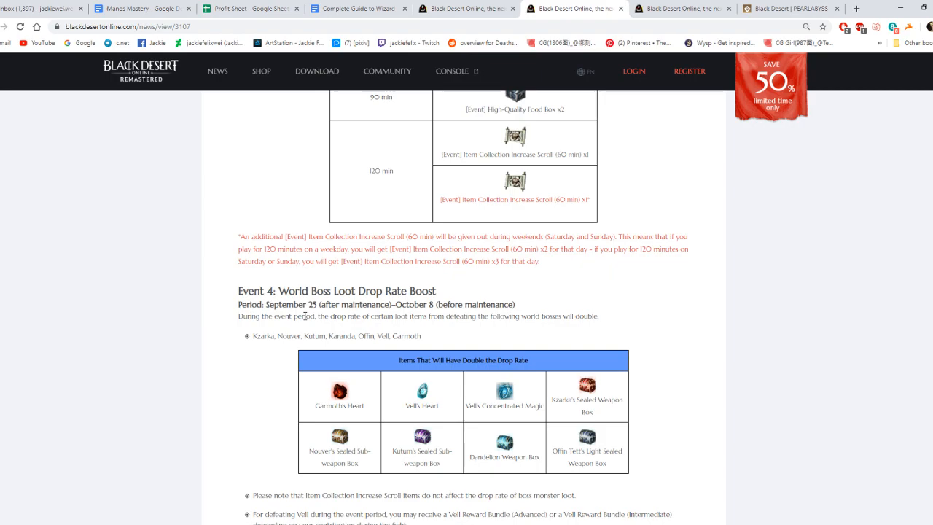
{"action": "mouse_move", "coordinate": [303, 315]}
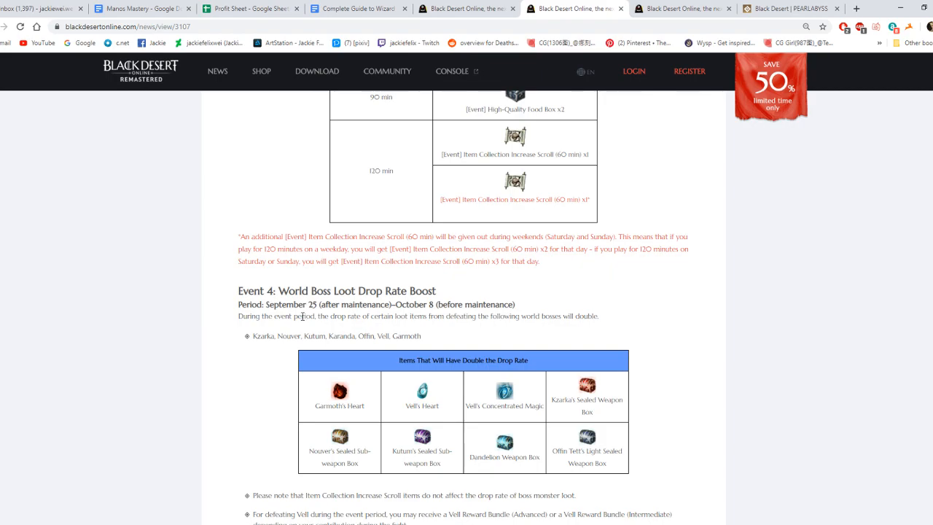
{"action": "scroll", "scroll_direction": "down", "scroll_amount": 3}
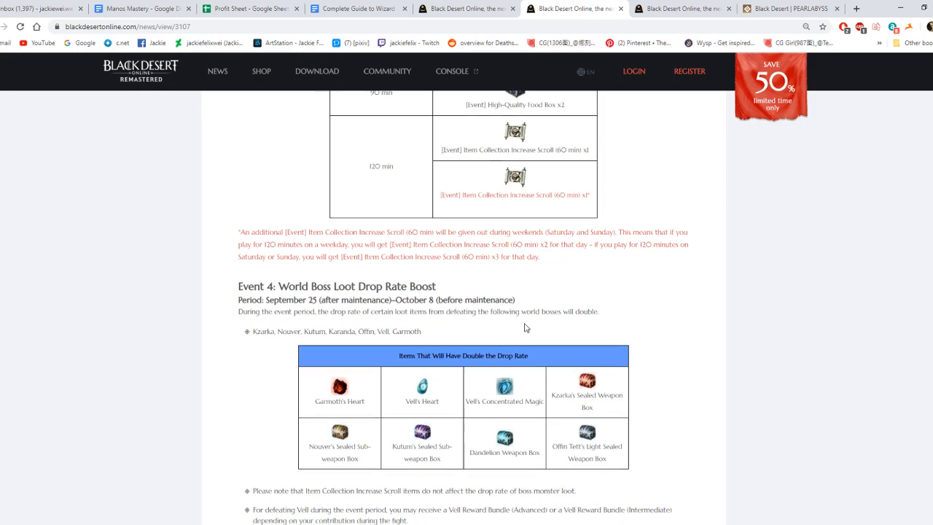
{"action": "scroll", "scroll_direction": "down", "scroll_amount": 3}
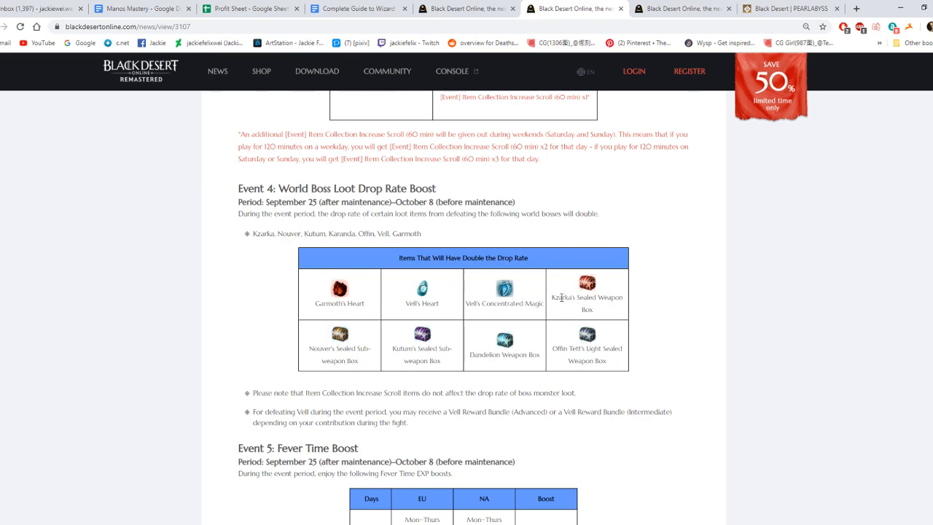
{"action": "mouse_move", "coordinate": [438, 357]}
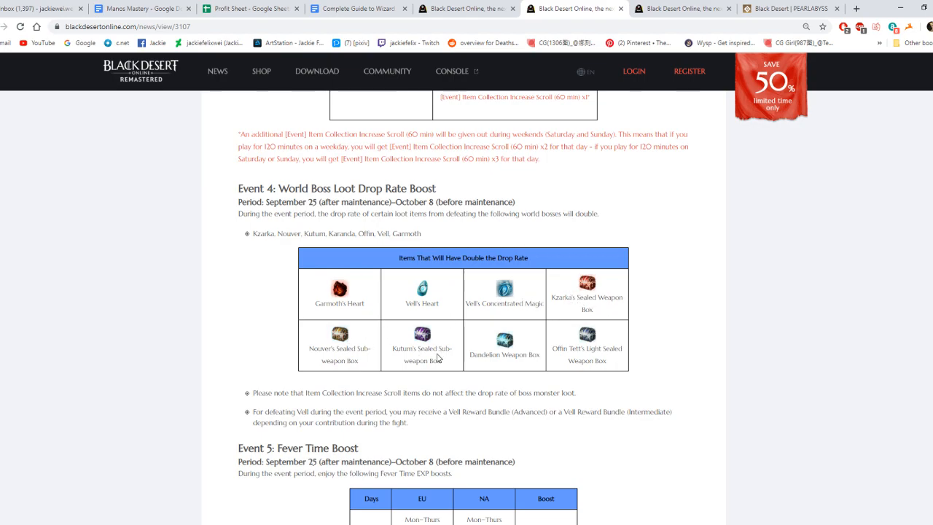
{"action": "mouse_move", "coordinate": [400, 410]}
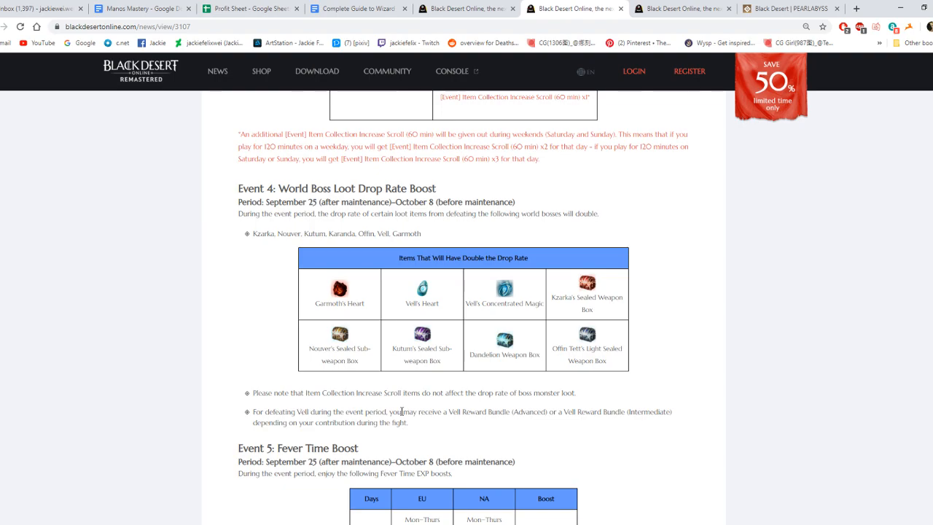
{"action": "scroll", "scroll_direction": "down", "scroll_amount": 3}
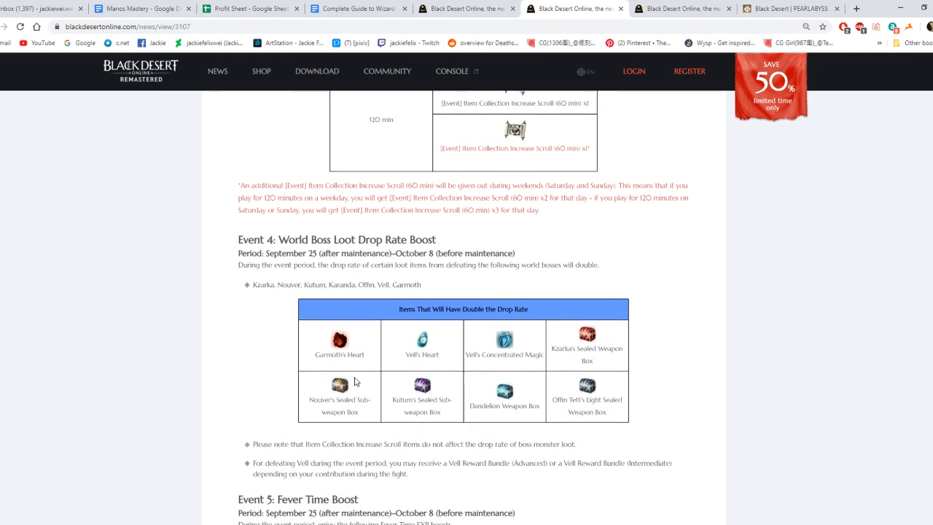
{"action": "mouse_move", "coordinate": [449, 353]}
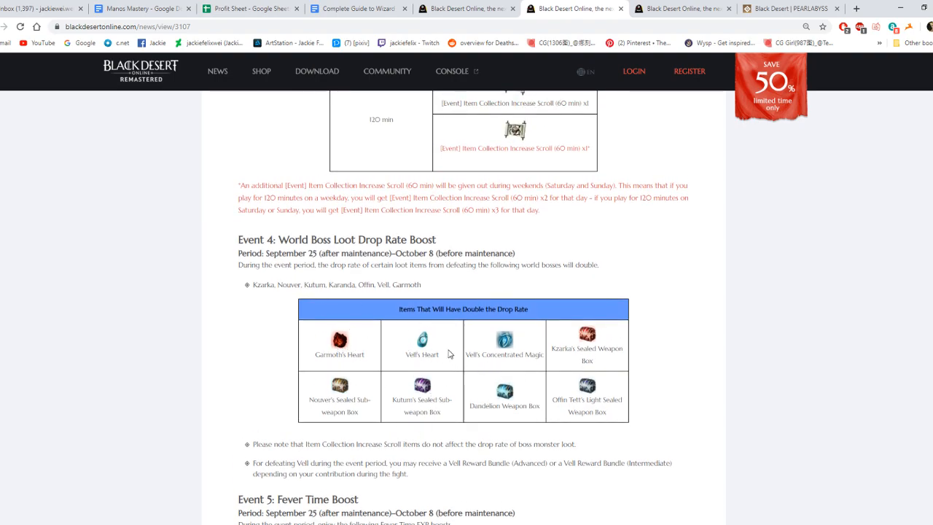
{"action": "scroll", "scroll_direction": "down", "scroll_amount": 3}
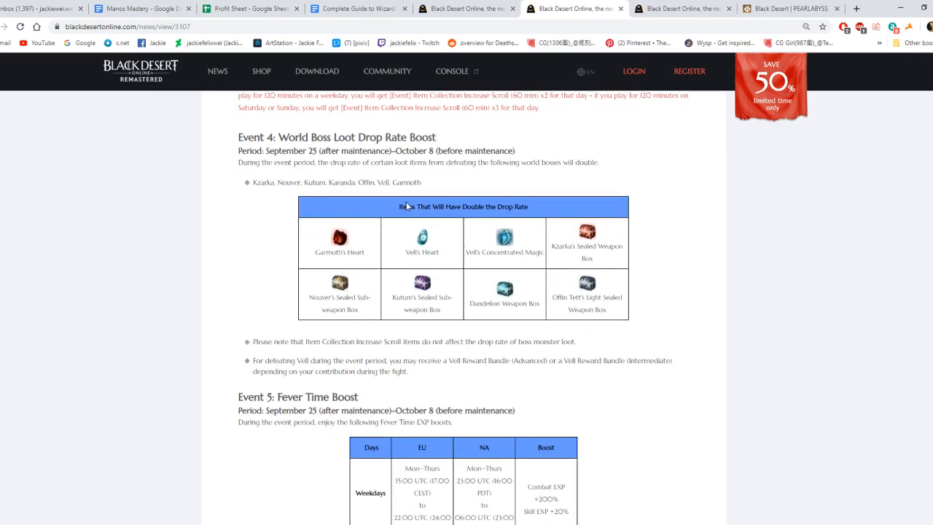
{"action": "mouse_move", "coordinate": [567, 174]}
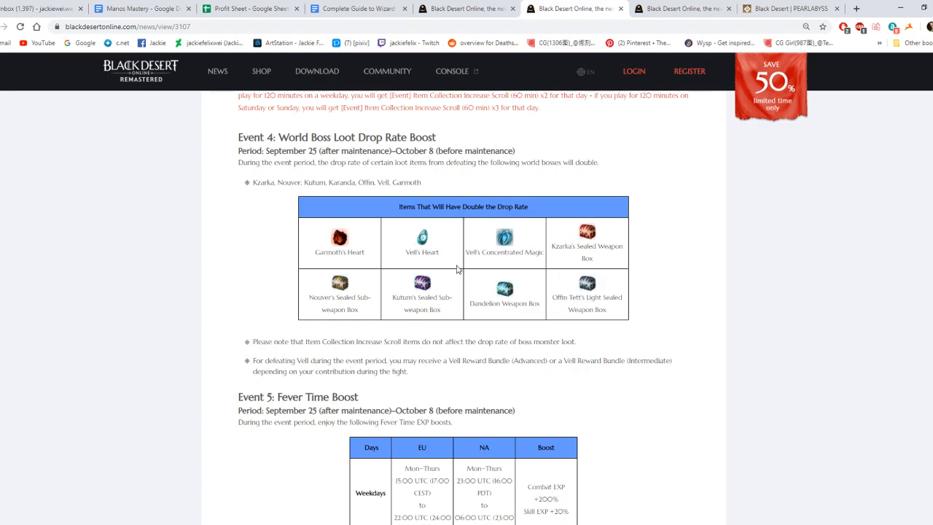
{"action": "mouse_move", "coordinate": [387, 232]}
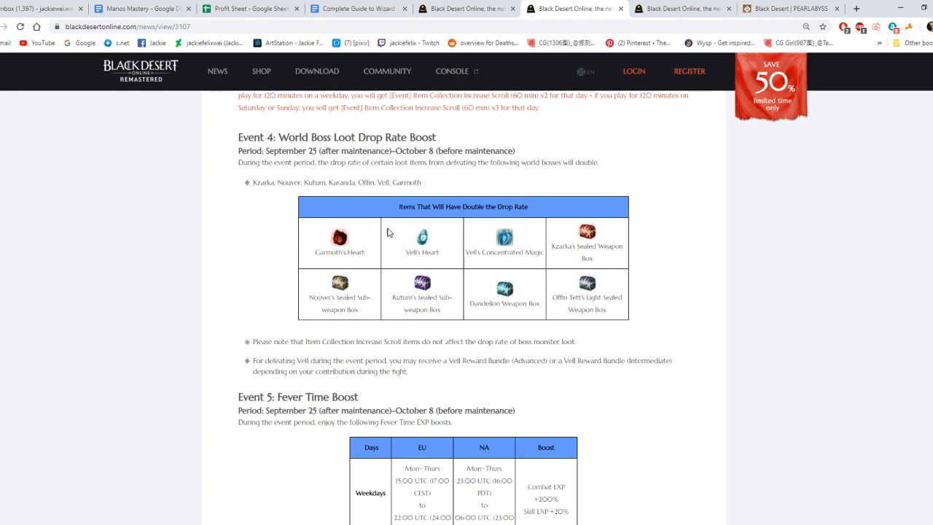
{"action": "mouse_move", "coordinate": [430, 307]}
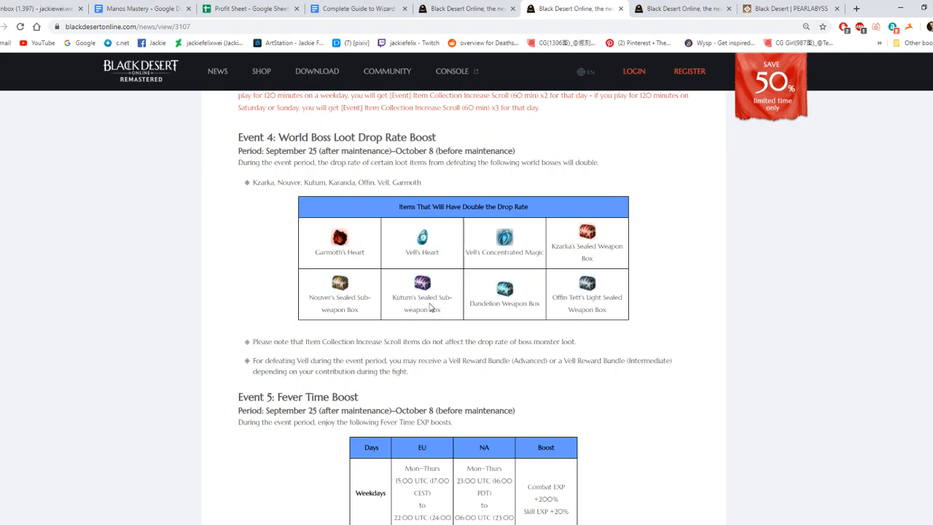
{"action": "mouse_move", "coordinate": [379, 275]}
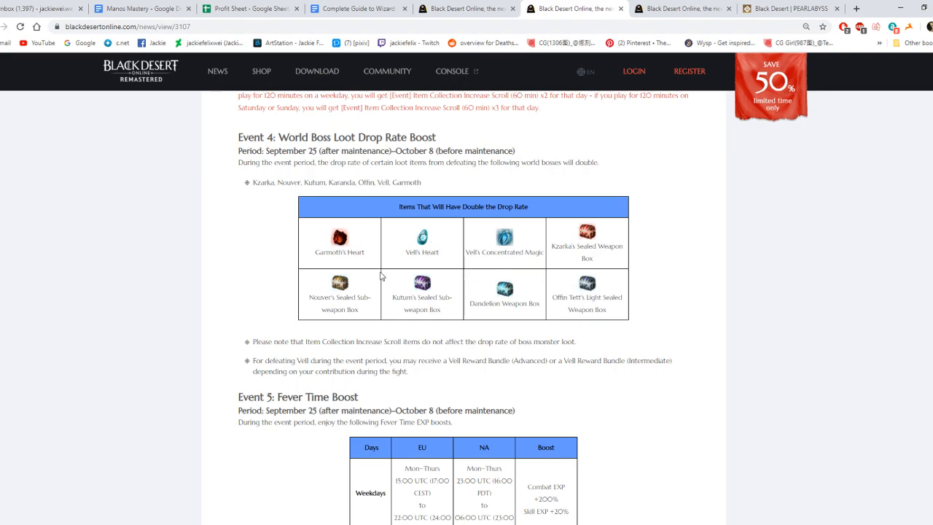
{"action": "mouse_move", "coordinate": [429, 321]}
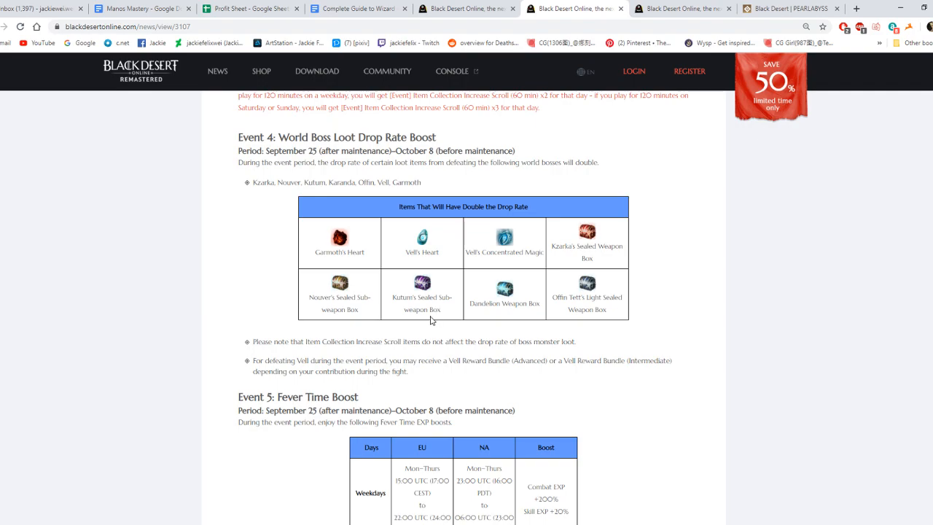
{"action": "mouse_move", "coordinate": [419, 325]}
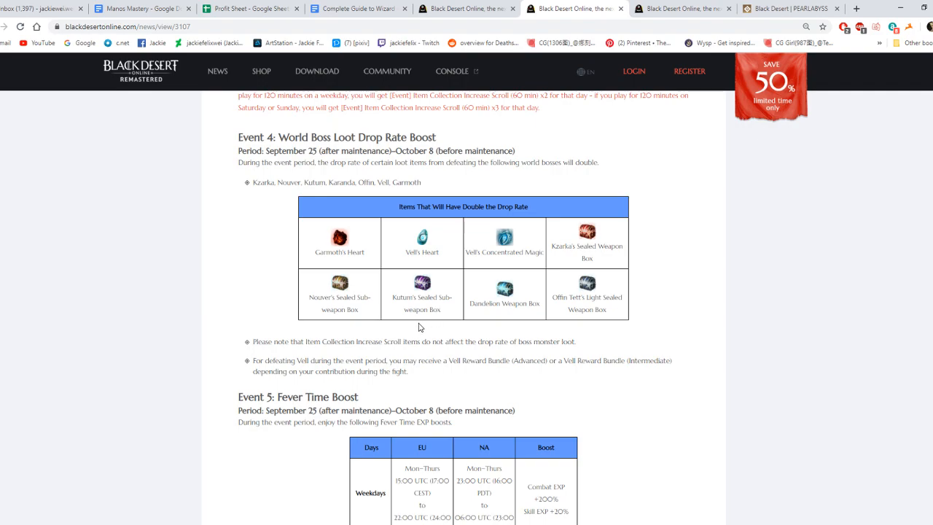
{"action": "mouse_move", "coordinate": [337, 283]}
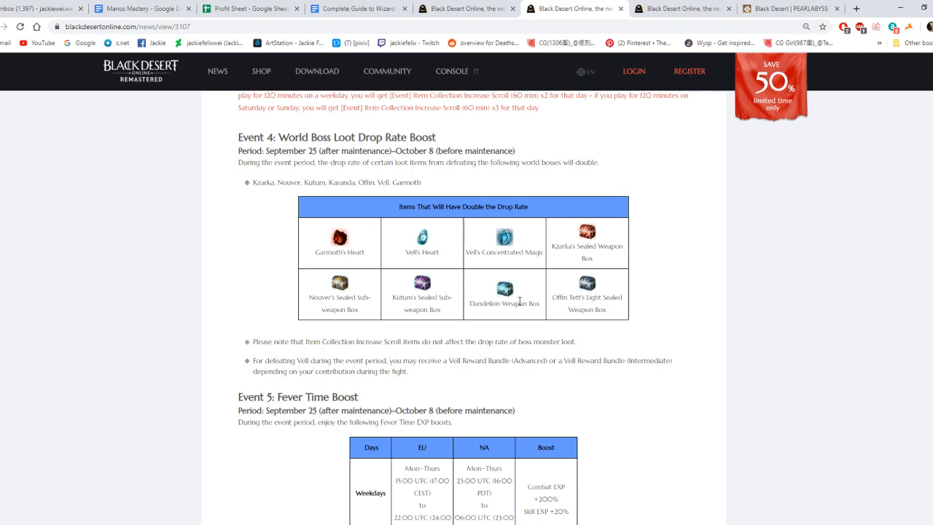
{"action": "mouse_move", "coordinate": [546, 293]}
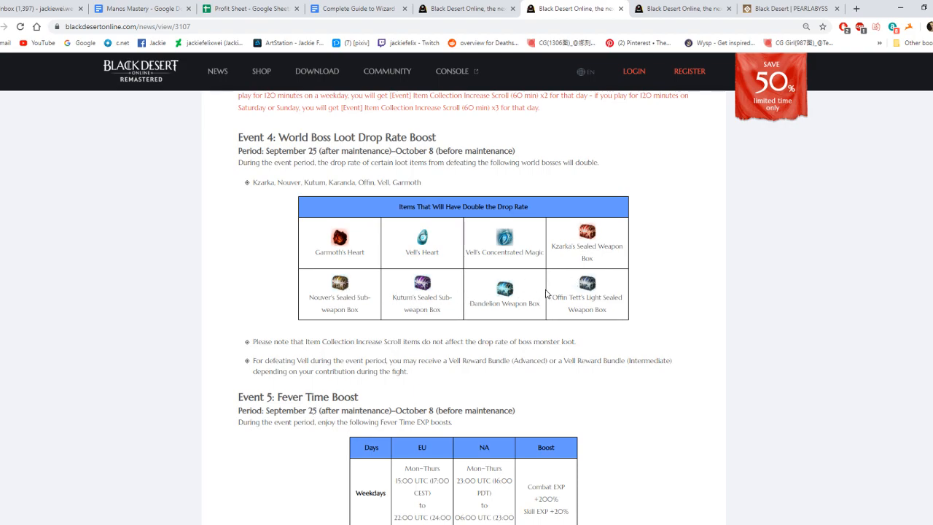
{"action": "mouse_move", "coordinate": [408, 289]}
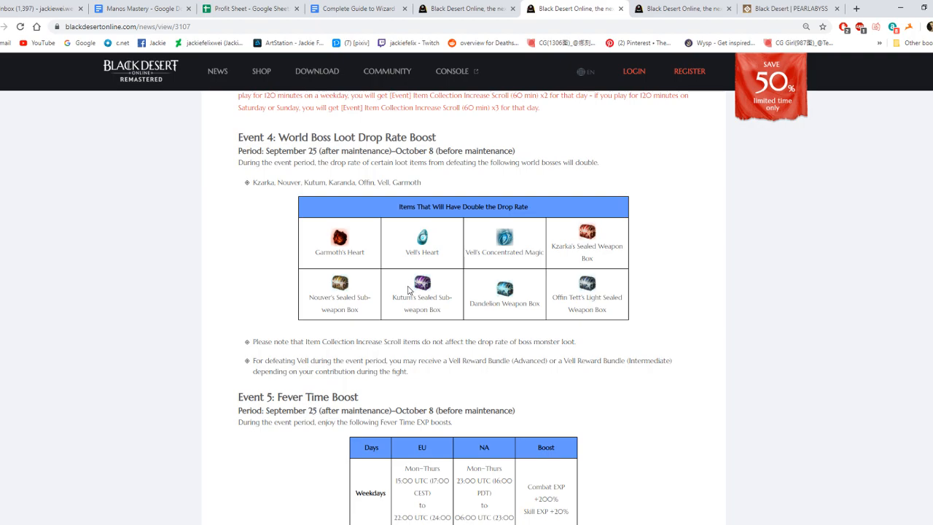
{"action": "scroll", "scroll_direction": "down", "scroll_amount": 3}
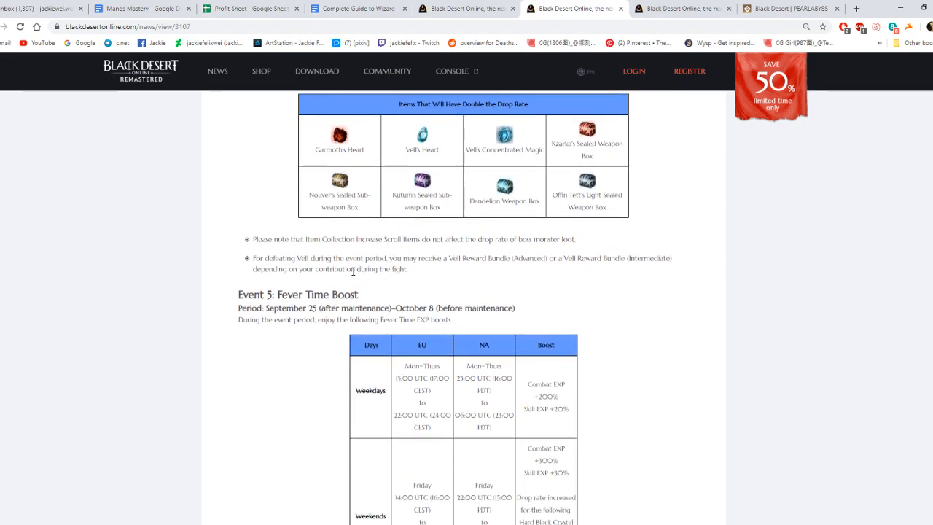
- Read Event 5's weekday and weekend Fever Time boost table, then return to the 25 September patch notes
{"action": "scroll", "scroll_direction": "down", "scroll_amount": 3}
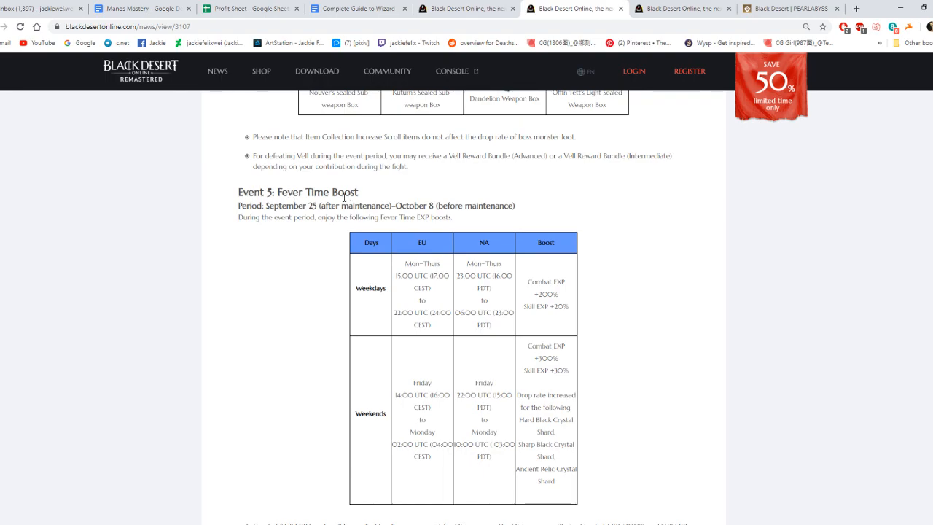
{"action": "scroll", "scroll_direction": "down", "scroll_amount": 3}
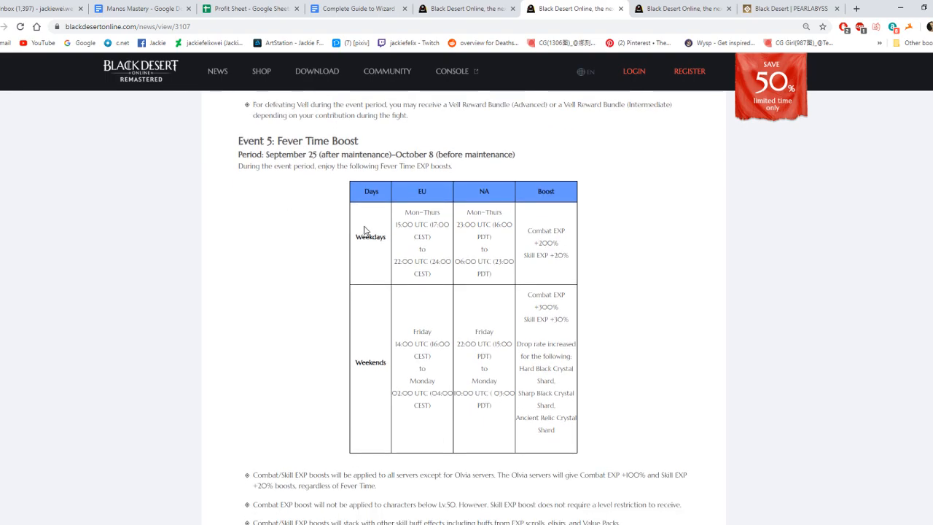
{"action": "mouse_move", "coordinate": [547, 253]}
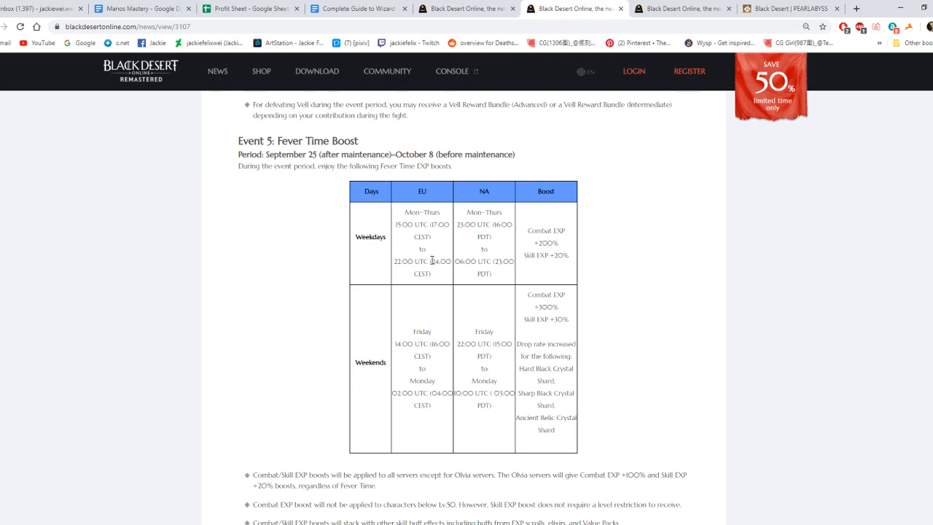
{"action": "mouse_move", "coordinate": [545, 304]}
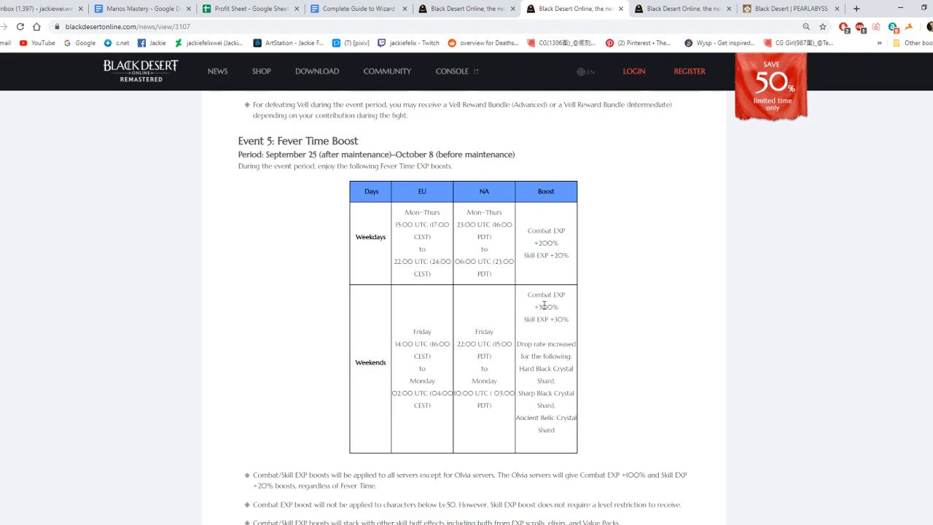
{"action": "double_click", "coordinate": [545, 306]}
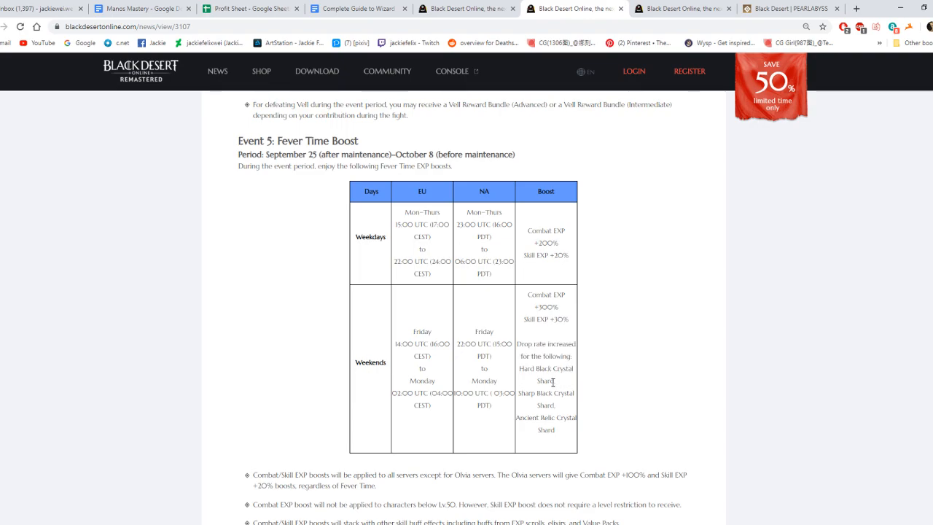
{"action": "mouse_move", "coordinate": [569, 420]}
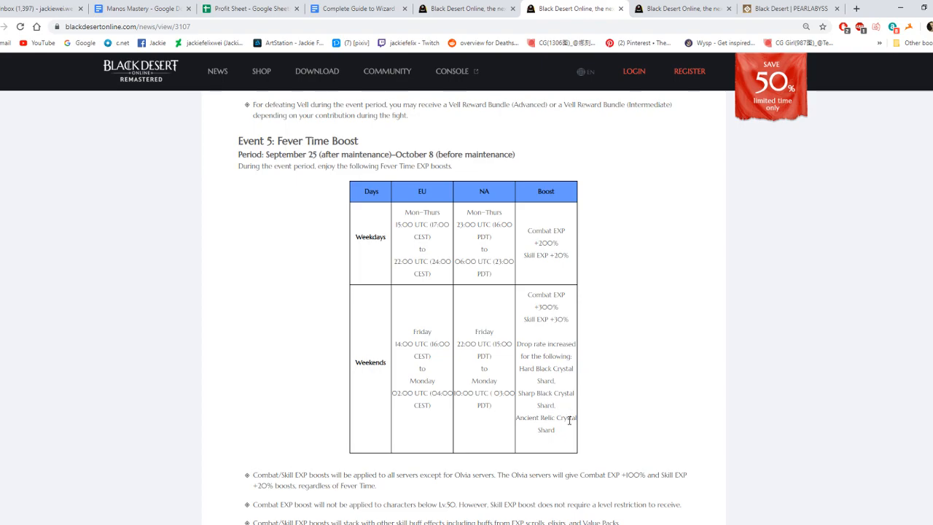
{"action": "mouse_move", "coordinate": [563, 434]}
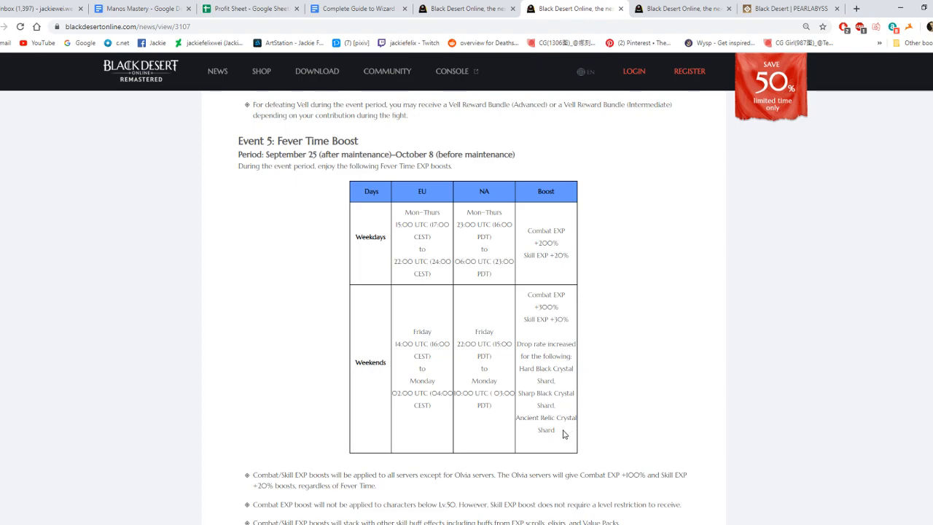
{"action": "mouse_move", "coordinate": [543, 430]}
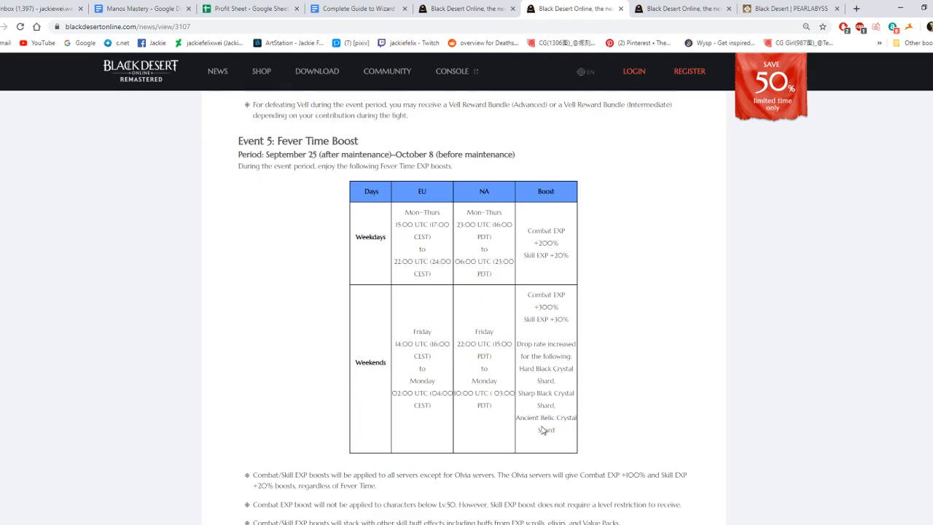
{"action": "scroll", "scroll_direction": "down", "scroll_amount": 3}
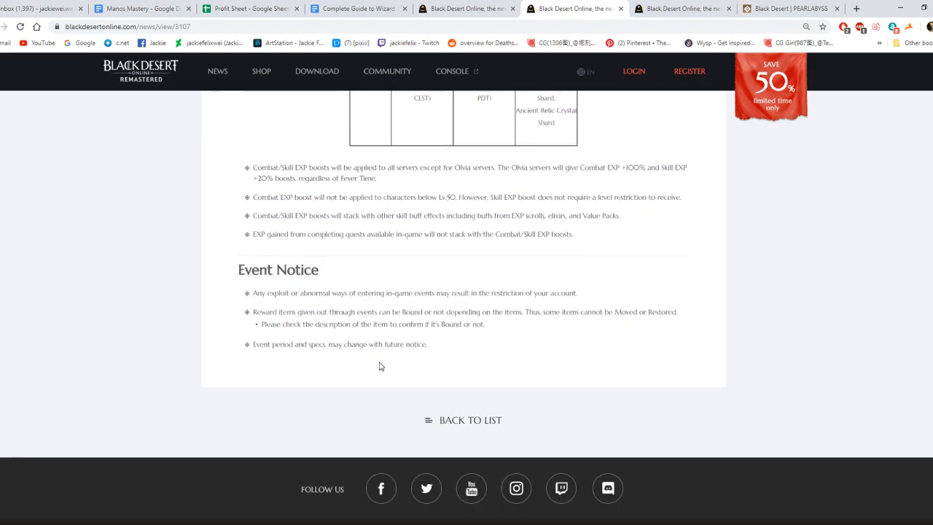
{"action": "left_click", "coordinate": [465, 8]}
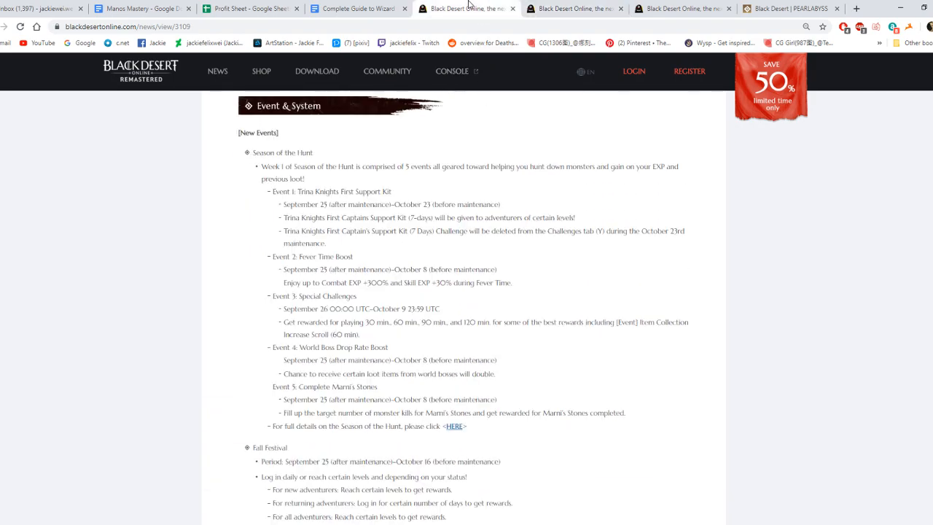
- Scroll the patch notes' new events list toward the Fall Festival details link
{"action": "scroll", "scroll_direction": "down", "scroll_amount": 3}
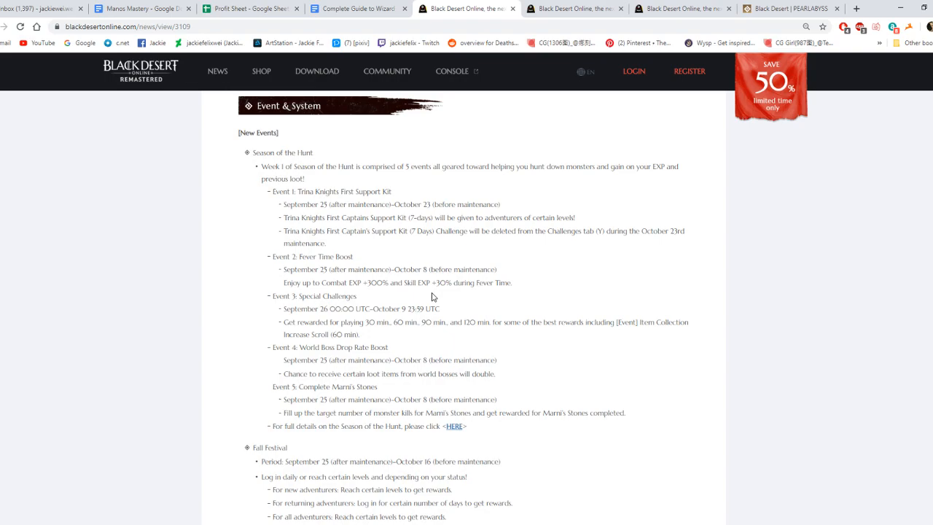
{"action": "scroll", "scroll_direction": "down", "scroll_amount": 3}
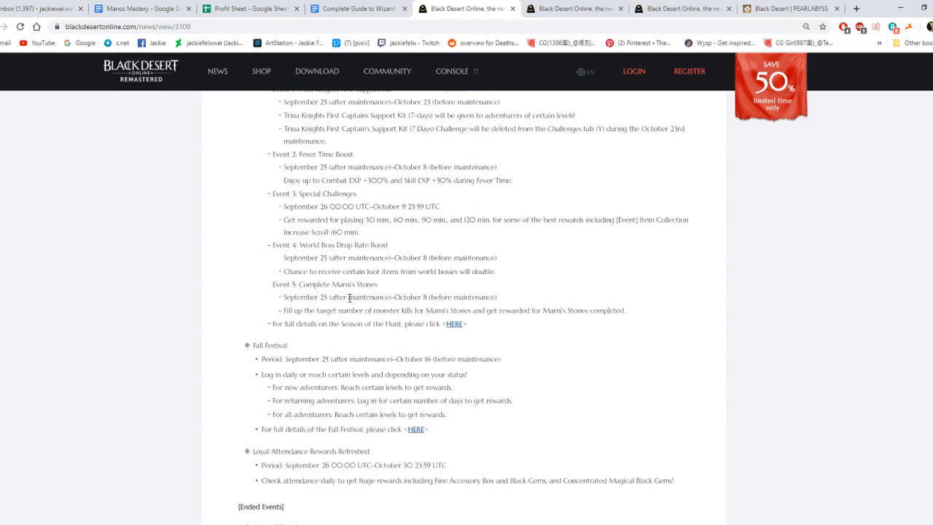
{"action": "scroll", "scroll_direction": "down", "scroll_amount": 3}
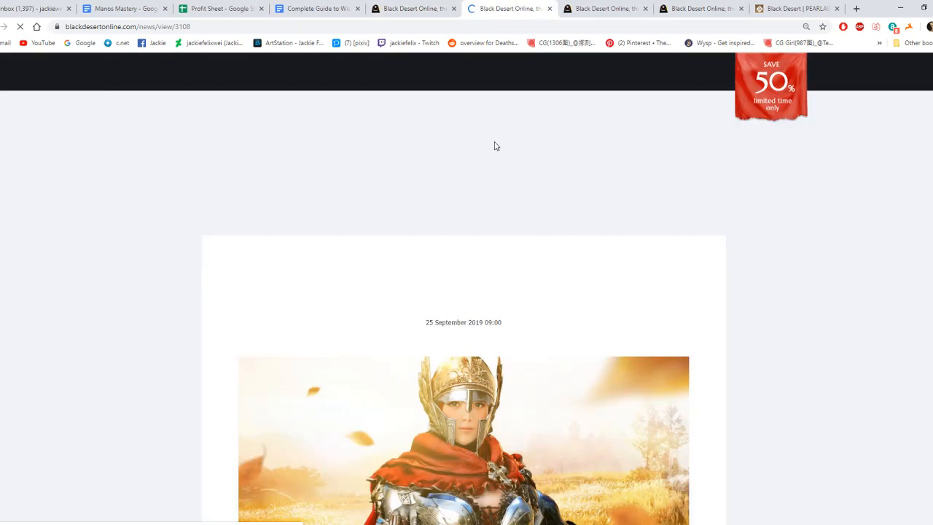
- Read the Fall Festival adventurer rewards and 35-day Loyal Attendance table
{"action": "scroll", "scroll_direction": "down", "scroll_amount": 3}
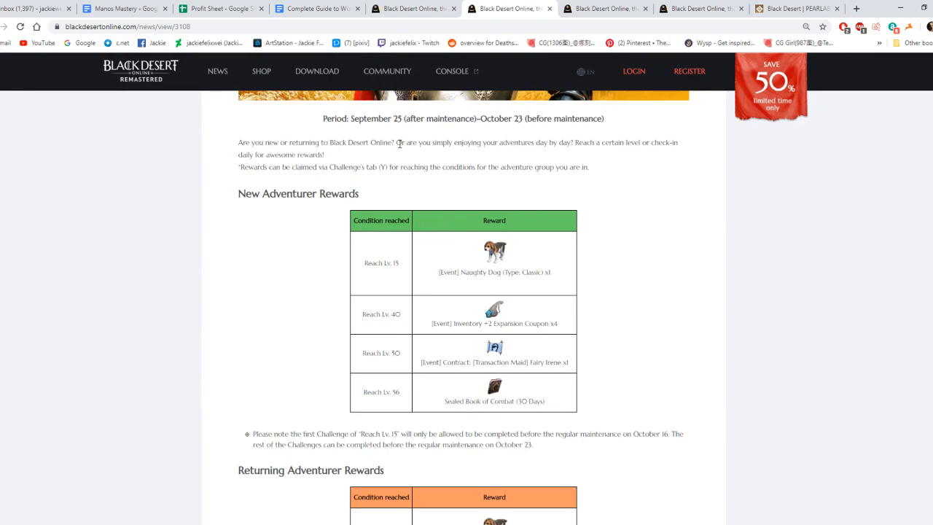
{"action": "mouse_move", "coordinate": [619, 152]}
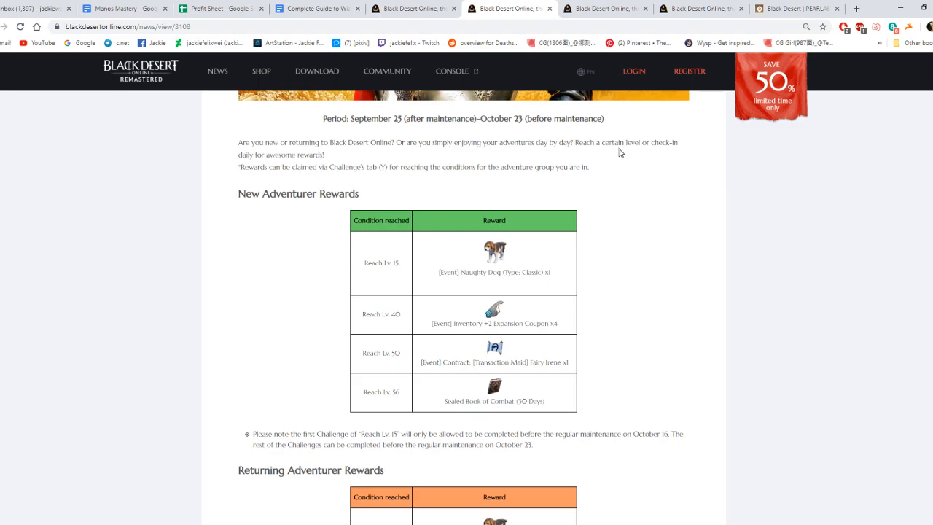
{"action": "mouse_move", "coordinate": [578, 165]}
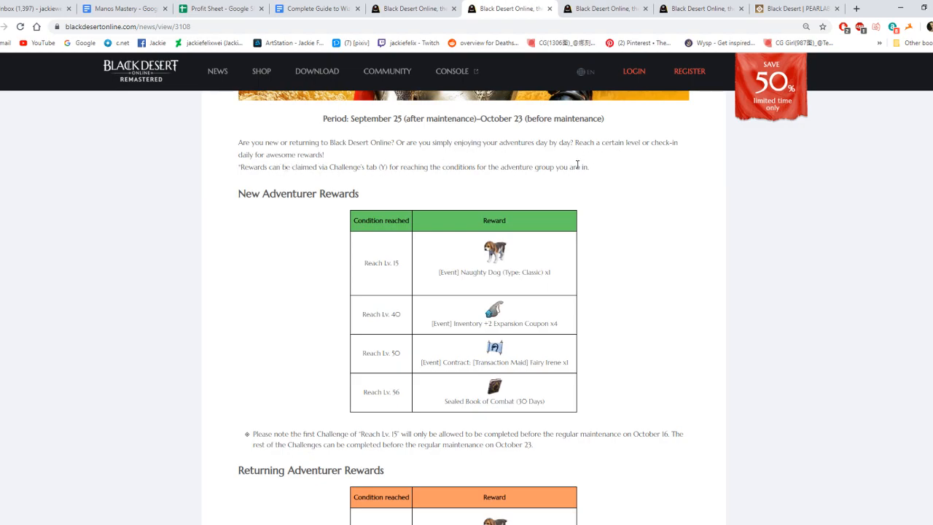
{"action": "mouse_move", "coordinate": [366, 272]}
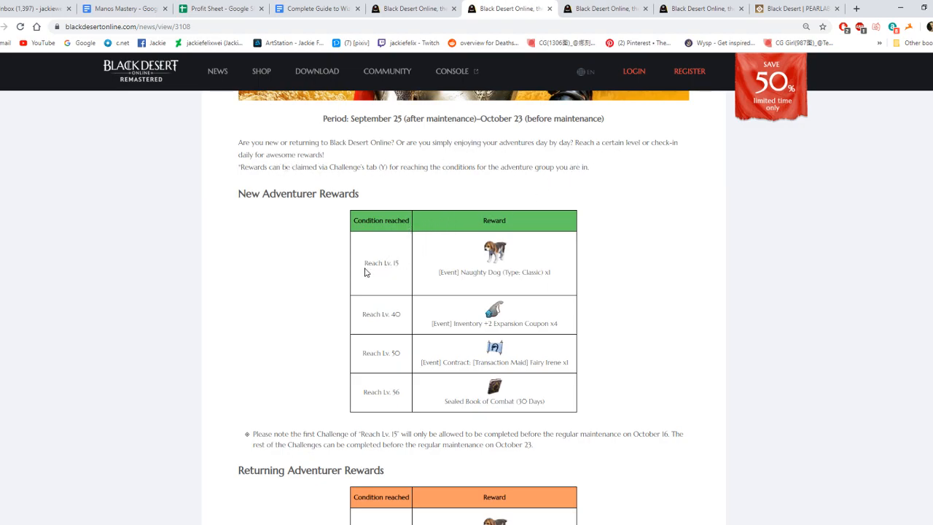
{"action": "mouse_move", "coordinate": [448, 260]}
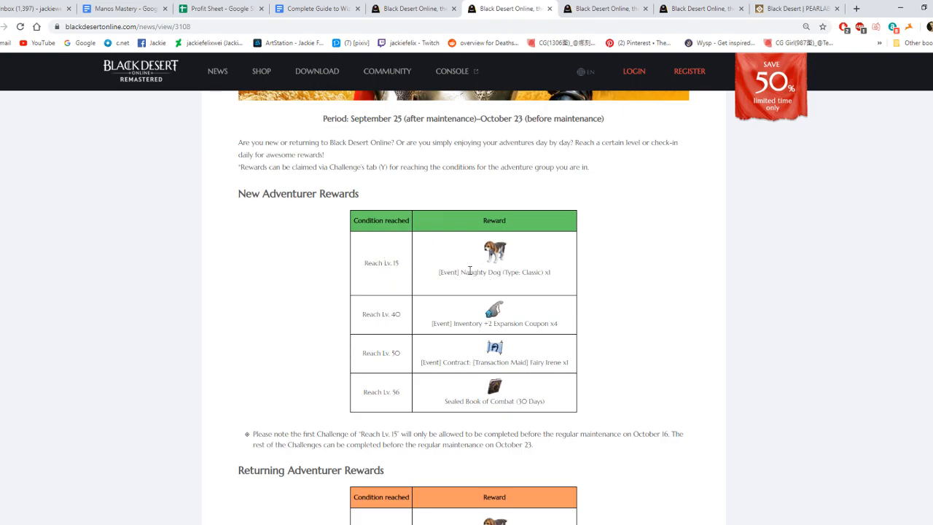
{"action": "mouse_move", "coordinate": [421, 320]}
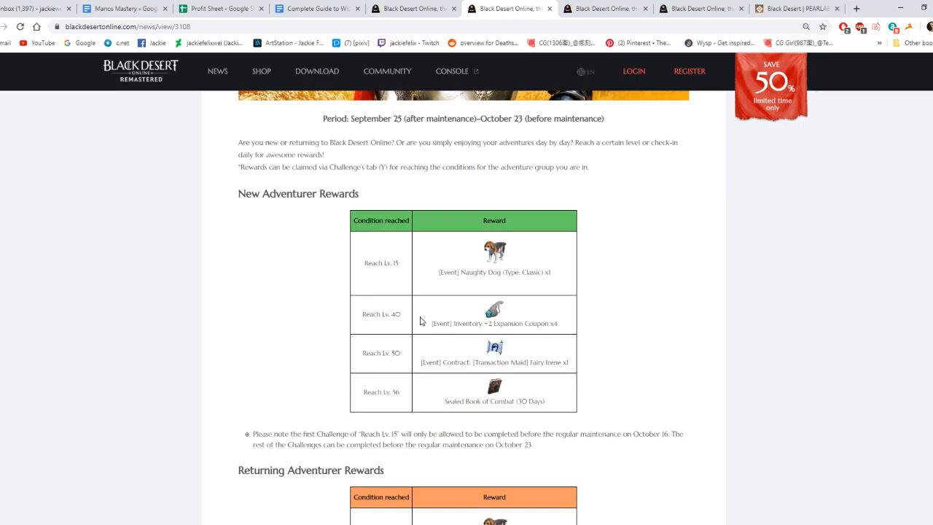
{"action": "mouse_move", "coordinate": [530, 323]}
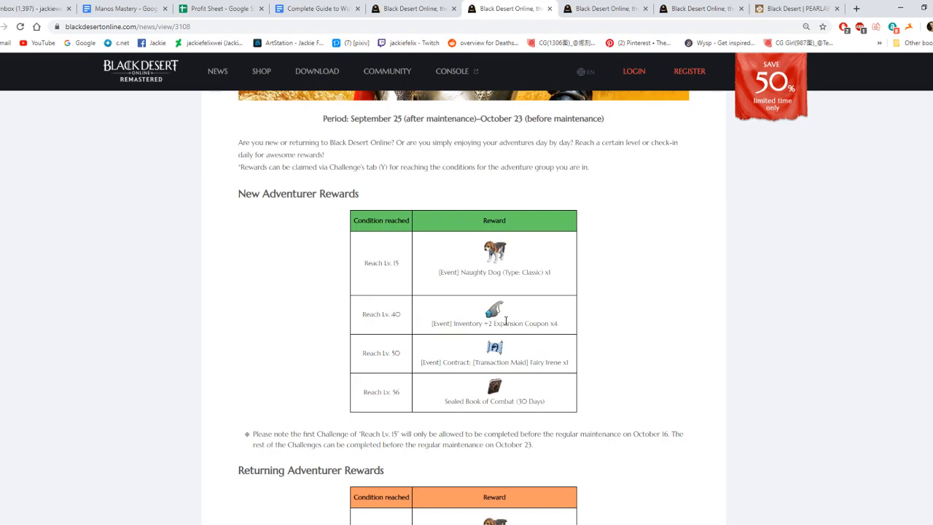
{"action": "mouse_move", "coordinate": [435, 360]}
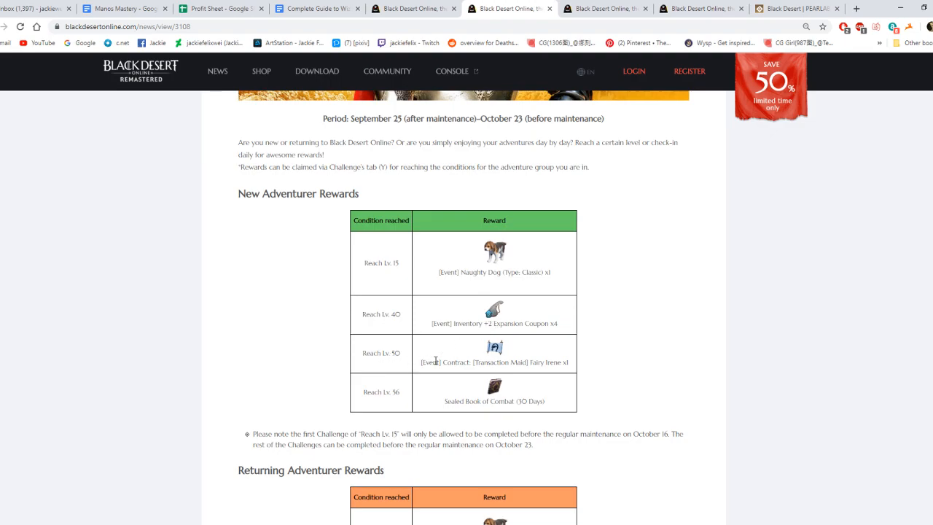
{"action": "mouse_move", "coordinate": [459, 392]}
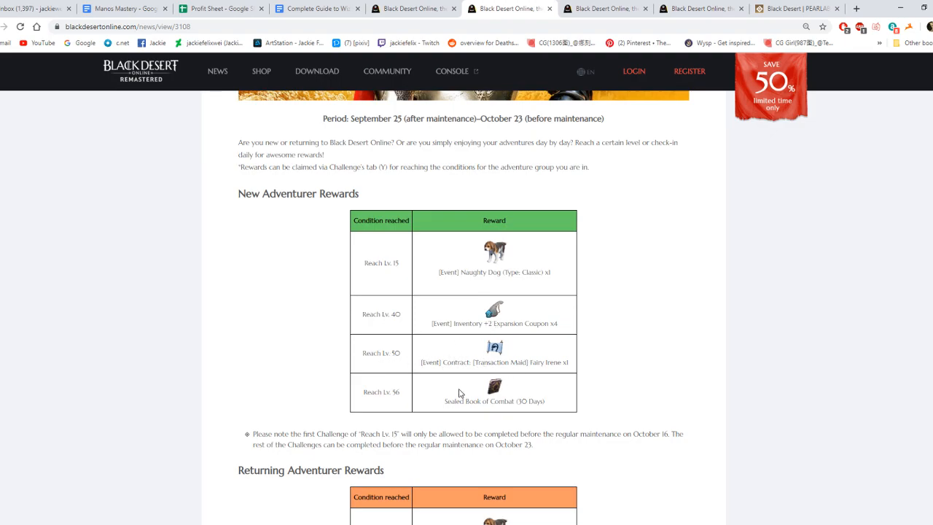
{"action": "mouse_move", "coordinate": [459, 402]}
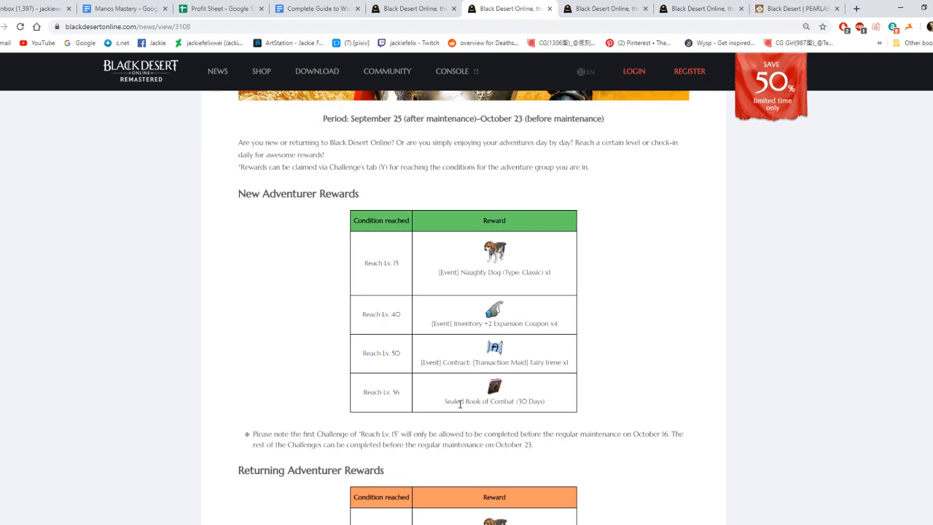
{"action": "scroll", "scroll_direction": "down", "scroll_amount": 3}
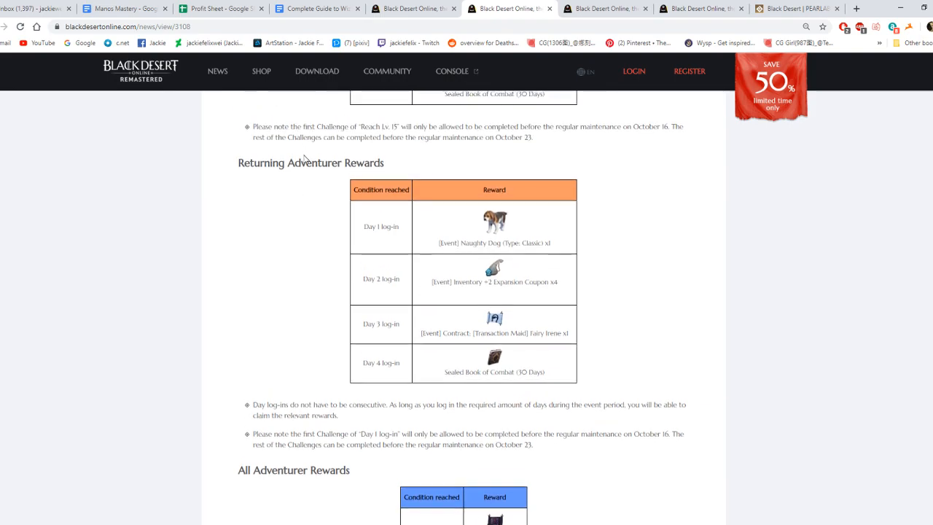
{"action": "scroll", "scroll_direction": "down", "scroll_amount": 3}
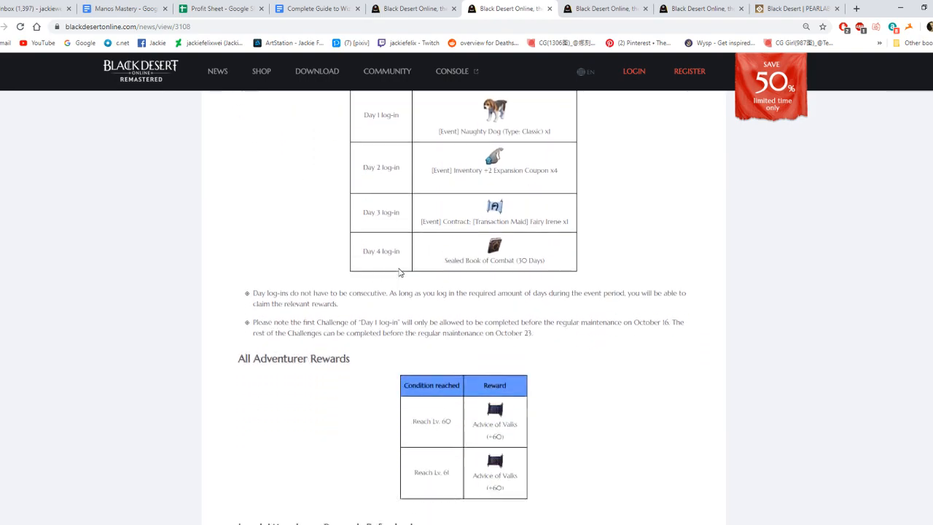
{"action": "scroll", "scroll_direction": "down", "scroll_amount": 3}
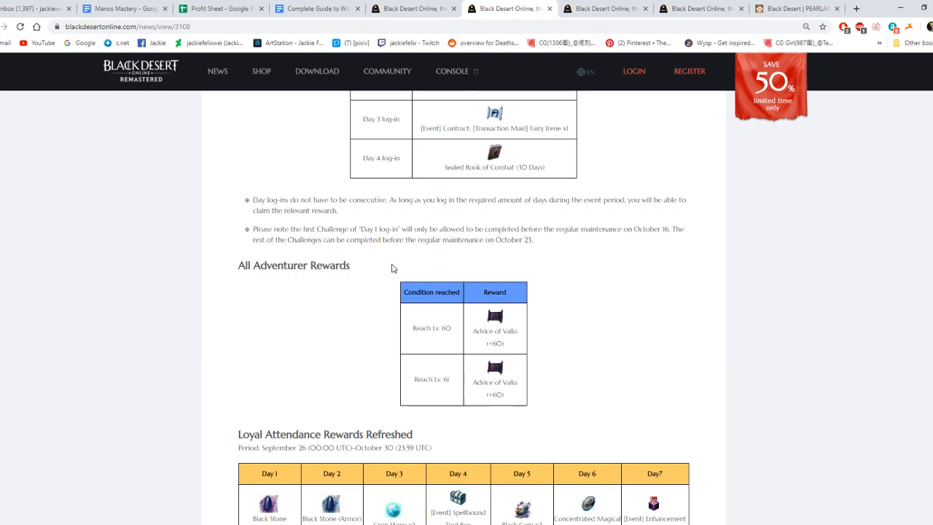
{"action": "mouse_move", "coordinate": [445, 330]}
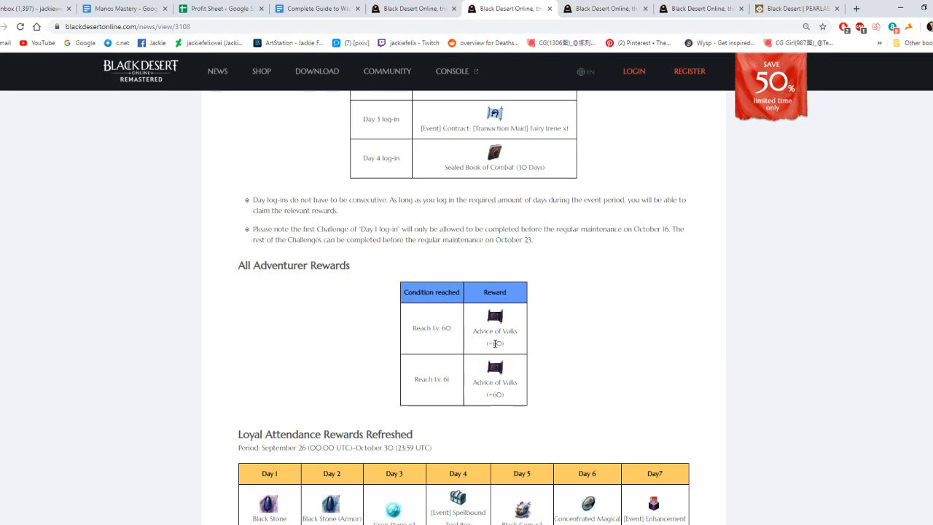
{"action": "mouse_move", "coordinate": [480, 397]}
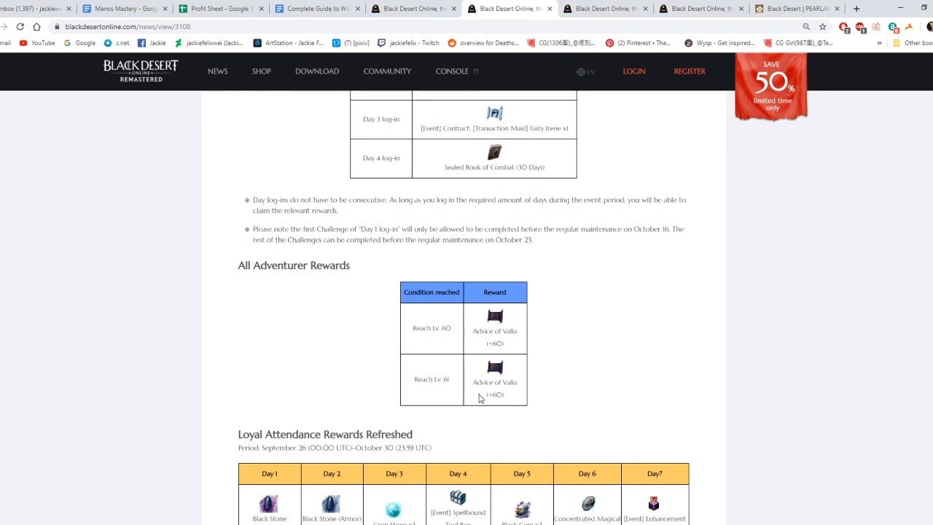
{"action": "scroll", "scroll_direction": "down", "scroll_amount": 3}
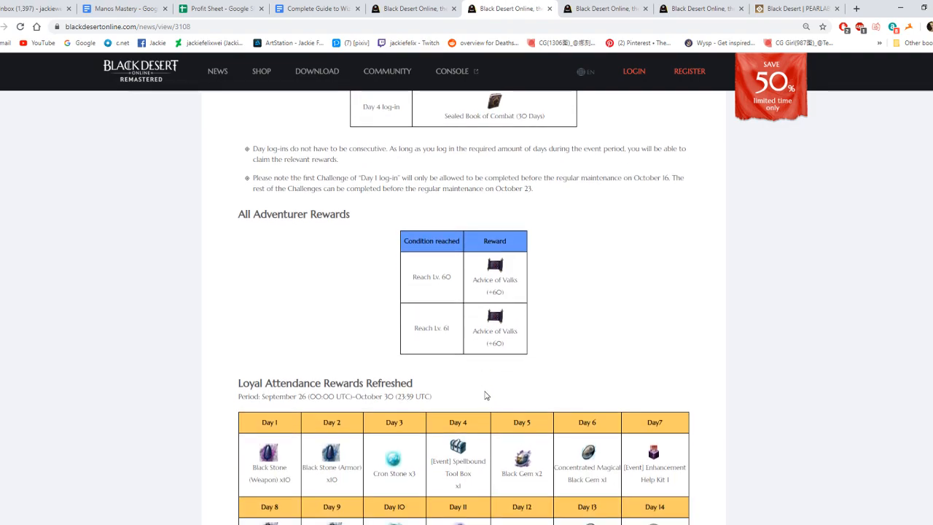
{"action": "scroll", "scroll_direction": "down", "scroll_amount": 3}
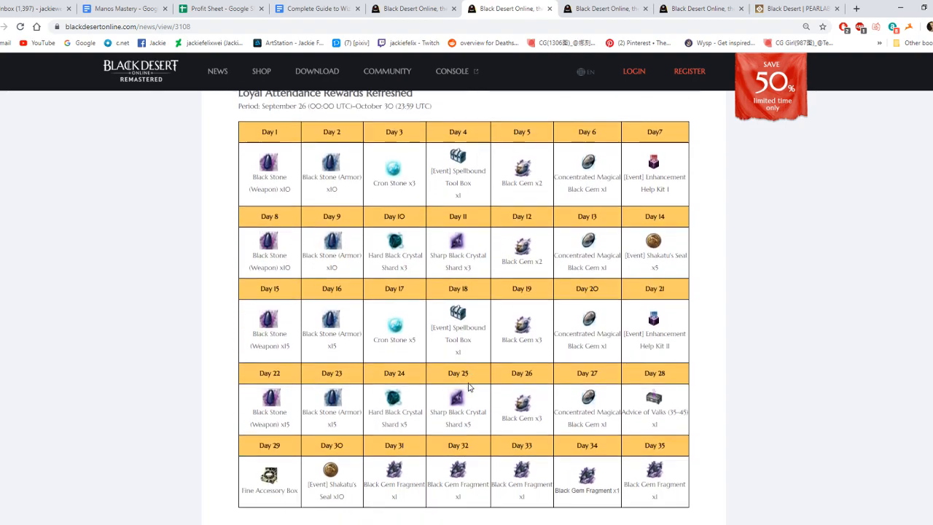
{"action": "scroll", "scroll_direction": "down", "scroll_amount": 3}
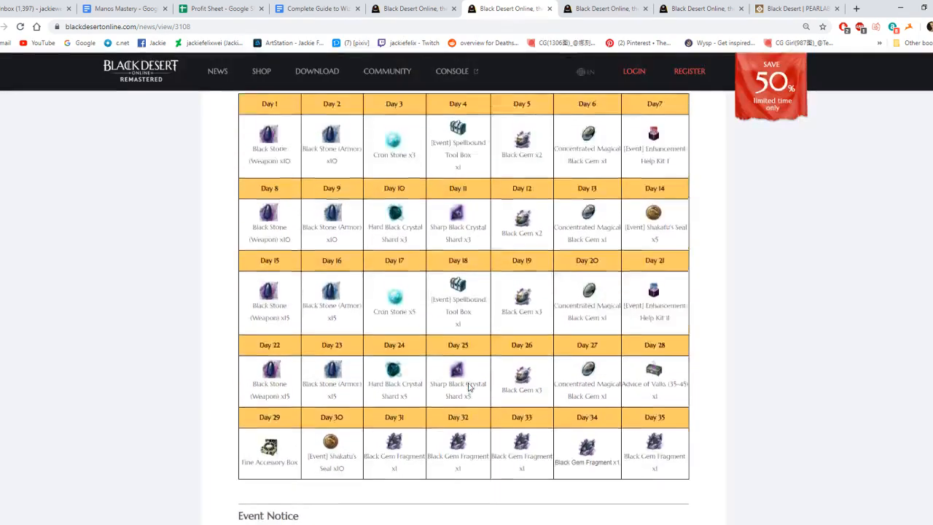
{"action": "scroll", "scroll_direction": "down", "scroll_amount": 3}
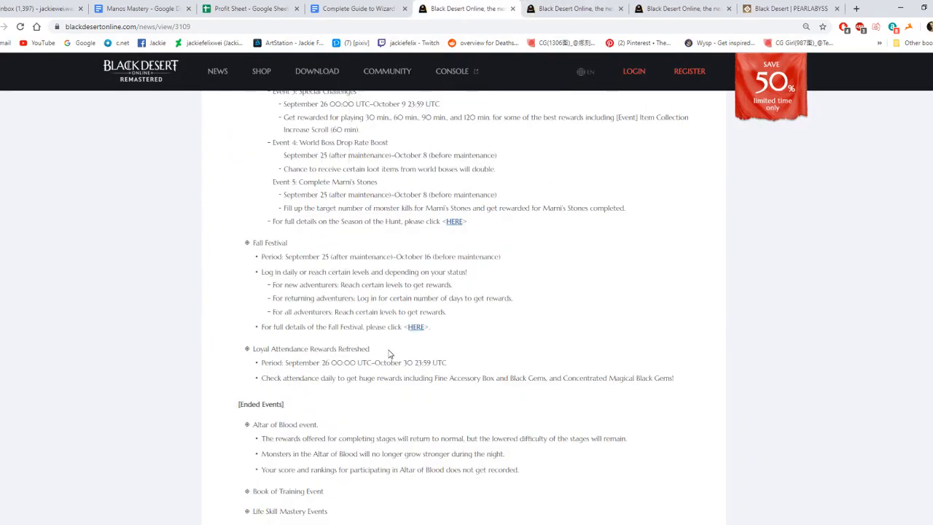
- Scroll past Ended Events and Combat Reward tiers I–VI to Life Skill Mastery's Manos items
{"action": "scroll", "scroll_direction": "down", "scroll_amount": 3}
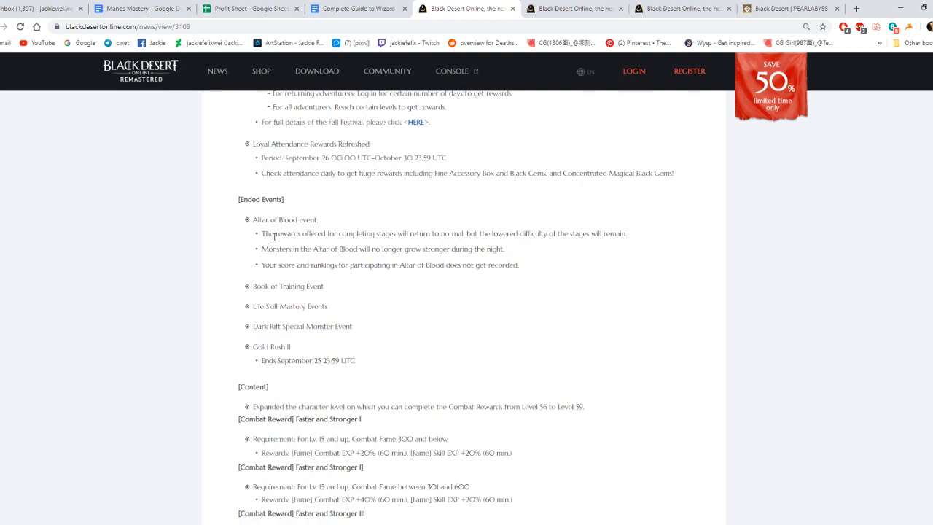
{"action": "mouse_move", "coordinate": [270, 244]}
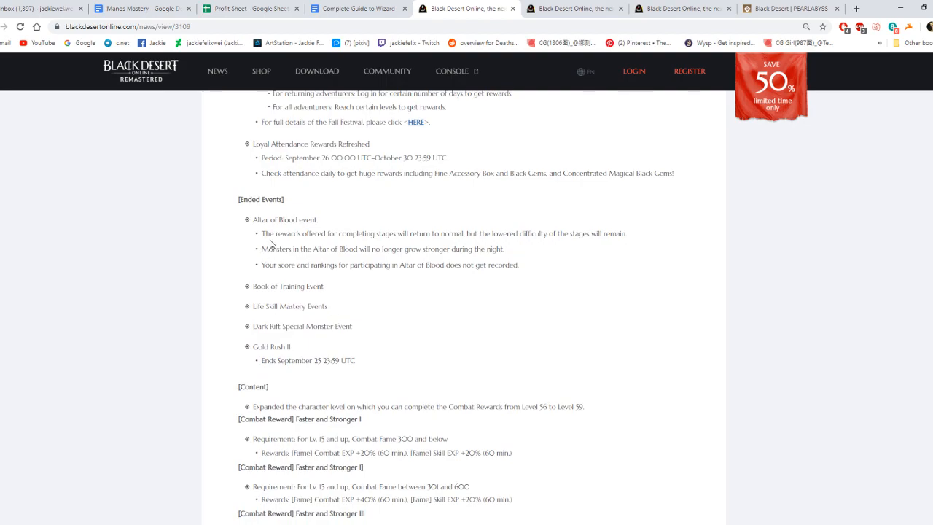
{"action": "mouse_move", "coordinate": [279, 246]}
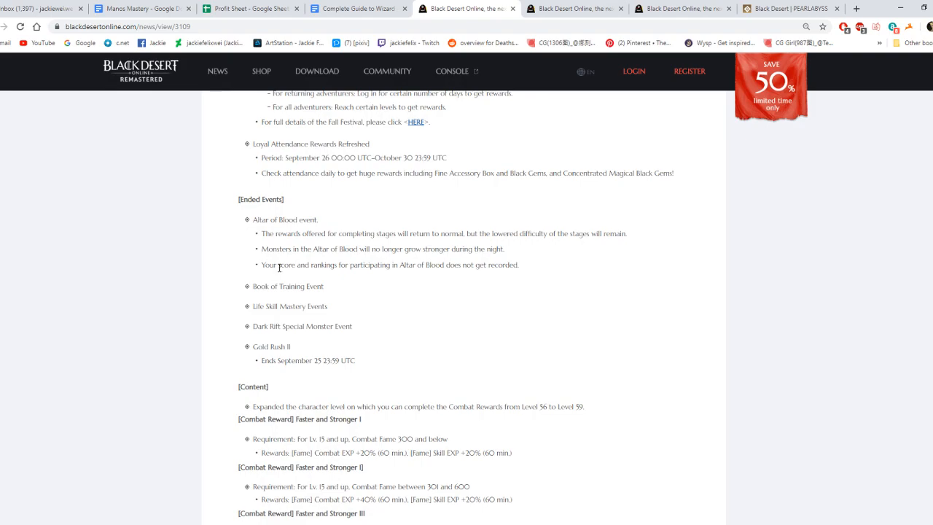
{"action": "scroll", "scroll_direction": "down", "scroll_amount": 3}
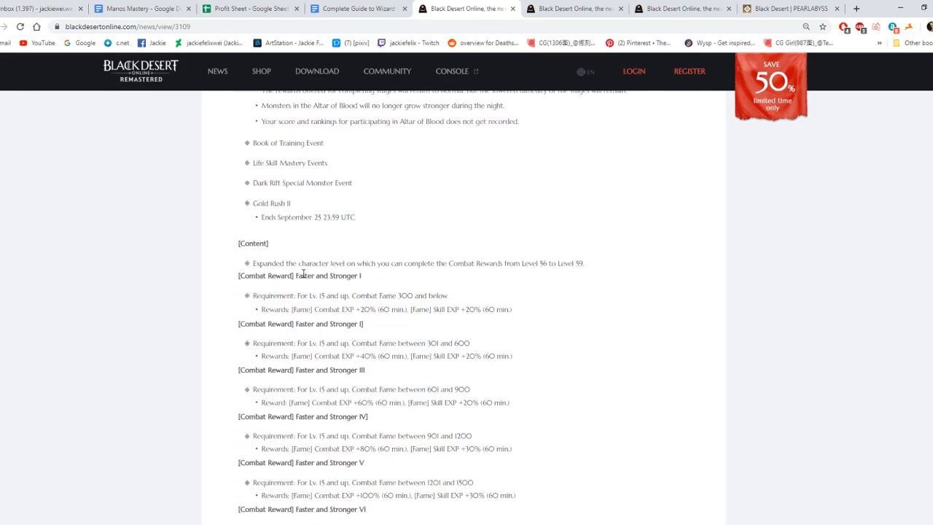
{"action": "scroll", "scroll_direction": "down", "scroll_amount": 3}
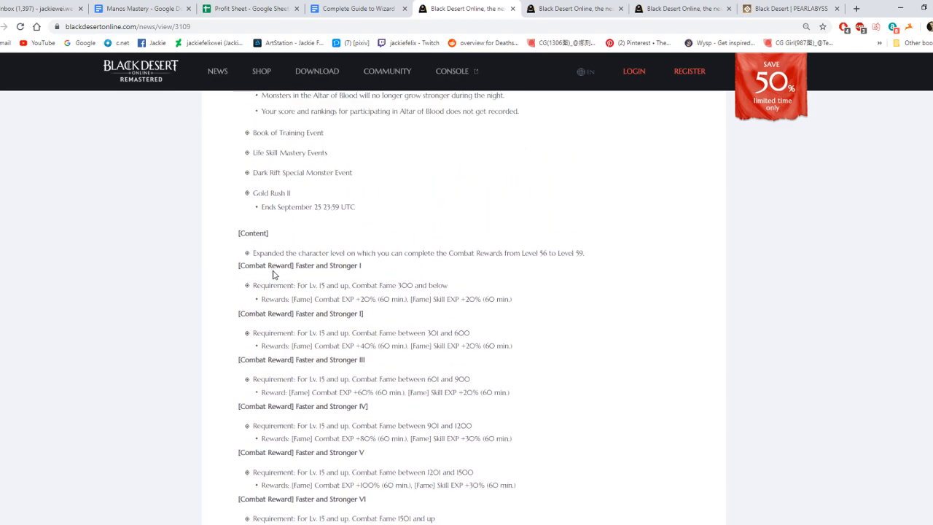
{"action": "mouse_move", "coordinate": [568, 265]}
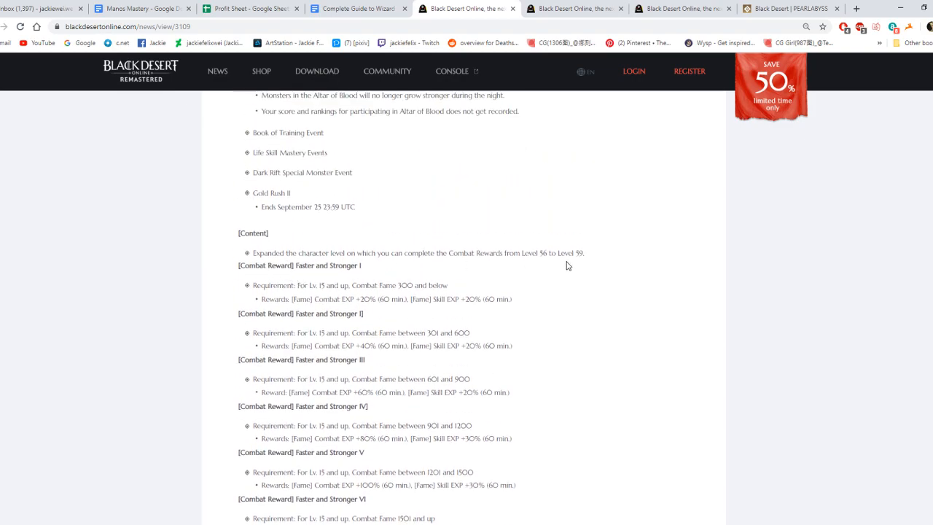
{"action": "scroll", "scroll_direction": "down", "scroll_amount": 3}
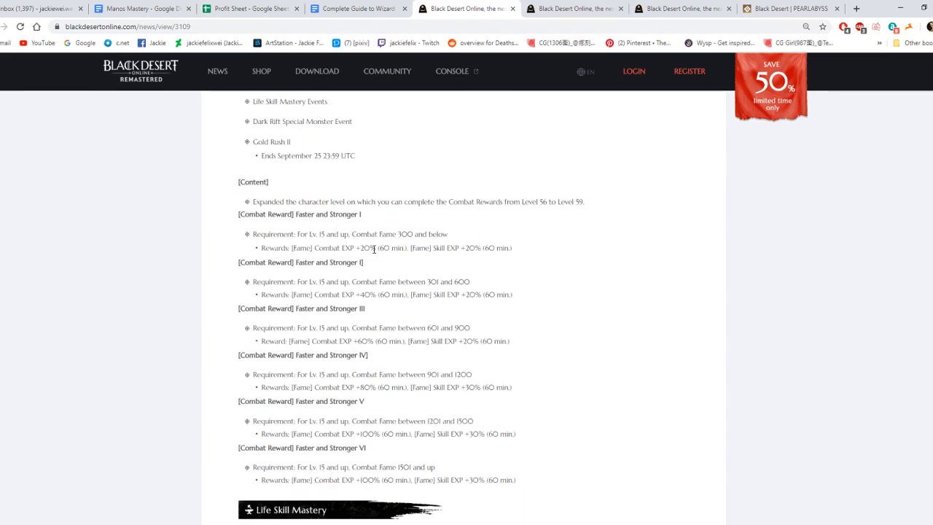
{"action": "scroll", "scroll_direction": "down", "scroll_amount": 3}
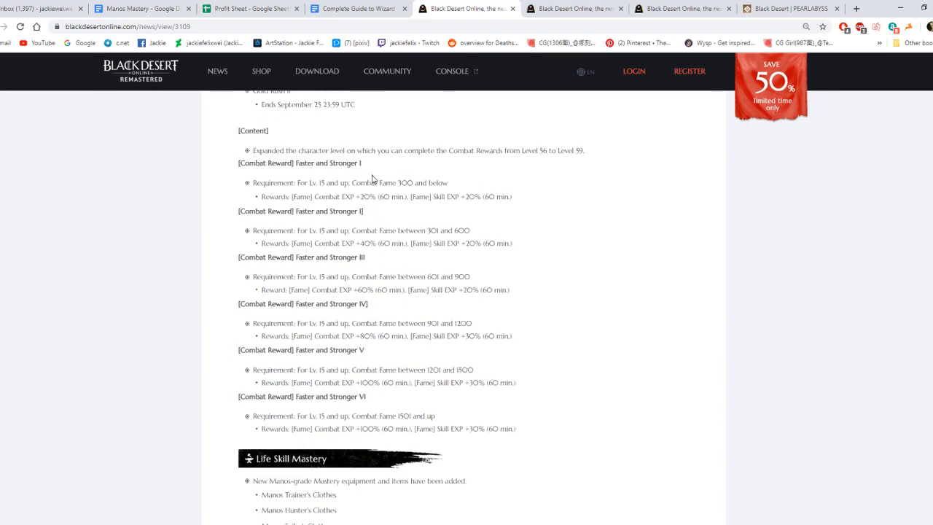
{"action": "scroll", "scroll_direction": "down", "scroll_amount": 3}
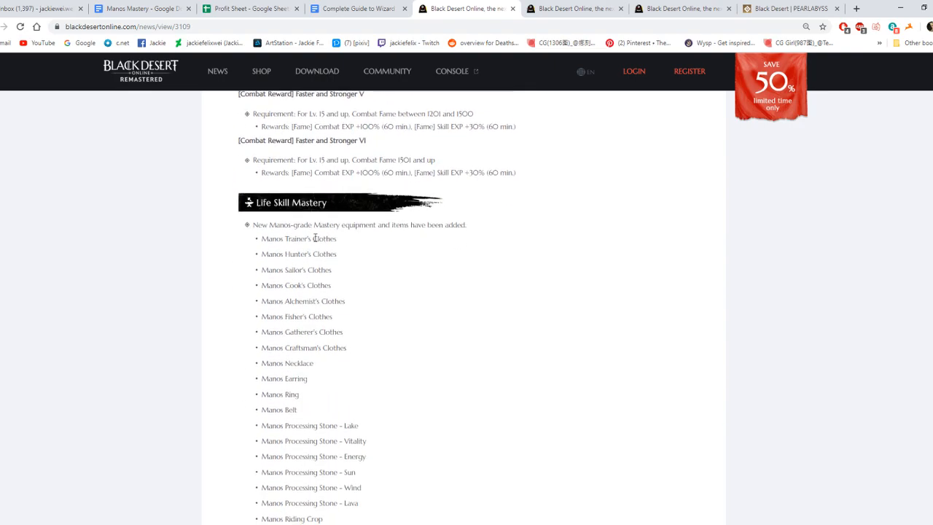
- Clear the Manos sentence selection and scroll through the Manos enhancement tables
{"action": "scroll", "scroll_direction": "down", "scroll_amount": 3}
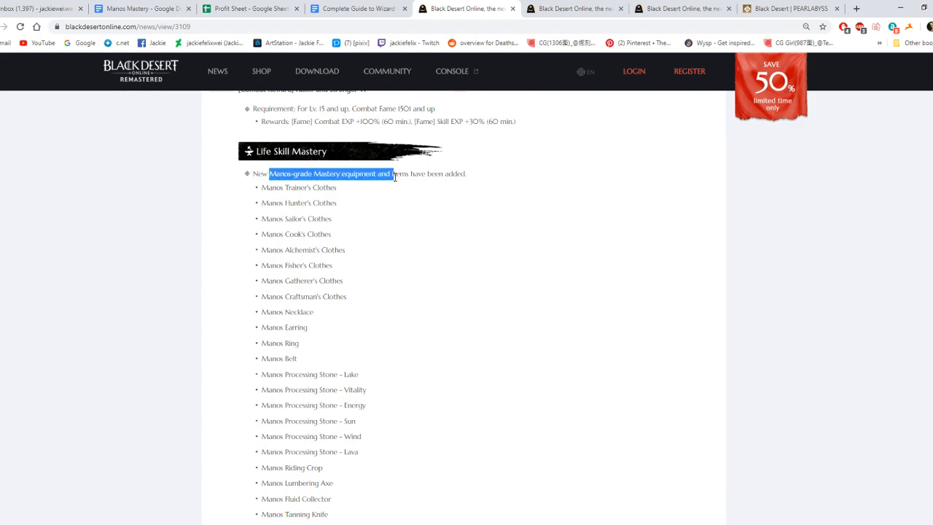
{"action": "left_click", "coordinate": [384, 202]}
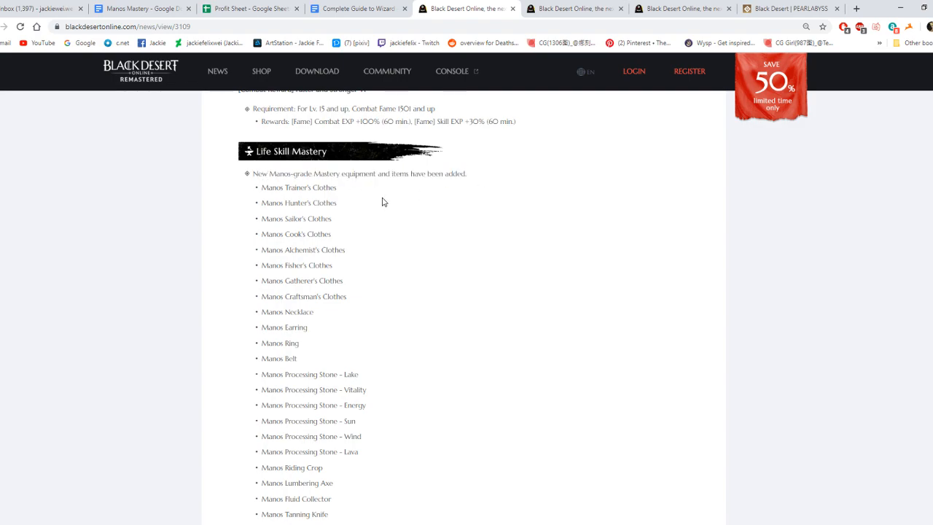
{"action": "scroll", "scroll_direction": "down", "scroll_amount": 3}
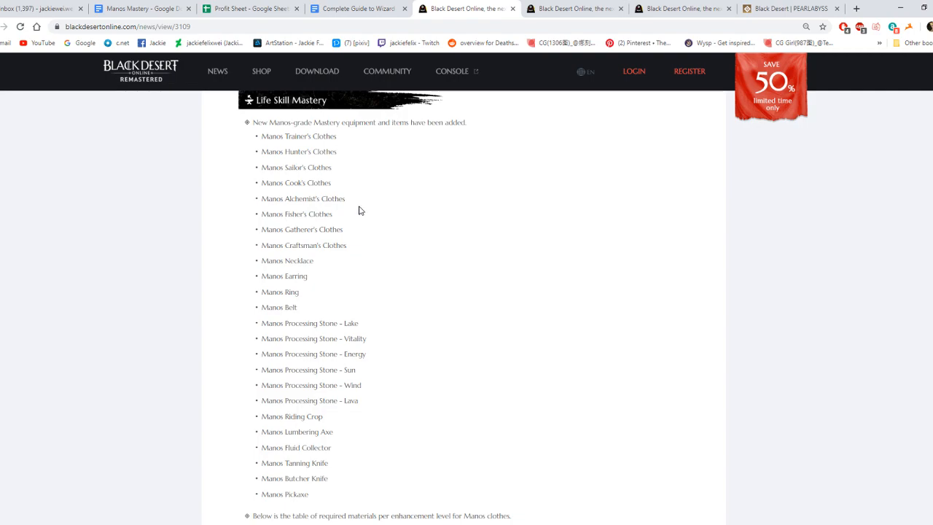
{"action": "mouse_move", "coordinate": [348, 212]}
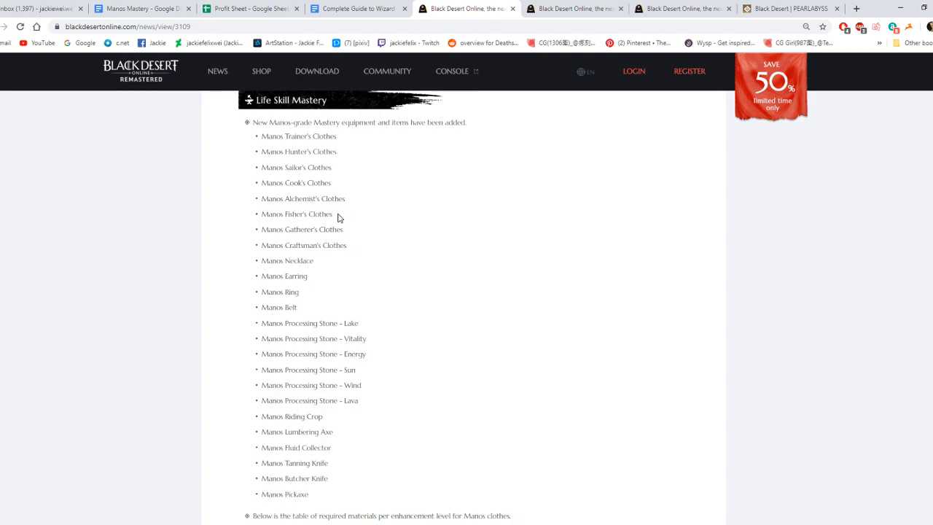
{"action": "scroll", "scroll_direction": "down", "scroll_amount": 3}
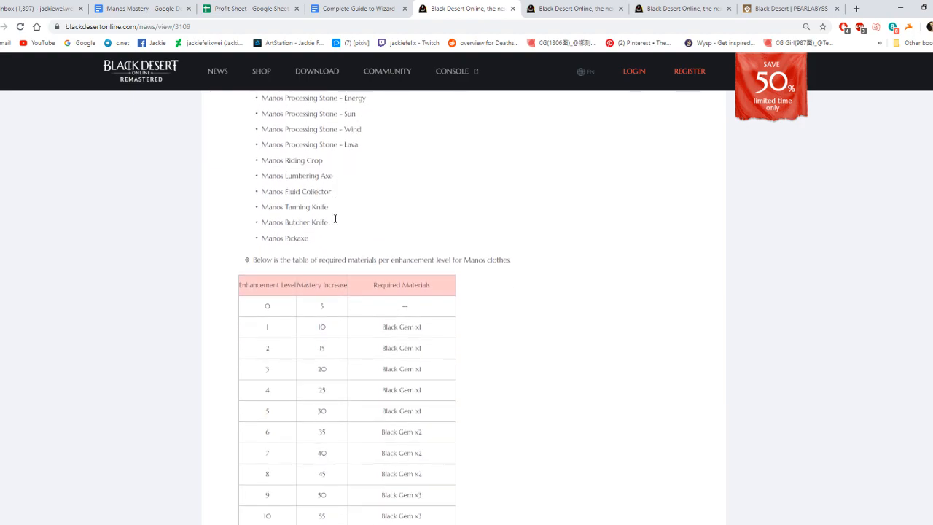
{"action": "scroll", "scroll_direction": "down", "scroll_amount": 3}
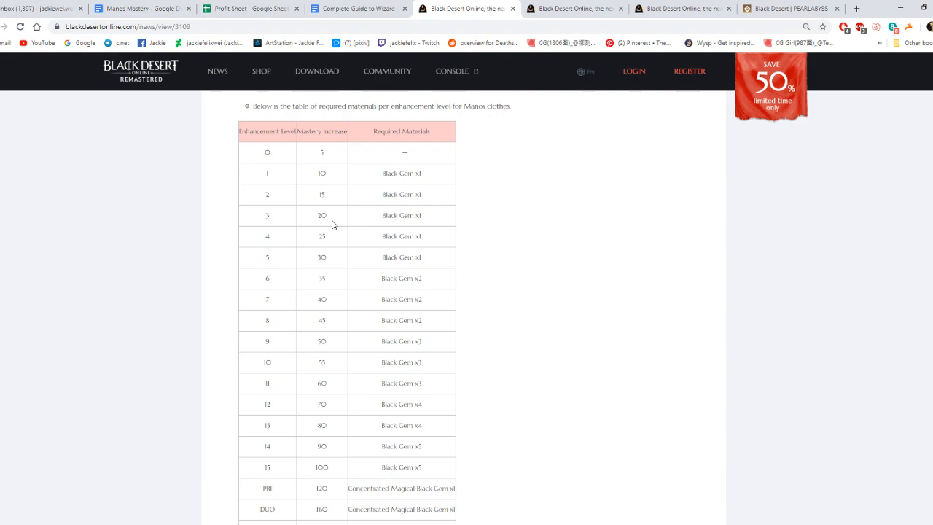
{"action": "scroll", "scroll_direction": "down", "scroll_amount": 3}
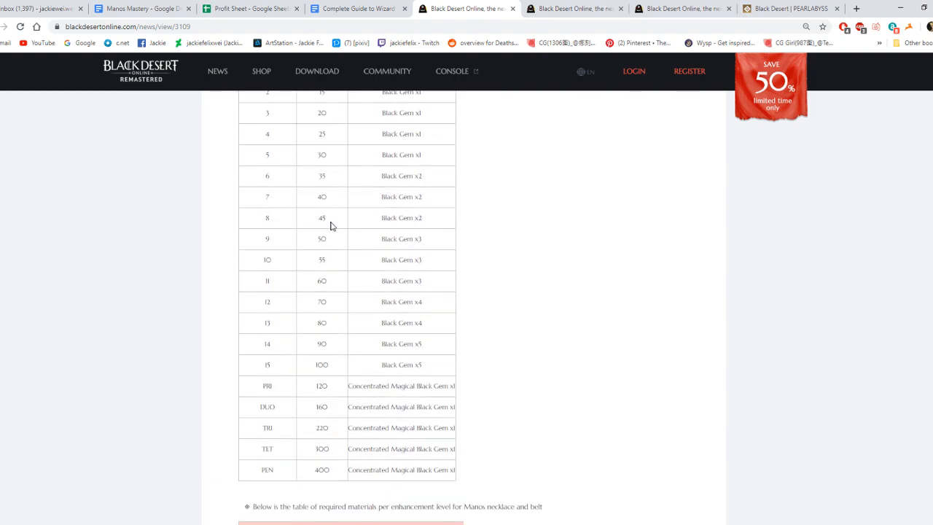
{"action": "scroll", "scroll_direction": "down", "scroll_amount": 3}
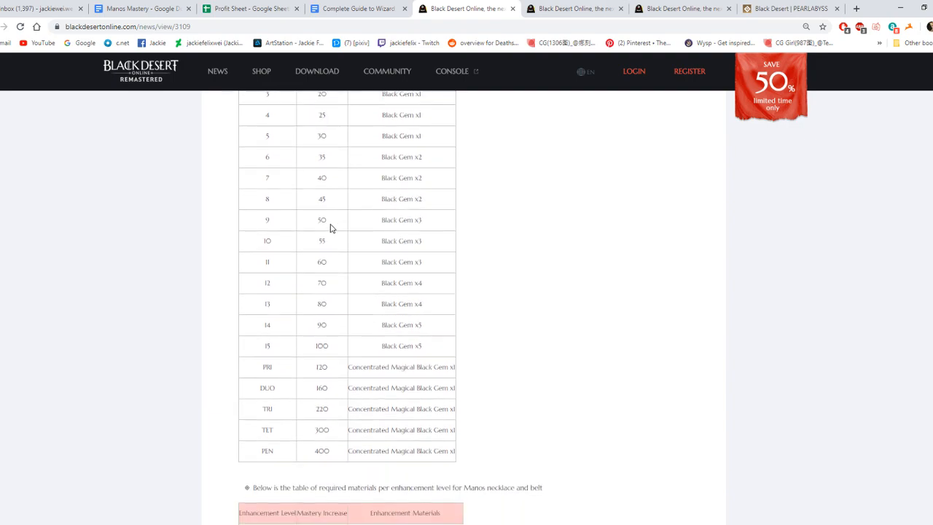
{"action": "scroll", "scroll_direction": "down", "scroll_amount": 3}
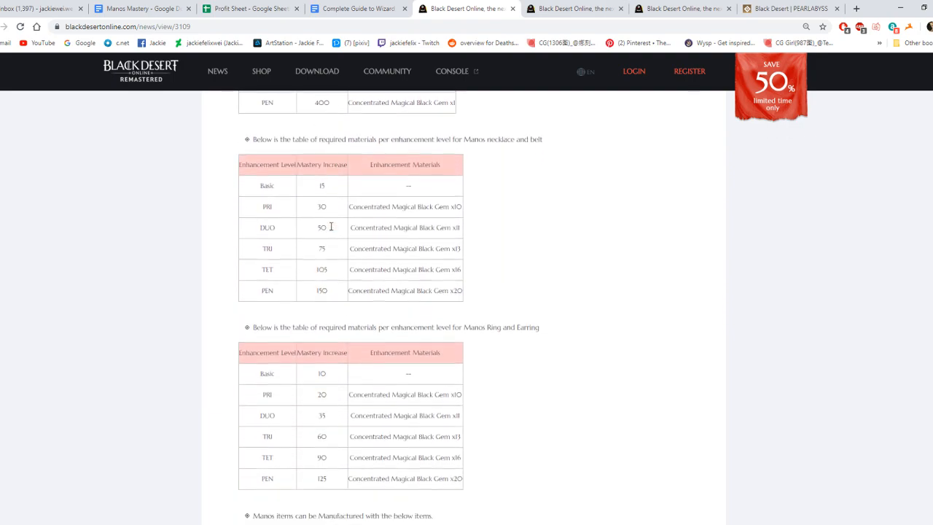
{"action": "scroll", "scroll_direction": "down", "scroll_amount": 3}
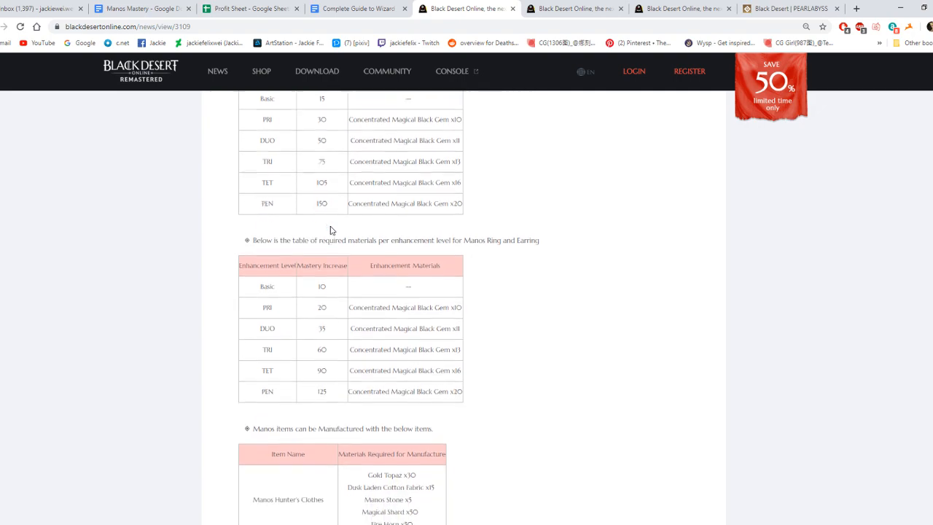
{"action": "scroll", "scroll_direction": "down", "scroll_amount": 3}
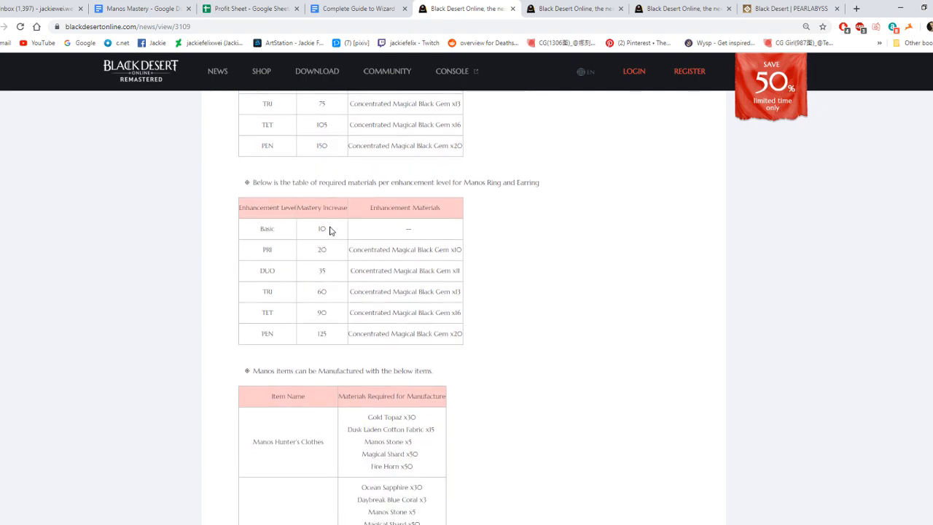
{"action": "scroll", "scroll_direction": "down", "scroll_amount": 3}
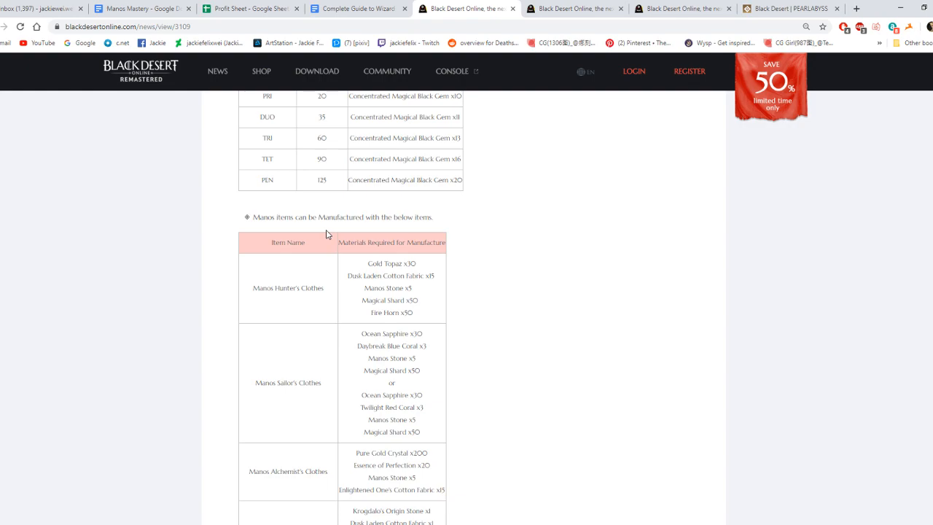
{"action": "mouse_move", "coordinate": [323, 236]}
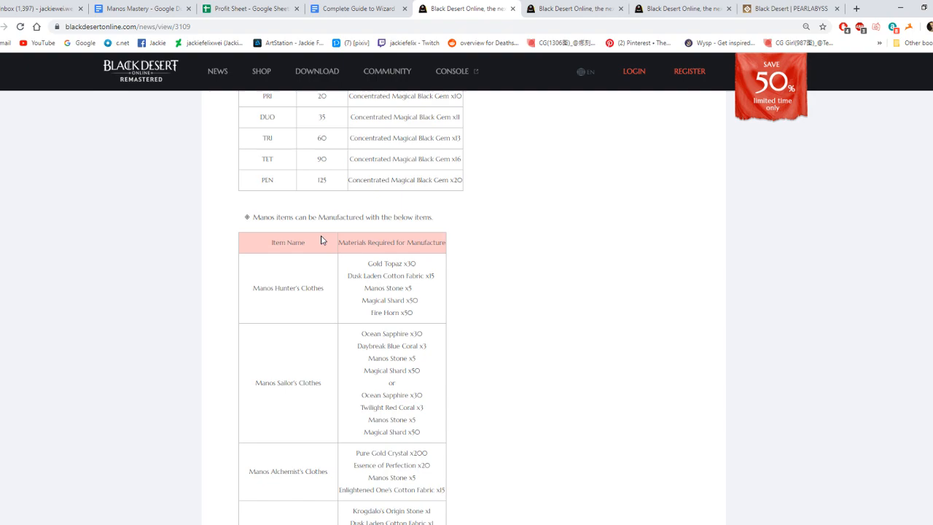
- Scroll the Manos crafting table through Manos Riding Crop to the Fundamentals of Cooking quests
{"action": "scroll", "scroll_direction": "down", "scroll_amount": 3}
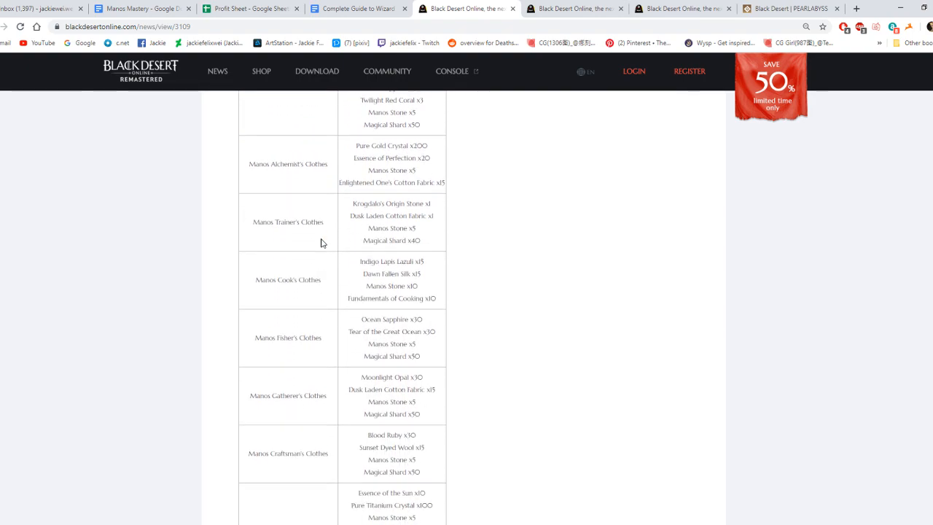
{"action": "scroll", "scroll_direction": "down", "scroll_amount": 3}
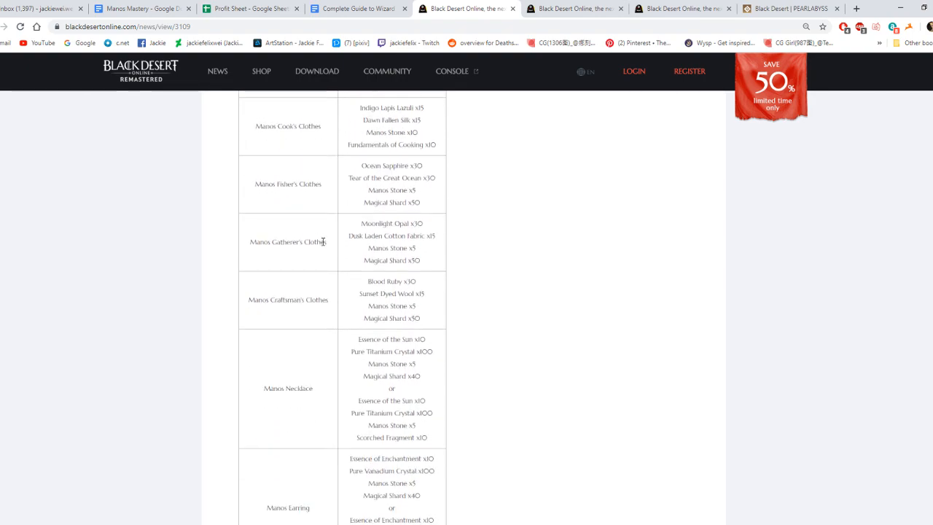
{"action": "scroll", "scroll_direction": "down", "scroll_amount": 3}
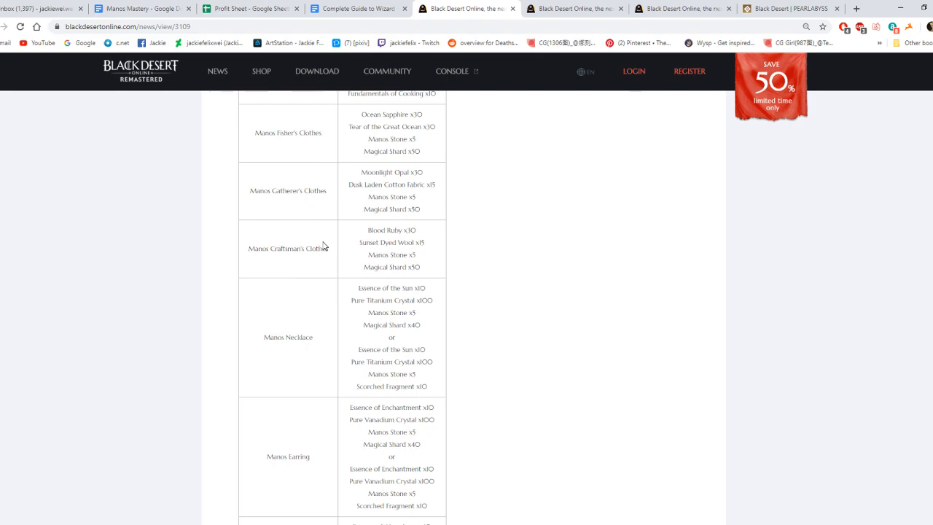
{"action": "scroll", "scroll_direction": "down", "scroll_amount": 3}
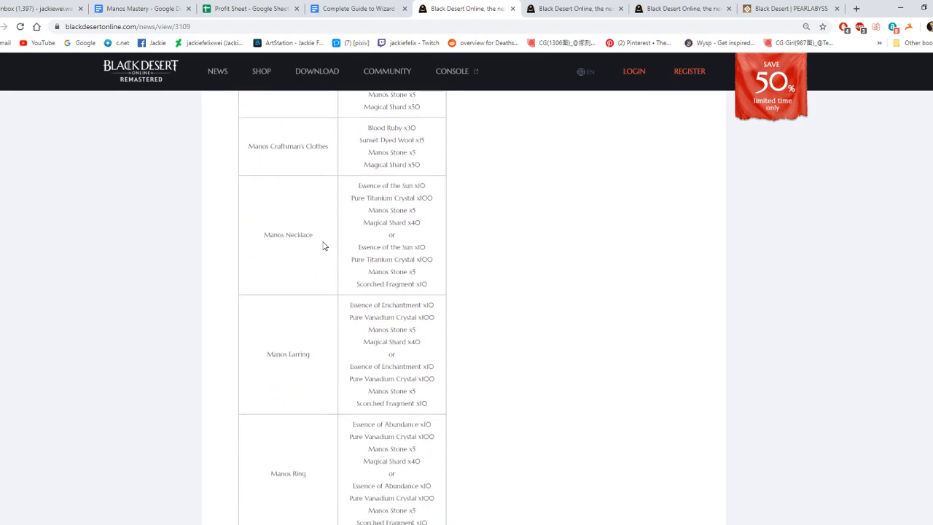
{"action": "scroll", "scroll_direction": "down", "scroll_amount": 3}
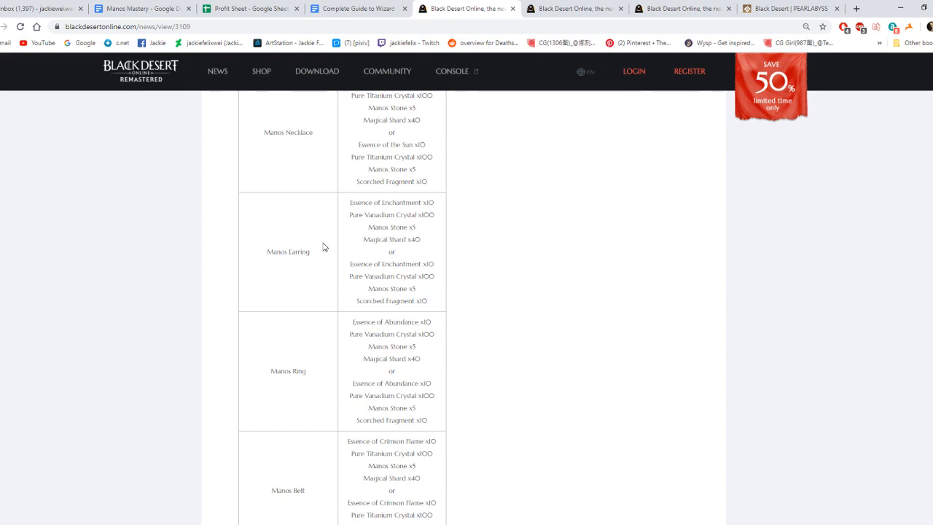
{"action": "scroll", "scroll_direction": "down", "scroll_amount": 3}
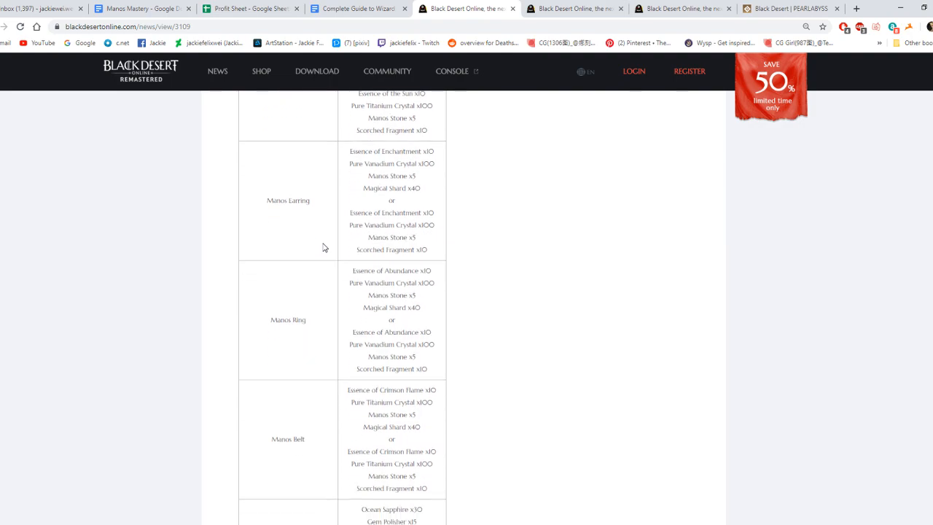
{"action": "scroll", "scroll_direction": "down", "scroll_amount": 3}
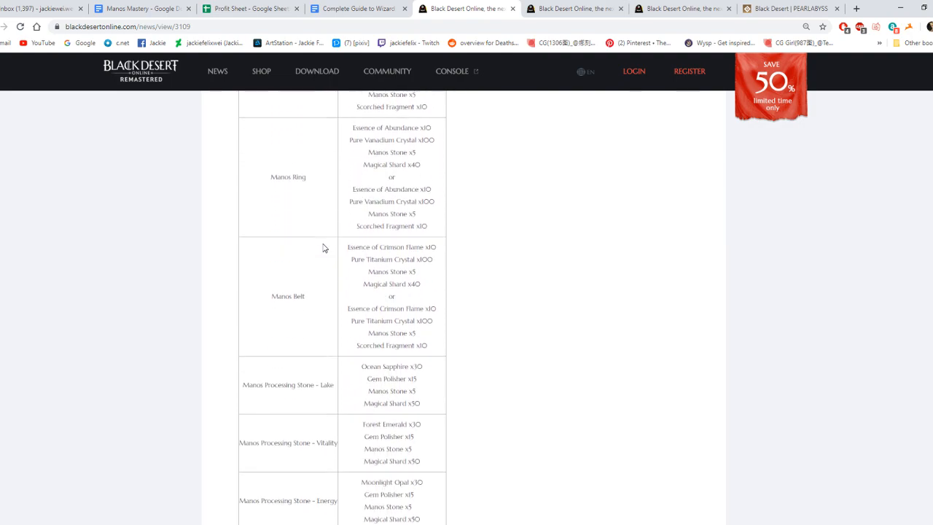
{"action": "scroll", "scroll_direction": "down", "scroll_amount": 3}
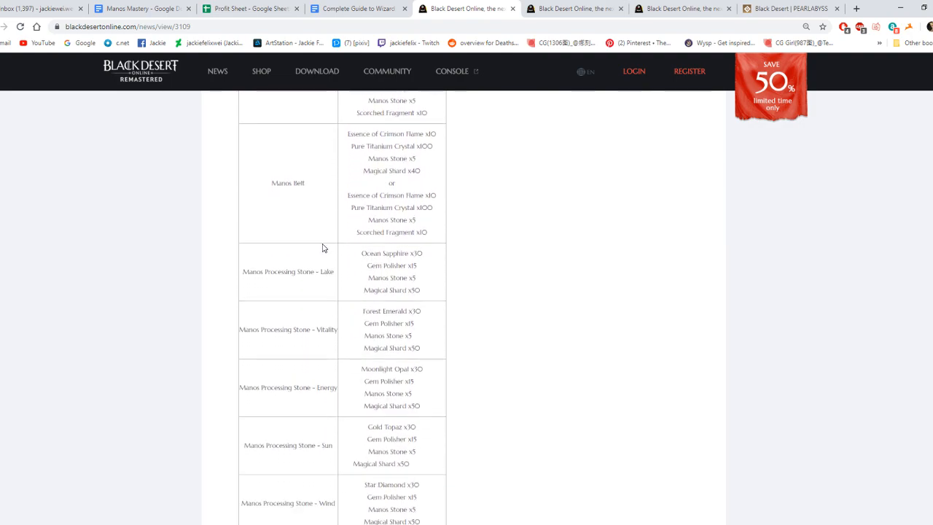
{"action": "scroll", "scroll_direction": "down", "scroll_amount": 3}
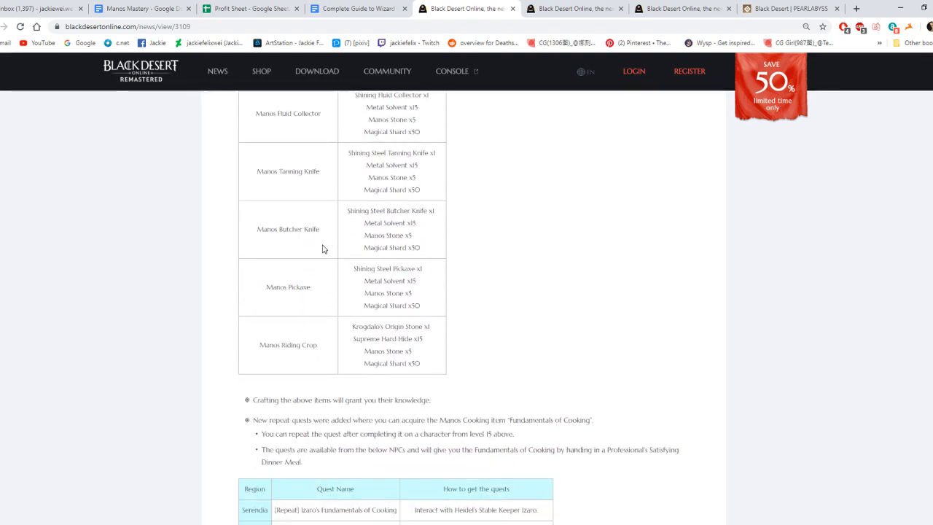
{"action": "scroll", "scroll_direction": "down", "scroll_amount": 3}
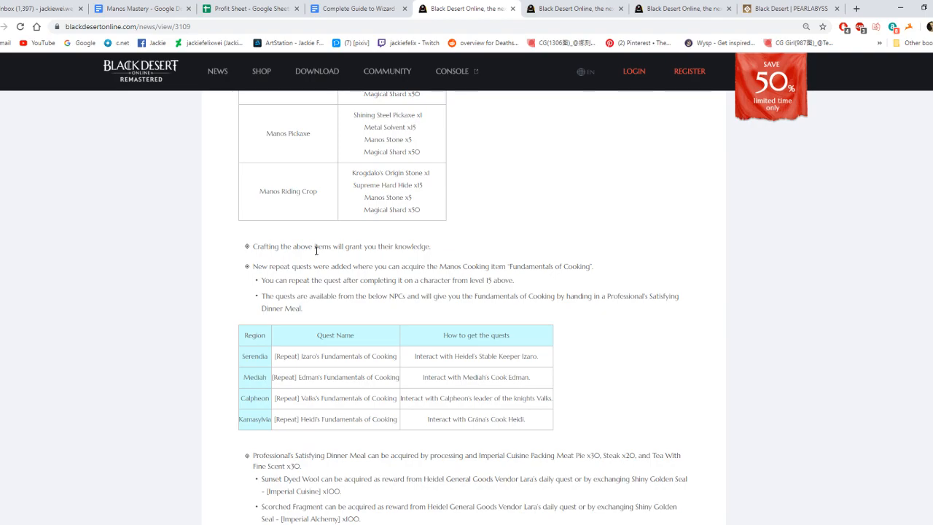
{"action": "mouse_move", "coordinate": [316, 254]}
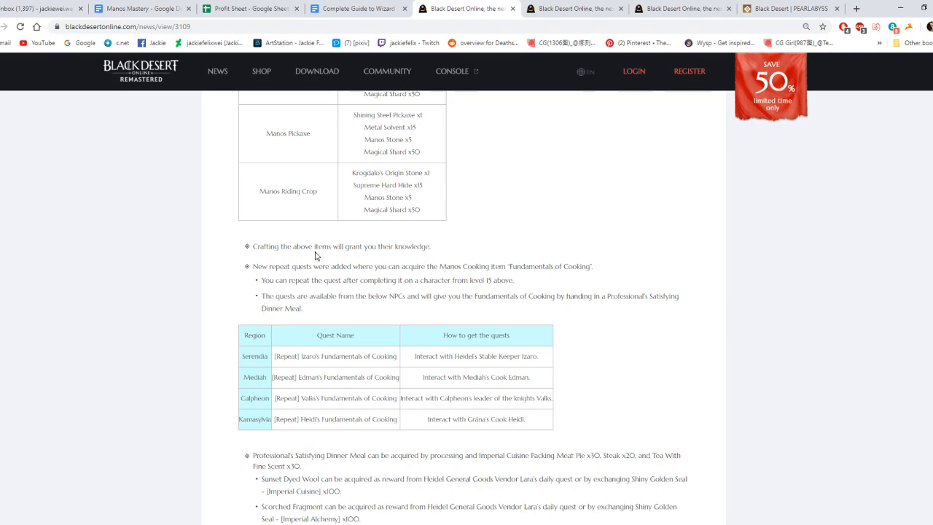
{"action": "mouse_move", "coordinate": [311, 264]}
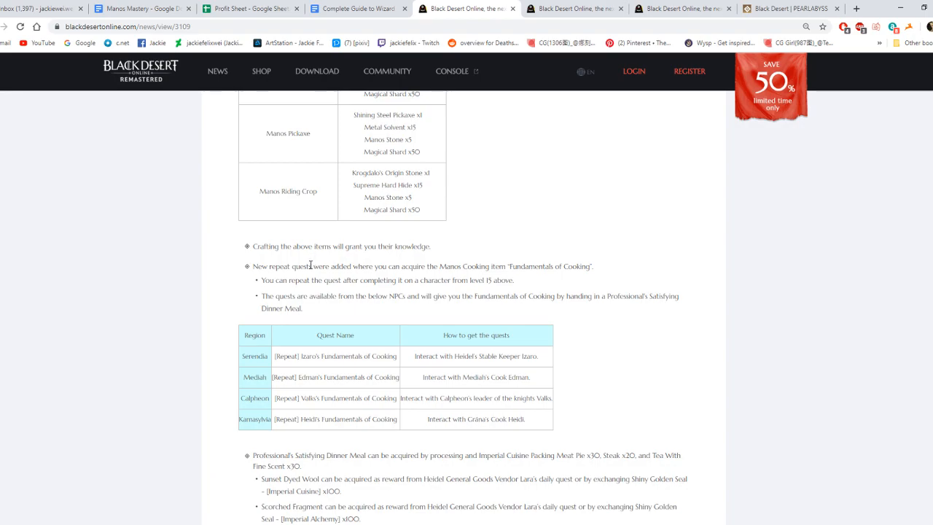
{"action": "mouse_move", "coordinate": [306, 260]}
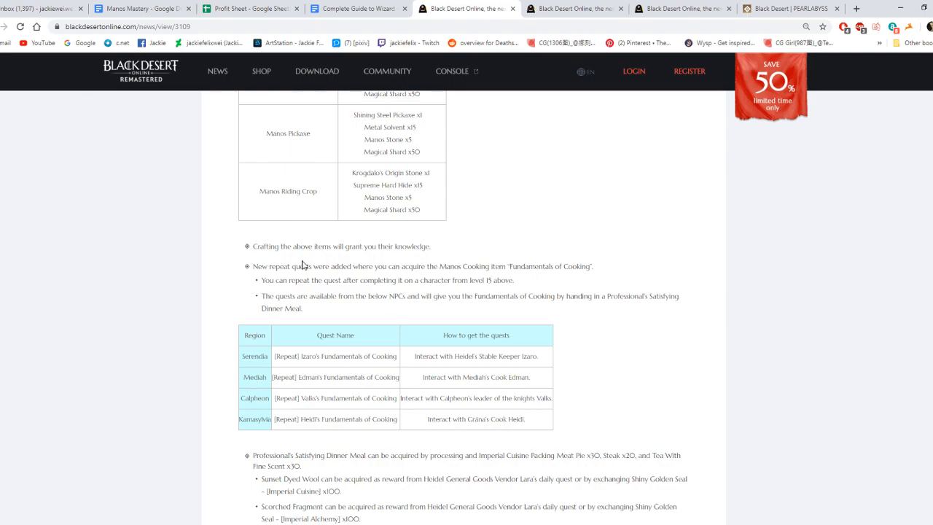
- Read the four-region Fundamentals of Cooking quests table down to the Dinner Meal material notes
{"action": "scroll", "scroll_direction": "down", "scroll_amount": 3}
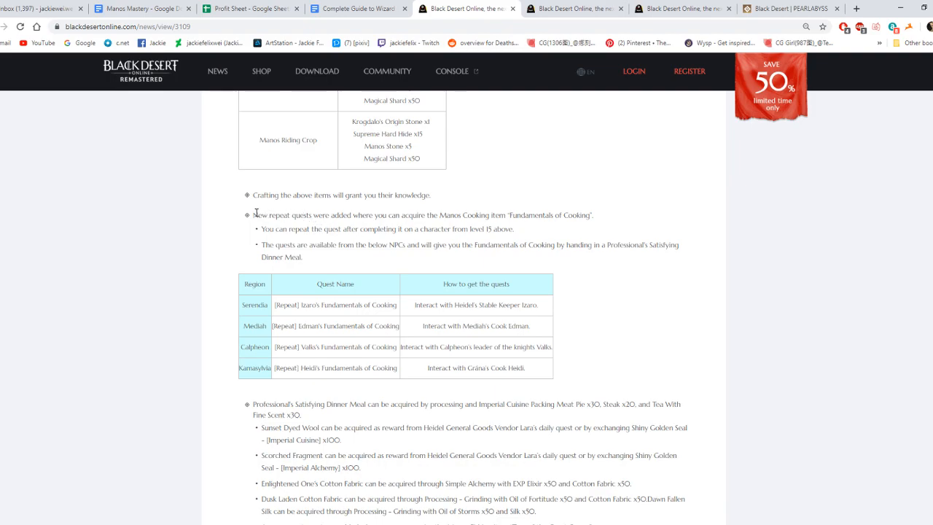
{"action": "mouse_move", "coordinate": [446, 216]}
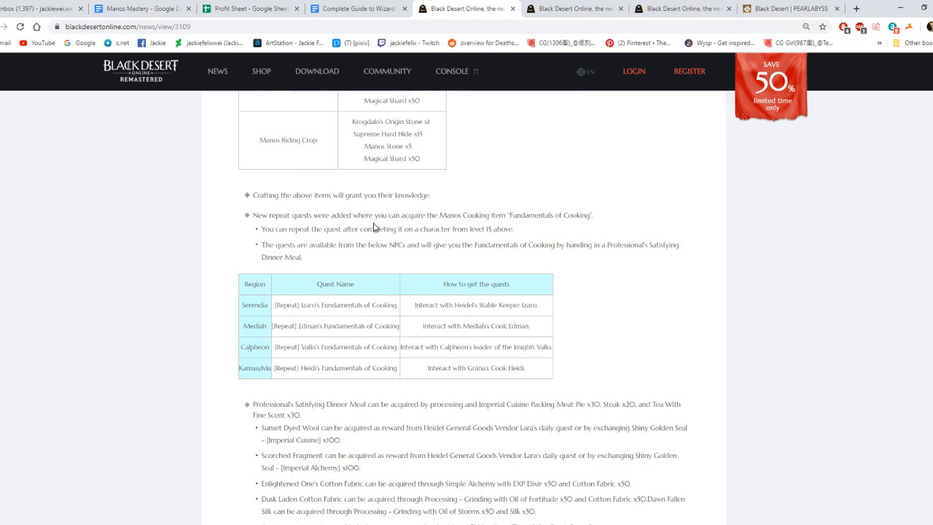
{"action": "mouse_move", "coordinate": [405, 260]}
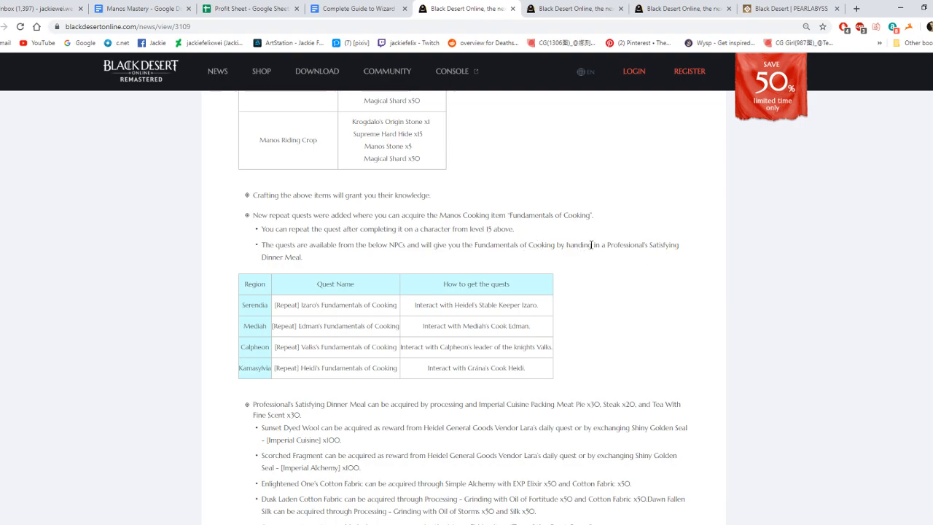
{"action": "scroll", "scroll_direction": "down", "scroll_amount": 3}
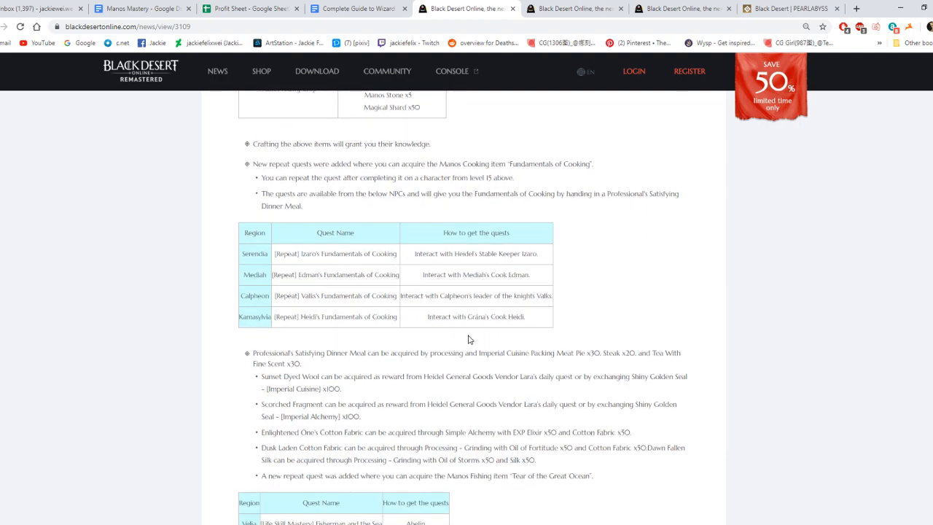
- Read through the Dinner Meal, Velia Fisherman and the Sea, and Manos Stone vendor notes
{"action": "scroll", "scroll_direction": "down", "scroll_amount": 3}
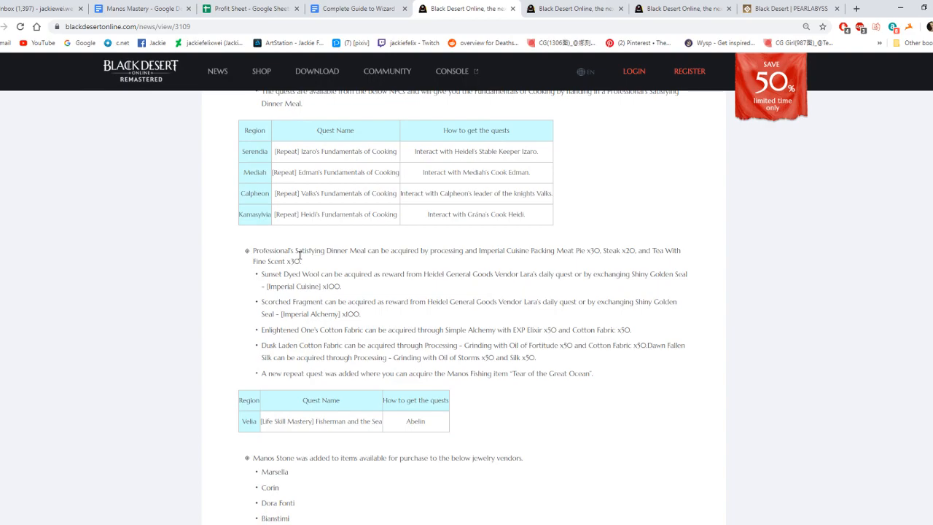
{"action": "scroll", "scroll_direction": "down", "scroll_amount": 3}
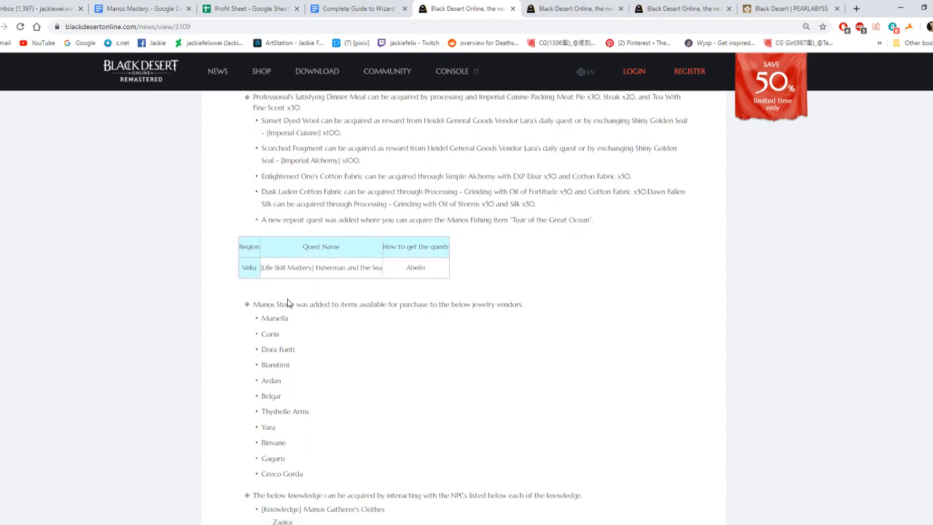
{"action": "scroll", "scroll_direction": "down", "scroll_amount": 3}
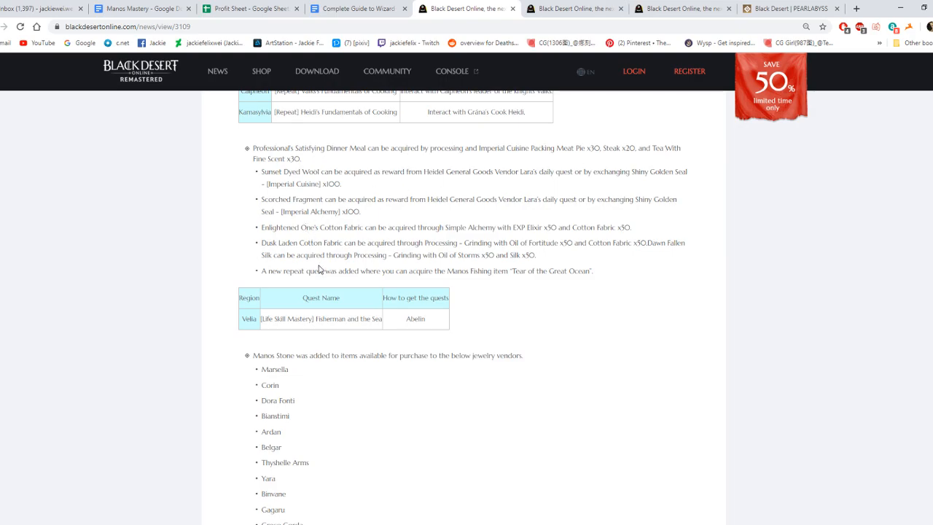
{"action": "scroll", "scroll_direction": "down", "scroll_amount": 3}
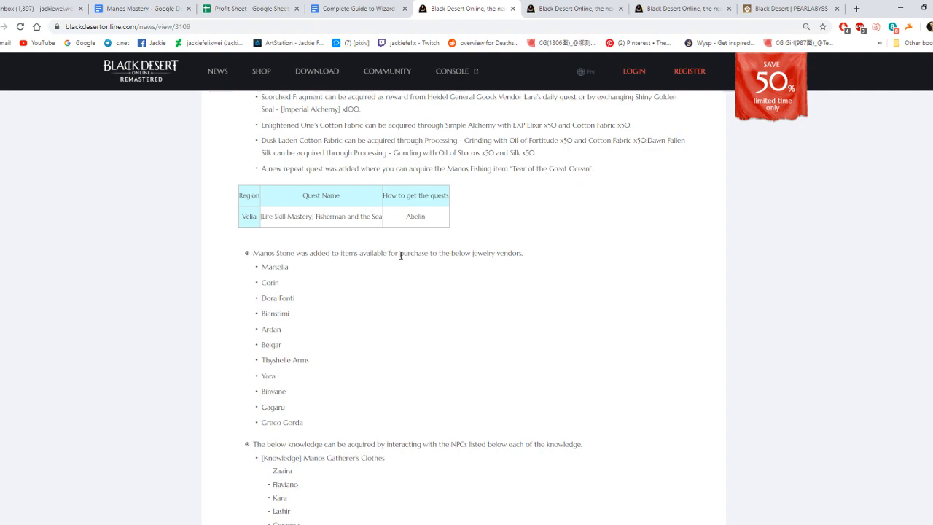
{"action": "mouse_move", "coordinate": [481, 254]}
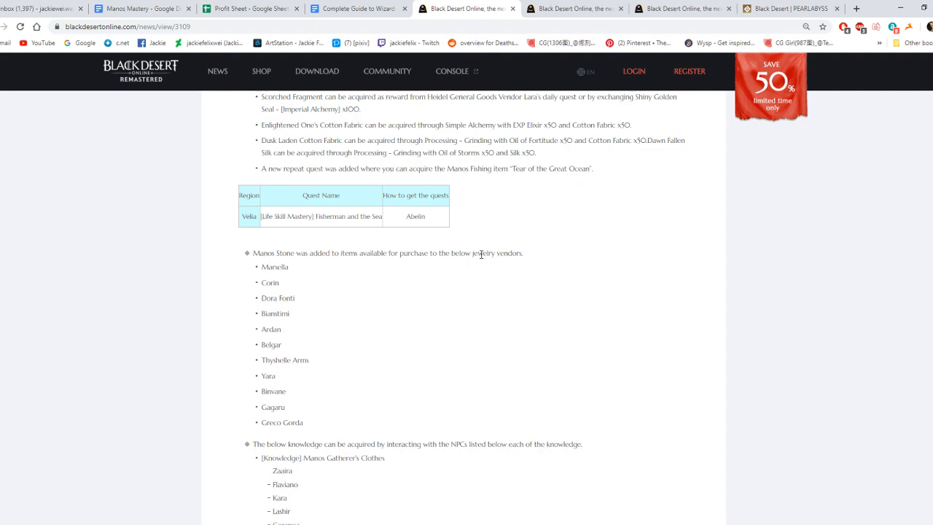
{"action": "mouse_move", "coordinate": [268, 279]}
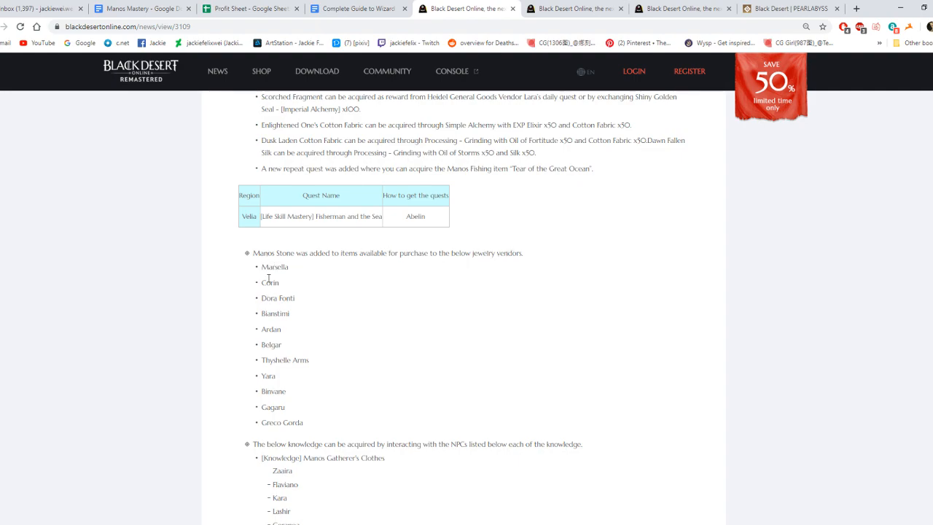
{"action": "scroll", "scroll_direction": "down", "scroll_amount": 3}
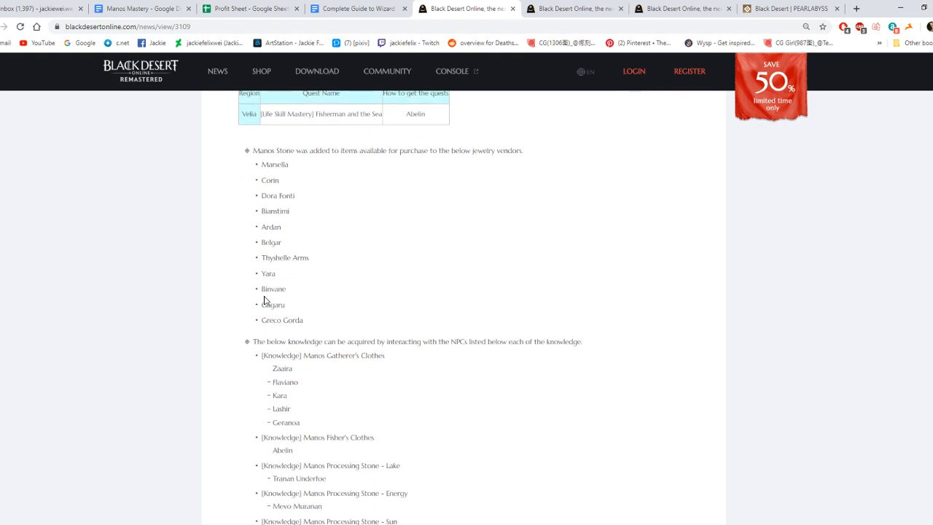
{"action": "scroll", "scroll_direction": "down", "scroll_amount": 3}
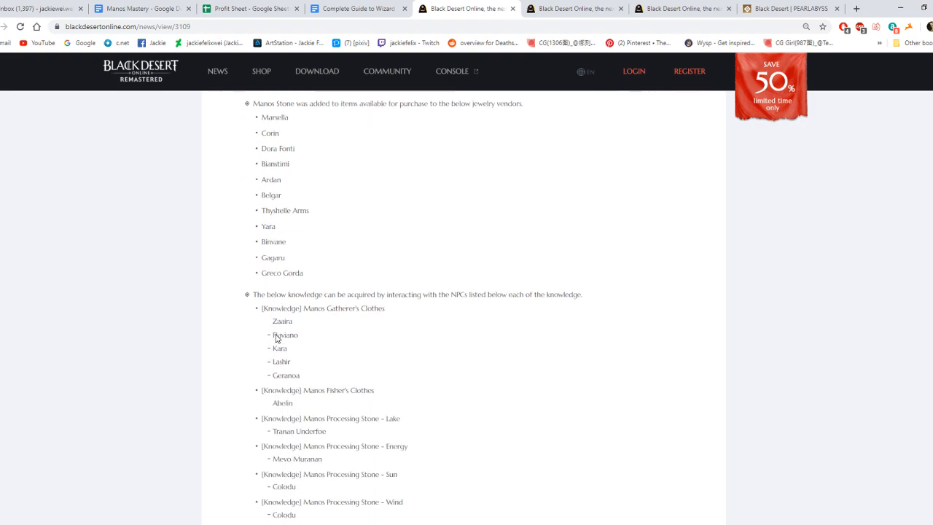
{"action": "scroll", "scroll_direction": "up", "scroll_amount": 3}
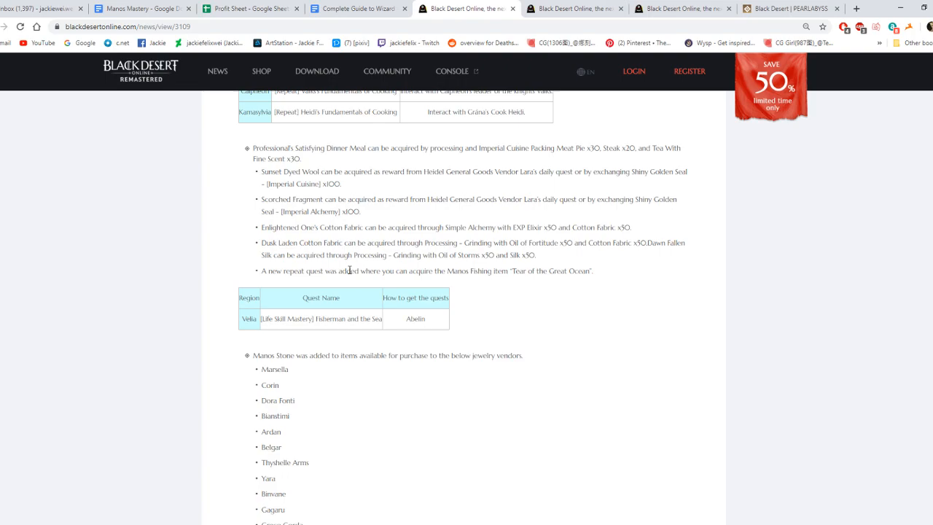
{"action": "scroll", "scroll_direction": "down", "scroll_amount": 3}
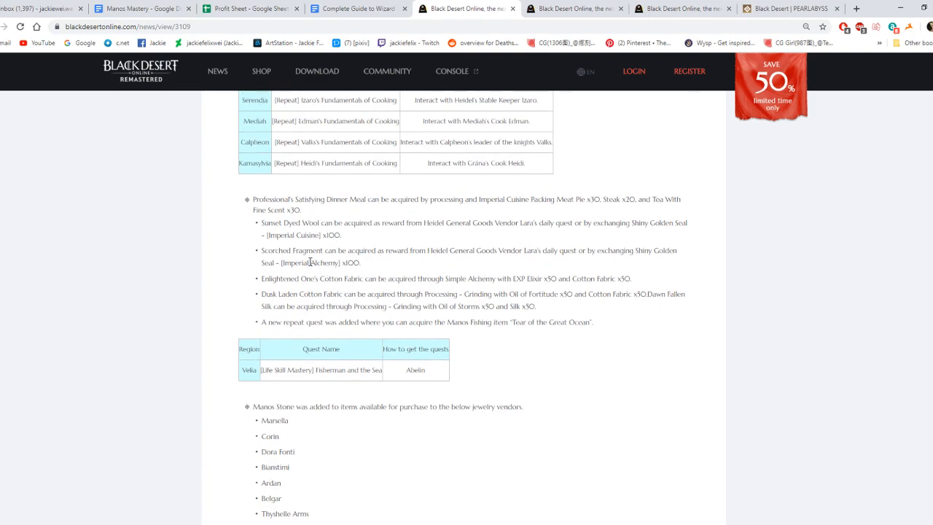
- Highlight the sentence about the new Tear of the Great Ocean repeat quest
{"action": "left_click_drag", "start_coordinate": [258, 322], "coordinate": [379, 322]}
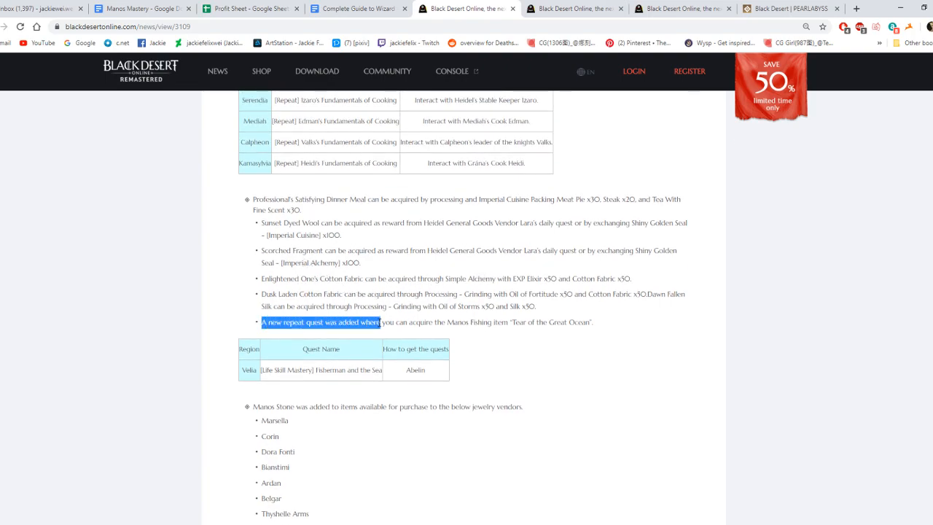
{"action": "left_click_drag", "start_coordinate": [379, 322], "coordinate": [519, 322]}
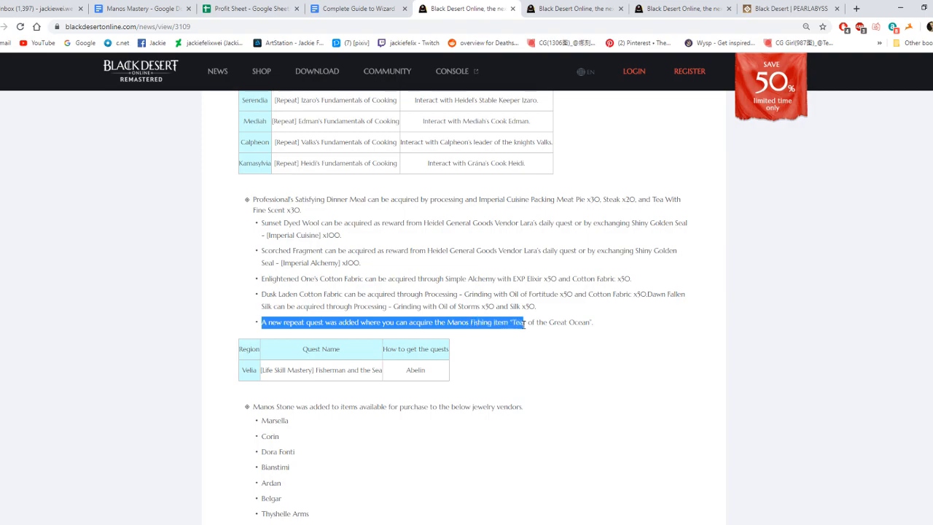
{"action": "left_click_drag", "start_coordinate": [513, 321], "coordinate": [593, 321]}
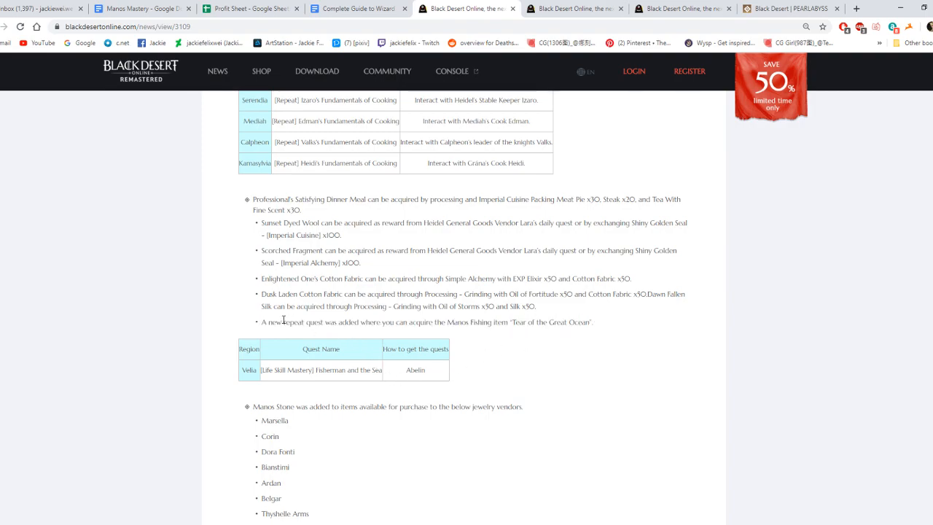
- Read the System and Game World fix notes
{"action": "scroll", "scroll_direction": "down", "scroll_amount": 3}
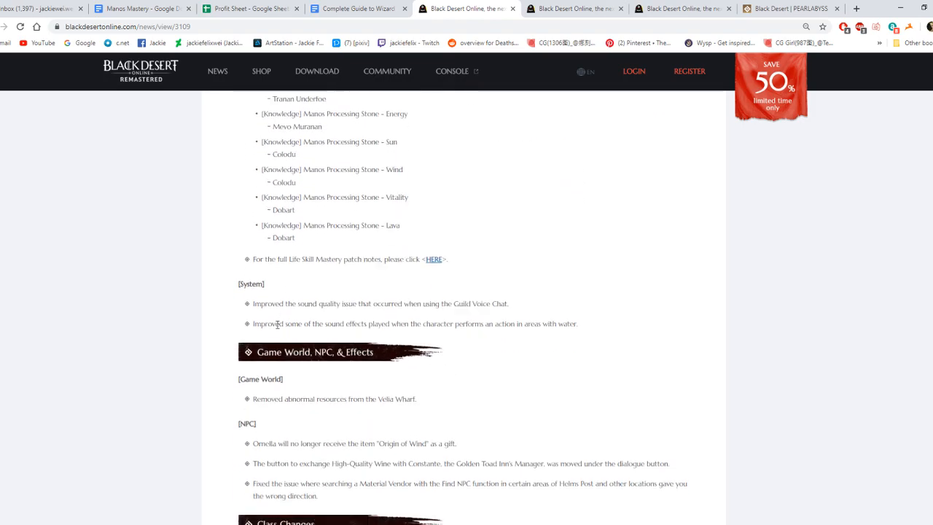
{"action": "scroll", "scroll_direction": "down", "scroll_amount": 3}
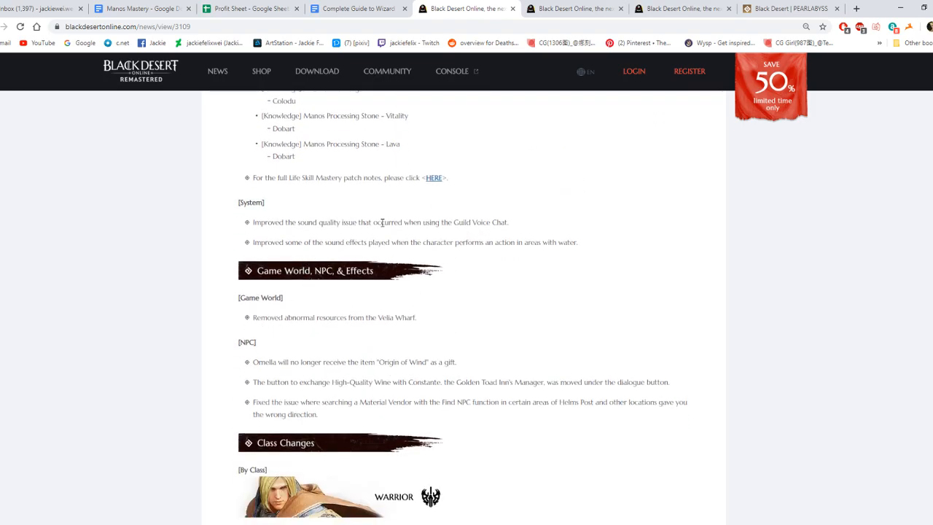
{"action": "mouse_move", "coordinate": [273, 255]}
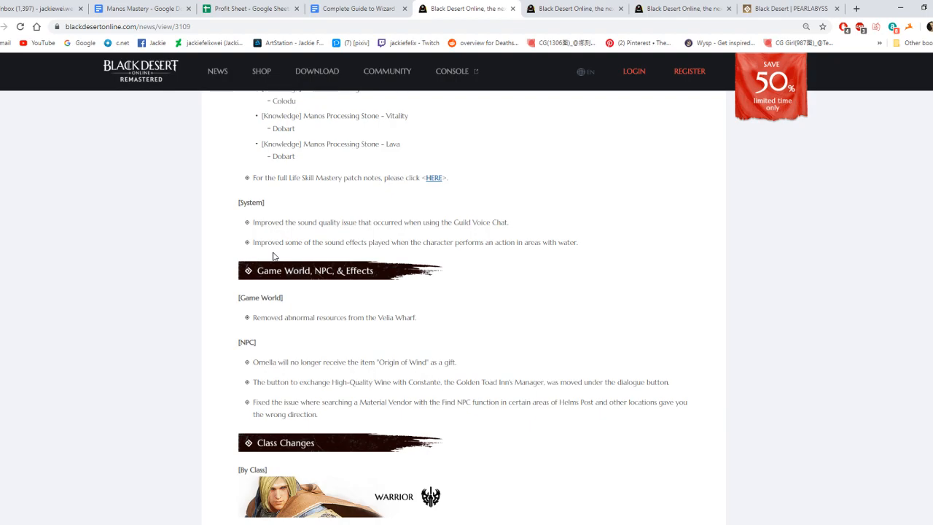
{"action": "scroll", "scroll_direction": "up", "scroll_amount": 3}
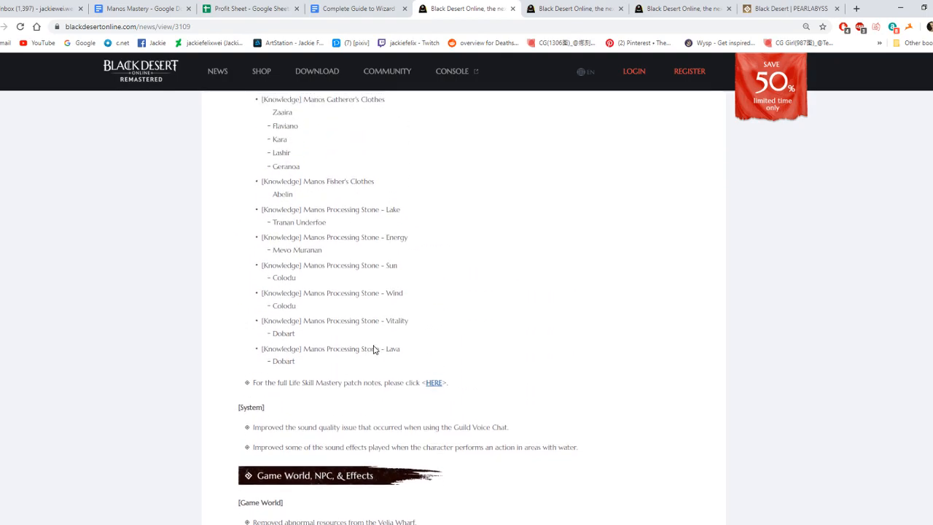
{"action": "scroll", "scroll_direction": "down", "scroll_amount": 3}
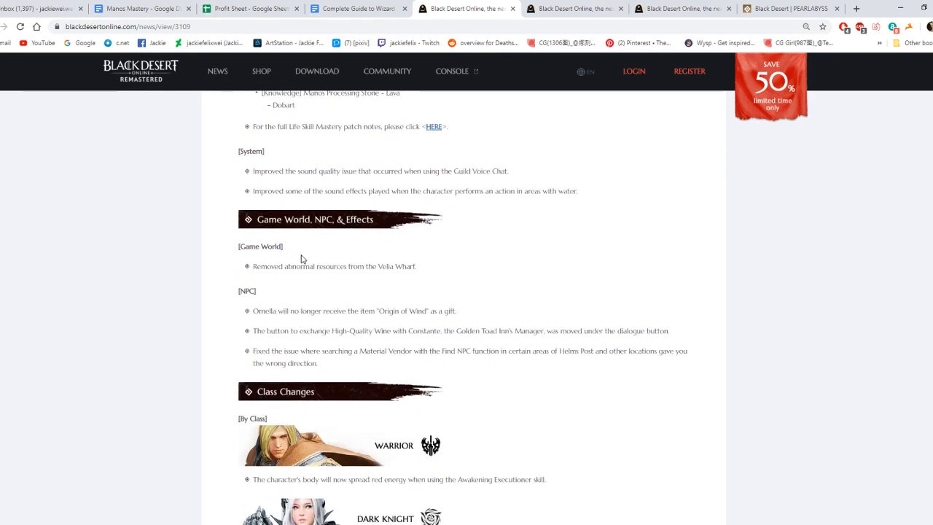
{"action": "mouse_move", "coordinate": [341, 235]}
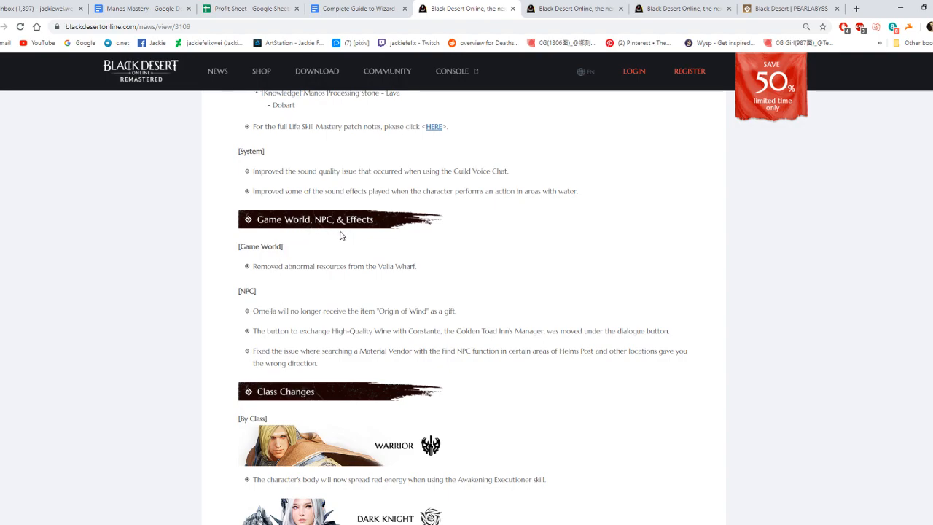
{"action": "mouse_move", "coordinate": [290, 289]}
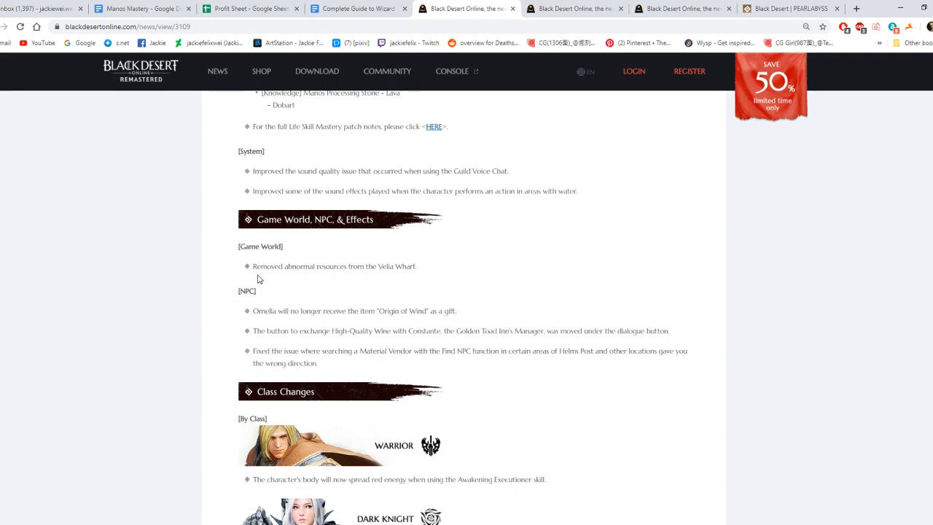
{"action": "mouse_move", "coordinate": [266, 328]}
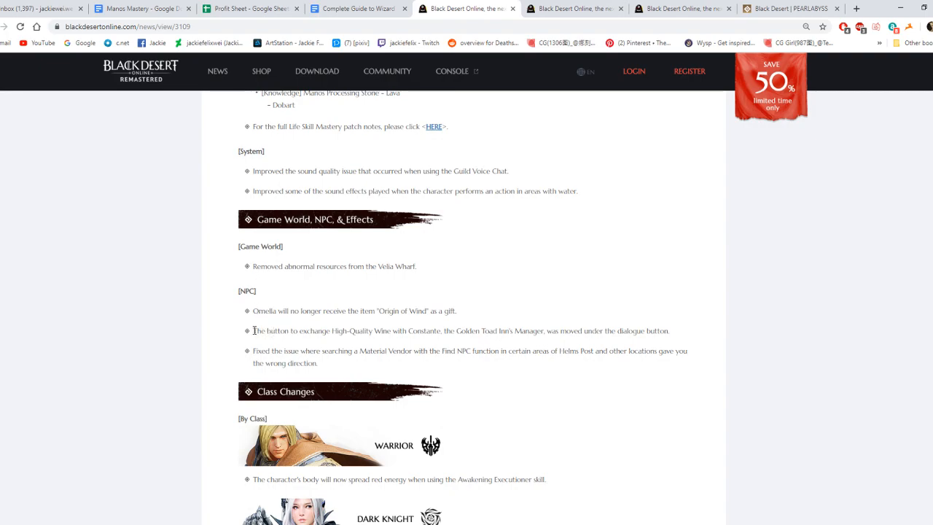
- Highlight the High-Quality Wine exchange and Material Vendor search fixes, then reach Class Changes
{"action": "left_click_drag", "start_coordinate": [255, 330], "coordinate": [429, 330]}
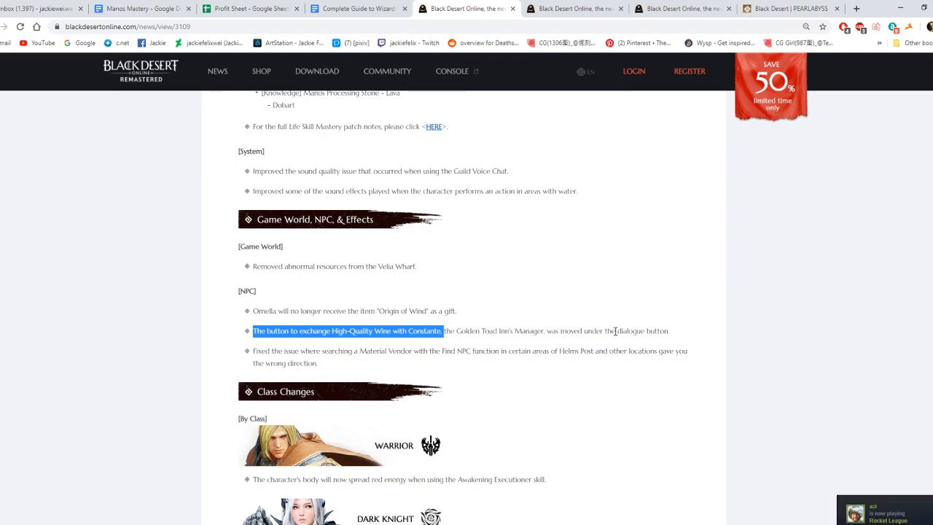
{"action": "mouse_move", "coordinate": [326, 363]}
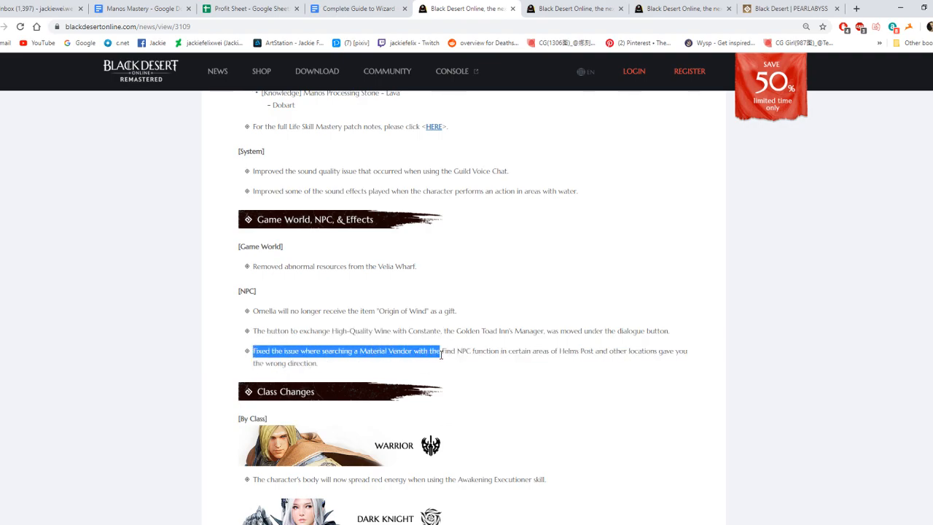
{"action": "left_click_drag", "start_coordinate": [441, 350], "coordinate": [554, 354]}
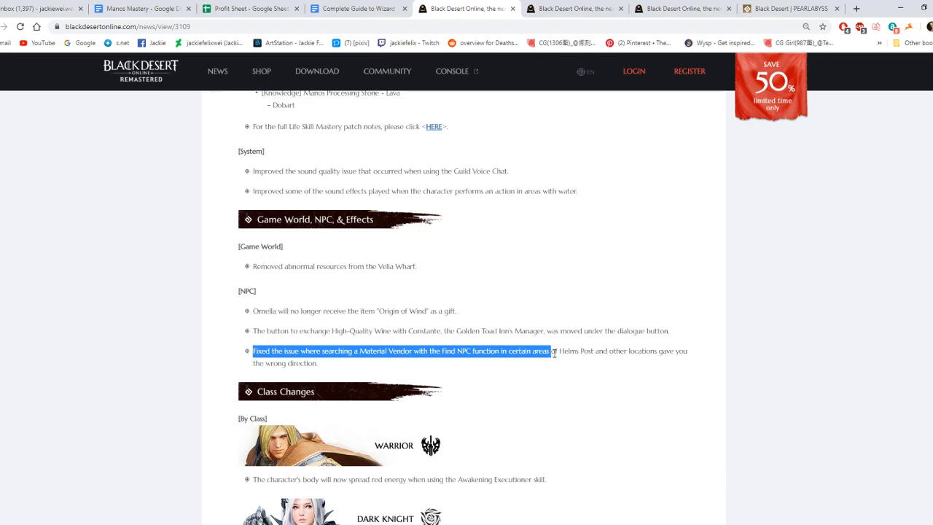
{"action": "left_click", "coordinate": [505, 363]}
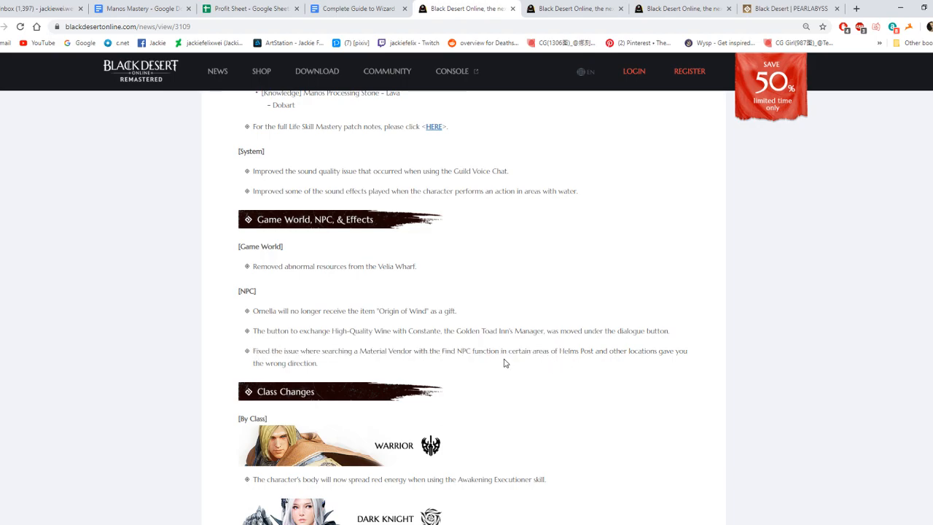
{"action": "mouse_move", "coordinate": [371, 363]}
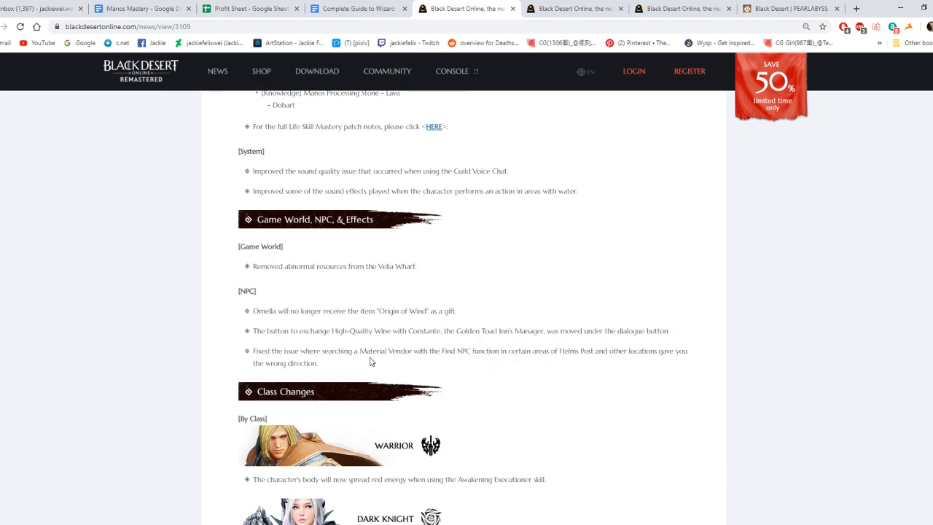
{"action": "scroll", "scroll_direction": "down", "scroll_amount": 3}
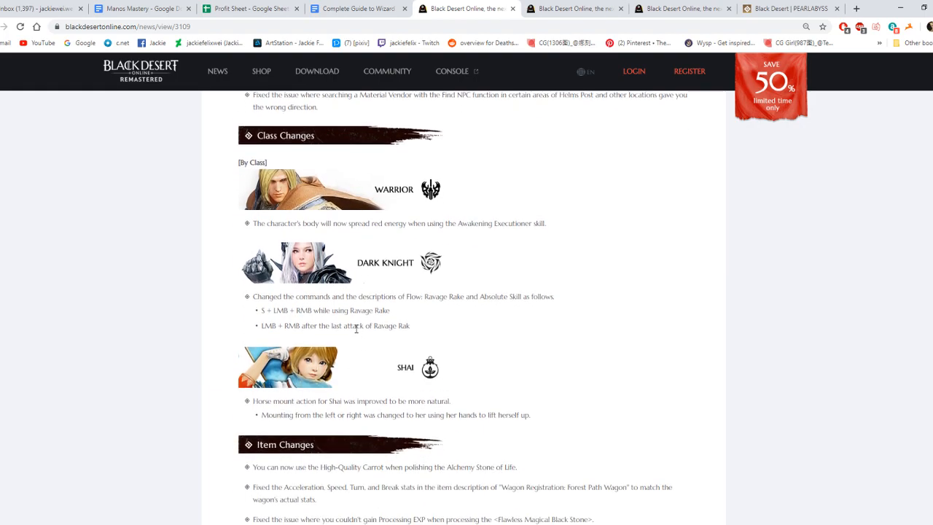
{"action": "mouse_move", "coordinate": [287, 202]}
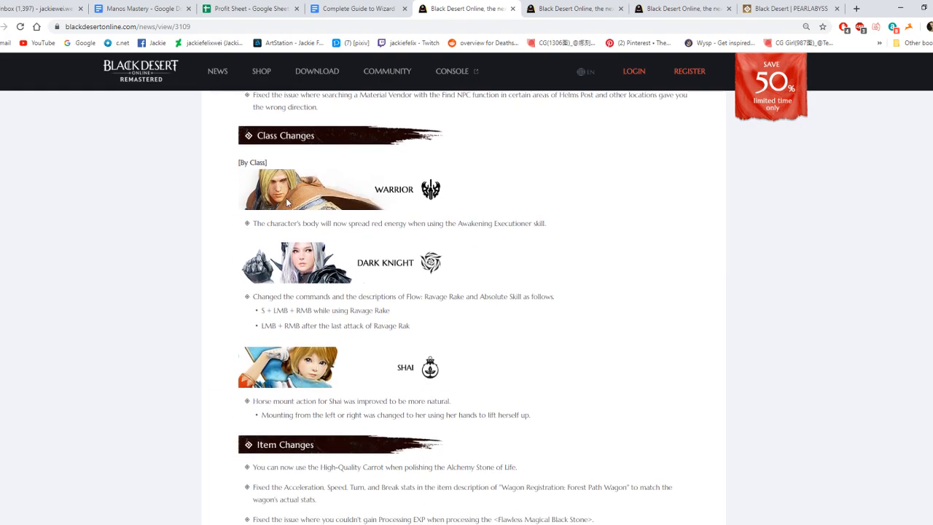
{"action": "mouse_move", "coordinate": [293, 285]}
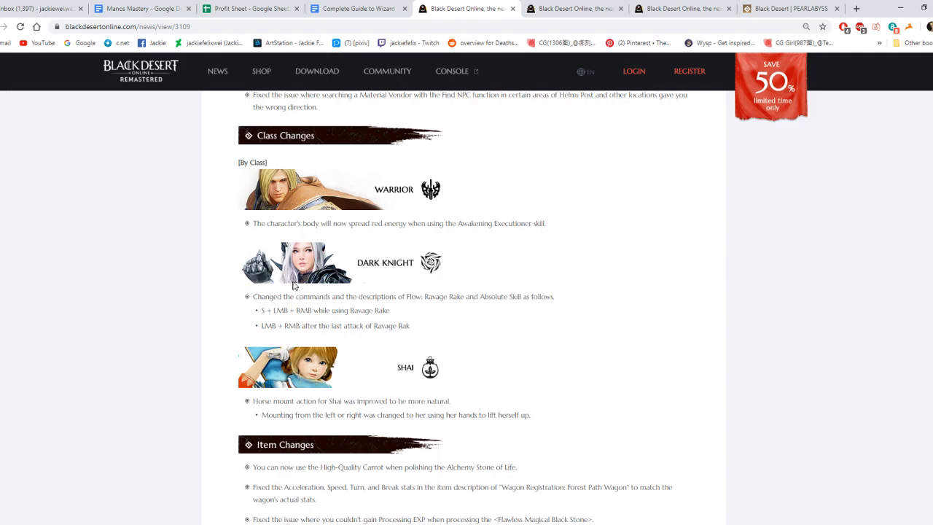
{"action": "mouse_move", "coordinate": [285, 299]}
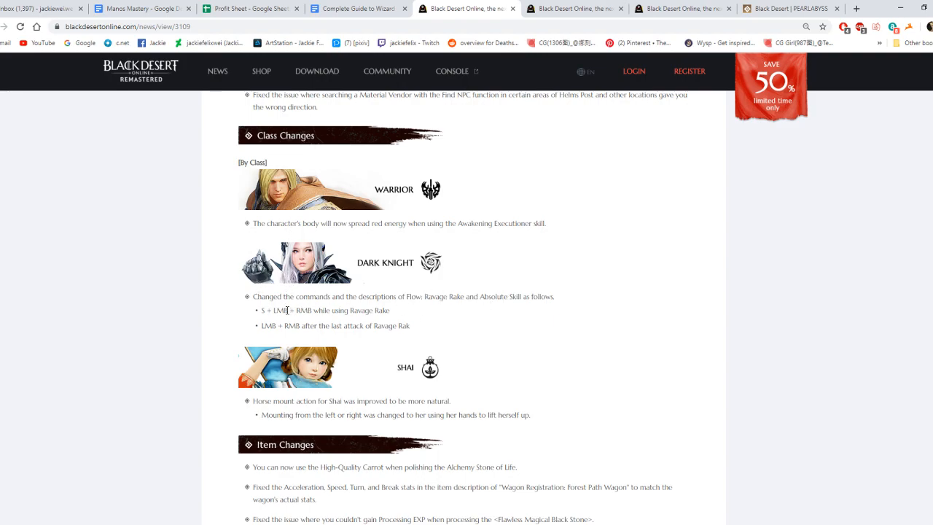
{"action": "mouse_move", "coordinate": [270, 405]}
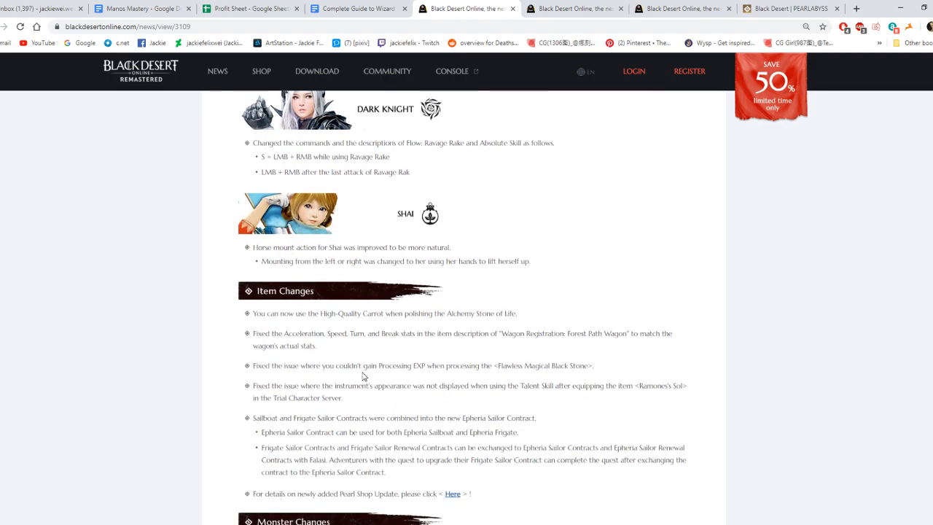
- Past the Shai change, highlight the Processing EXP fix among the Item Changes
{"action": "scroll", "scroll_direction": "down", "scroll_amount": 3}
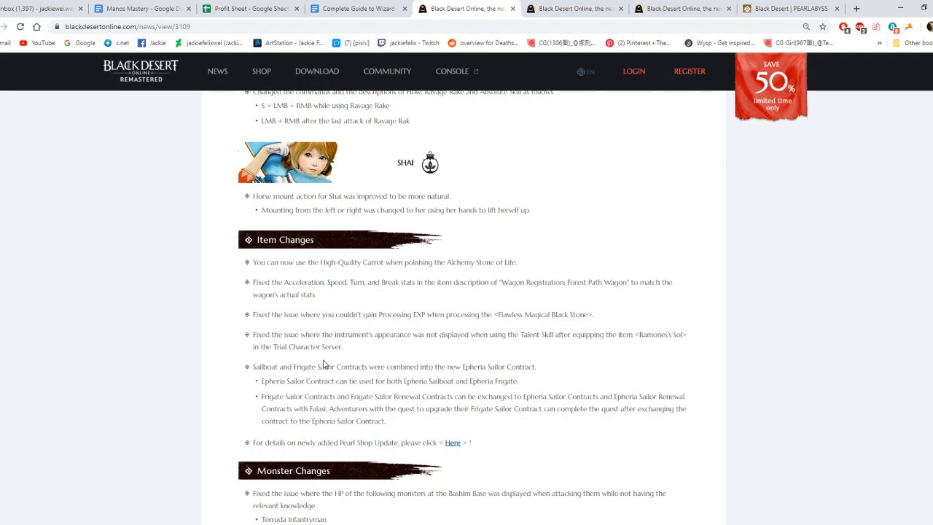
{"action": "mouse_move", "coordinate": [290, 259]}
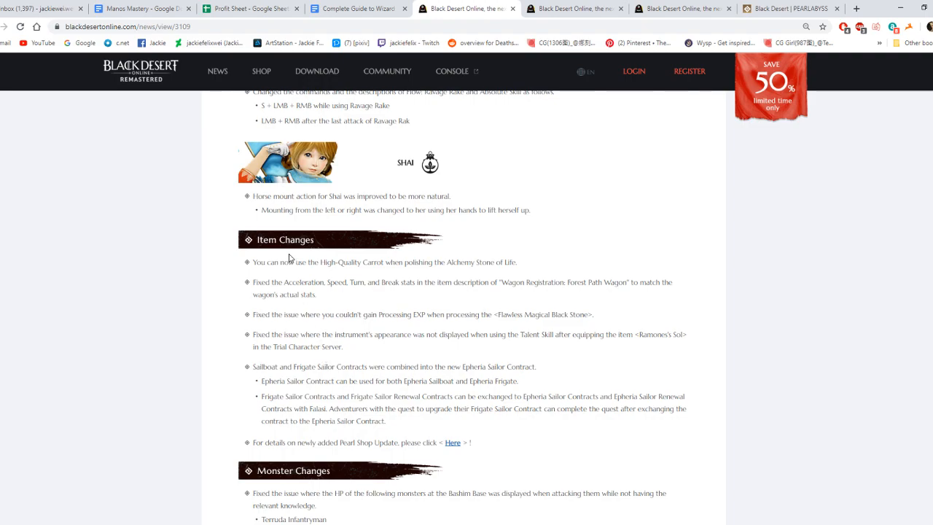
{"action": "mouse_move", "coordinate": [279, 272]}
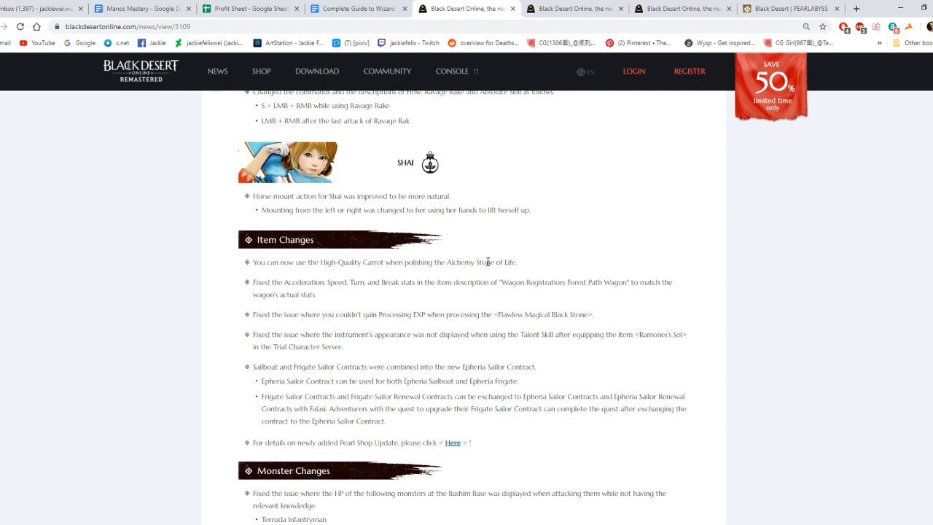
{"action": "mouse_move", "coordinate": [295, 293]}
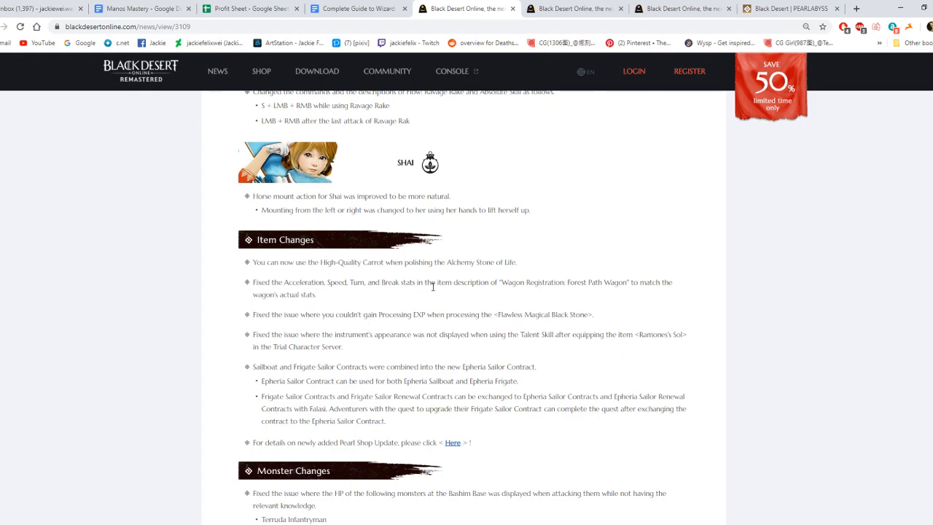
{"action": "mouse_move", "coordinate": [581, 291]}
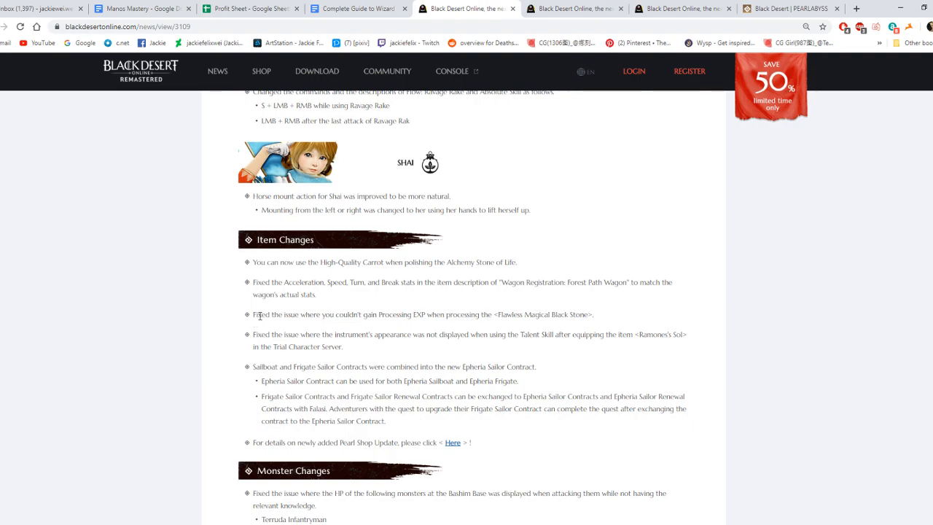
{"action": "left_click_drag", "start_coordinate": [261, 314], "coordinate": [432, 314]}
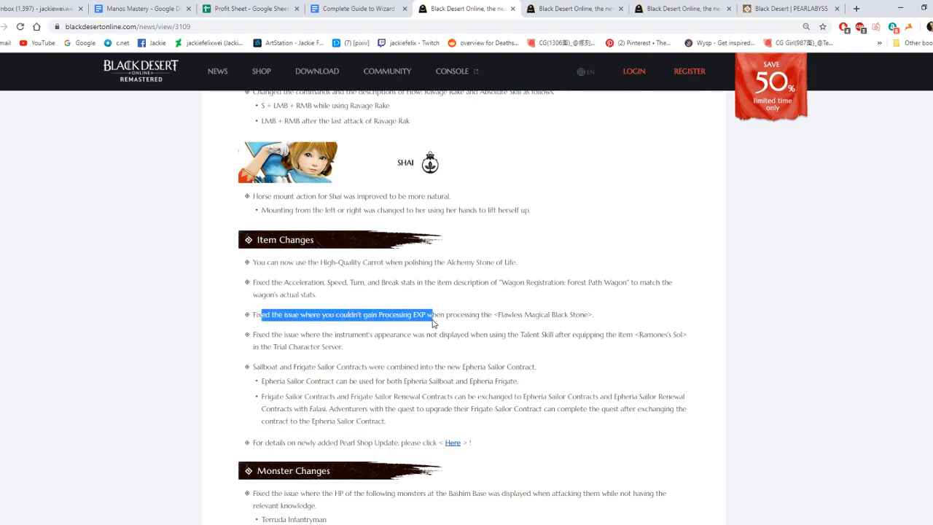
{"action": "left_click_drag", "start_coordinate": [432, 321], "coordinate": [512, 321]}
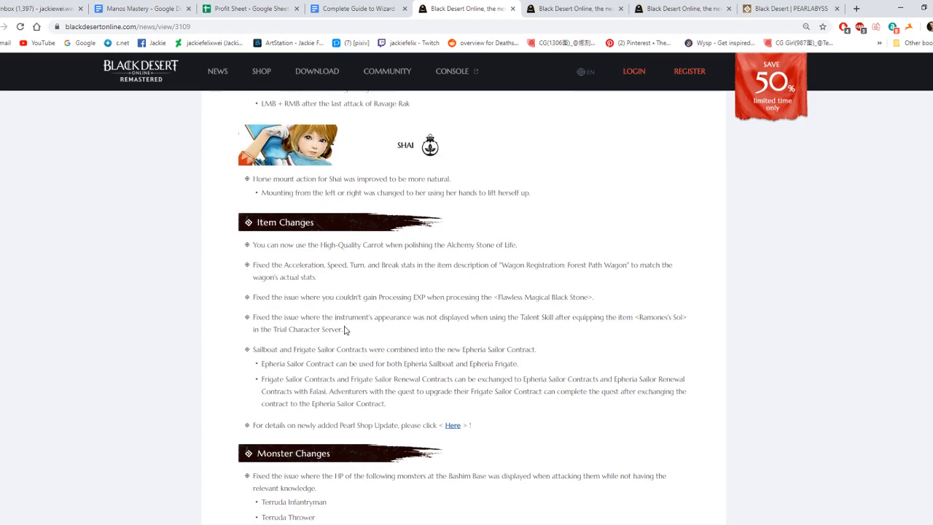
{"action": "scroll", "scroll_direction": "down", "scroll_amount": 3}
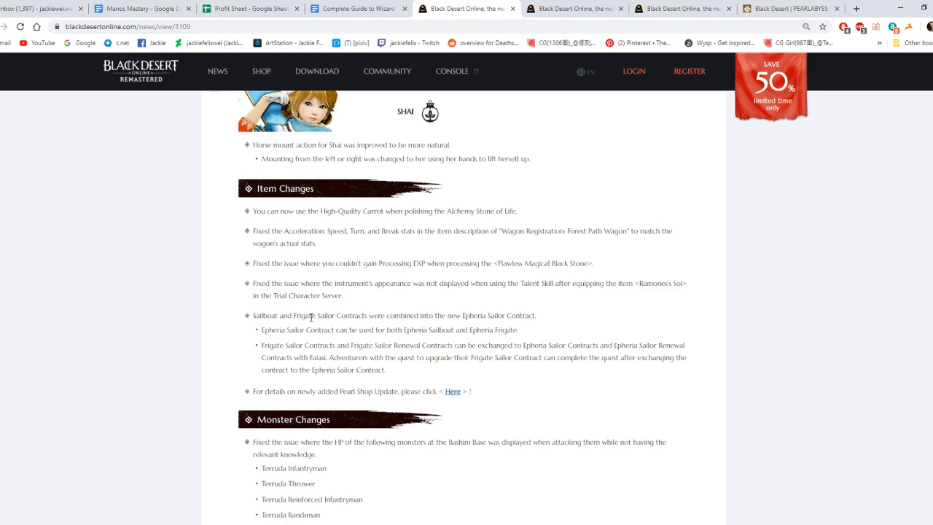
{"action": "mouse_move", "coordinate": [407, 318]}
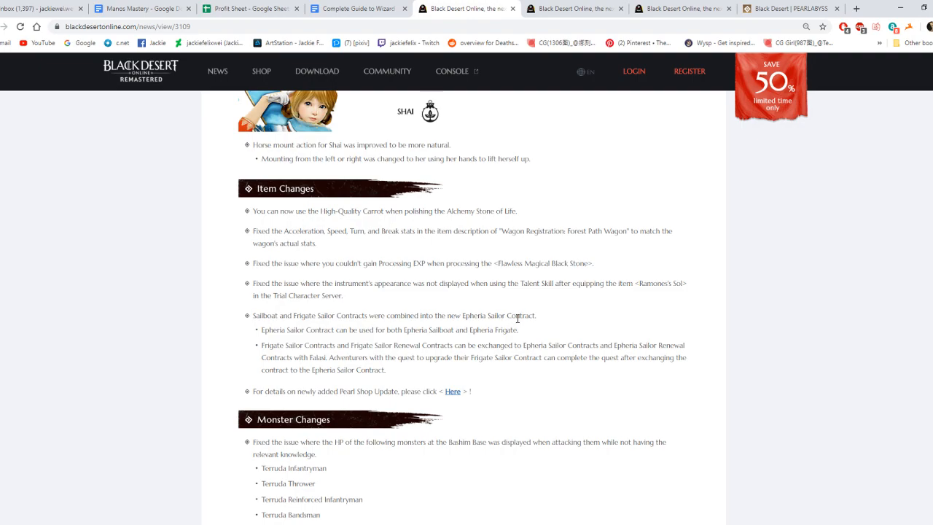
- Read Monster Changes down to Tukar Balten's Compass Parts drop note
{"action": "scroll", "scroll_direction": "down", "scroll_amount": 3}
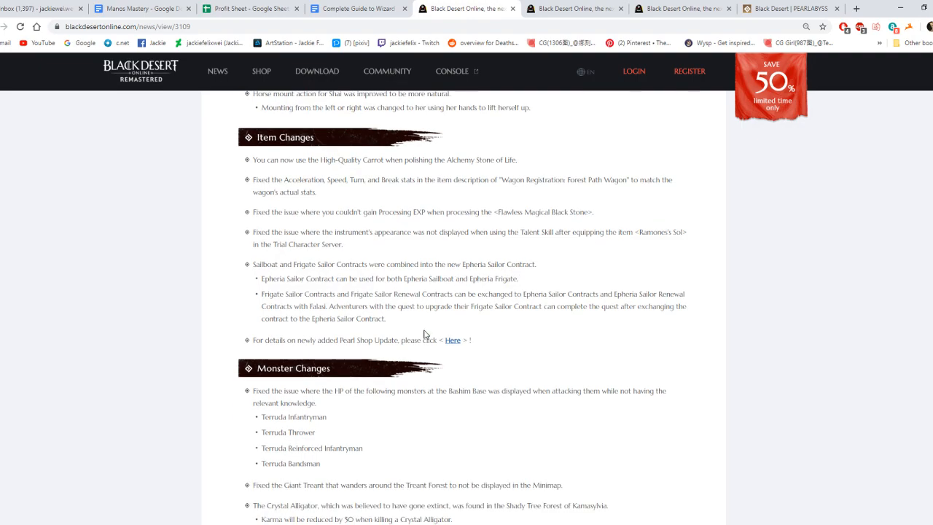
{"action": "scroll", "scroll_direction": "down", "scroll_amount": 3}
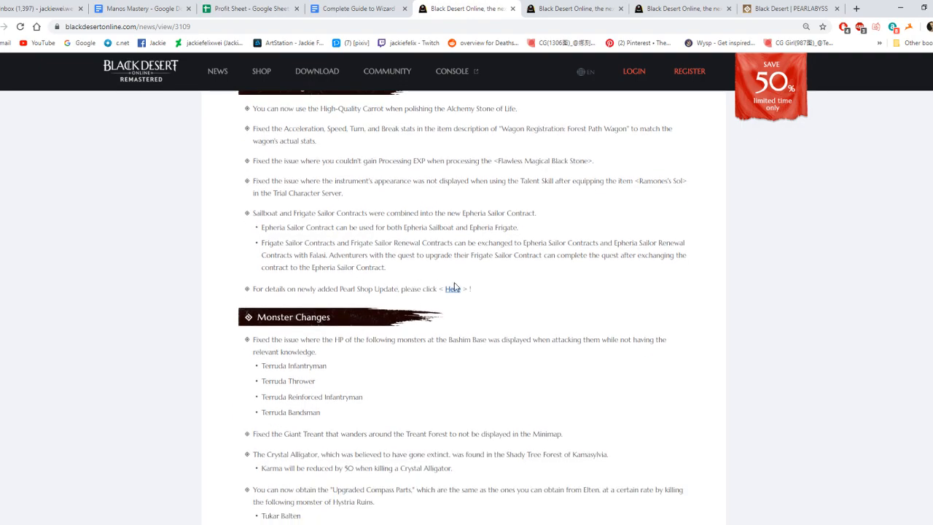
{"action": "scroll", "scroll_direction": "down", "scroll_amount": 3}
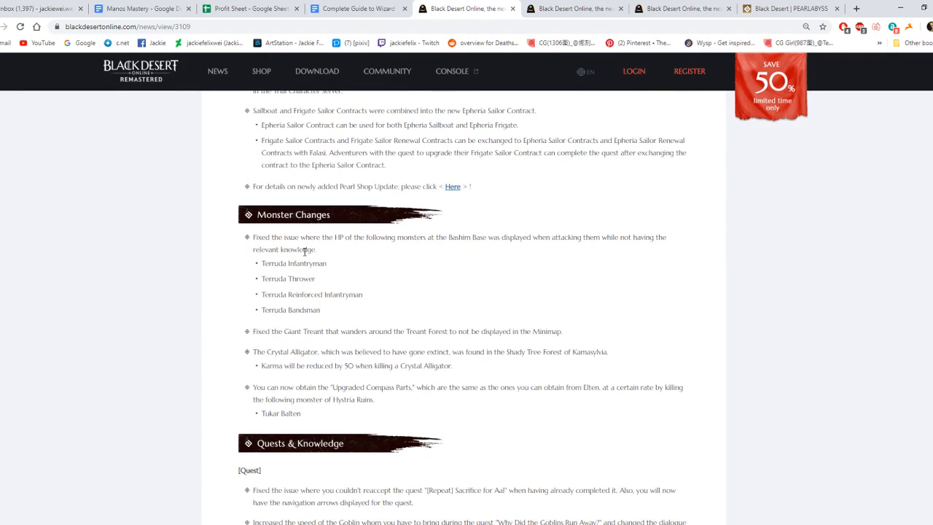
{"action": "mouse_move", "coordinate": [359, 241]}
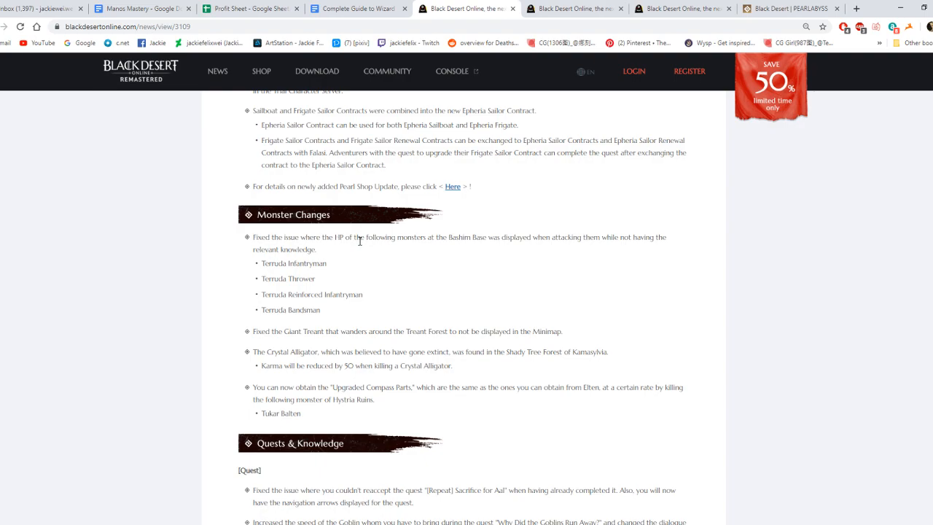
{"action": "mouse_move", "coordinate": [518, 241]}
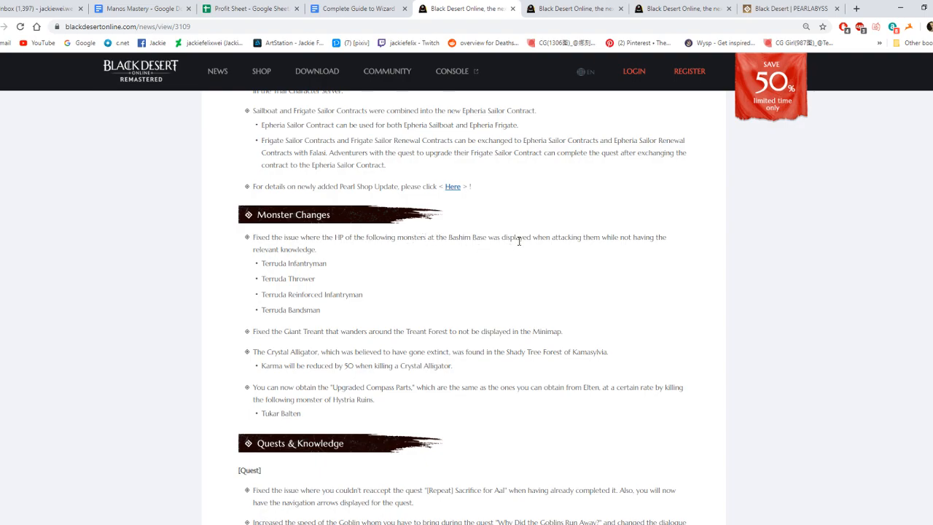
{"action": "mouse_move", "coordinate": [284, 262]}
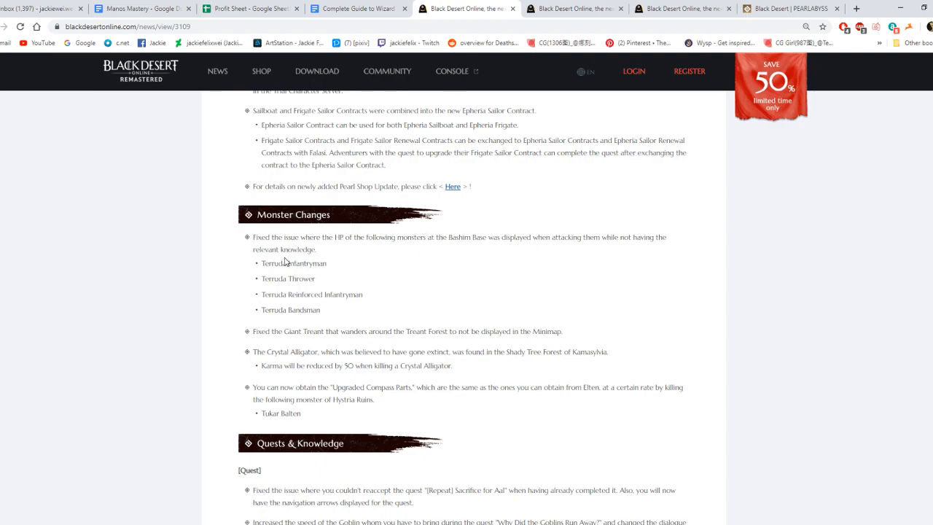
- Highlight, then clear, the Hystria Ruins Upgraded Compass Parts drop-rate sentence
{"action": "scroll", "scroll_direction": "down", "scroll_amount": 3}
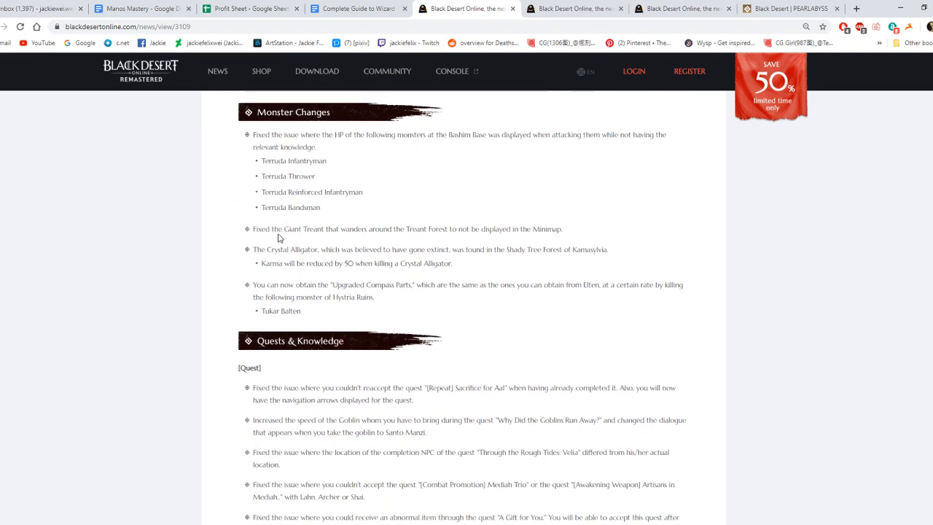
{"action": "mouse_move", "coordinate": [283, 264]}
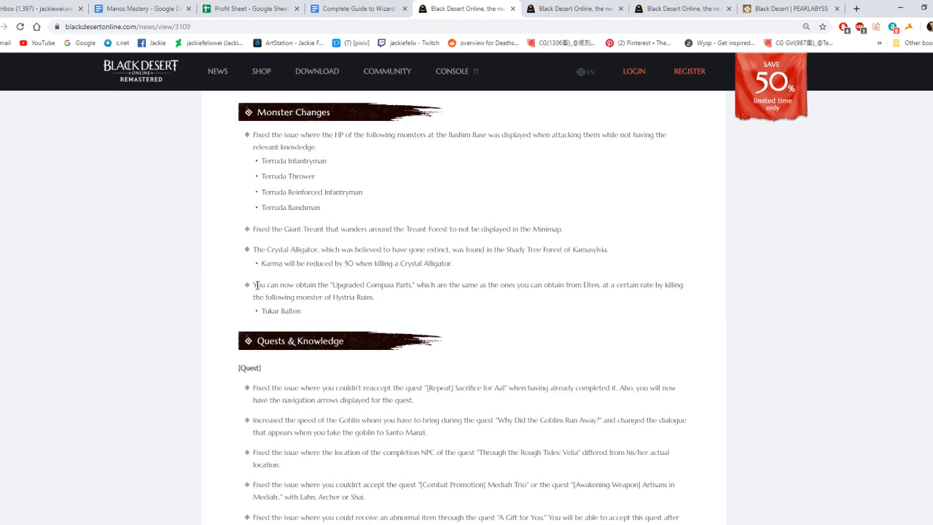
{"action": "left_click_drag", "start_coordinate": [254, 284], "coordinate": [452, 290]}
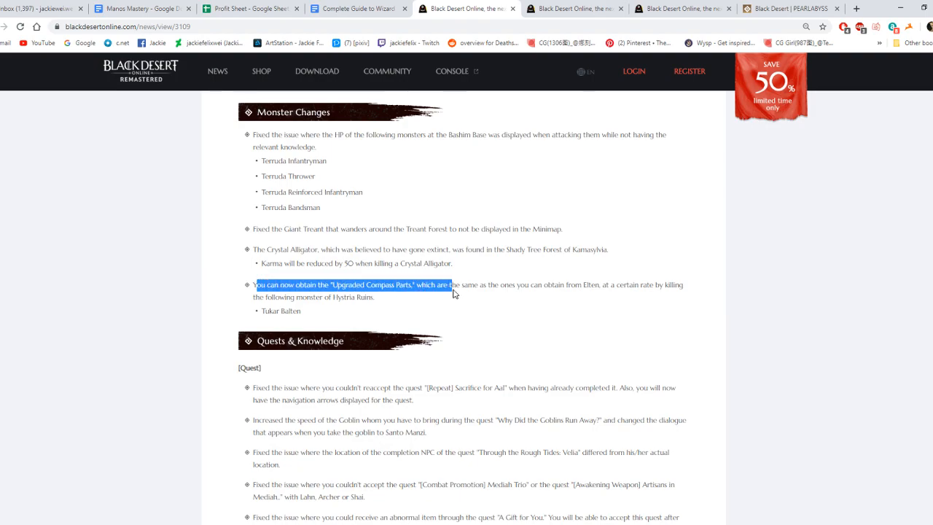
{"action": "left_click_drag", "start_coordinate": [452, 284], "coordinate": [590, 285]}
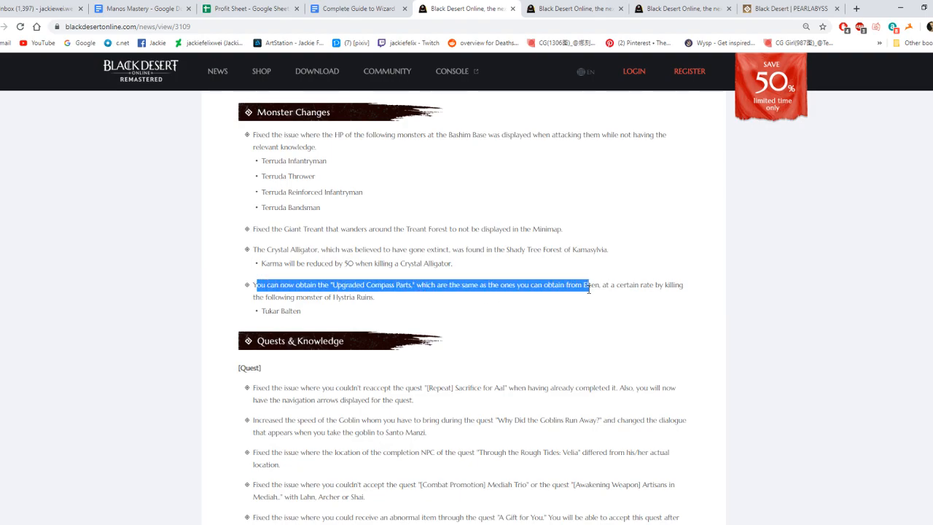
{"action": "left_click_drag", "start_coordinate": [589, 290], "coordinate": [650, 290]}
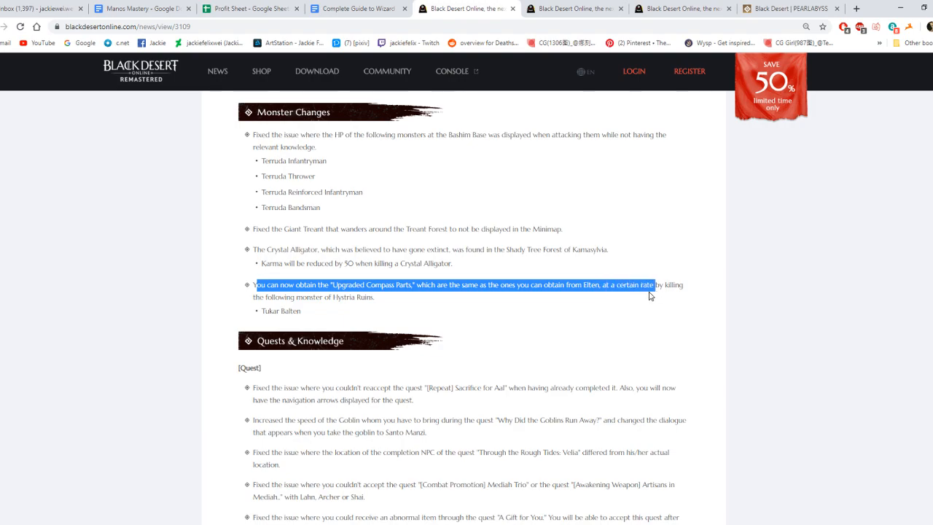
{"action": "left_click", "coordinate": [264, 298]}
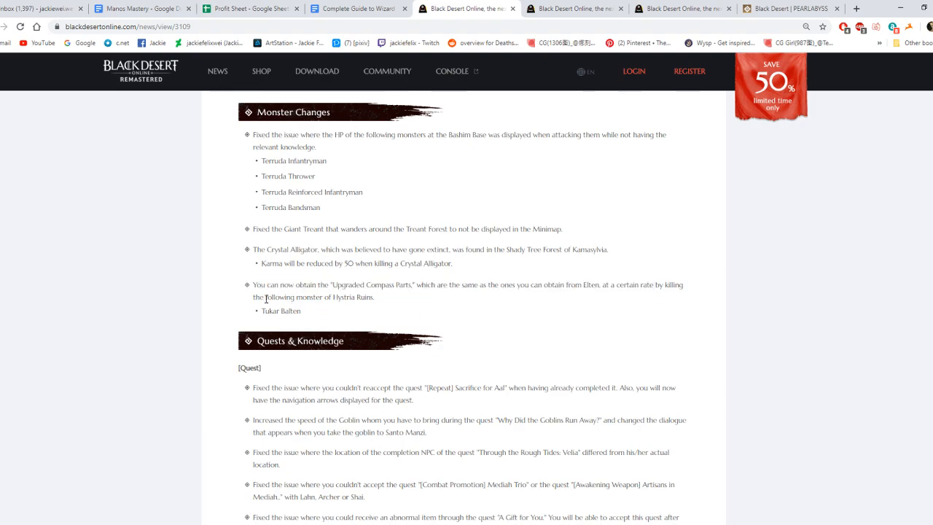
{"action": "mouse_move", "coordinate": [290, 311]}
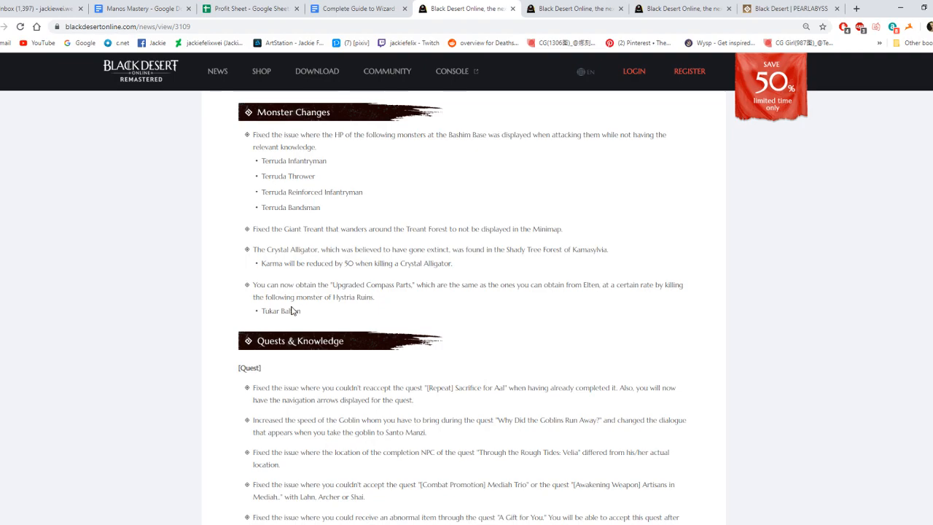
{"action": "mouse_move", "coordinate": [291, 321]}
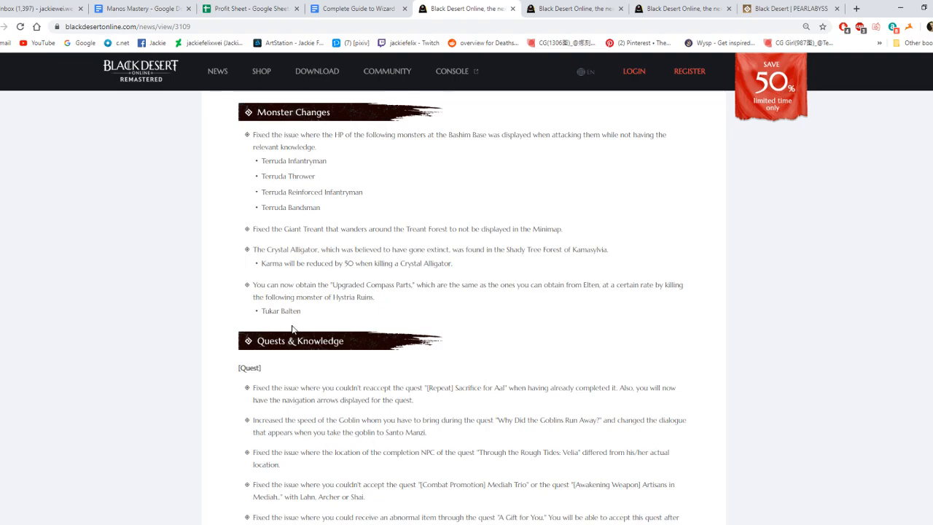
{"action": "mouse_move", "coordinate": [286, 289]}
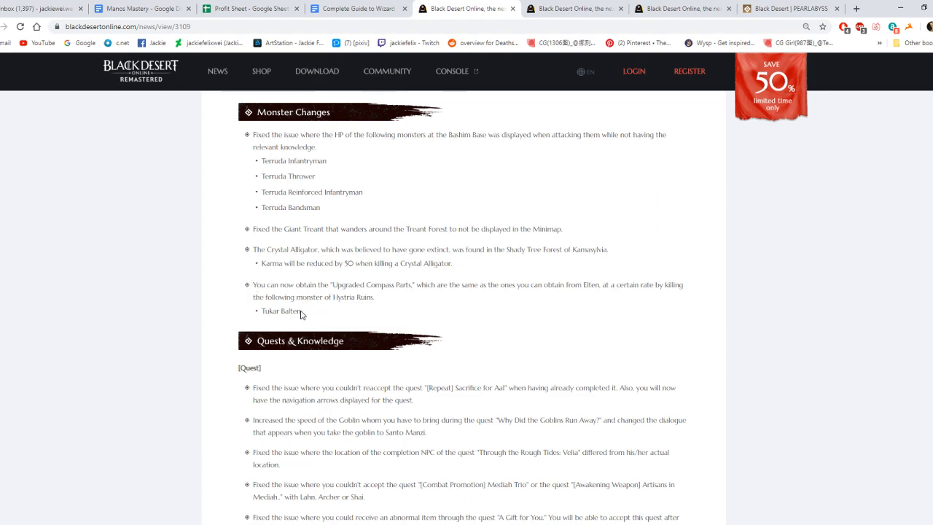
- Read past the Cron Castle rename and Tinberra Knowledge note to Interface Changes
{"action": "scroll", "scroll_direction": "down", "scroll_amount": 3}
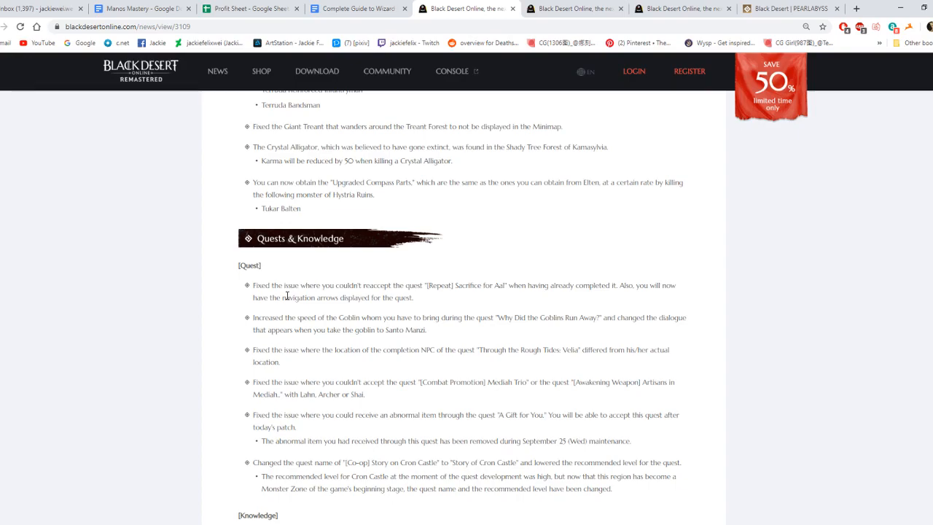
{"action": "scroll", "scroll_direction": "down", "scroll_amount": 3}
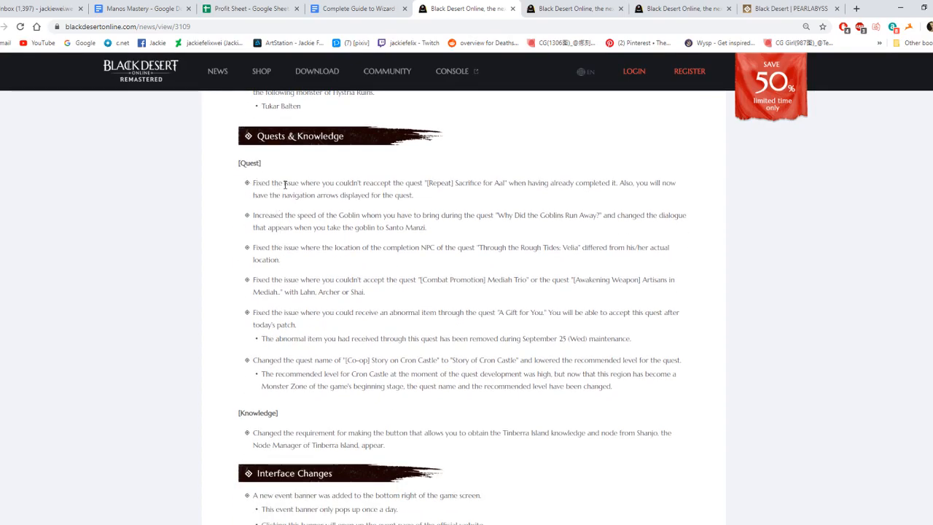
{"action": "mouse_move", "coordinate": [401, 185]}
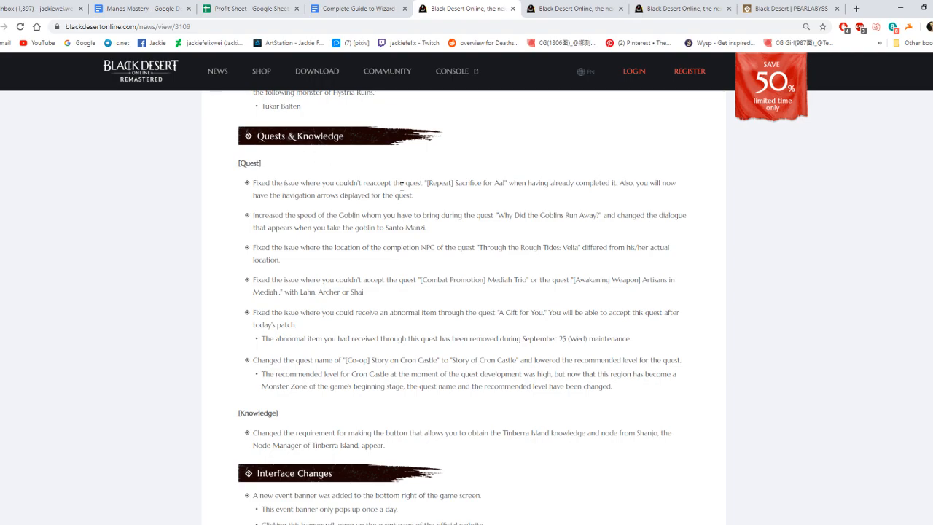
{"action": "mouse_move", "coordinate": [320, 219]}
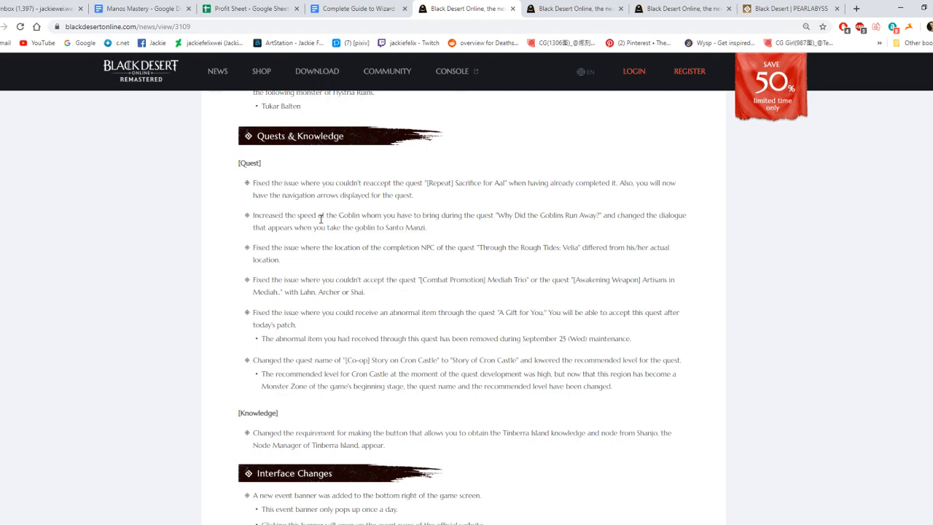
{"action": "mouse_move", "coordinate": [273, 277]}
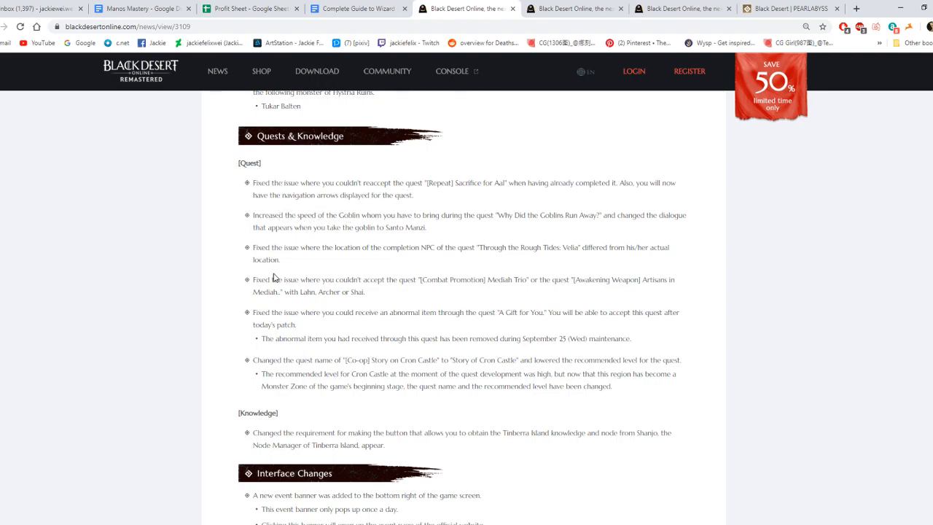
{"action": "mouse_move", "coordinate": [306, 315]}
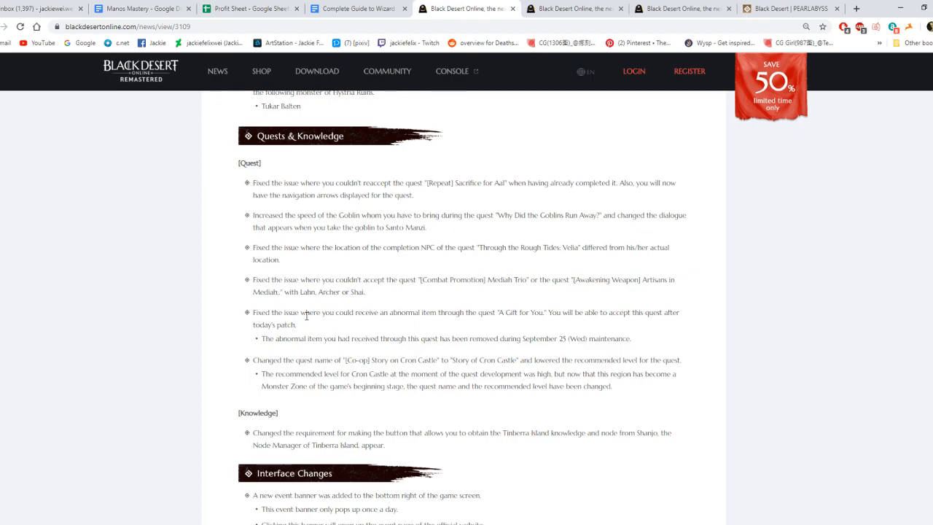
{"action": "mouse_move", "coordinate": [302, 360]}
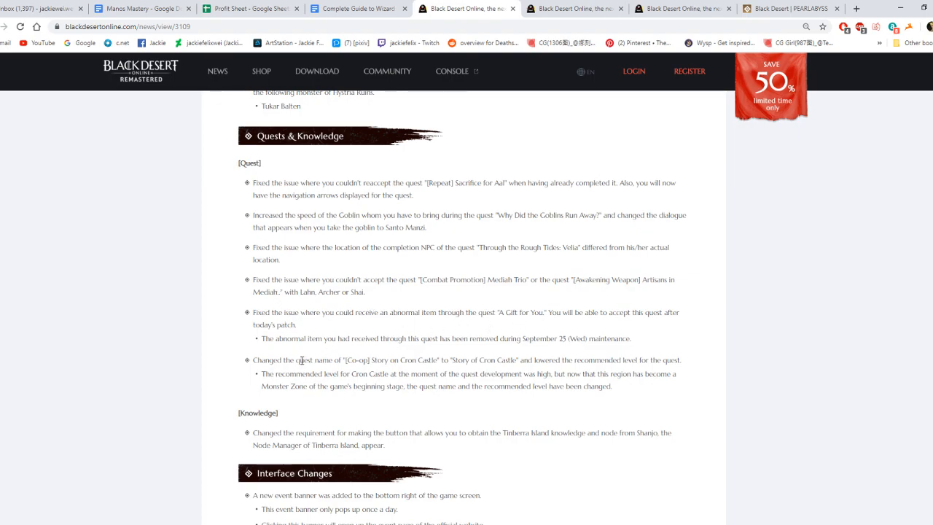
{"action": "scroll", "scroll_direction": "down", "scroll_amount": 3}
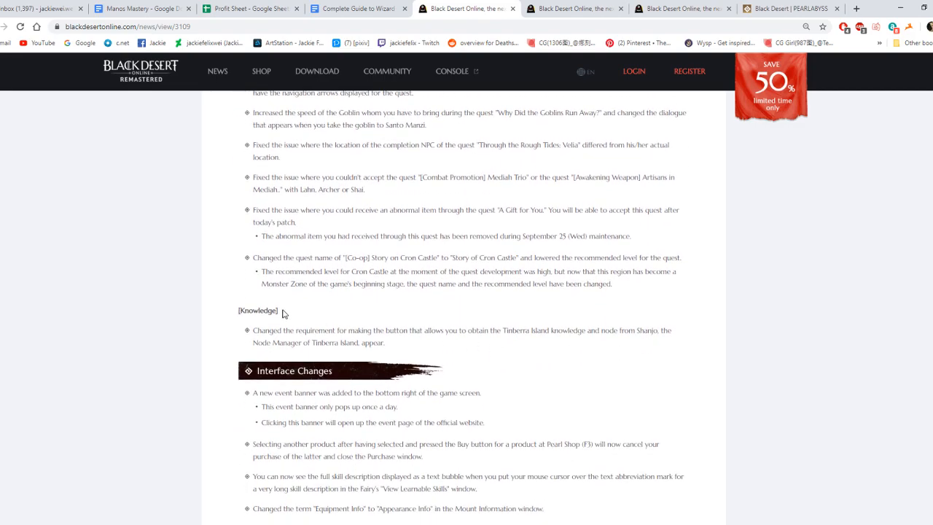
- Read Interface Changes, highlighting the Trade Manager NPC lag fix and Auto-run Paths saving notes
{"action": "scroll", "scroll_direction": "down", "scroll_amount": 3}
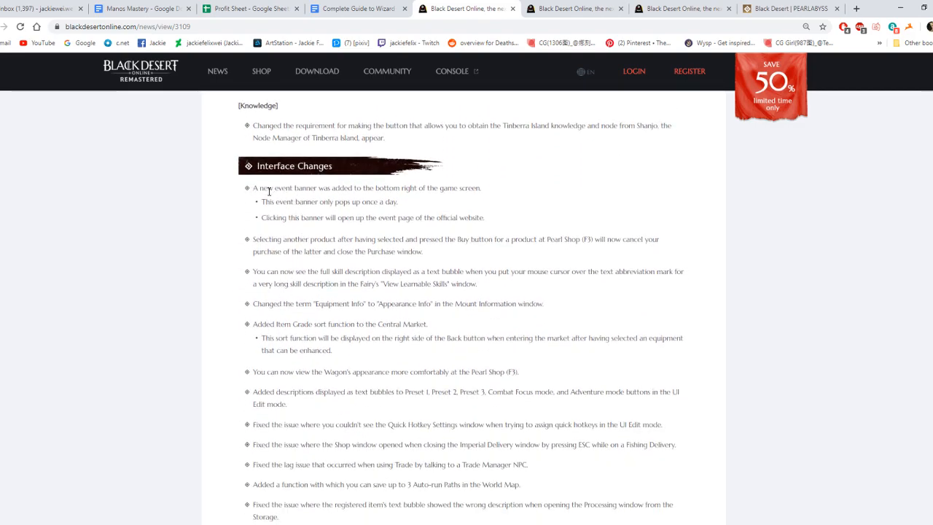
{"action": "mouse_move", "coordinate": [436, 197]}
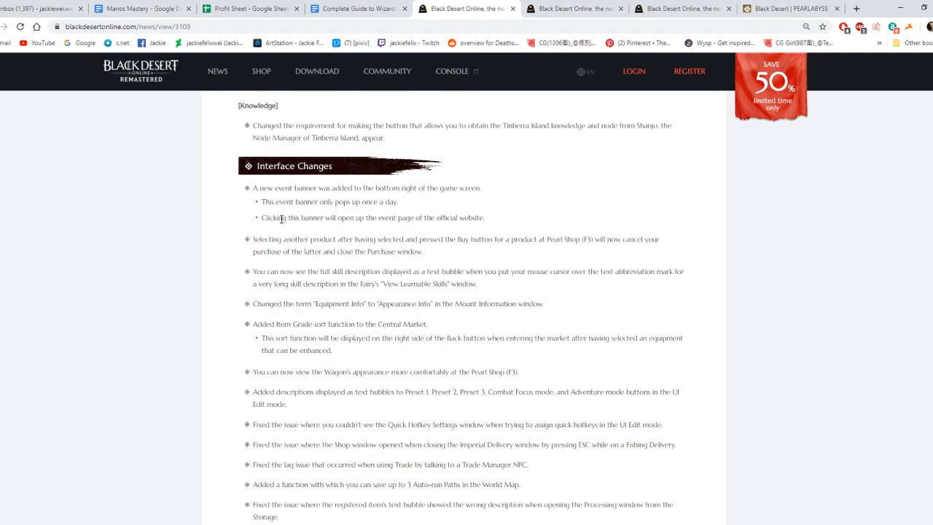
{"action": "mouse_move", "coordinate": [438, 223]}
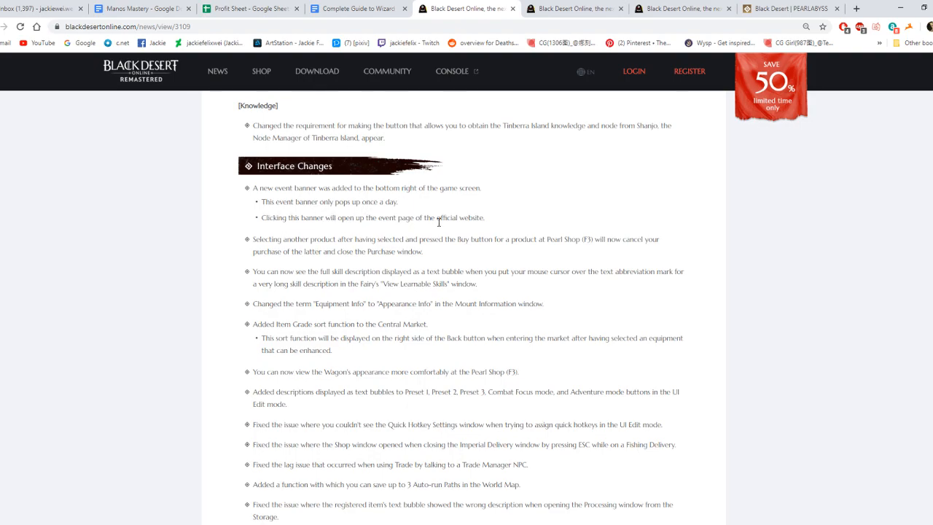
{"action": "mouse_move", "coordinate": [332, 238]}
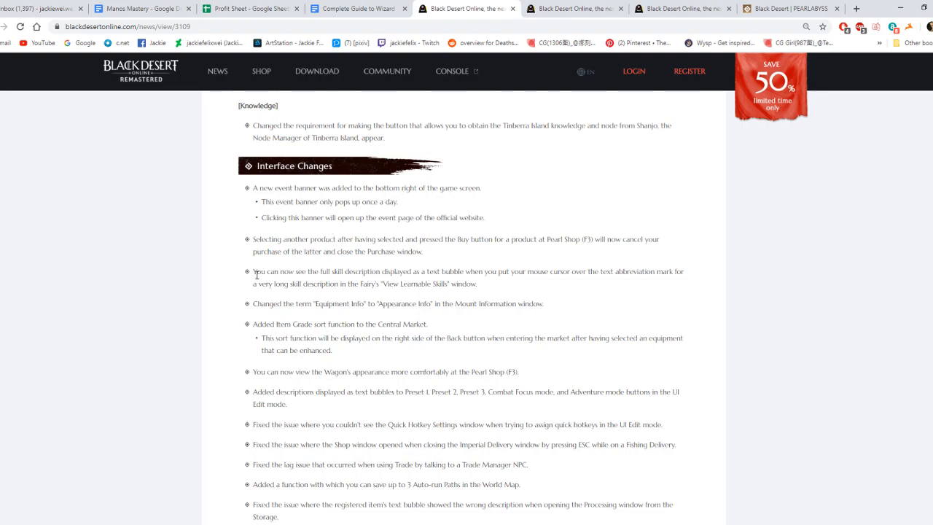
{"action": "mouse_move", "coordinate": [252, 307]}
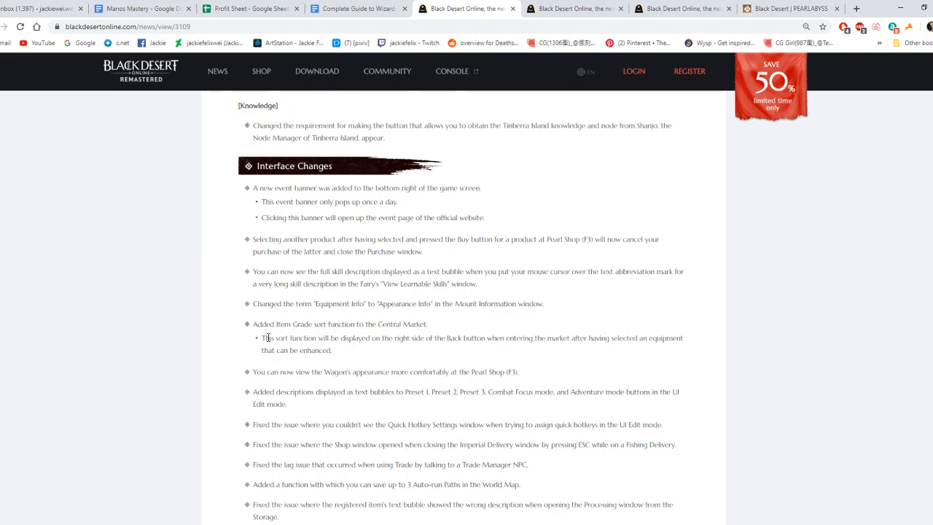
{"action": "mouse_move", "coordinate": [460, 347]}
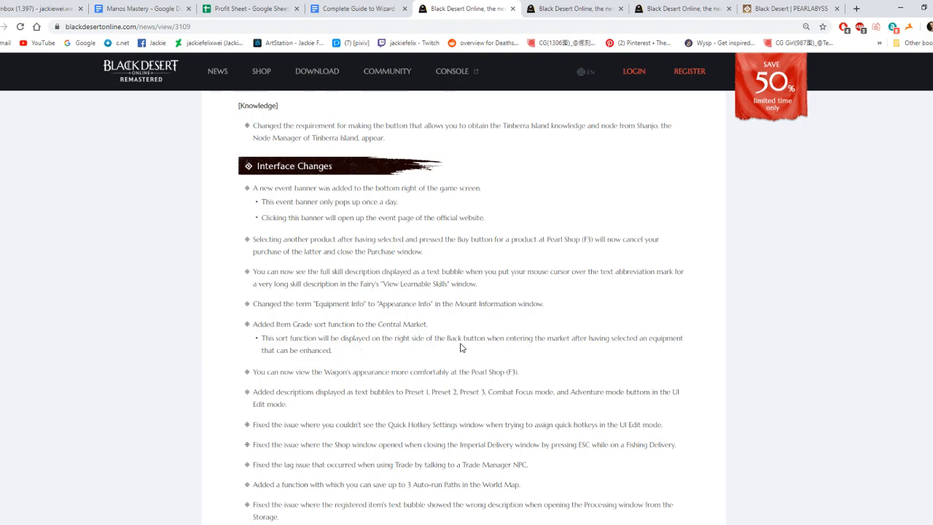
{"action": "mouse_move", "coordinate": [613, 338]}
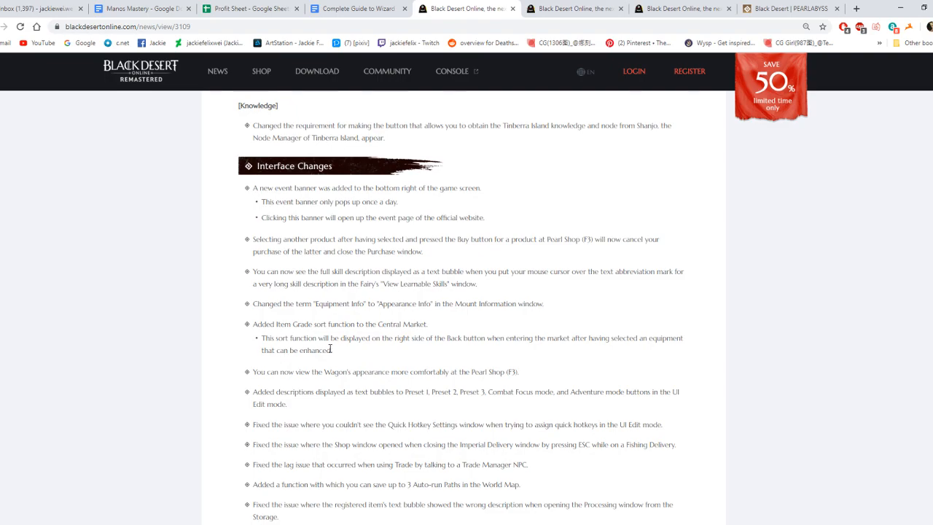
{"action": "mouse_move", "coordinate": [255, 322]}
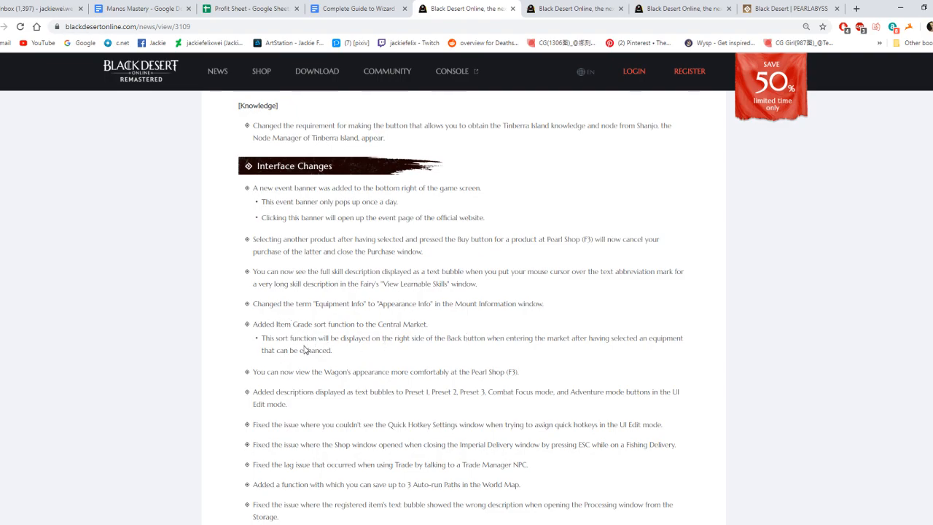
{"action": "mouse_move", "coordinate": [334, 350]}
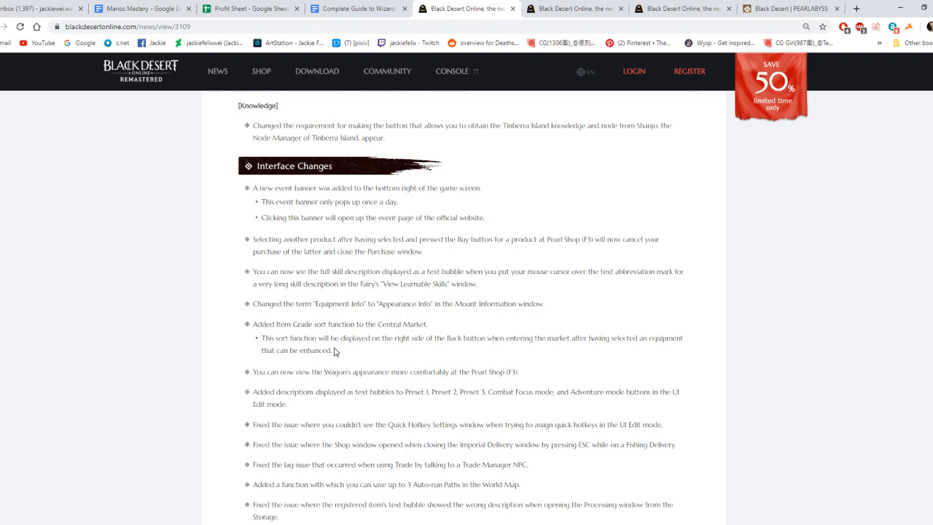
{"action": "scroll", "scroll_direction": "down", "scroll_amount": 3}
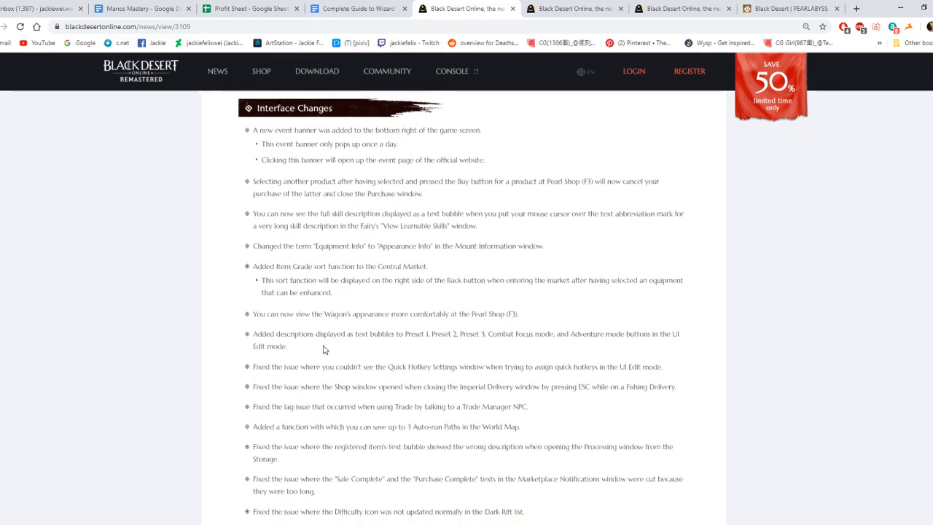
{"action": "scroll", "scroll_direction": "down", "scroll_amount": 3}
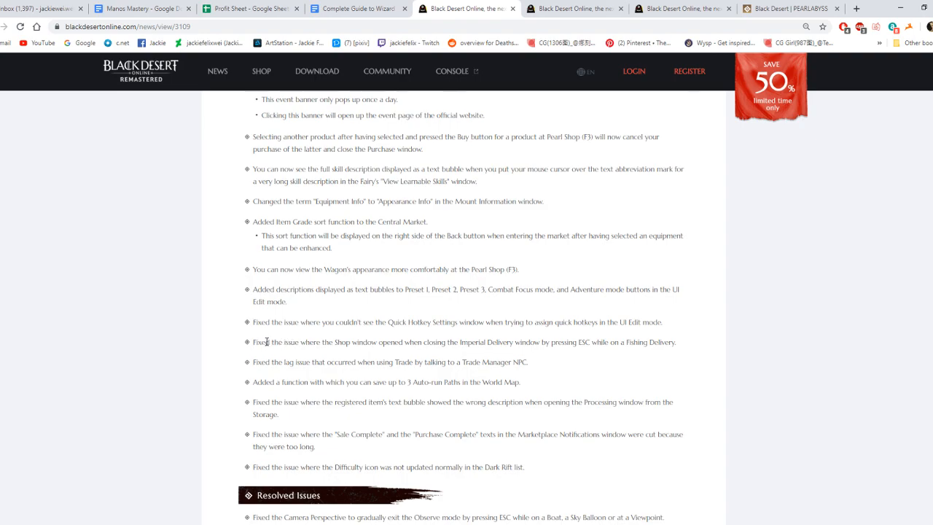
{"action": "mouse_move", "coordinate": [255, 361]}
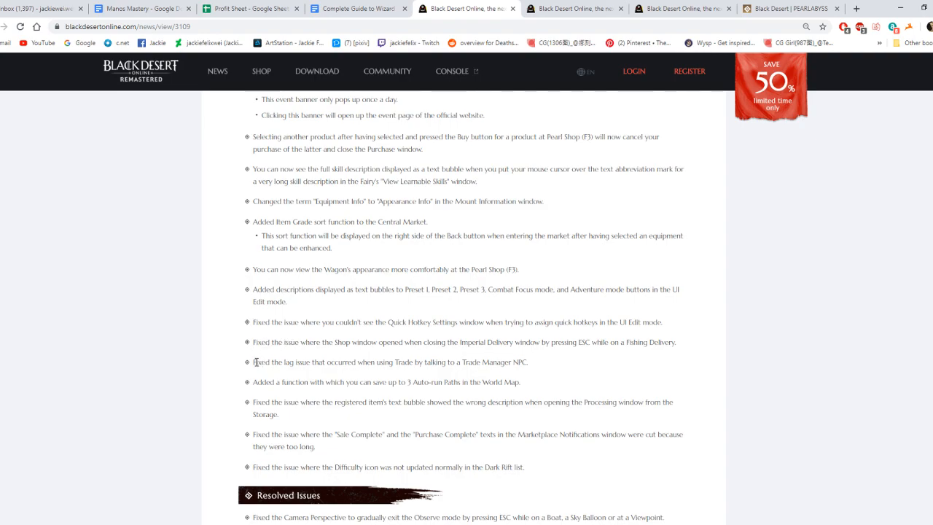
{"action": "left_click_drag", "start_coordinate": [254, 361], "coordinate": [404, 362]}
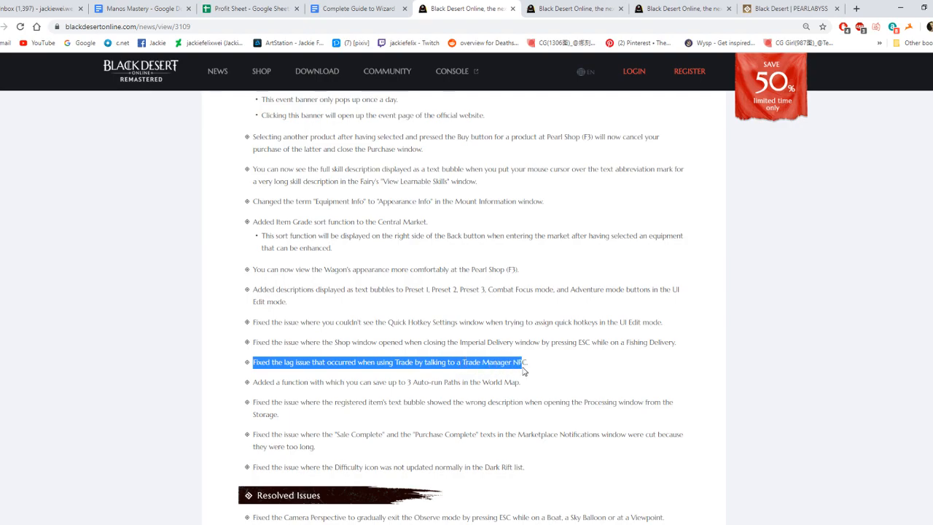
{"action": "scroll", "scroll_direction": "down", "scroll_amount": 3}
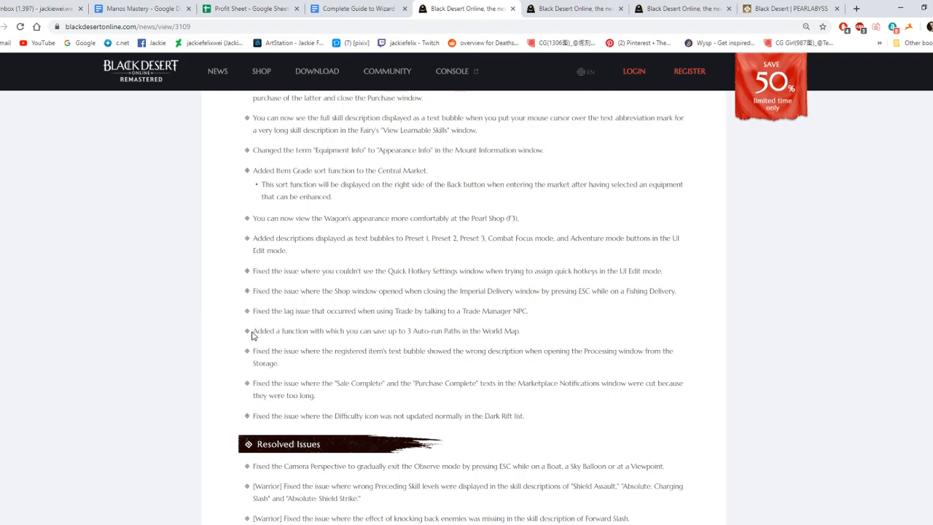
{"action": "left_click_drag", "start_coordinate": [252, 330], "coordinate": [419, 331]}
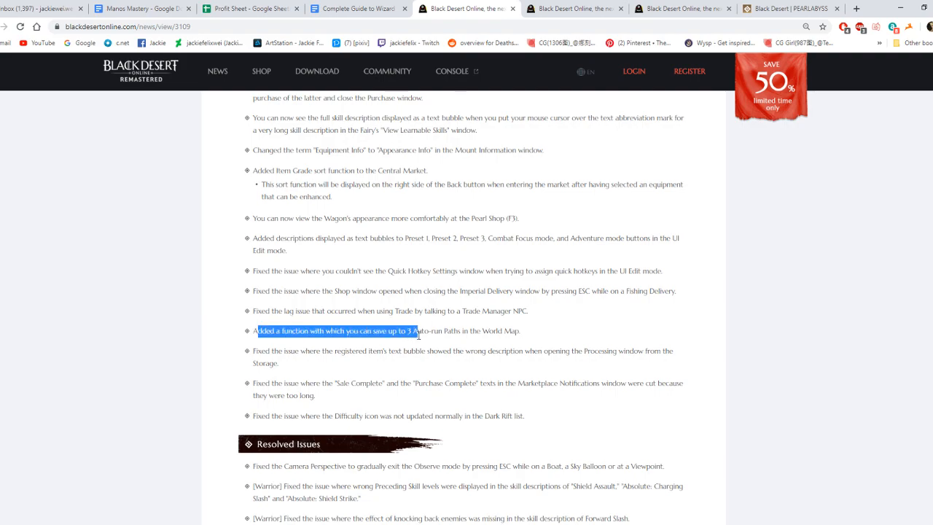
{"action": "left_click_drag", "start_coordinate": [412, 331], "coordinate": [521, 330]}
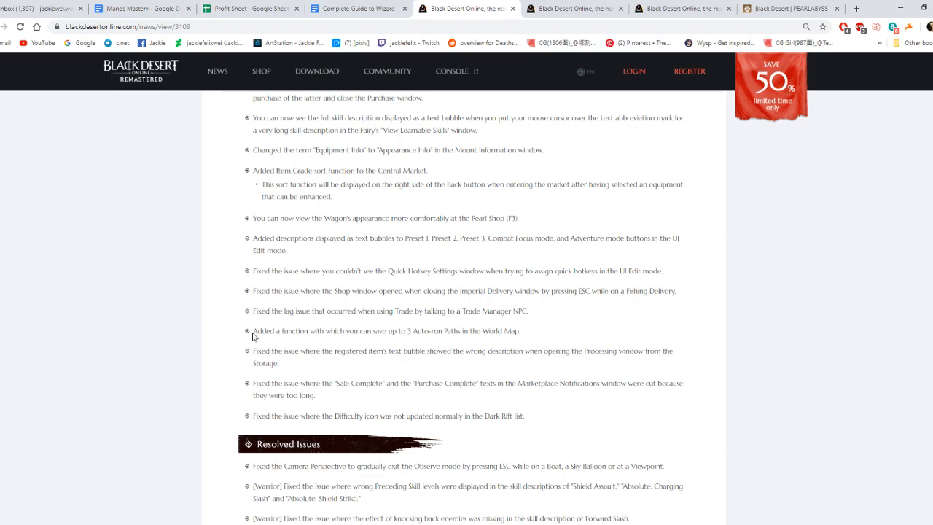
{"action": "mouse_move", "coordinate": [365, 332]}
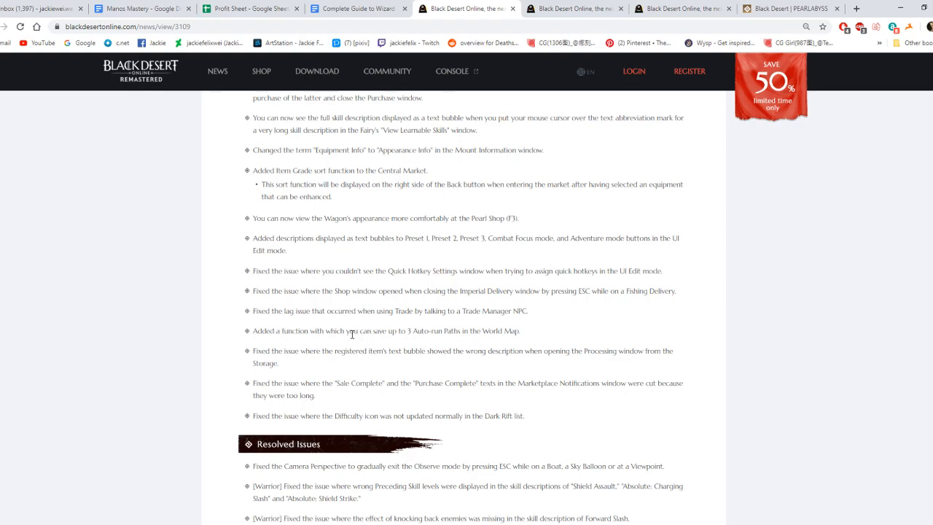
{"action": "mouse_move", "coordinate": [299, 346]}
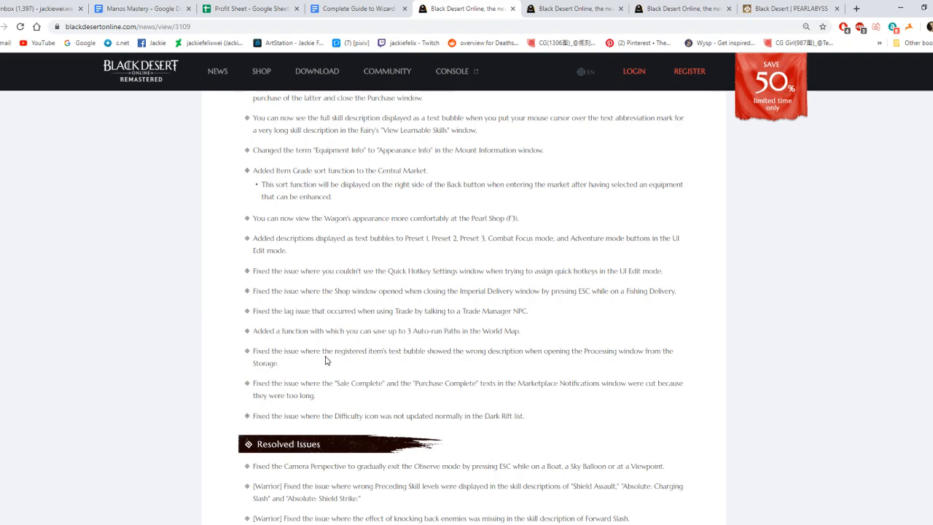
{"action": "mouse_move", "coordinate": [317, 380]}
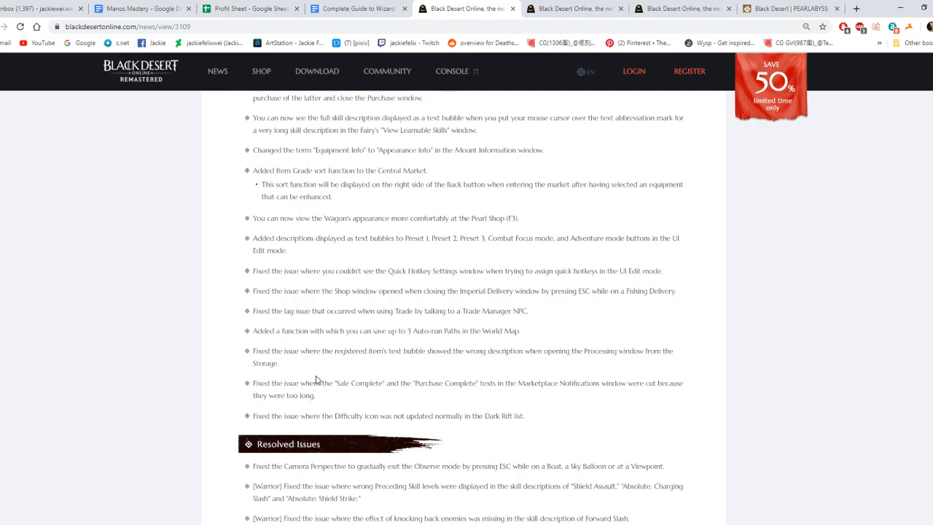
{"action": "mouse_move", "coordinate": [313, 415]}
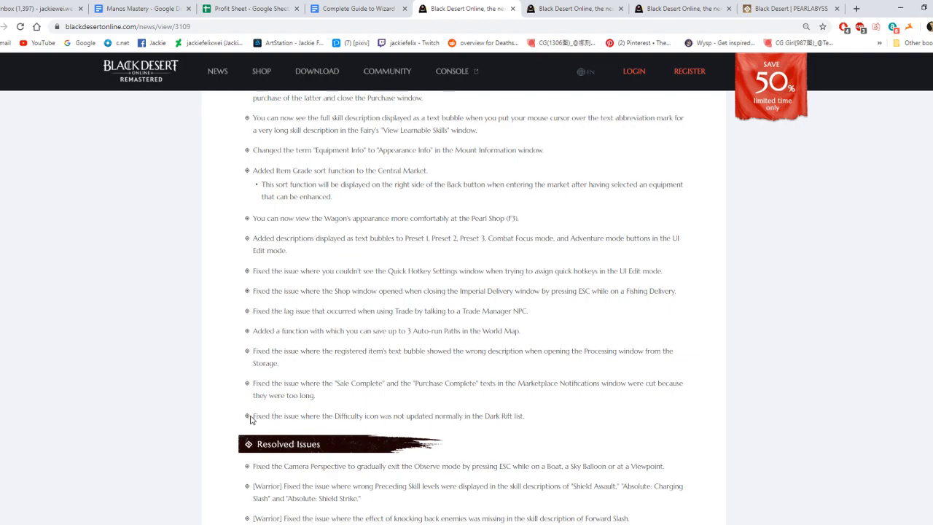
{"action": "mouse_move", "coordinate": [405, 419]}
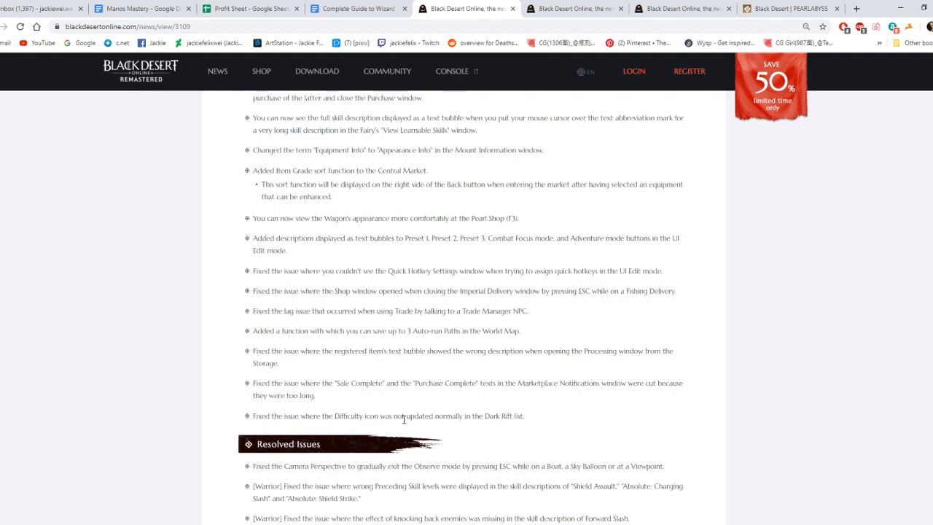
{"action": "scroll", "scroll_direction": "down", "scroll_amount": 3}
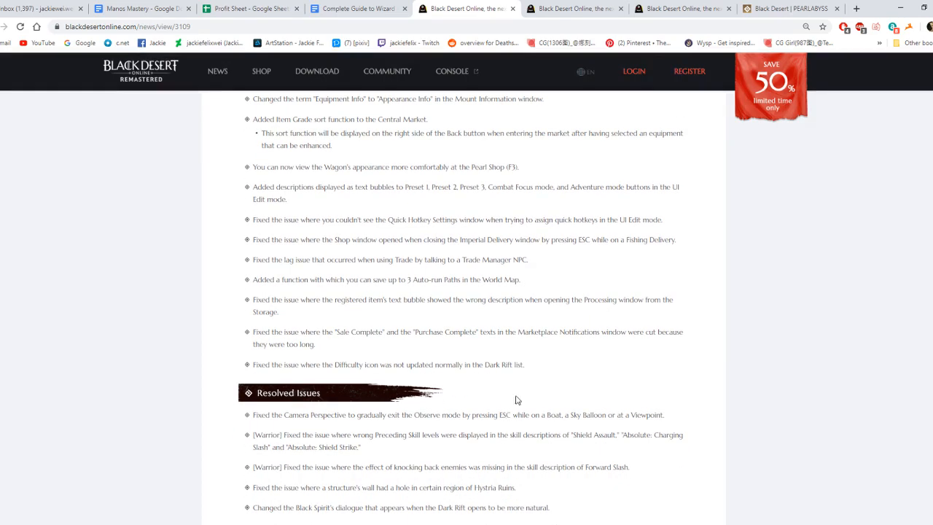
{"action": "scroll", "scroll_direction": "down", "scroll_amount": 3}
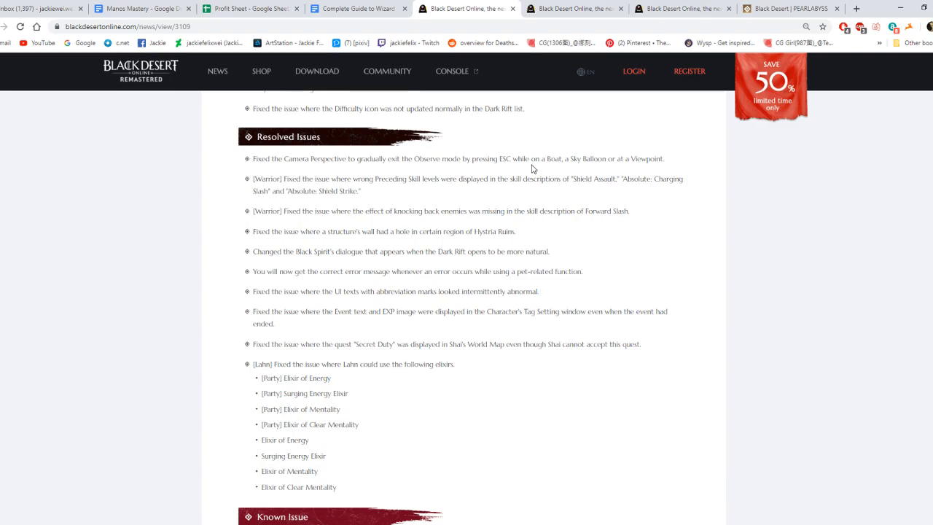
{"action": "mouse_move", "coordinate": [628, 162]}
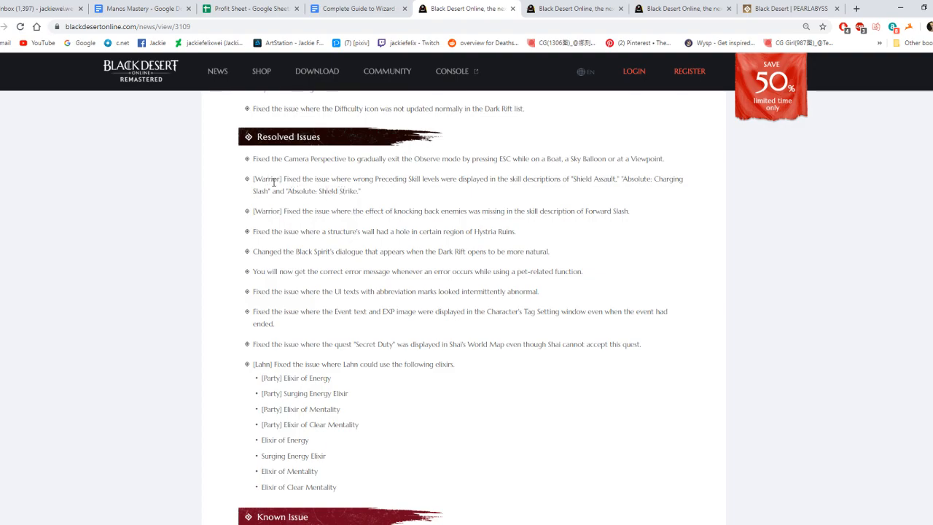
{"action": "left_click_drag", "start_coordinate": [305, 179], "coordinate": [430, 178]}
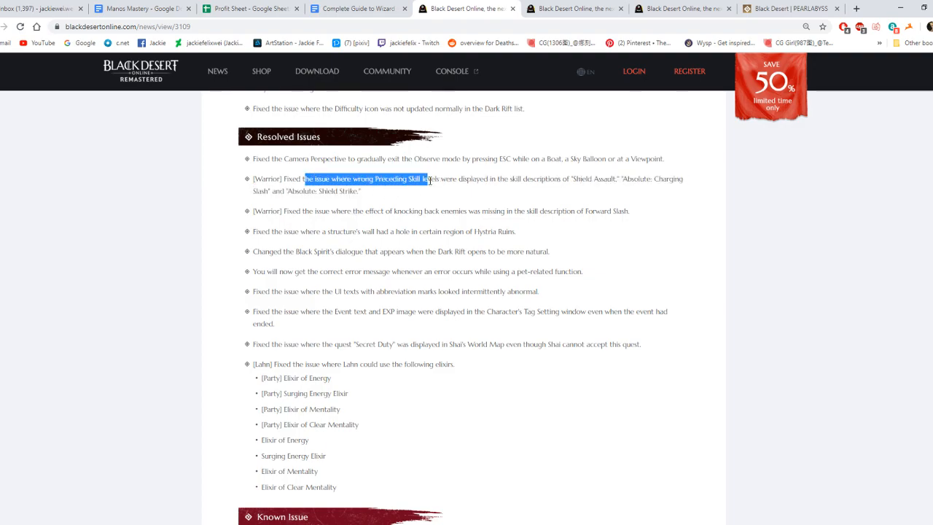
{"action": "left_click_drag", "start_coordinate": [430, 178], "coordinate": [564, 178]}
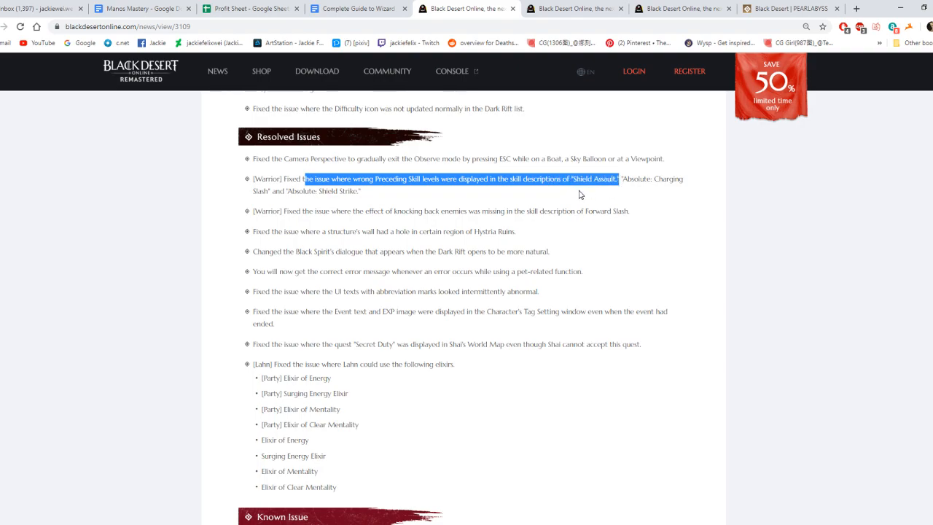
{"action": "left_click", "coordinate": [284, 214]}
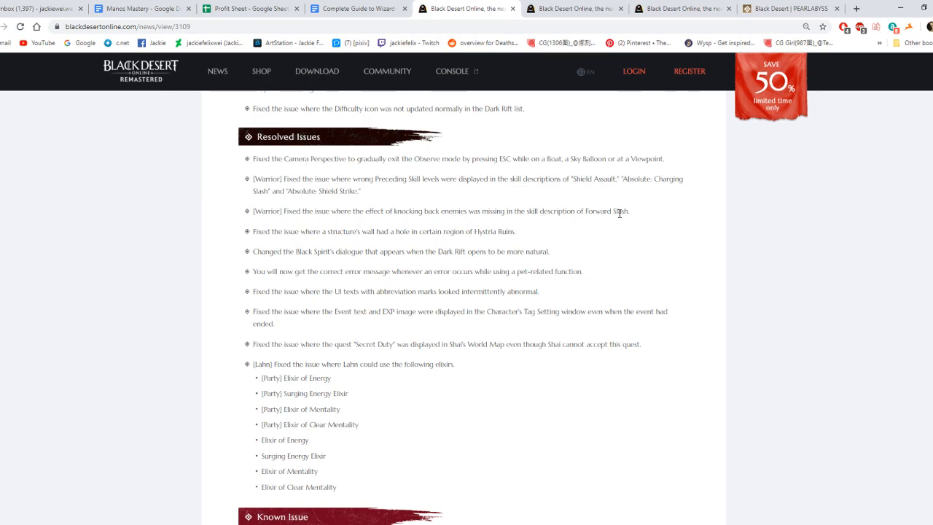
{"action": "mouse_move", "coordinate": [271, 231]}
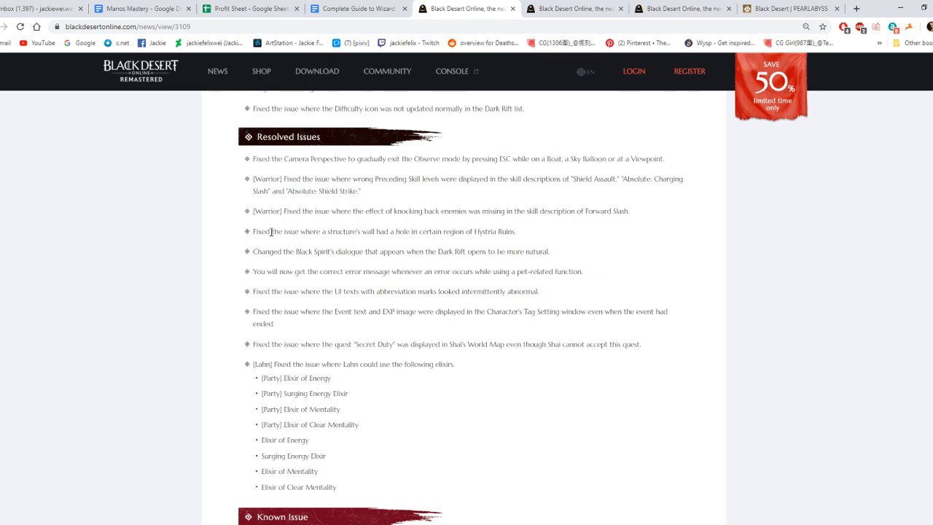
{"action": "mouse_move", "coordinate": [271, 253]}
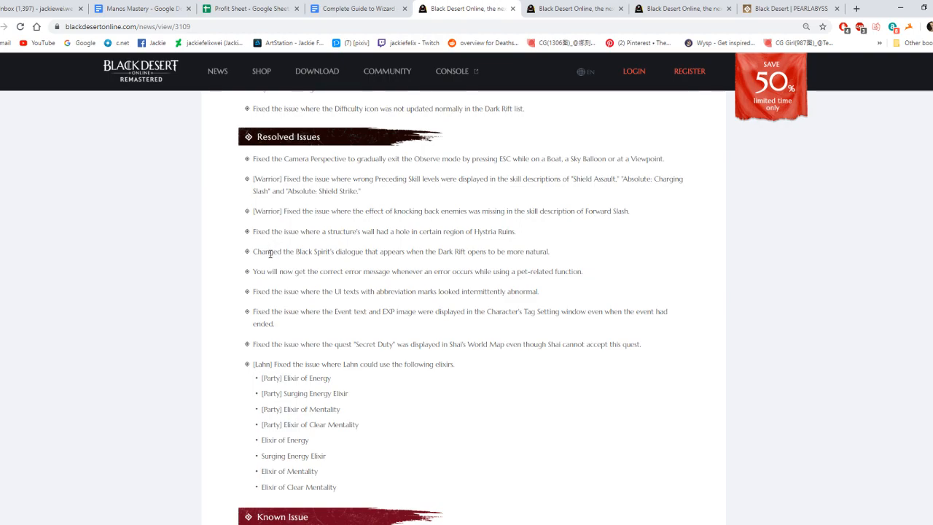
{"action": "scroll", "scroll_direction": "down", "scroll_amount": 3}
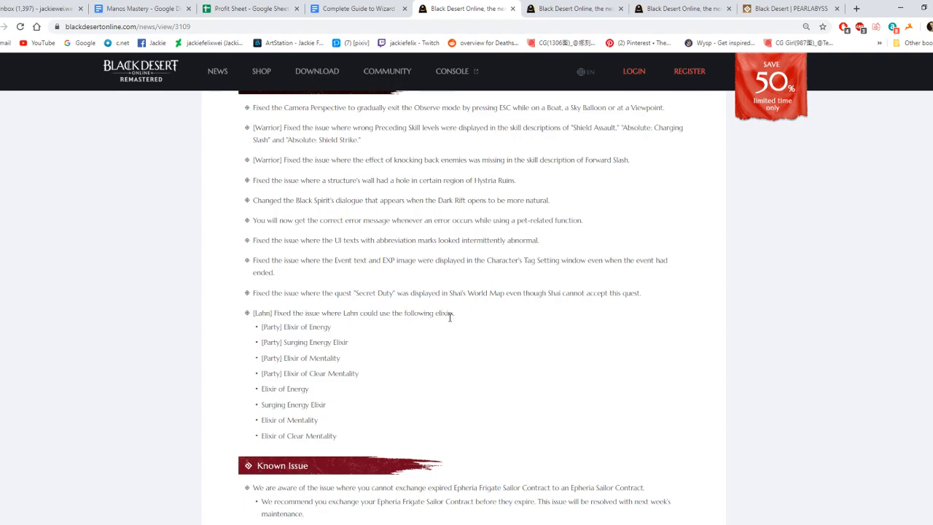
{"action": "scroll", "scroll_direction": "down", "scroll_amount": 3}
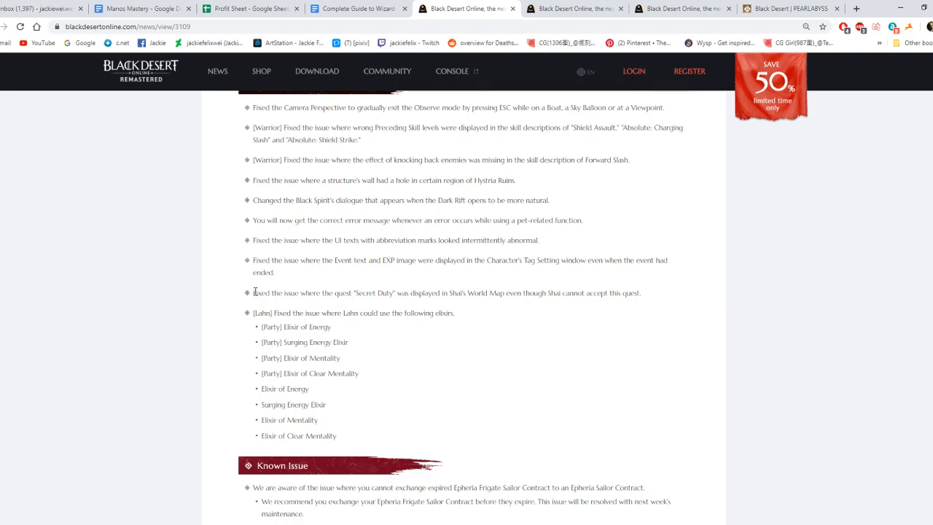
{"action": "mouse_move", "coordinate": [292, 253]}
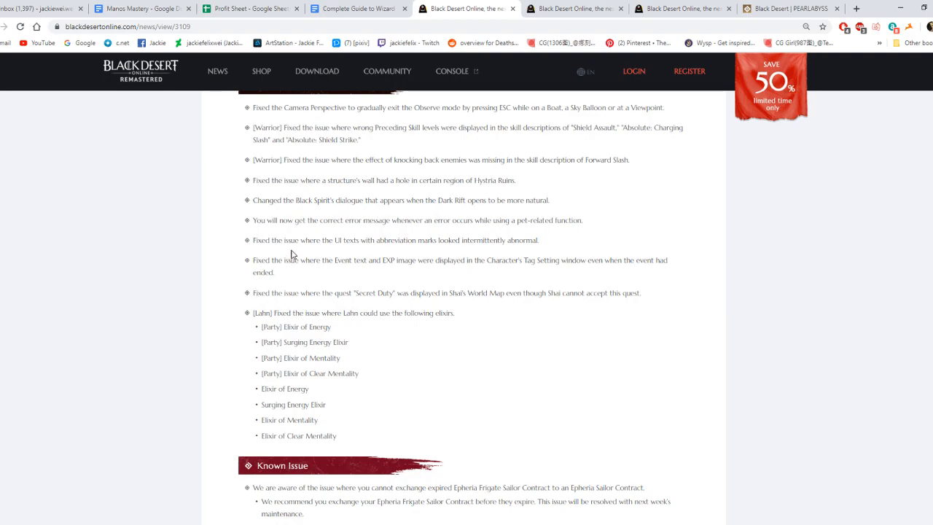
{"action": "scroll", "scroll_direction": "down", "scroll_amount": 3}
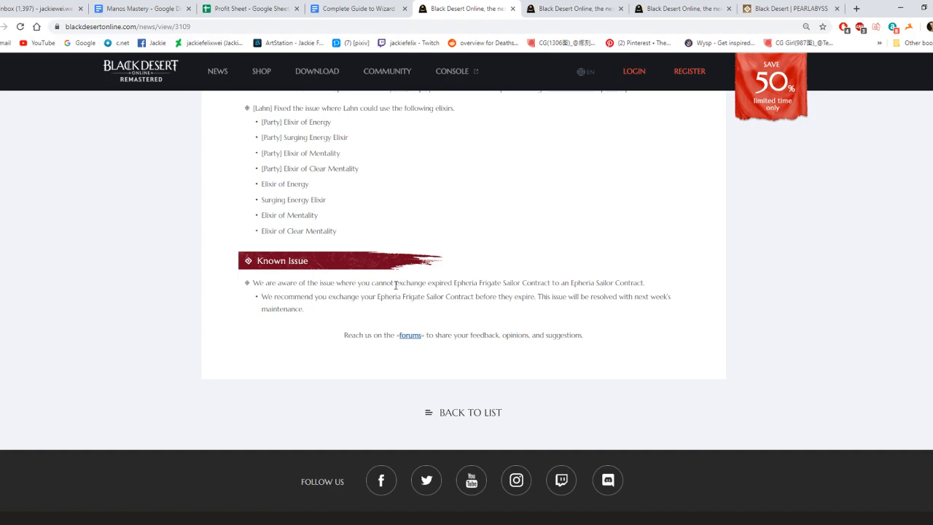
{"action": "mouse_move", "coordinate": [513, 286]}
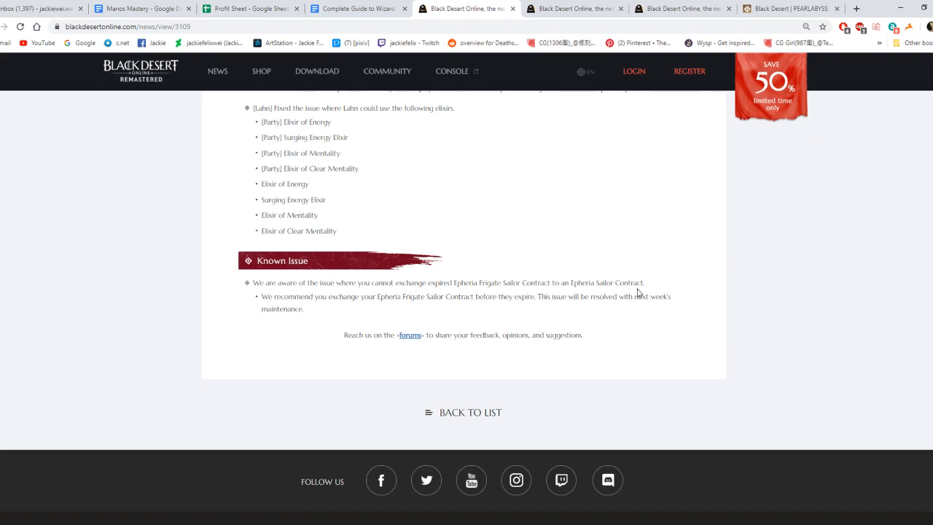
{"action": "mouse_move", "coordinate": [393, 297]}
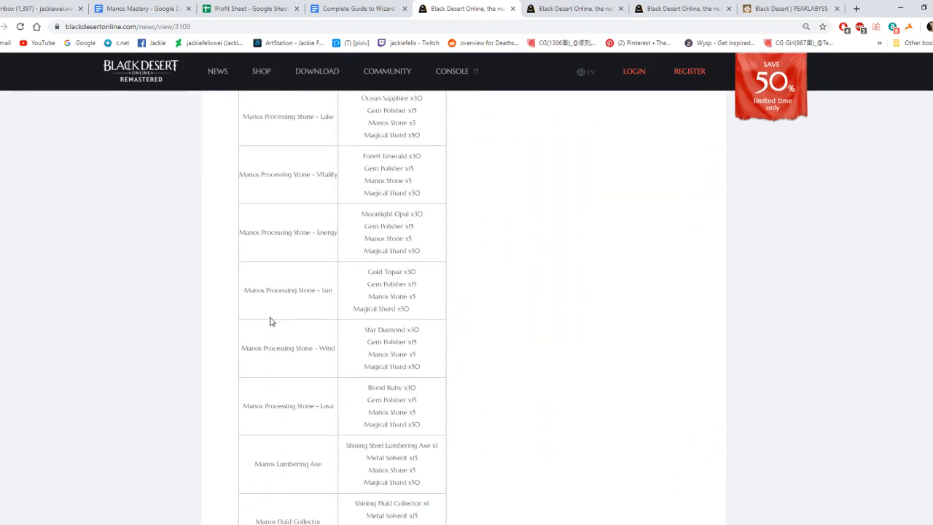
{"action": "scroll", "scroll_direction": "down", "scroll_amount": 3}
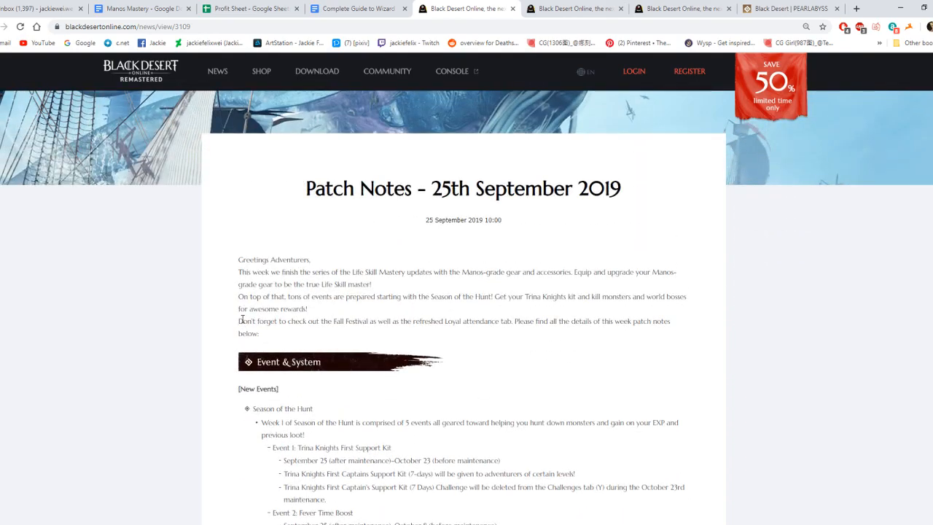
{"action": "scroll", "scroll_direction": "down", "scroll_amount": 3}
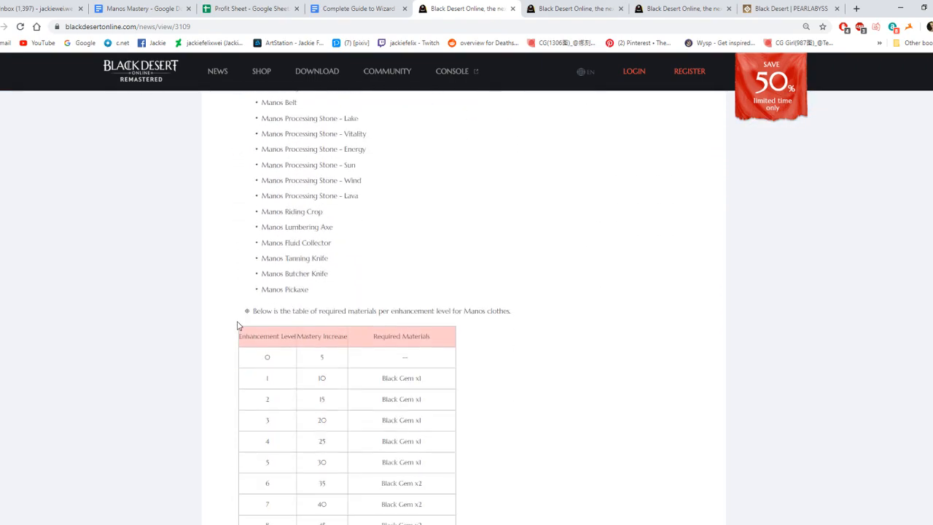
{"action": "scroll", "scroll_direction": "down", "scroll_amount": 3}
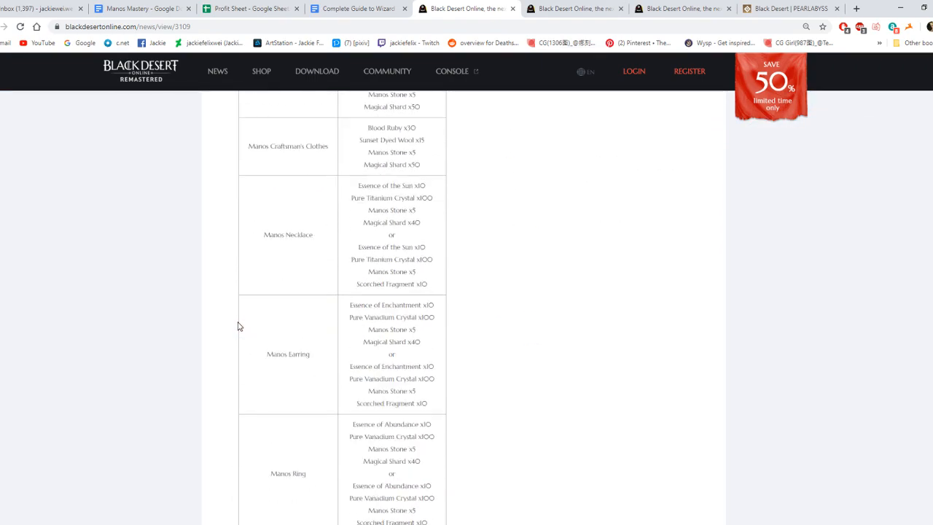
{"action": "scroll", "scroll_direction": "down", "scroll_amount": 3}
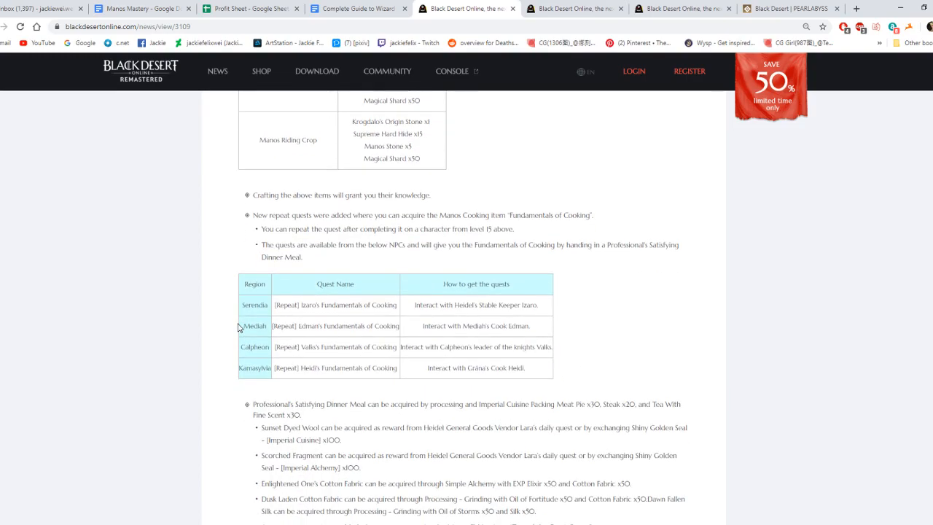
{"action": "scroll", "scroll_direction": "down", "scroll_amount": 3}
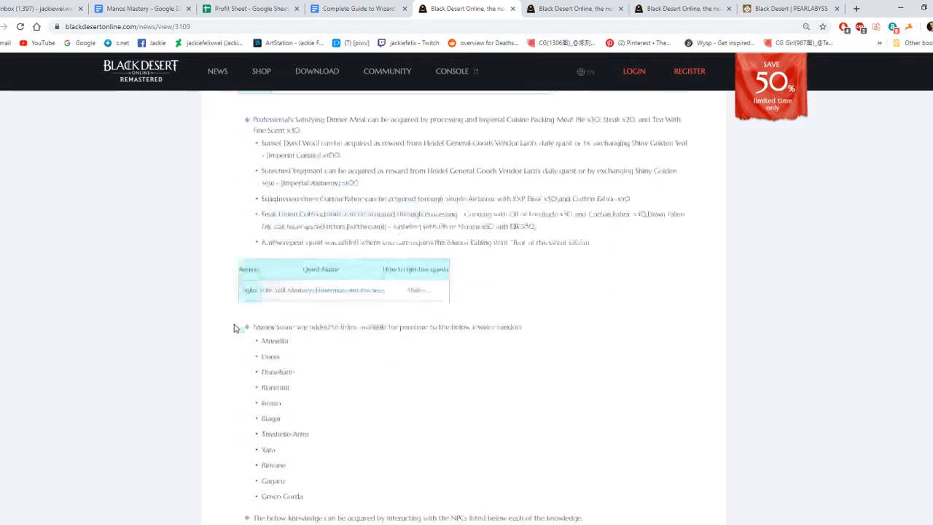
{"action": "scroll", "scroll_direction": "down", "scroll_amount": 3}
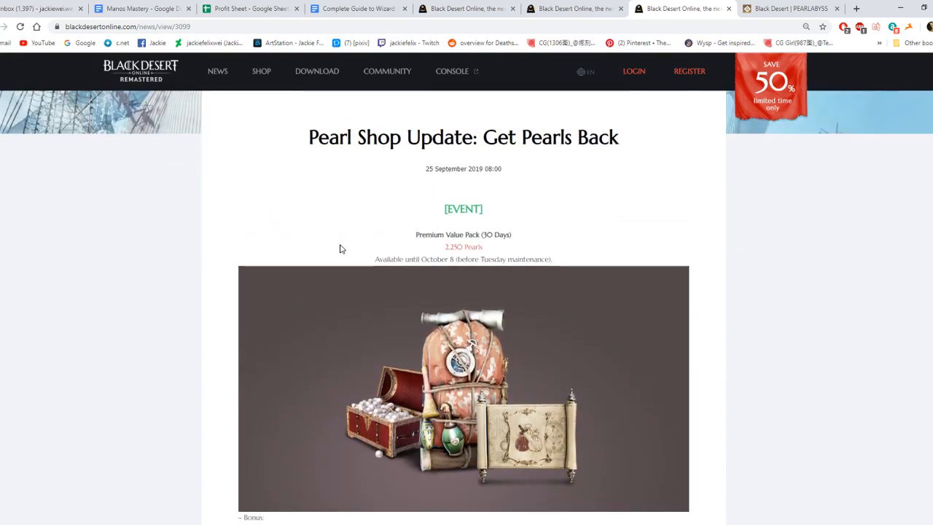
{"action": "scroll", "scroll_direction": "down", "scroll_amount": 3}
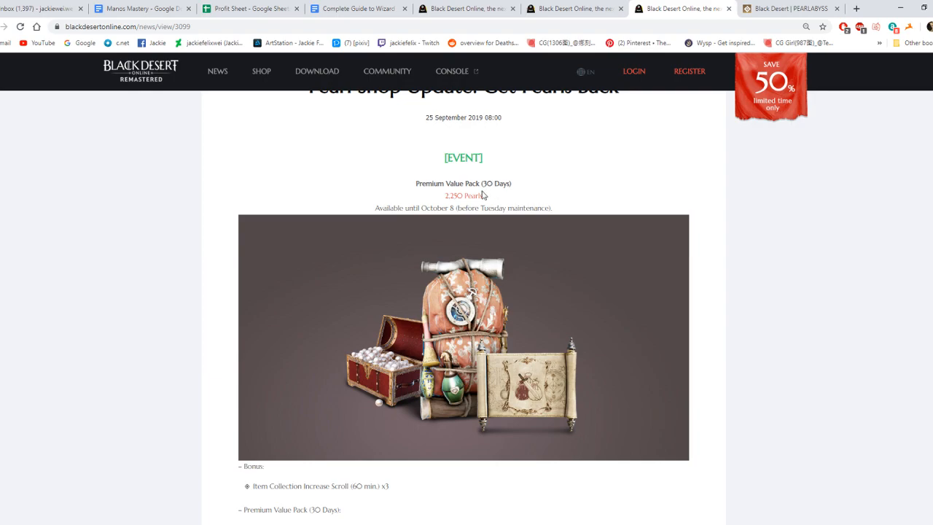
{"action": "scroll", "scroll_direction": "down", "scroll_amount": 3}
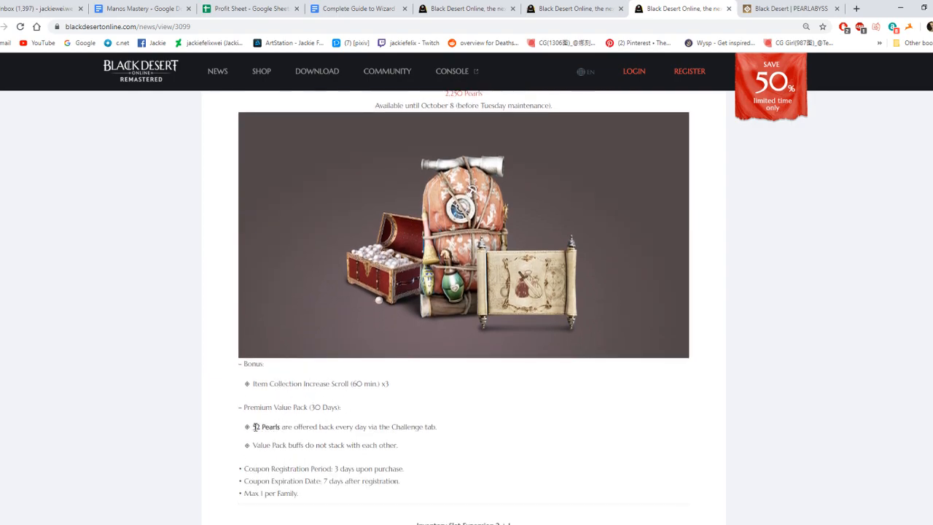
{"action": "mouse_move", "coordinate": [255, 427]}
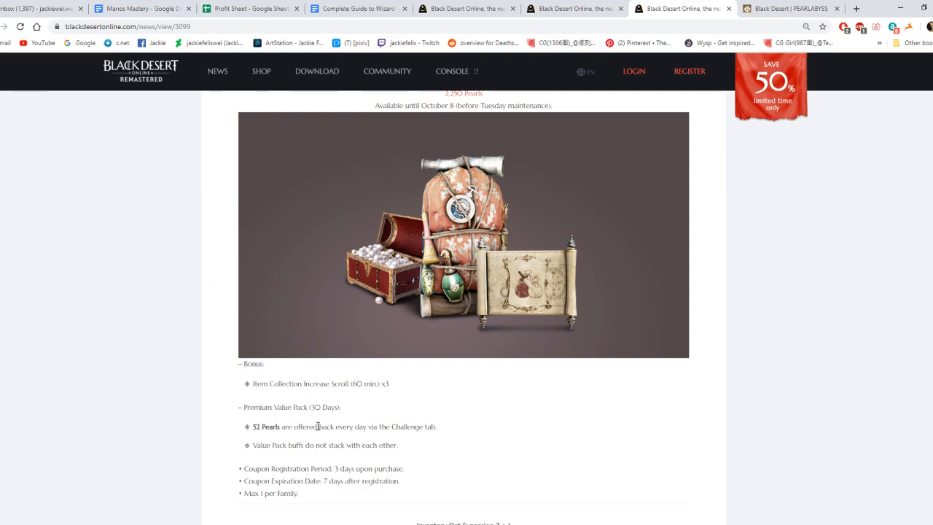
{"action": "scroll", "scroll_direction": "up", "scroll_amount": 3}
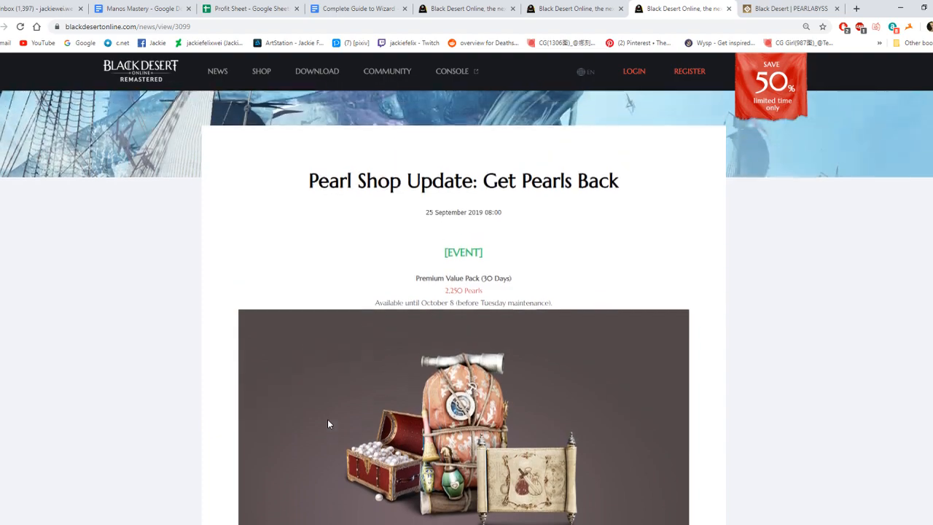
{"action": "scroll", "scroll_direction": "down", "scroll_amount": 3}
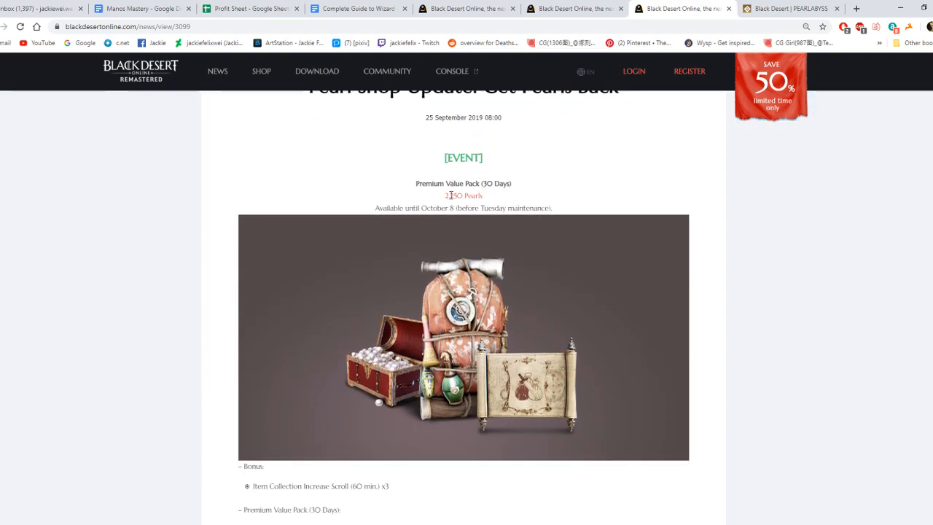
{"action": "scroll", "scroll_direction": "down", "scroll_amount": 3}
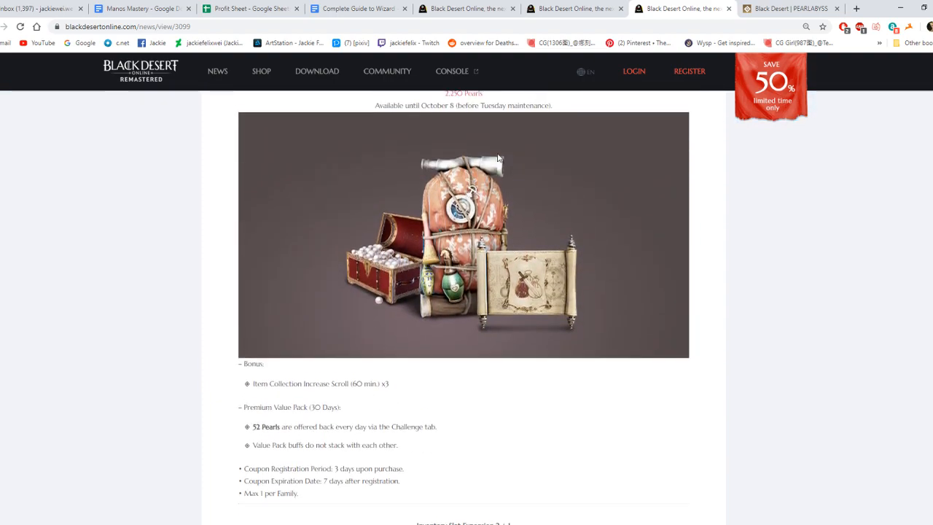
{"action": "scroll", "scroll_direction": "down", "scroll_amount": 3}
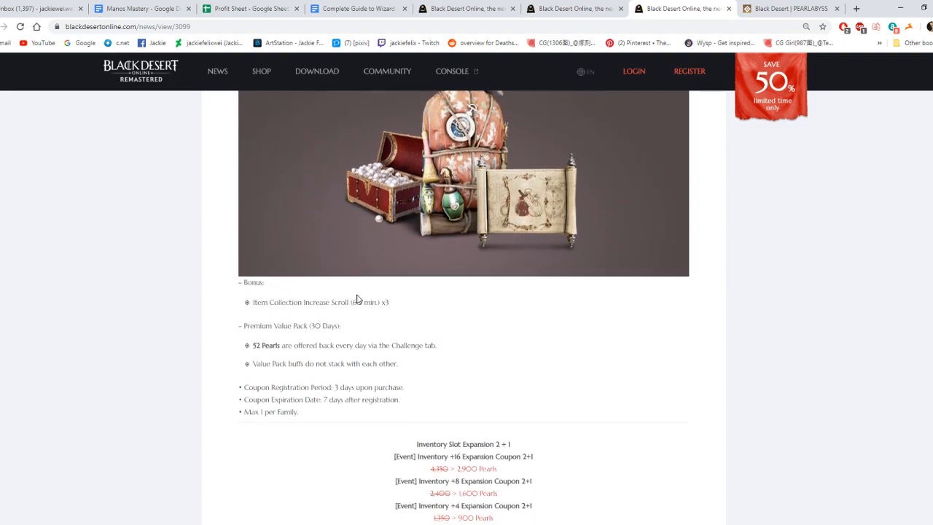
{"action": "scroll", "scroll_direction": "down", "scroll_amount": 3}
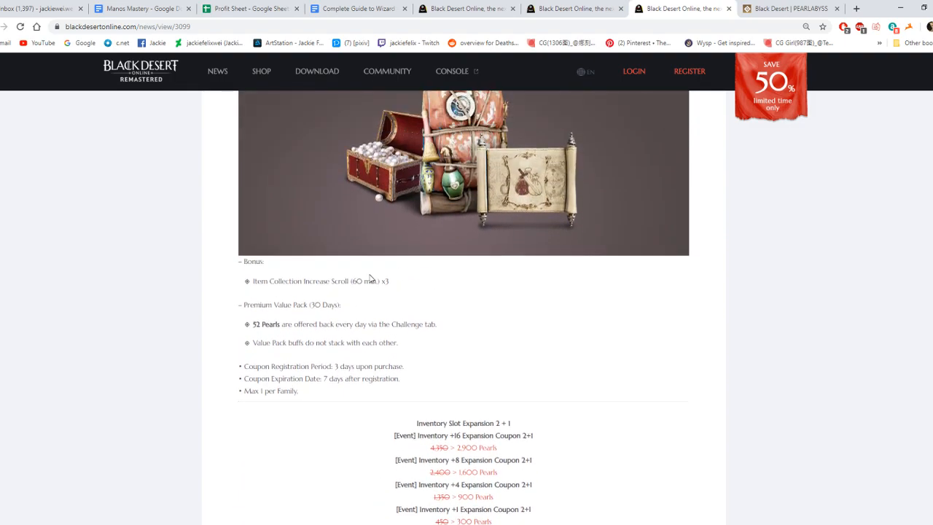
{"action": "scroll", "scroll_direction": "down", "scroll_amount": 3}
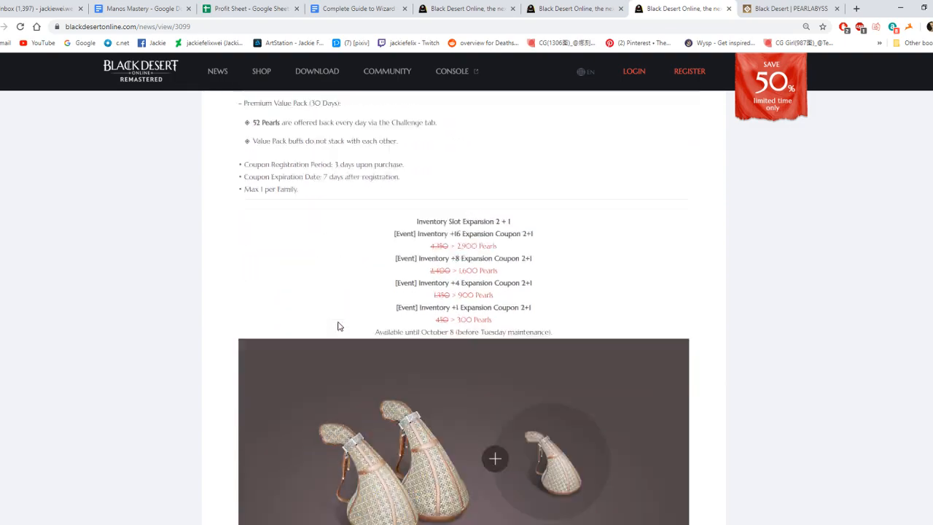
{"action": "scroll", "scroll_direction": "down", "scroll_amount": 3}
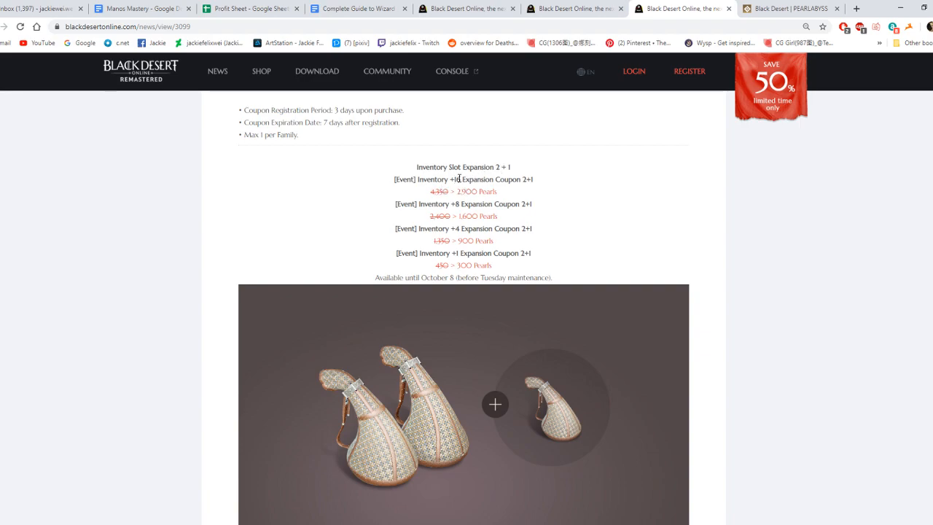
{"action": "scroll", "scroll_direction": "down", "scroll_amount": 3}
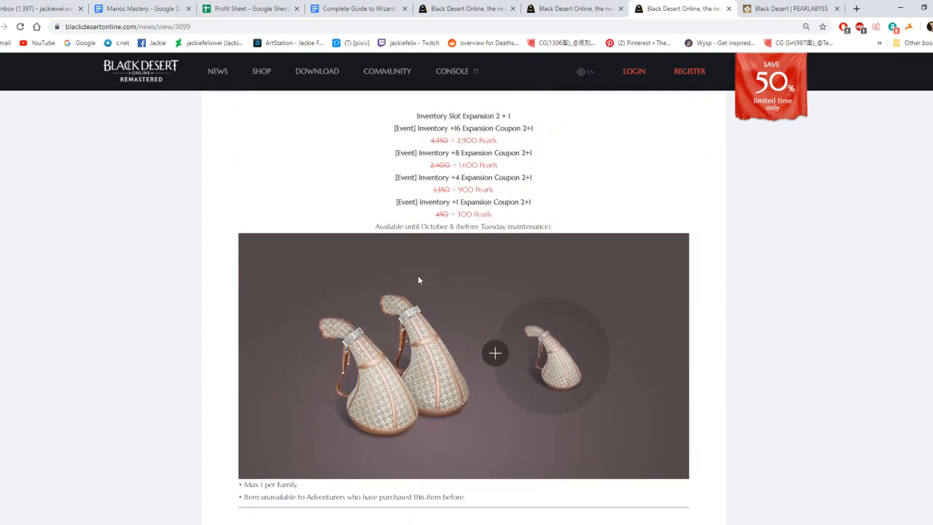
{"action": "scroll", "scroll_direction": "down", "scroll_amount": 3}
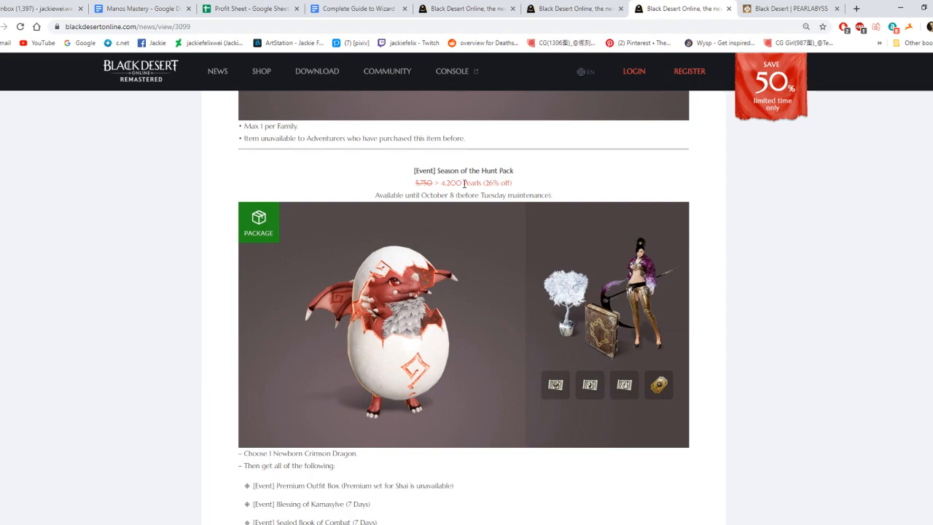
{"action": "scroll", "scroll_direction": "down", "scroll_amount": 3}
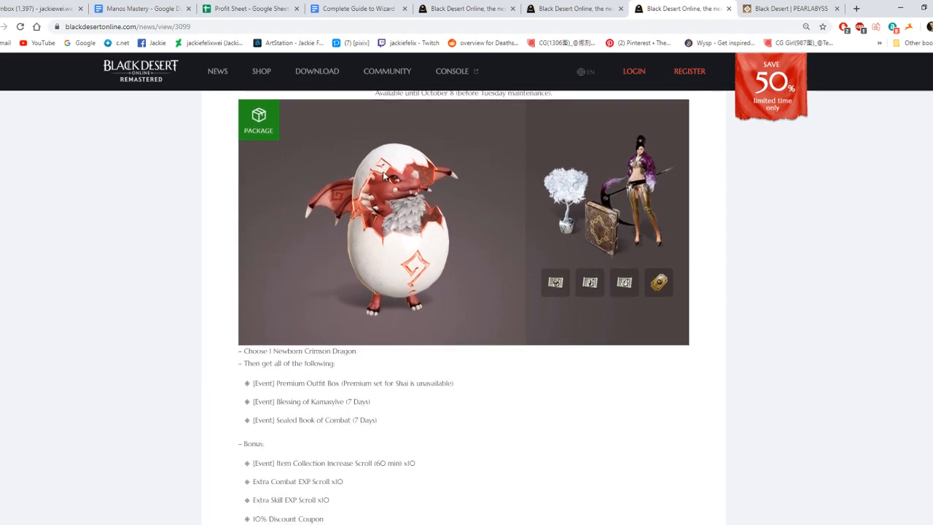
{"action": "mouse_move", "coordinate": [357, 375]}
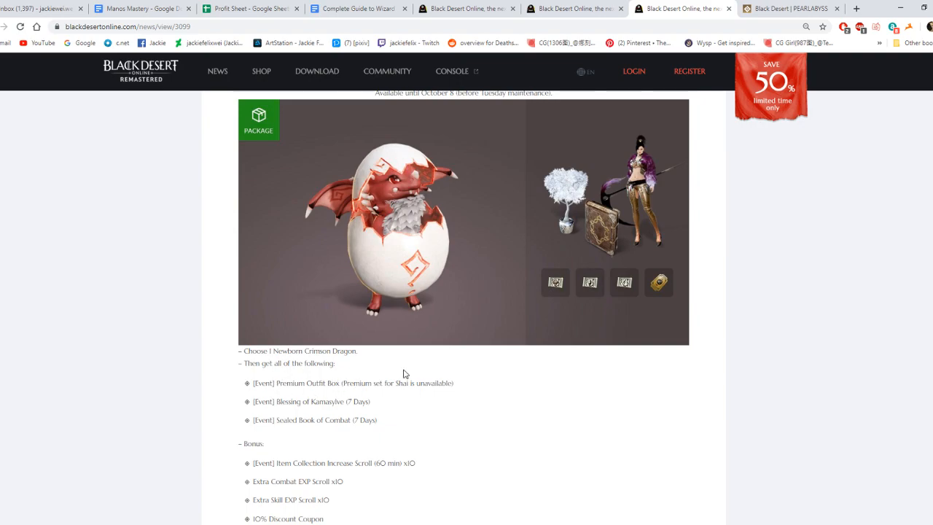
{"action": "mouse_move", "coordinate": [377, 396]}
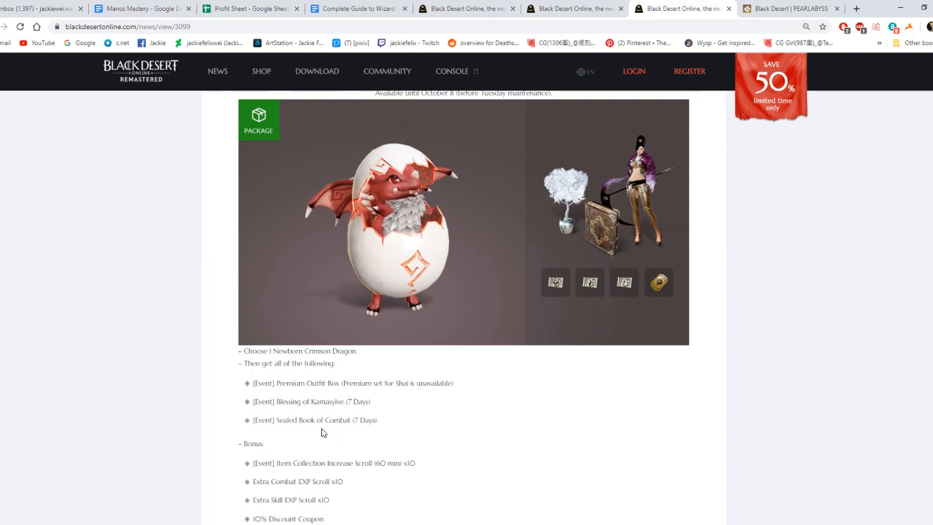
{"action": "scroll", "scroll_direction": "up", "scroll_amount": 3}
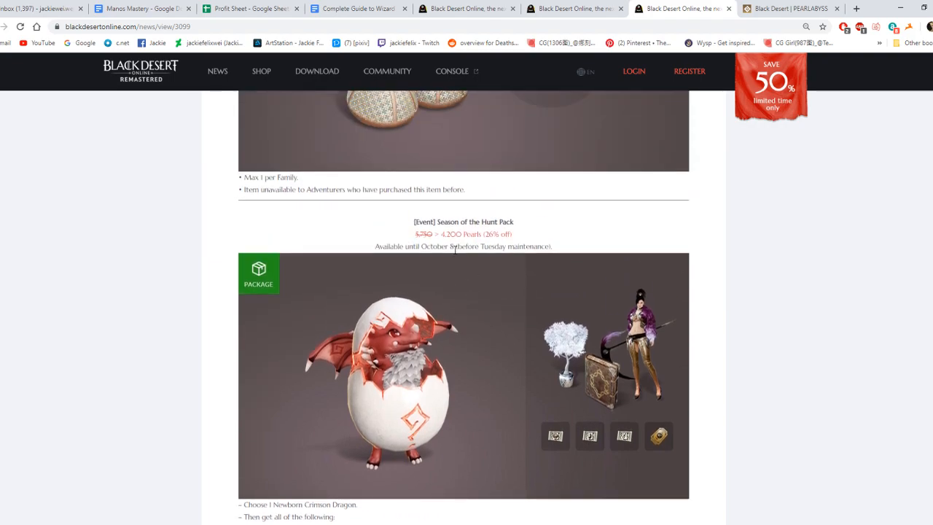
{"action": "scroll", "scroll_direction": "down", "scroll_amount": 3}
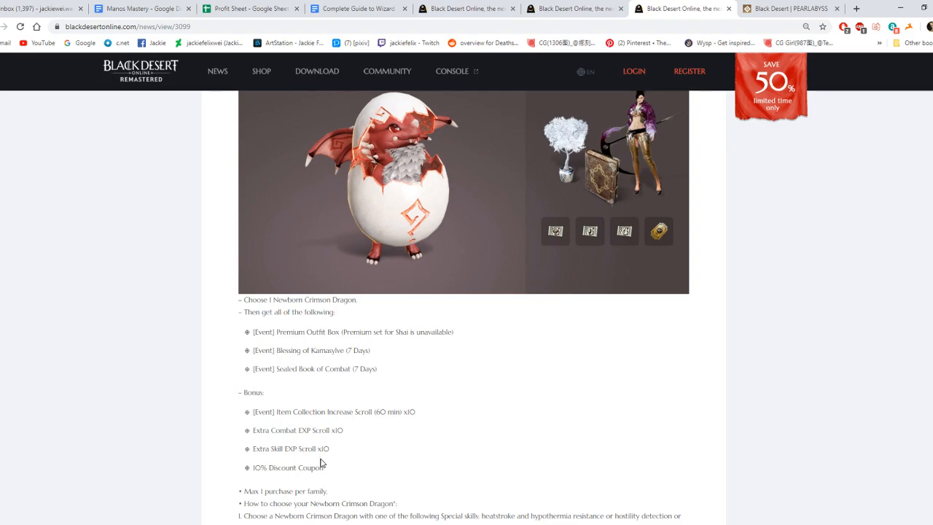
{"action": "scroll", "scroll_direction": "down", "scroll_amount": 3}
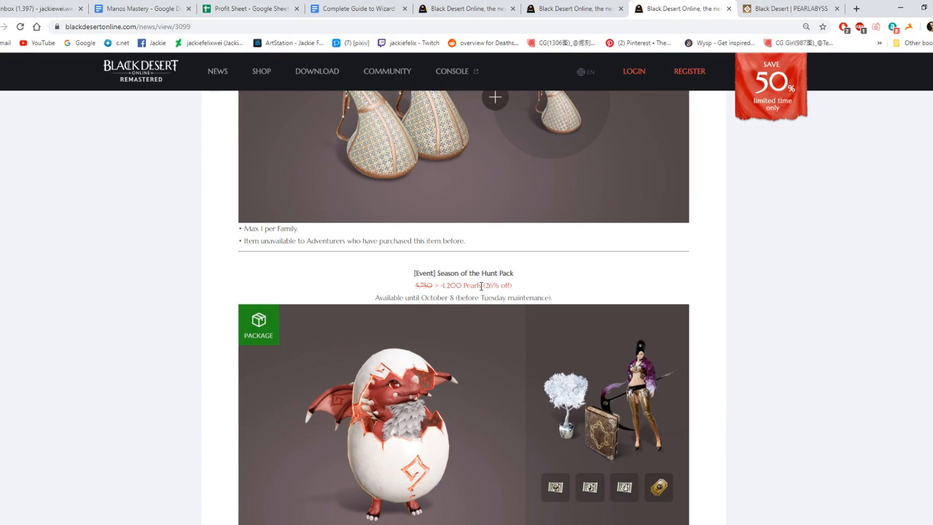
{"action": "scroll", "scroll_direction": "down", "scroll_amount": 3}
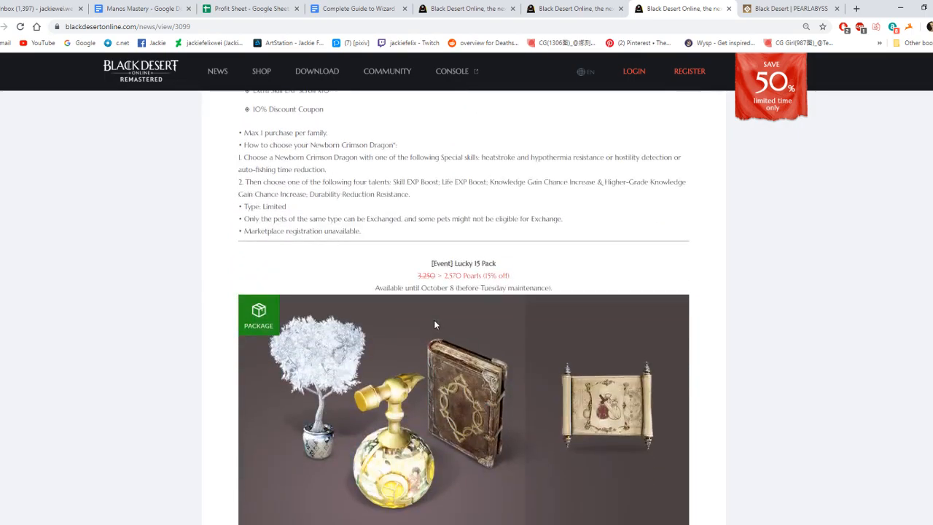
{"action": "scroll", "scroll_direction": "down", "scroll_amount": 3}
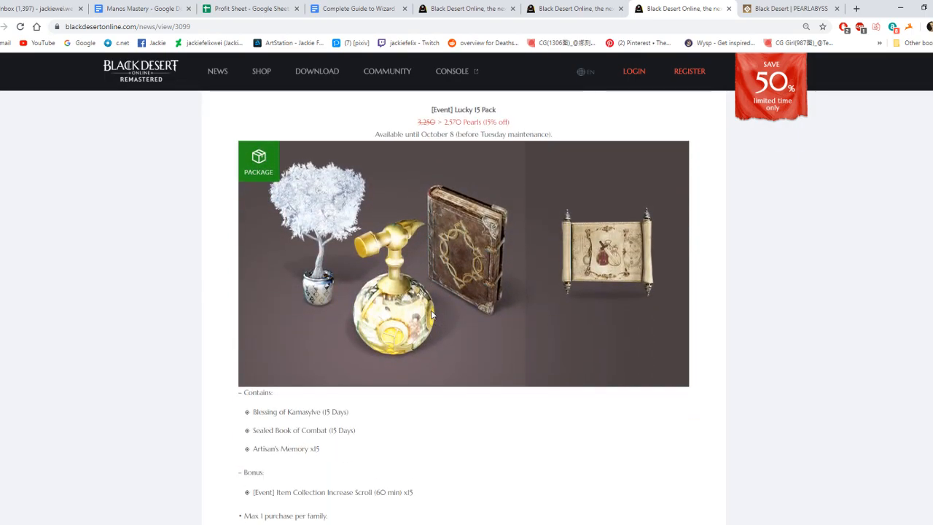
{"action": "scroll", "scroll_direction": "down", "scroll_amount": 3}
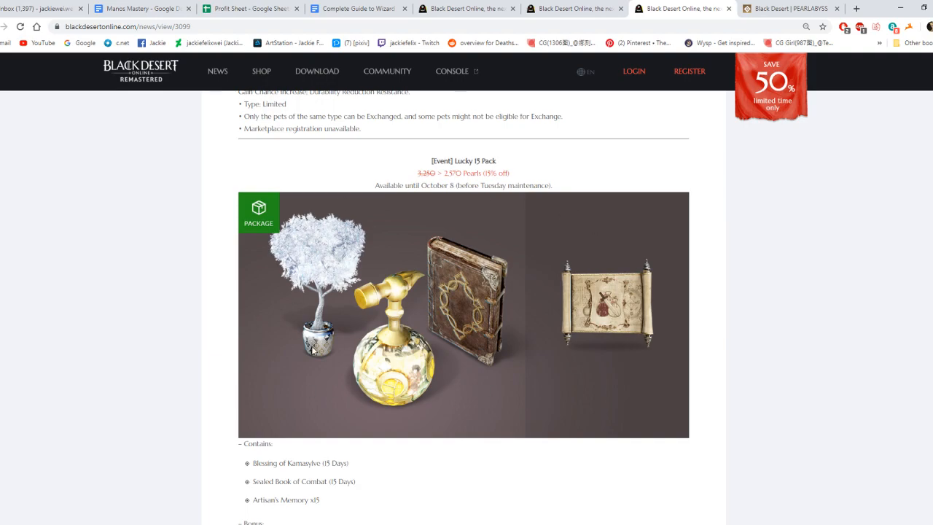
{"action": "scroll", "scroll_direction": "down", "scroll_amount": 3}
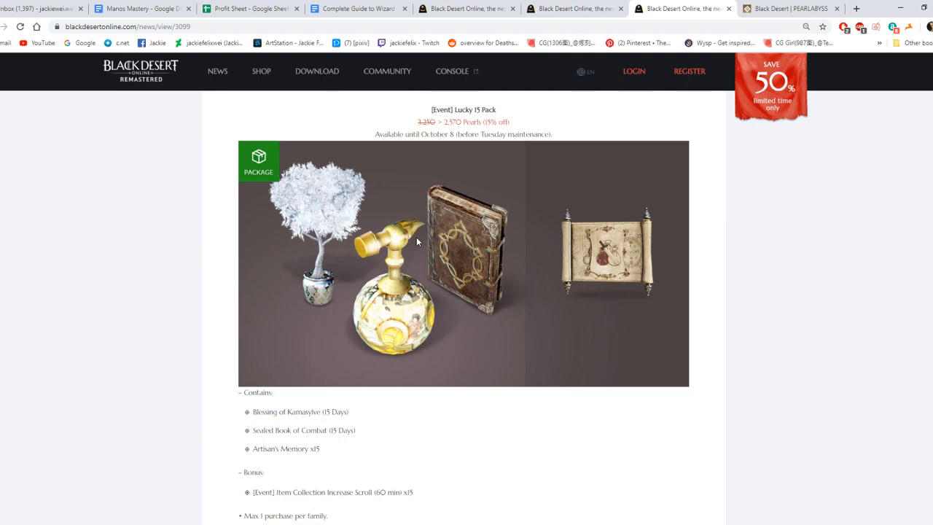
{"action": "mouse_move", "coordinate": [454, 123]}
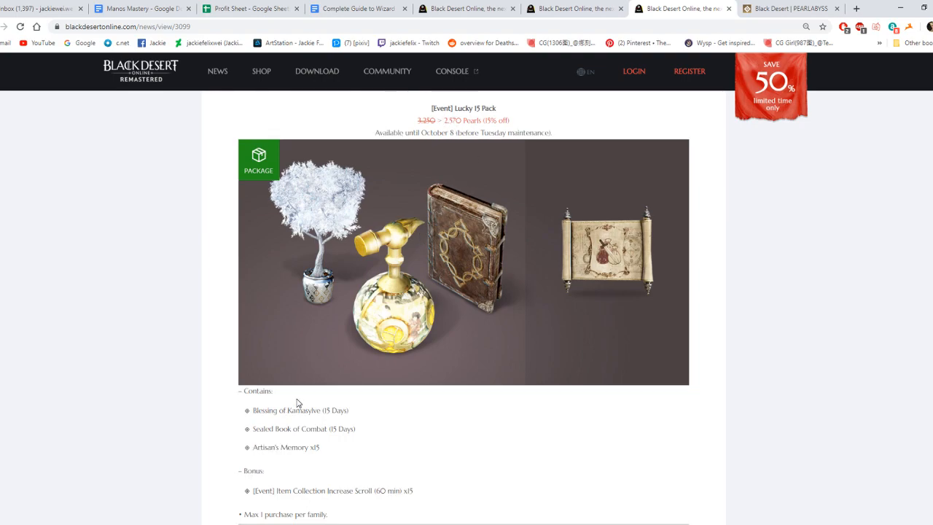
{"action": "scroll", "scroll_direction": "down", "scroll_amount": 3}
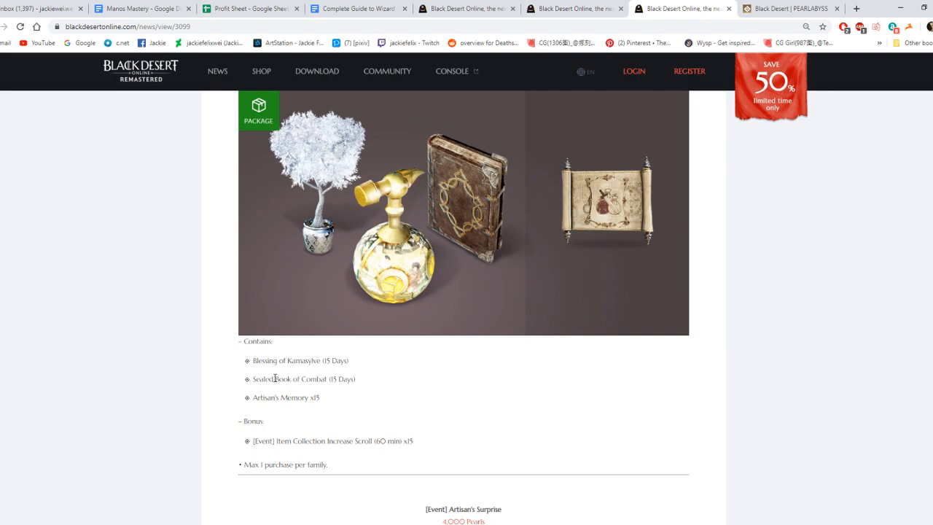
{"action": "mouse_move", "coordinate": [350, 388]}
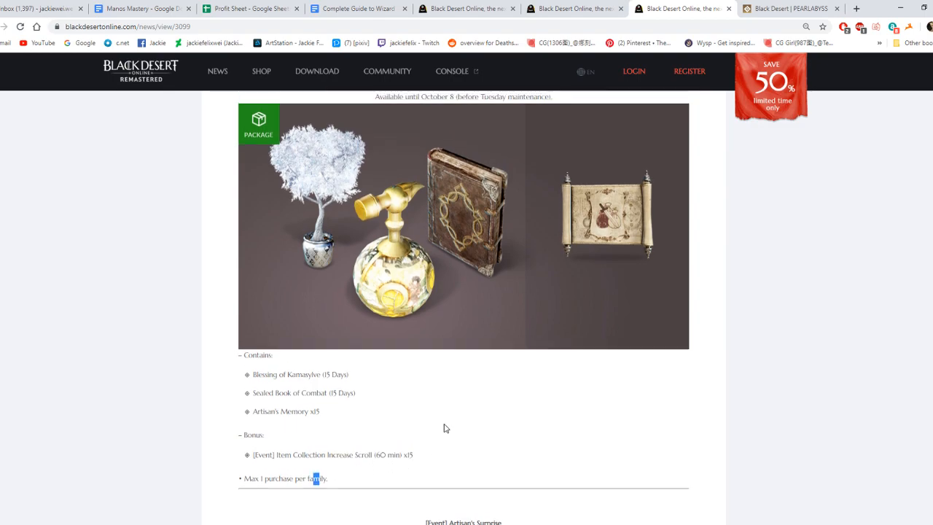
{"action": "scroll", "scroll_direction": "down", "scroll_amount": 3}
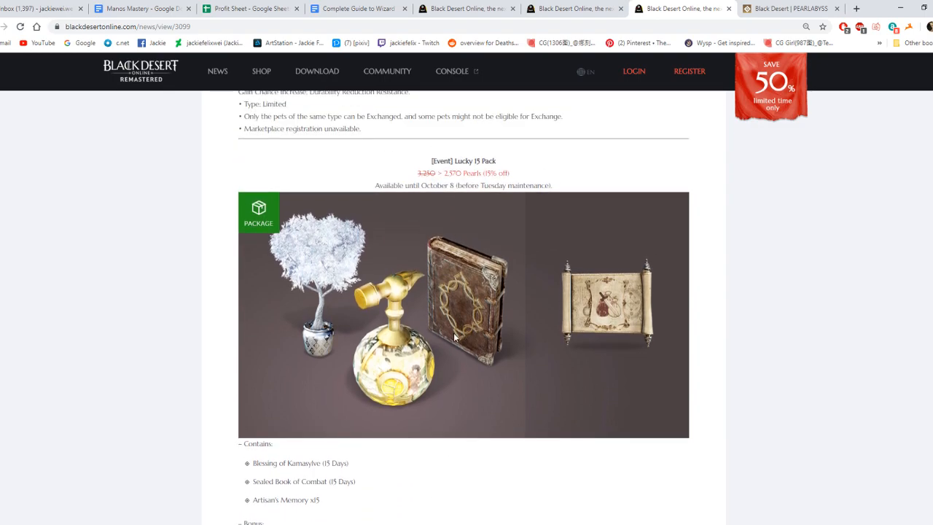
{"action": "scroll", "scroll_direction": "down", "scroll_amount": 3}
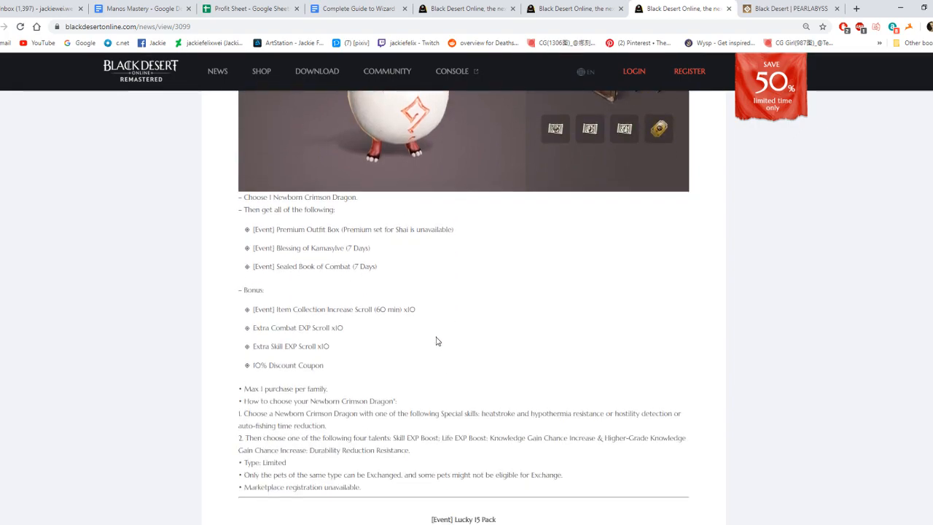
{"action": "scroll", "scroll_direction": "down", "scroll_amount": 3}
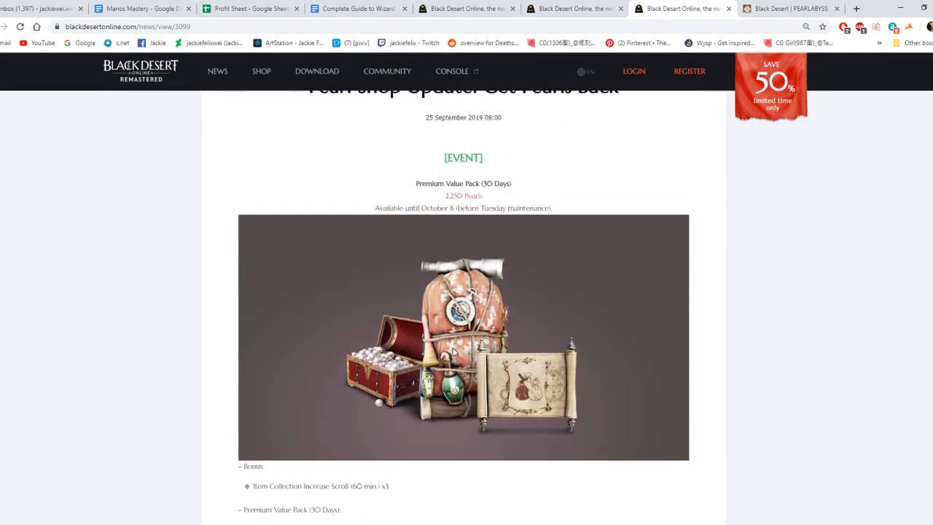
{"action": "scroll", "scroll_direction": "down", "scroll_amount": 3}
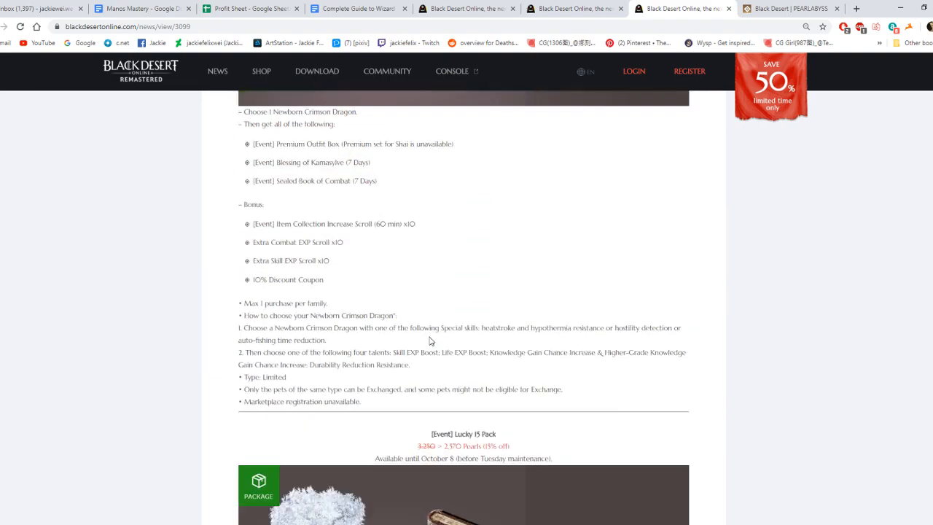
{"action": "scroll", "scroll_direction": "down", "scroll_amount": 3}
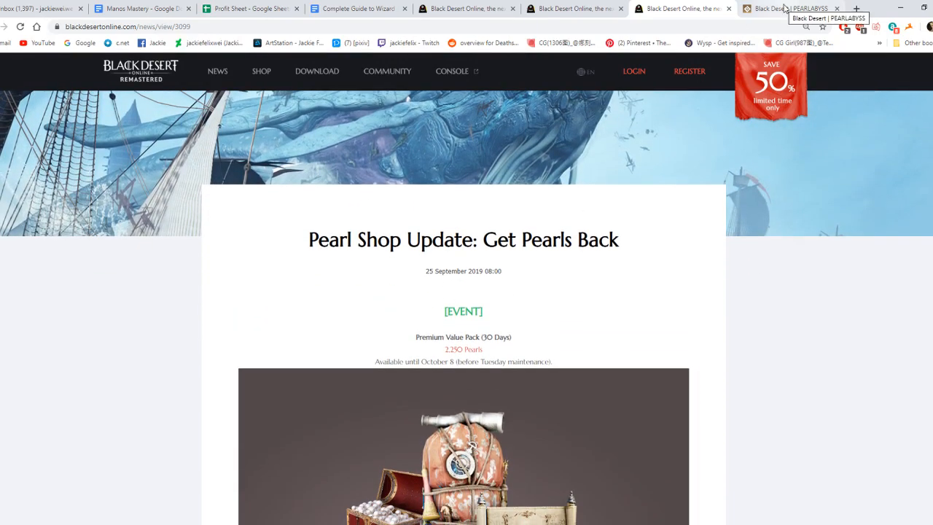
- Switch to the PEARLABYSS tab and read the KR notice down to other-character bags
{"action": "left_click", "coordinate": [791, 8]}
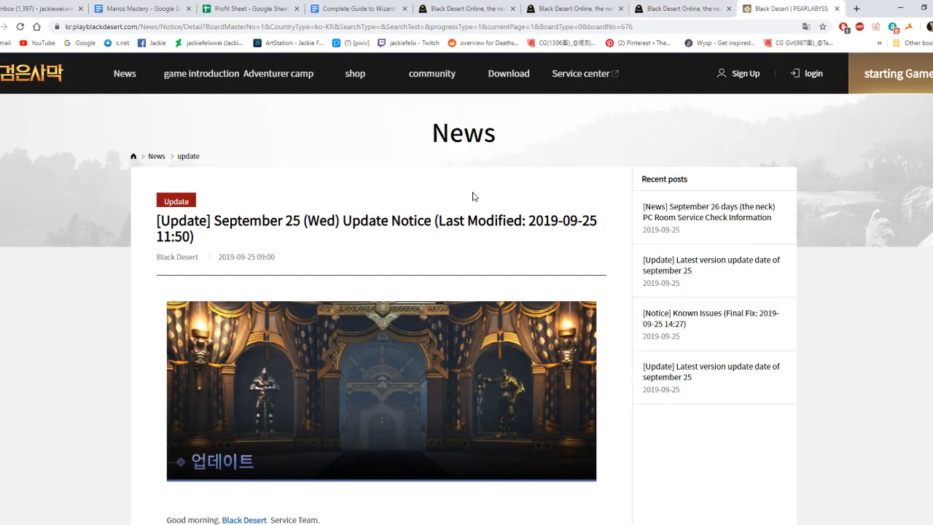
{"action": "scroll", "scroll_direction": "down", "scroll_amount": 3}
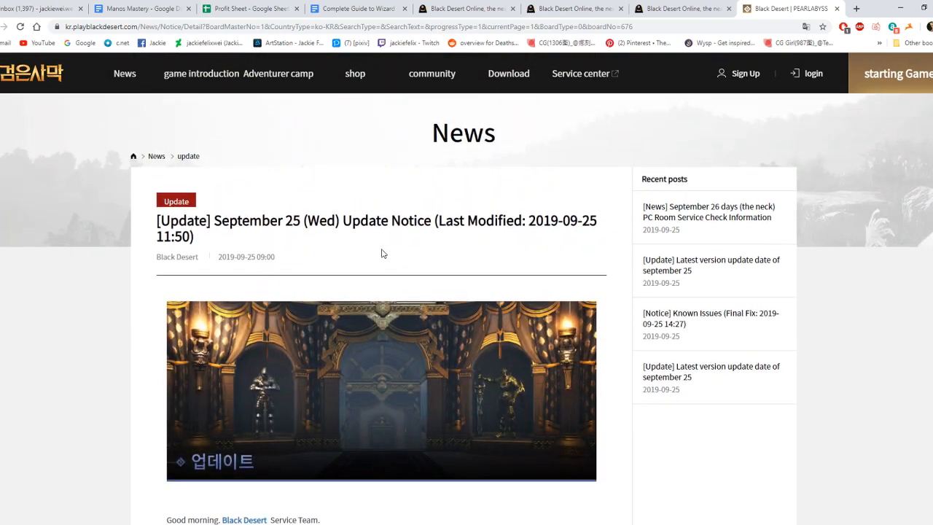
{"action": "scroll", "scroll_direction": "down", "scroll_amount": 3}
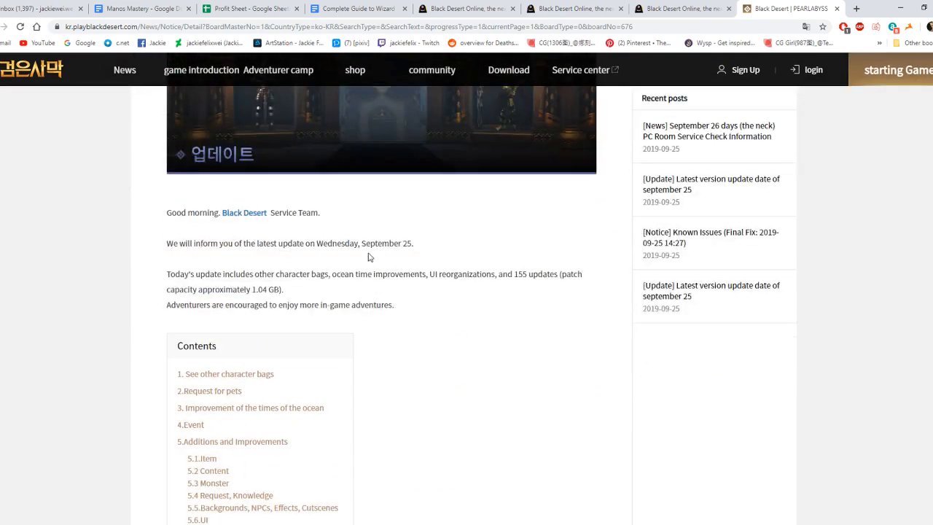
{"action": "scroll", "scroll_direction": "down", "scroll_amount": 3}
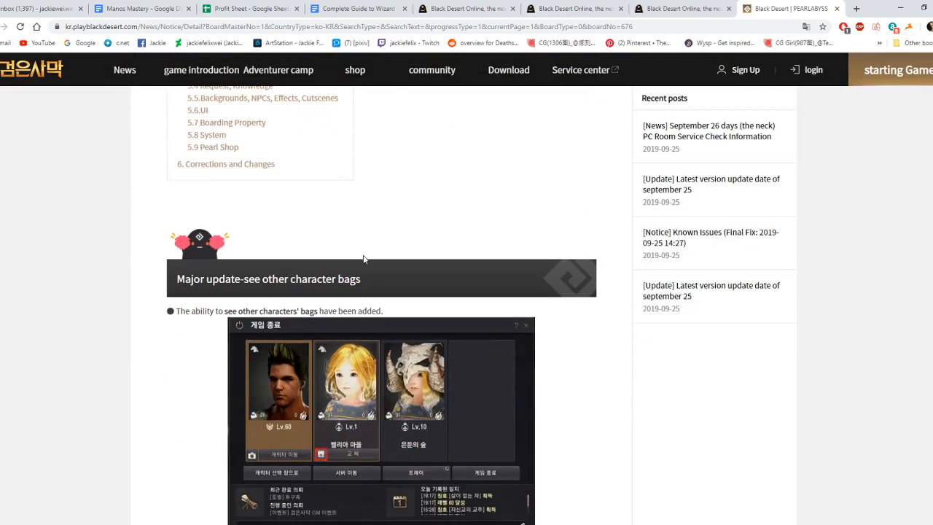
{"action": "scroll", "scroll_direction": "down", "scroll_amount": 3}
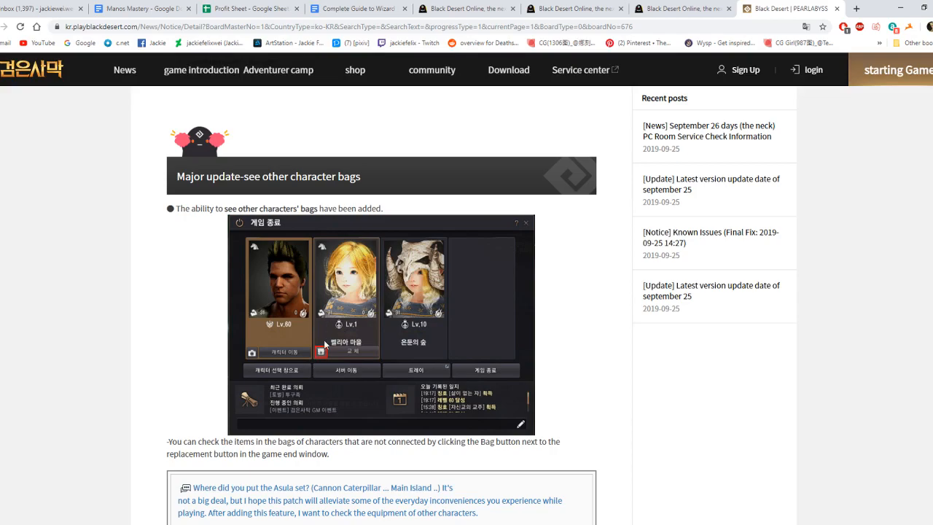
{"action": "mouse_move", "coordinate": [326, 354]}
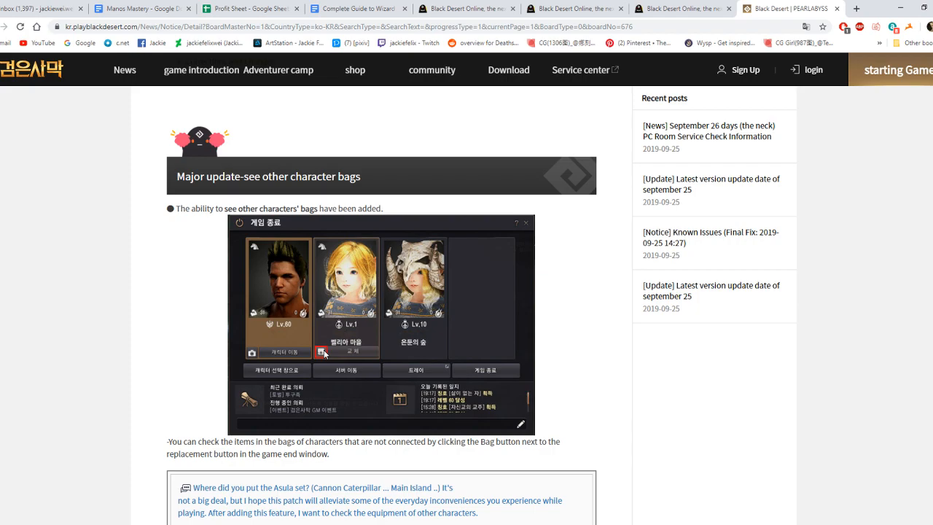
{"action": "scroll", "scroll_direction": "down", "scroll_amount": 3}
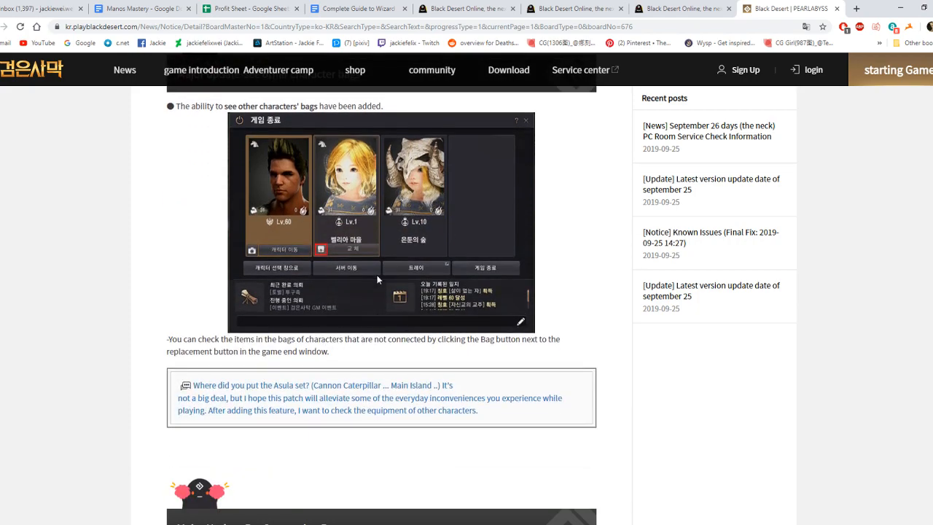
{"action": "mouse_move", "coordinate": [382, 315]}
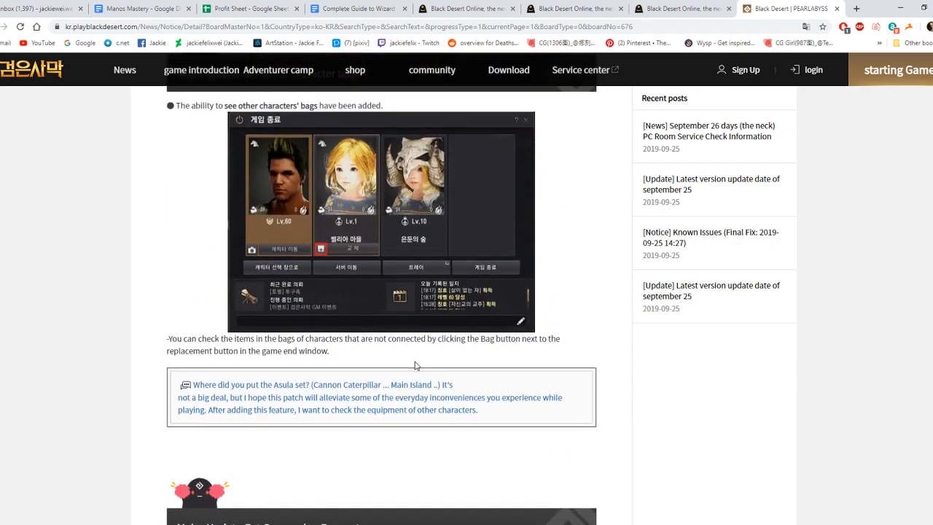
{"action": "scroll", "scroll_direction": "down", "scroll_amount": 3}
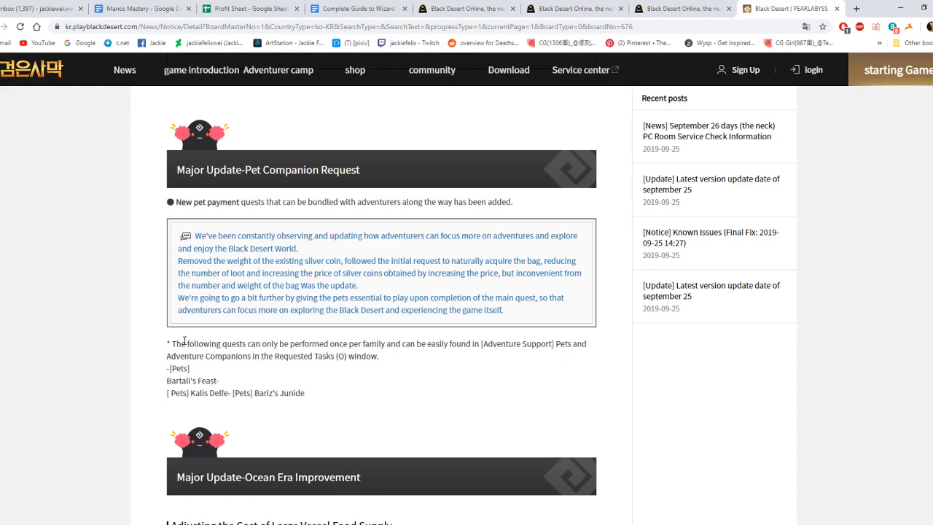
{"action": "left_click_drag", "start_coordinate": [170, 368], "coordinate": [292, 393]}
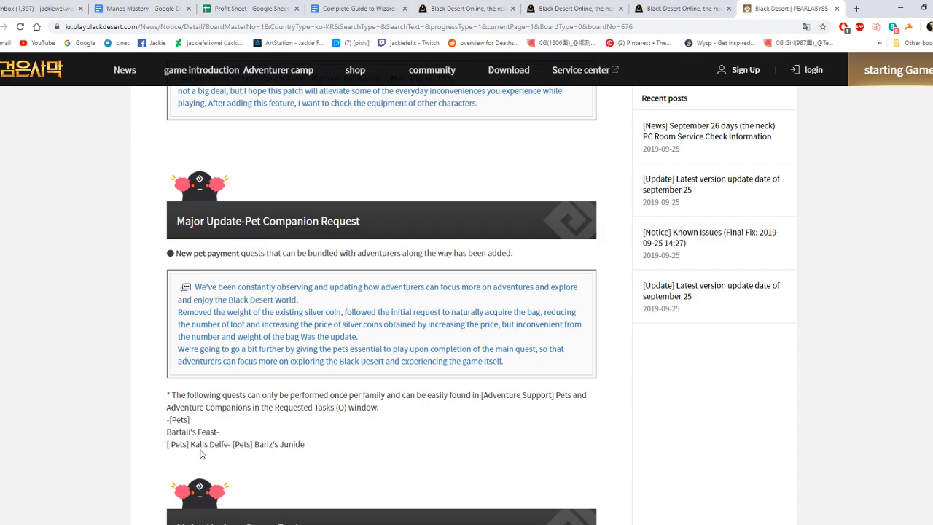
{"action": "mouse_move", "coordinate": [310, 447]}
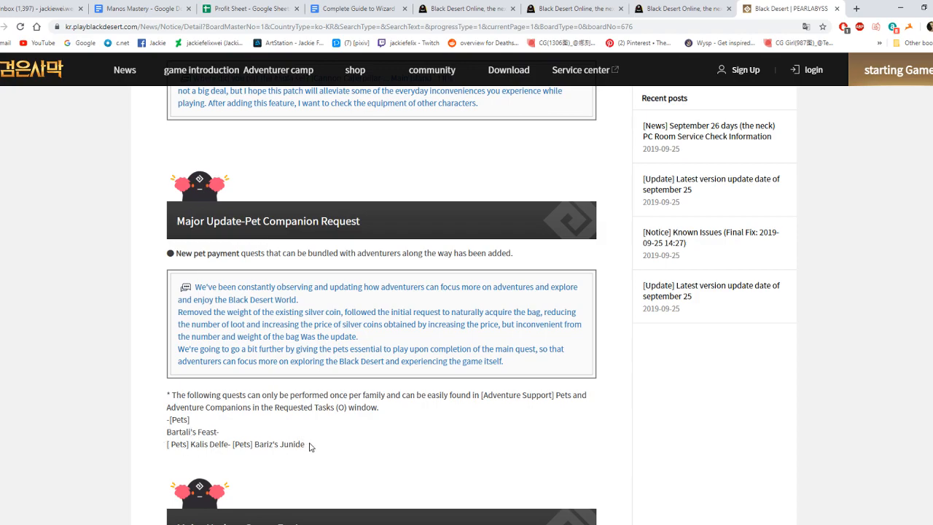
{"action": "scroll", "scroll_direction": "down", "scroll_amount": 3}
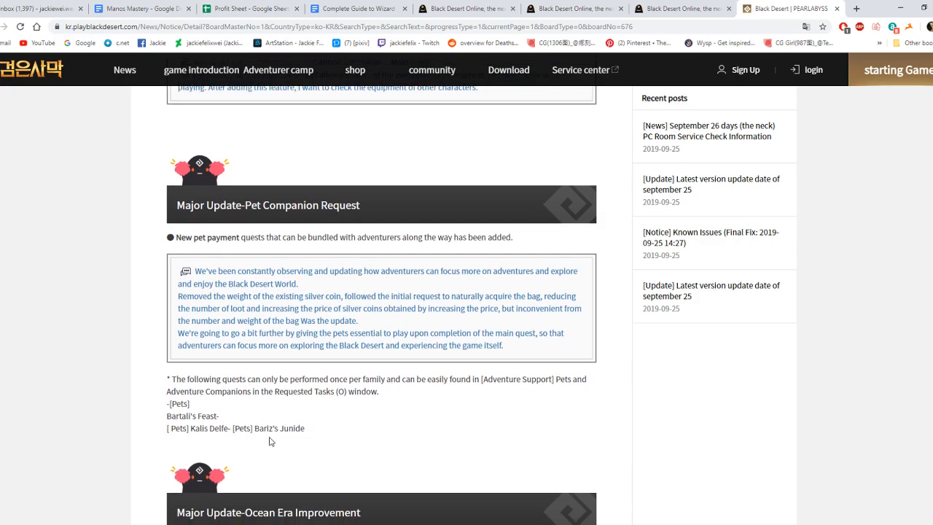
{"action": "scroll", "scroll_direction": "down", "scroll_amount": 3}
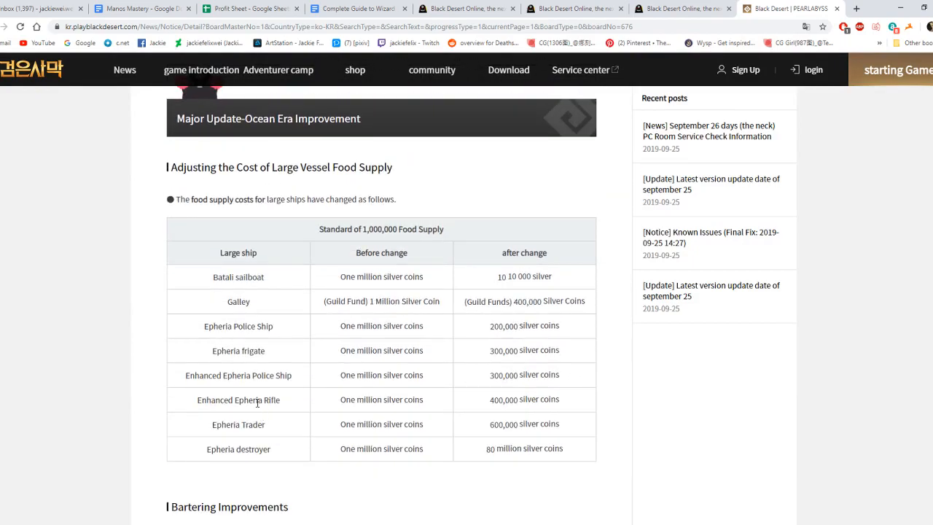
{"action": "mouse_move", "coordinate": [212, 132]}
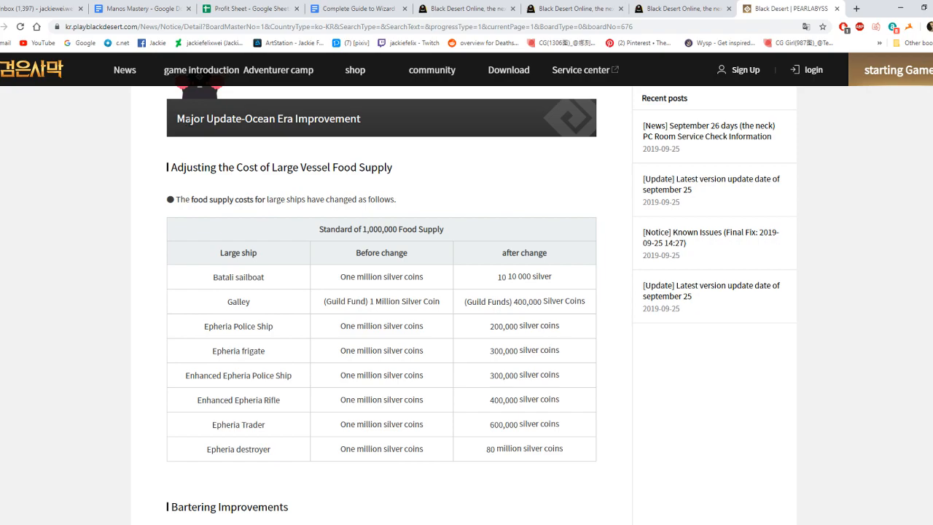
{"action": "mouse_move", "coordinate": [272, 161]}
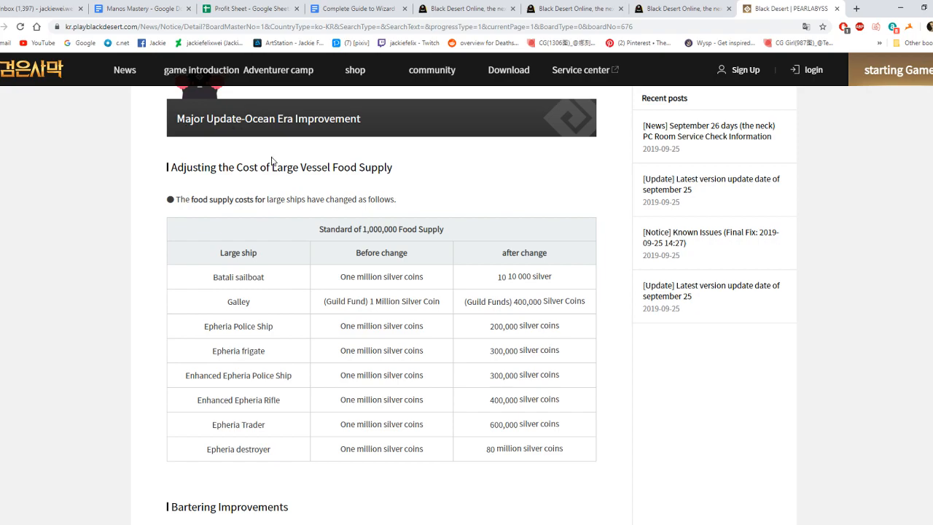
{"action": "scroll", "scroll_direction": "down", "scroll_amount": 3}
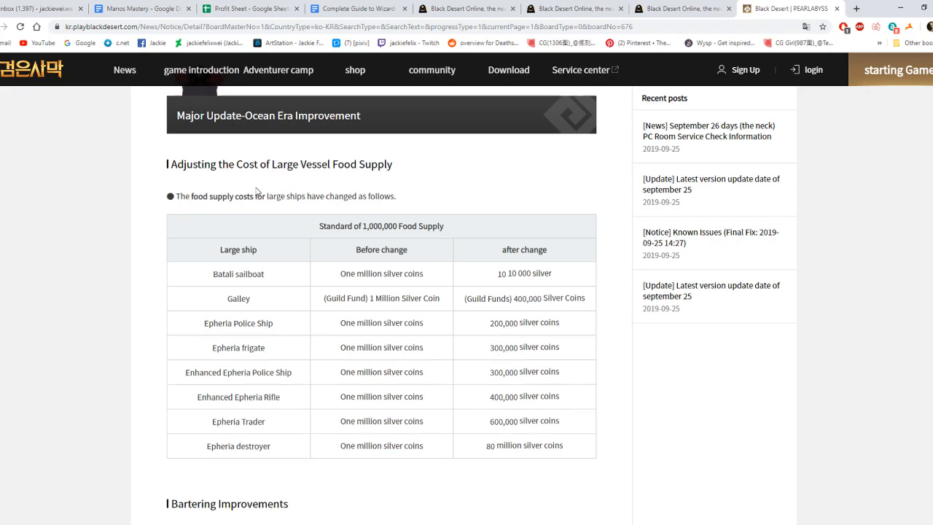
{"action": "scroll", "scroll_direction": "down", "scroll_amount": 3}
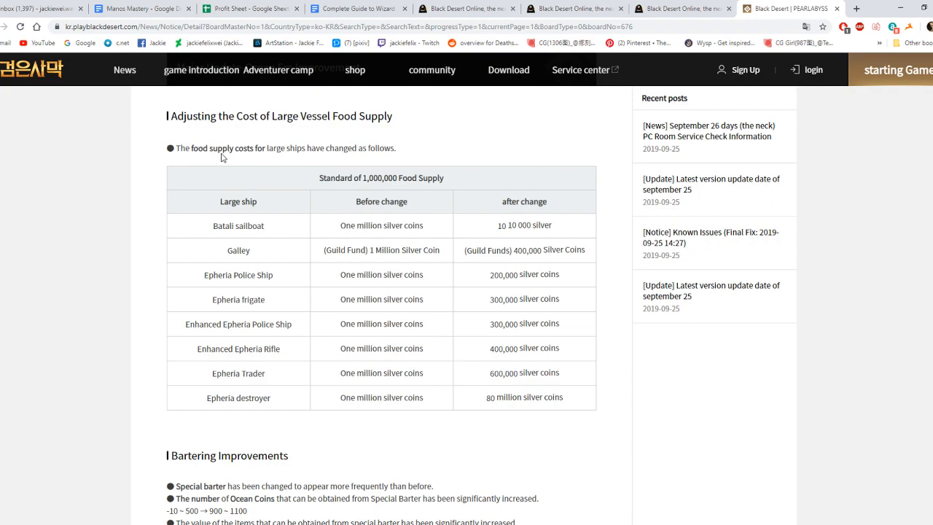
{"action": "mouse_move", "coordinate": [385, 245]}
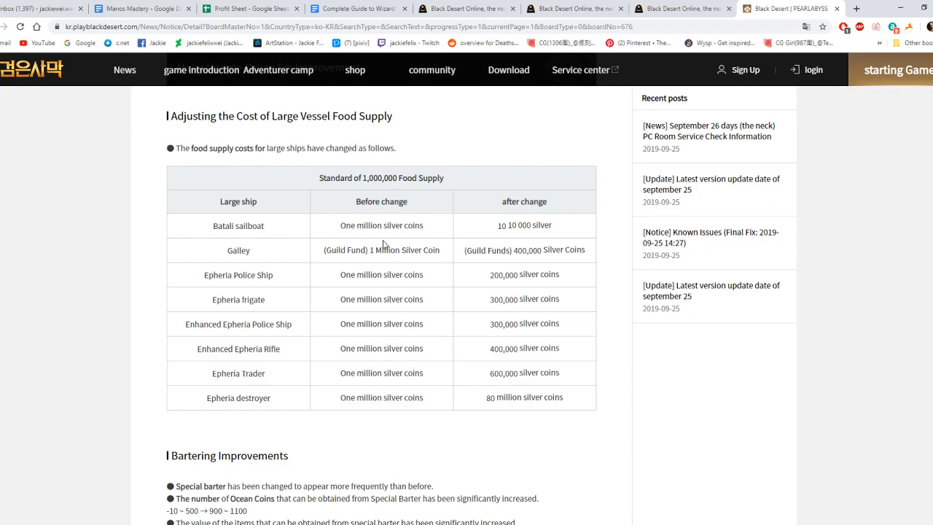
{"action": "scroll", "scroll_direction": "down", "scroll_amount": 3}
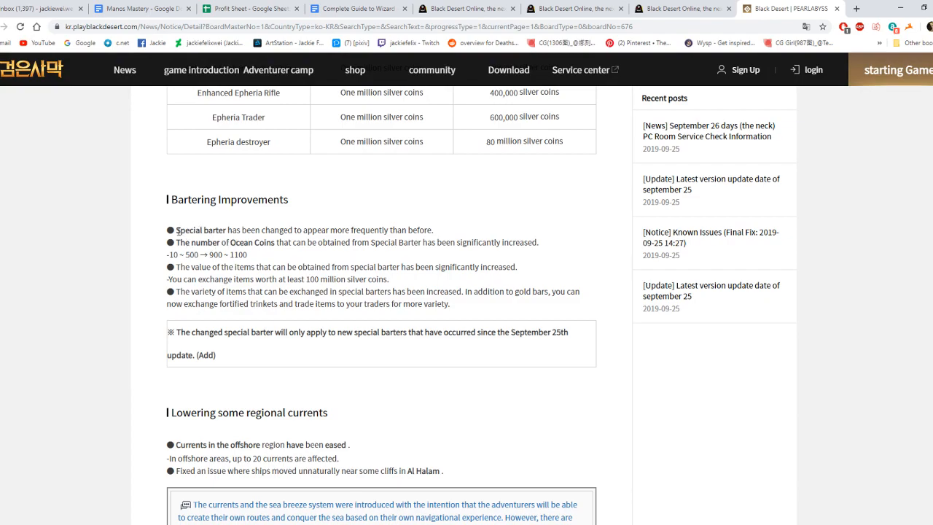
{"action": "mouse_move", "coordinate": [442, 236]}
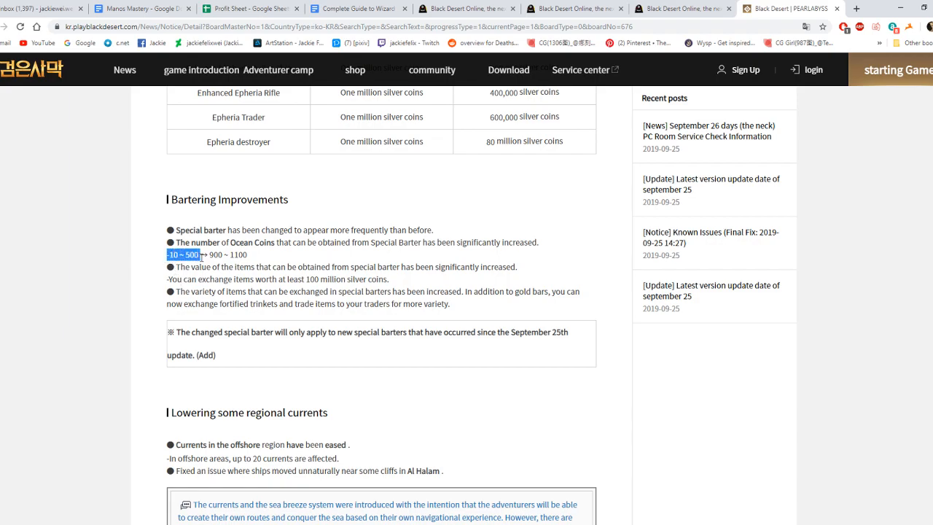
- Highlight the increased barter item value sentence, then read the eased regional currents section
{"action": "left_click", "coordinate": [247, 255]}
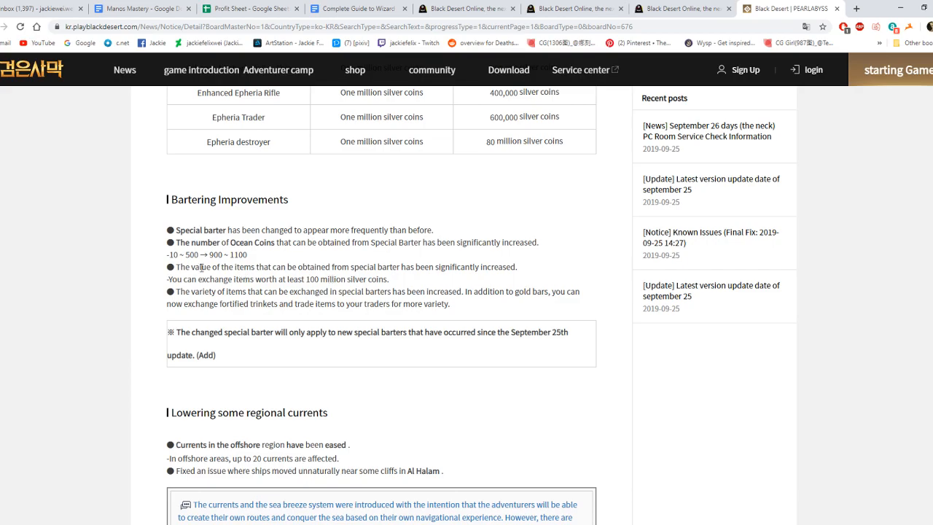
{"action": "left_click_drag", "start_coordinate": [177, 267], "coordinate": [370, 267]}
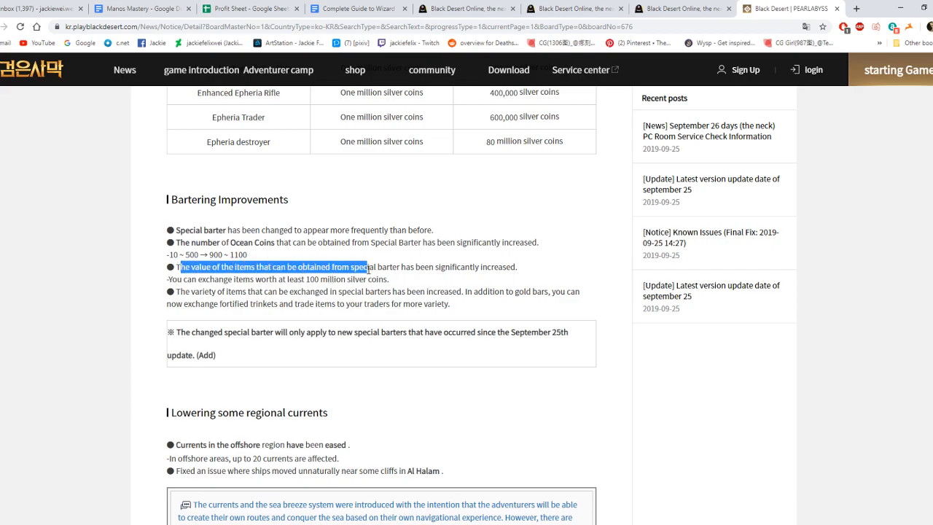
{"action": "left_click_drag", "start_coordinate": [370, 267], "coordinate": [513, 266]}
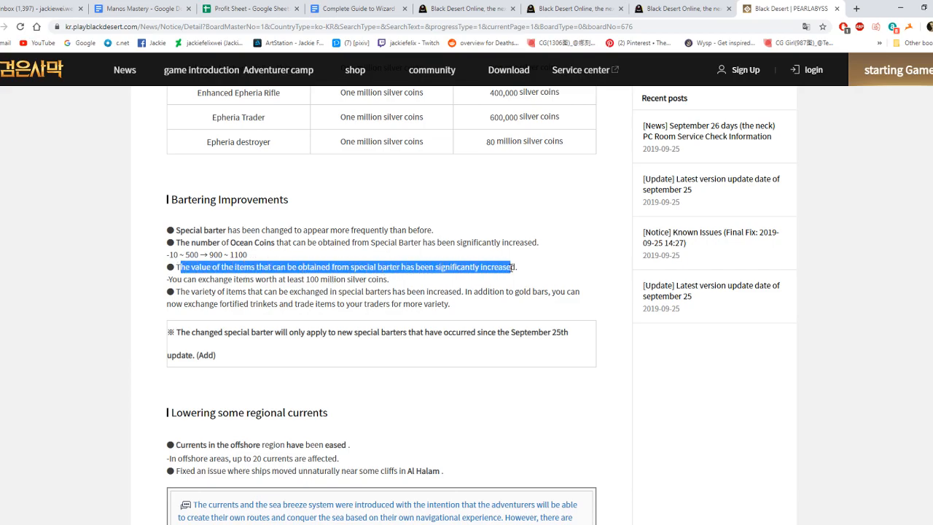
{"action": "scroll", "scroll_direction": "down", "scroll_amount": 3}
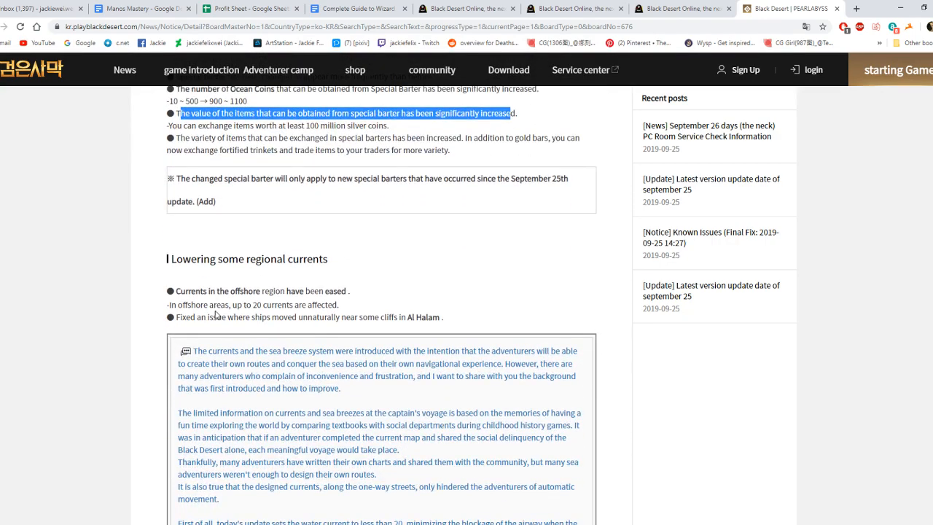
{"action": "scroll", "scroll_direction": "down", "scroll_amount": 3}
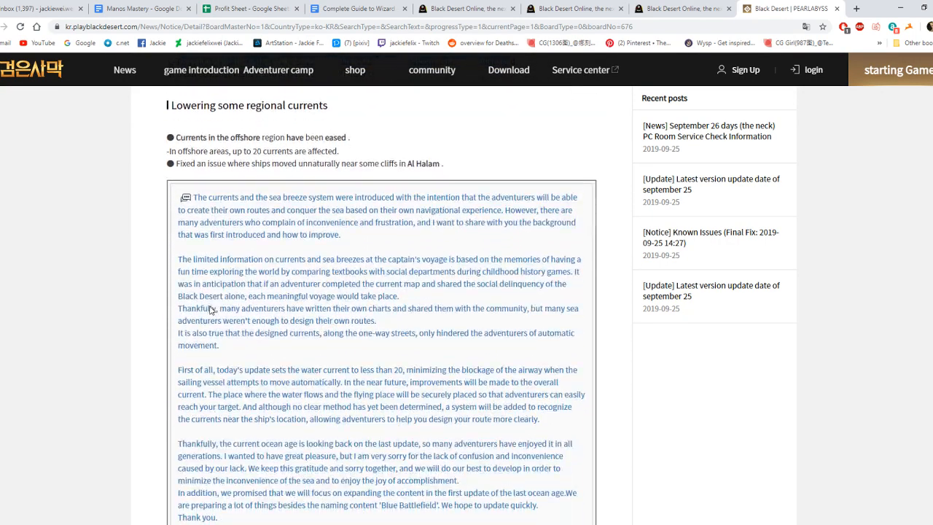
{"action": "scroll", "scroll_direction": "down", "scroll_amount": 3}
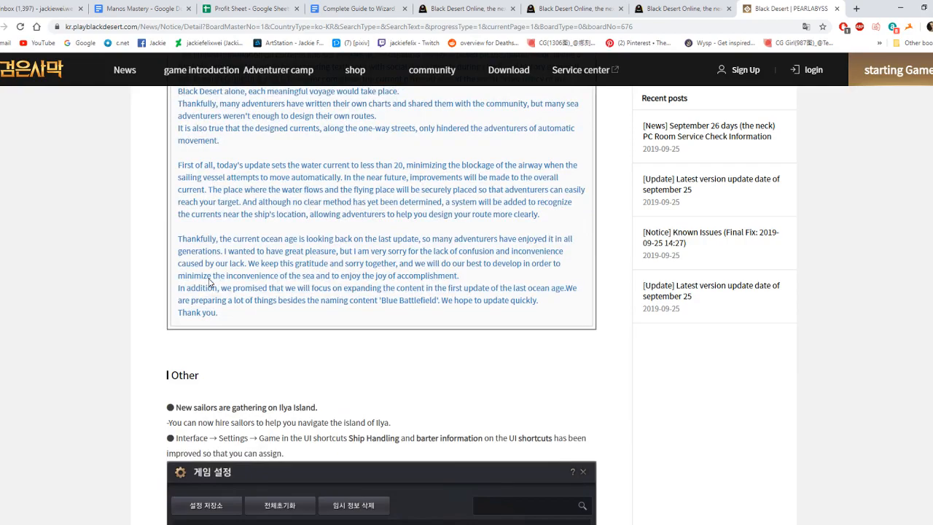
- Scroll to the event banner and expand the event details
{"action": "scroll", "scroll_direction": "down", "scroll_amount": 3}
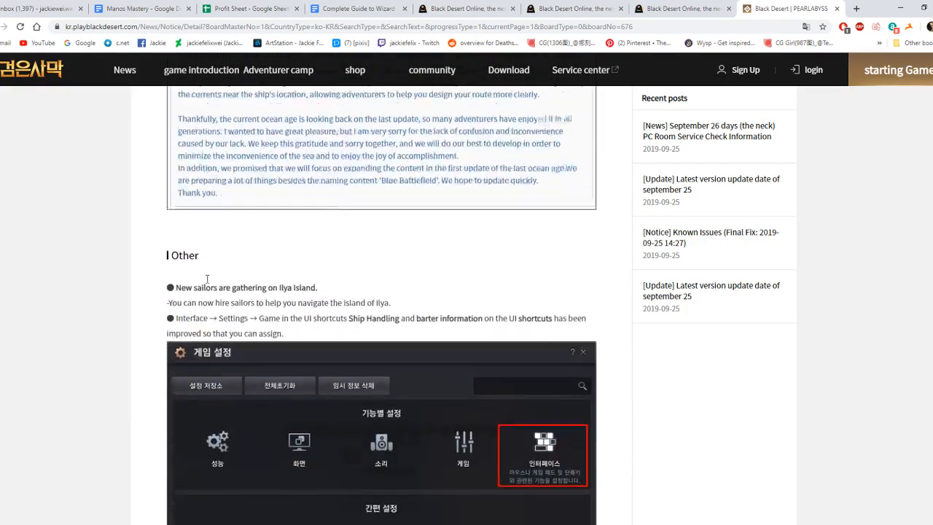
{"action": "scroll", "scroll_direction": "down", "scroll_amount": 3}
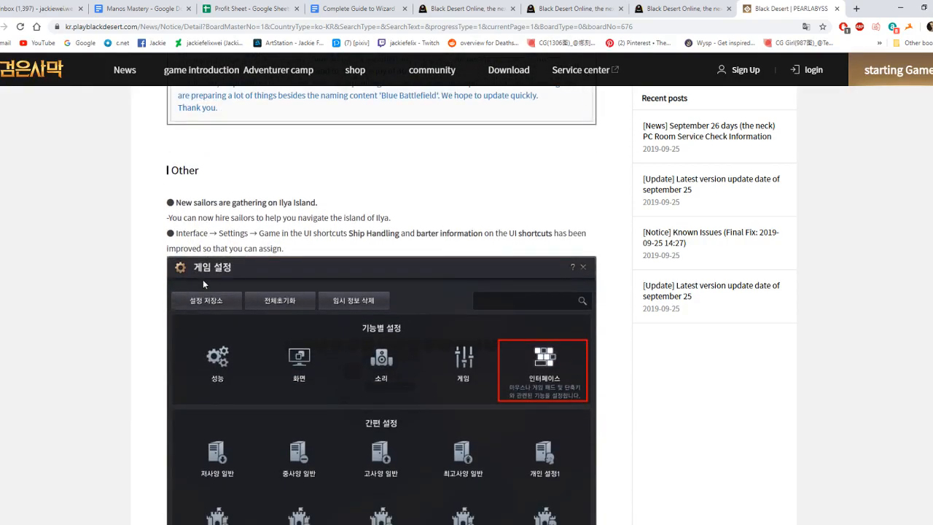
{"action": "left_click", "coordinate": [542, 361]}
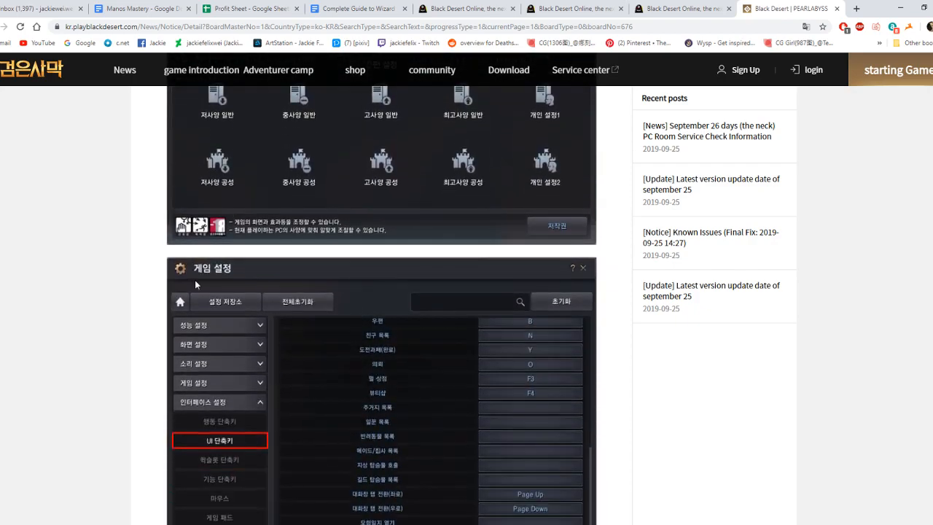
{"action": "scroll", "scroll_direction": "down", "scroll_amount": 3}
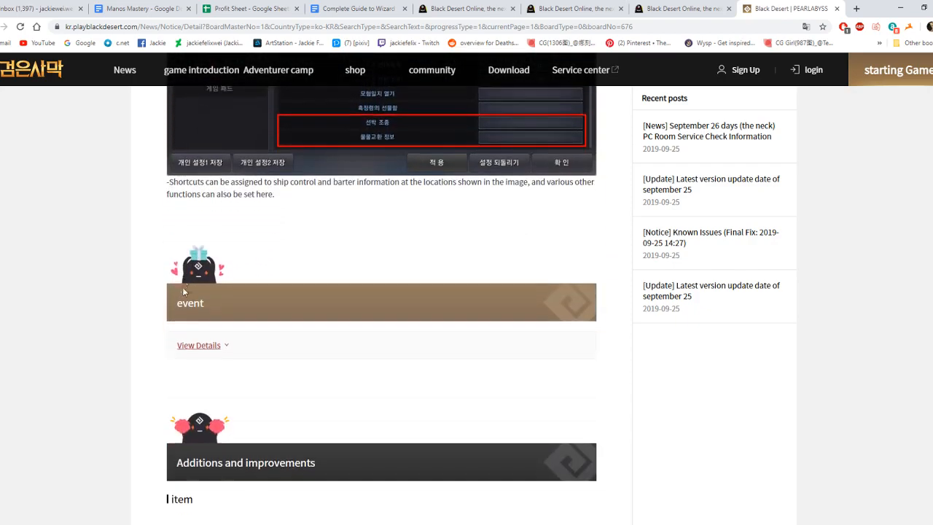
{"action": "scroll", "scroll_direction": "down", "scroll_amount": 3}
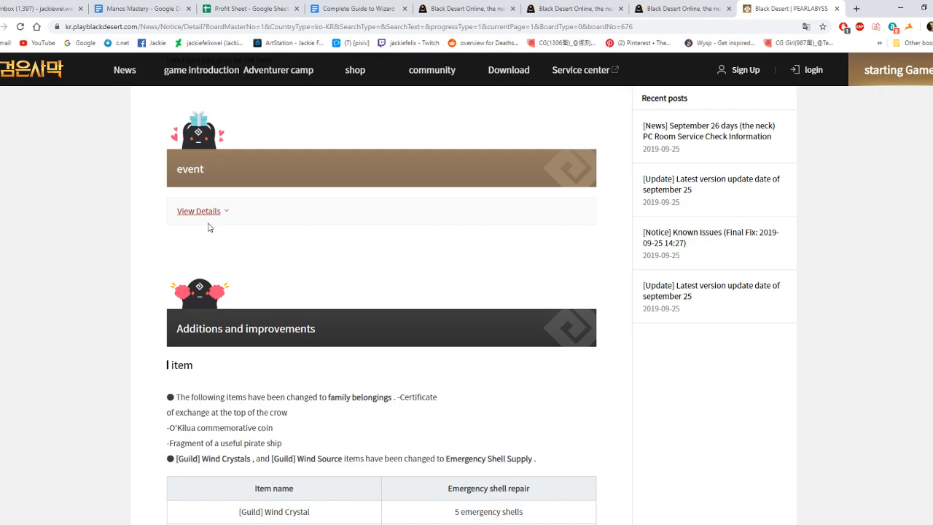
{"action": "left_click", "coordinate": [198, 211]}
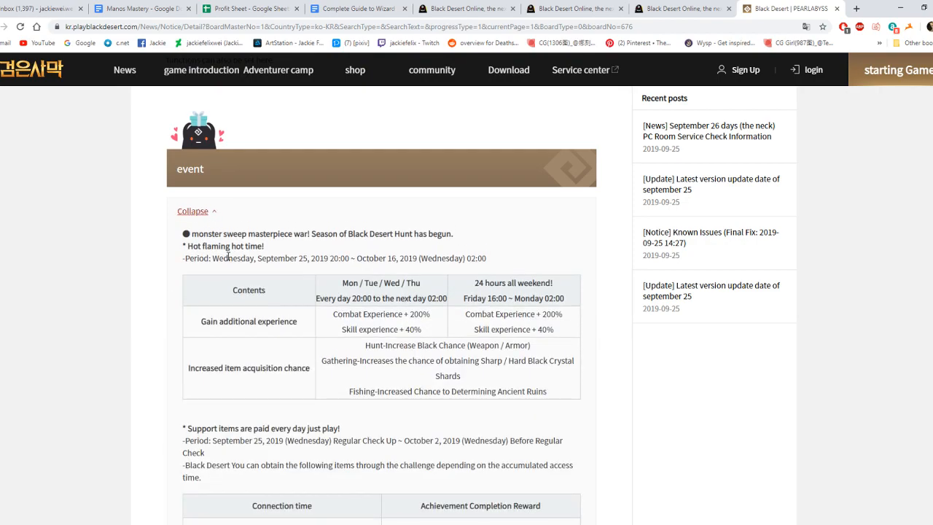
- Read the Hunt season experience boost, playtime reward and world boss loot tables
{"action": "scroll", "scroll_direction": "down", "scroll_amount": 3}
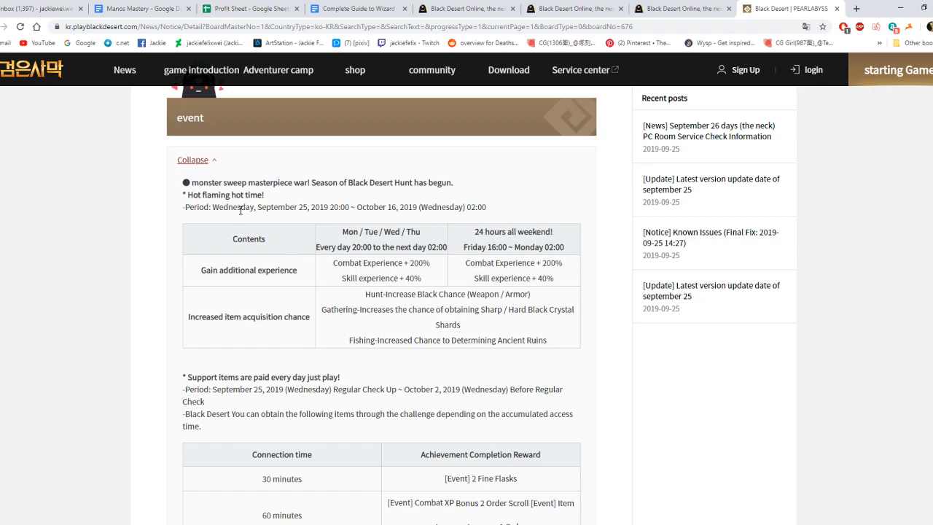
{"action": "mouse_move", "coordinate": [246, 219]}
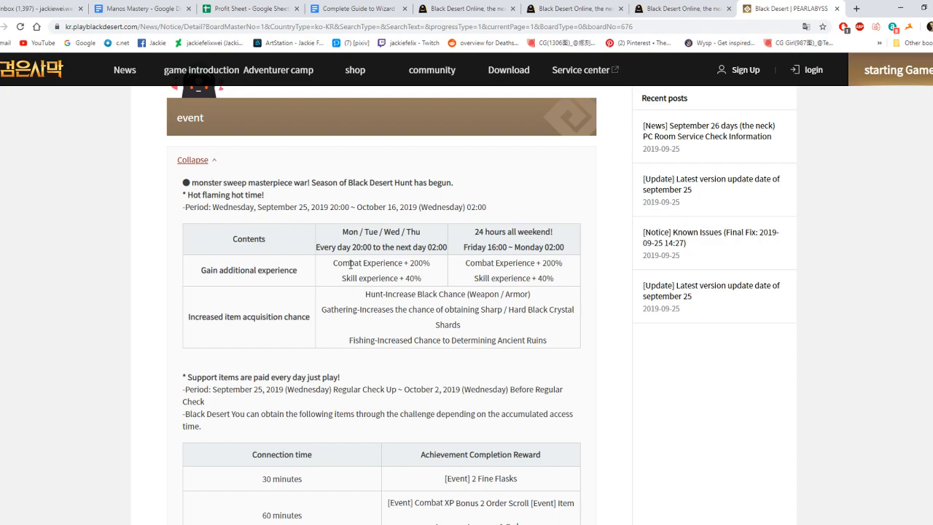
{"action": "scroll", "scroll_direction": "down", "scroll_amount": 3}
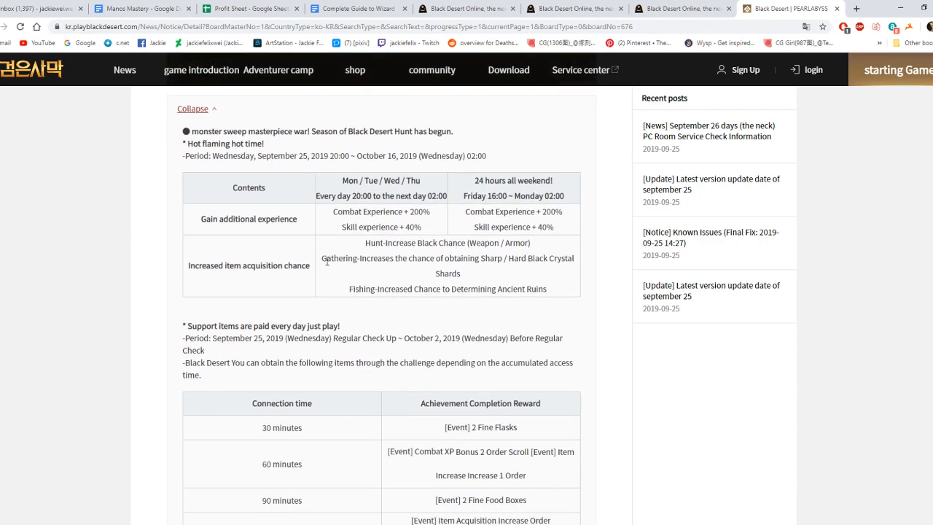
{"action": "scroll", "scroll_direction": "down", "scroll_amount": 3}
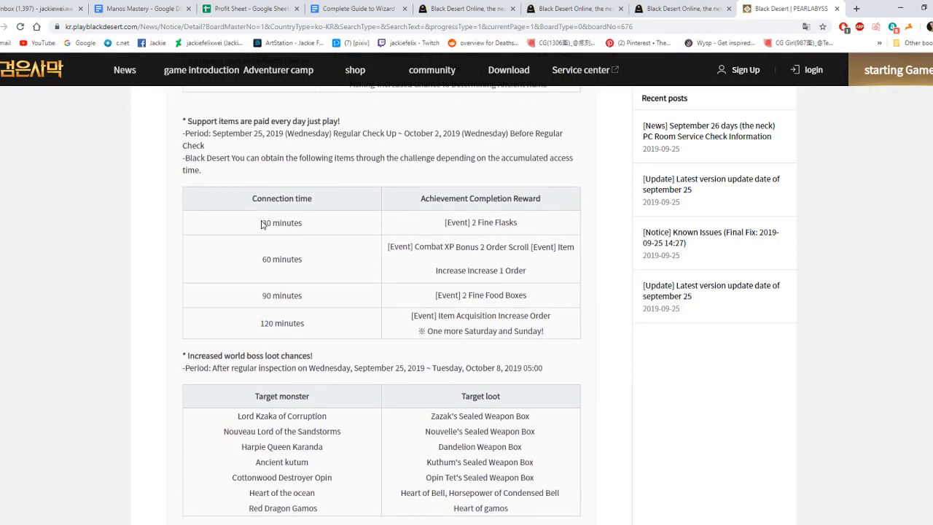
{"action": "scroll", "scroll_direction": "down", "scroll_amount": 3}
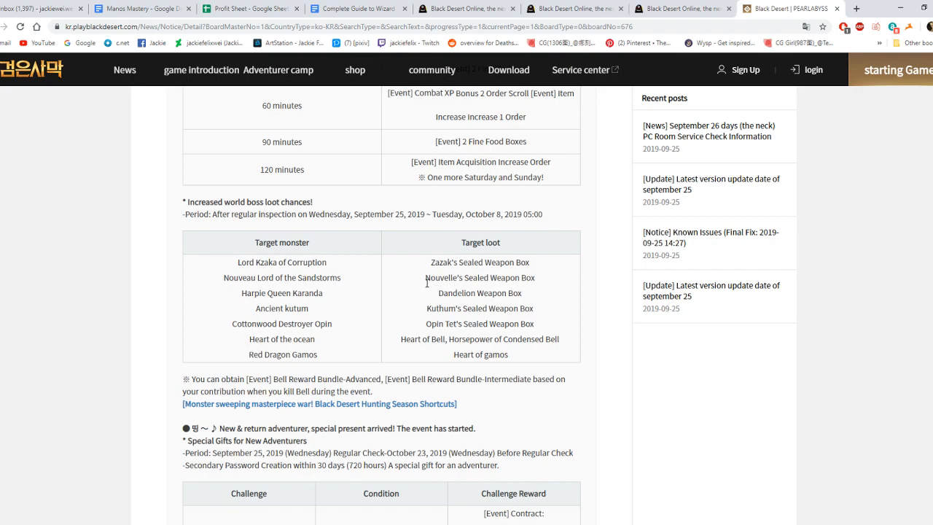
{"action": "scroll", "scroll_direction": "down", "scroll_amount": 3}
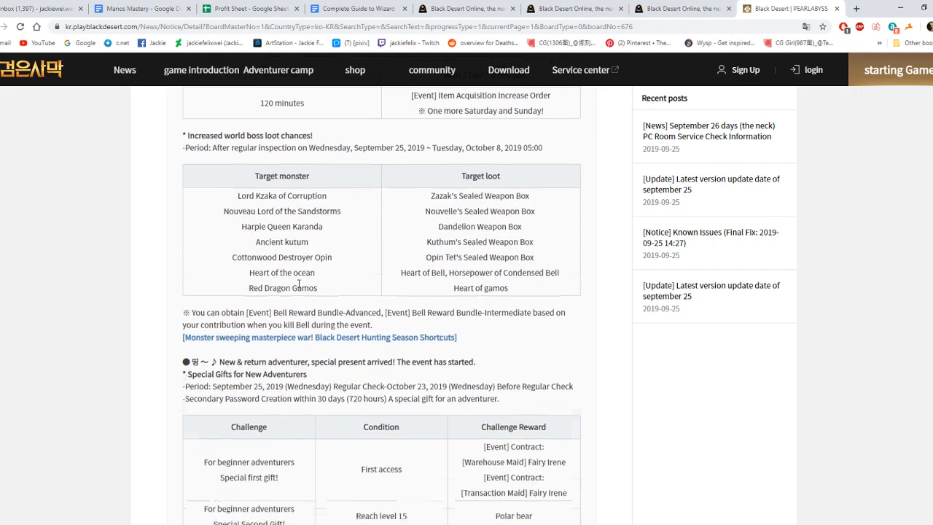
{"action": "scroll", "scroll_direction": "down", "scroll_amount": 3}
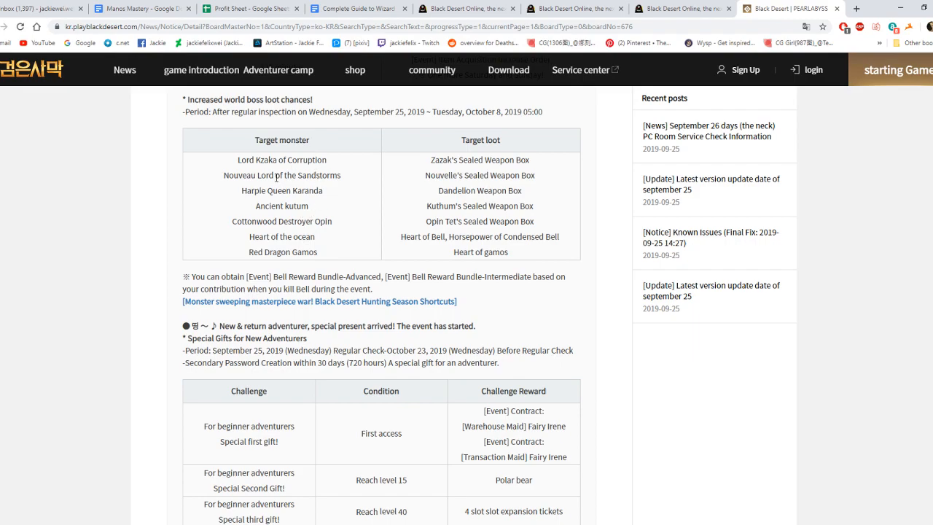
{"action": "scroll", "scroll_direction": "down", "scroll_amount": 3}
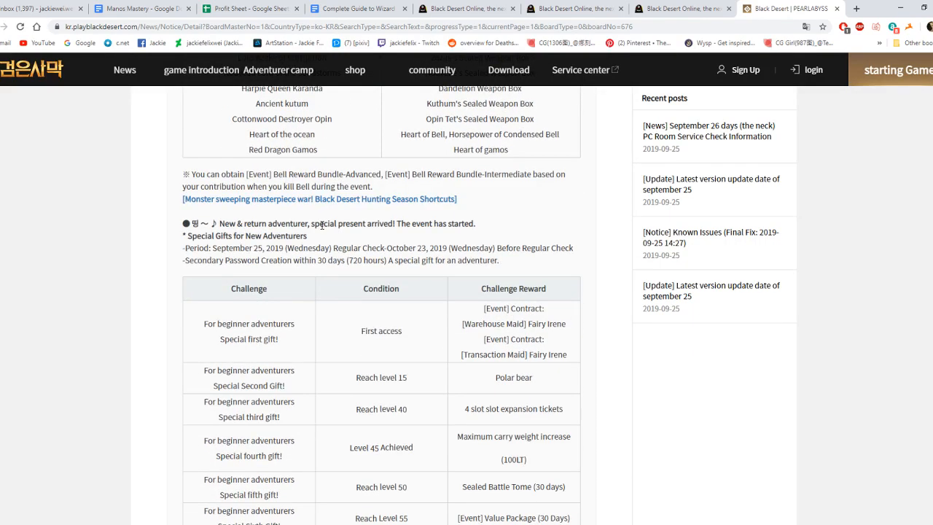
{"action": "scroll", "scroll_direction": "down", "scroll_amount": 3}
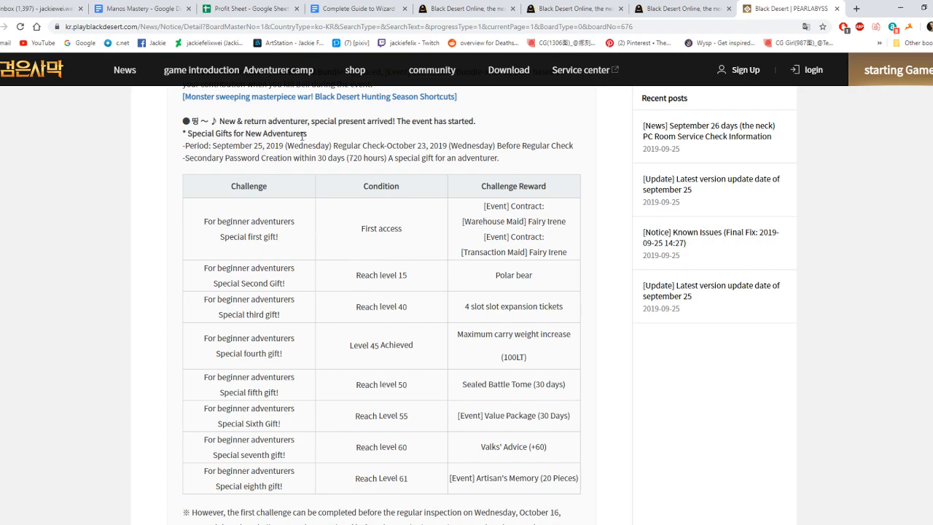
{"action": "mouse_move", "coordinate": [315, 327]}
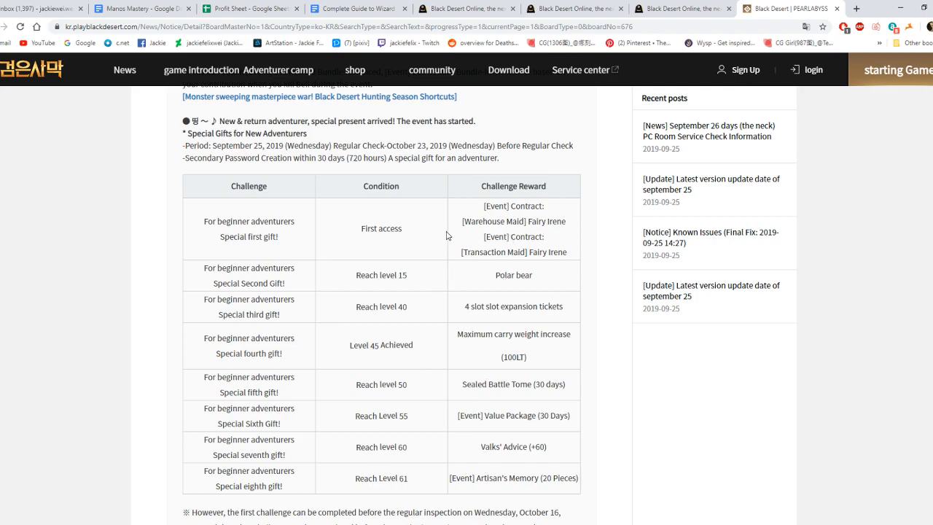
{"action": "mouse_move", "coordinate": [506, 281]}
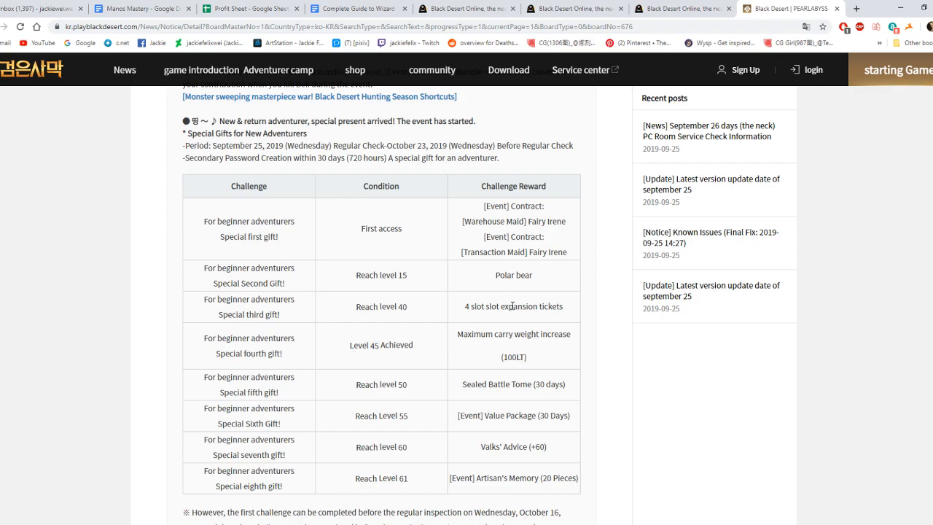
{"action": "mouse_move", "coordinate": [535, 362]}
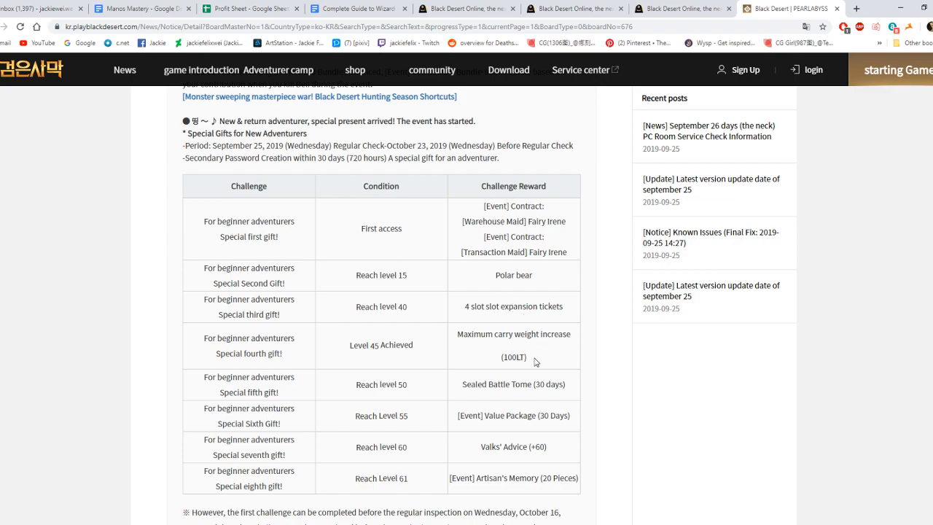
- Scroll the Korean notice through the beginner and returning adventurer gift tables and training XP boost
{"action": "scroll", "scroll_direction": "down", "scroll_amount": 3}
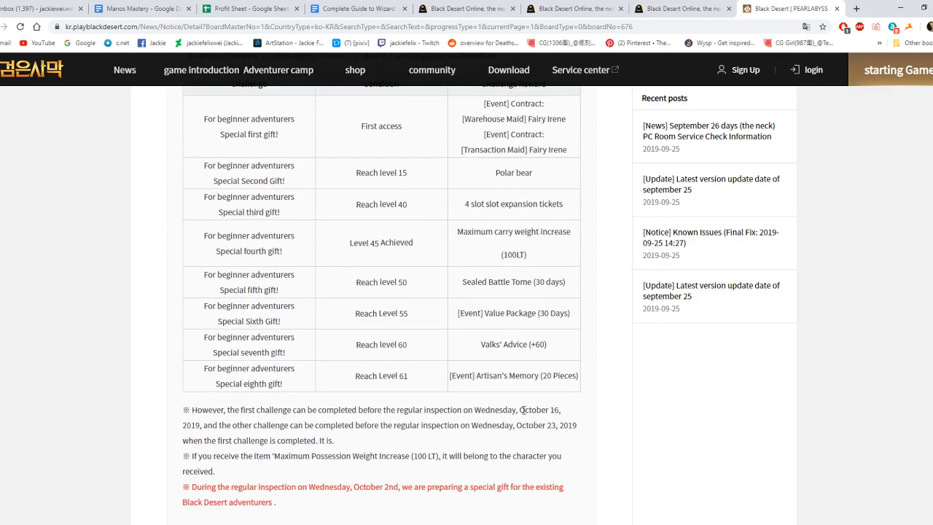
{"action": "scroll", "scroll_direction": "down", "scroll_amount": 3}
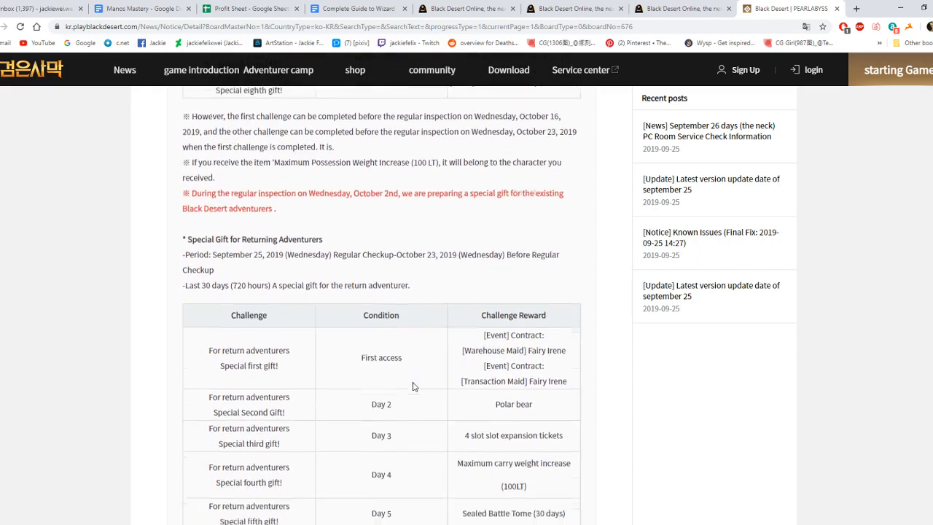
{"action": "scroll", "scroll_direction": "down", "scroll_amount": 3}
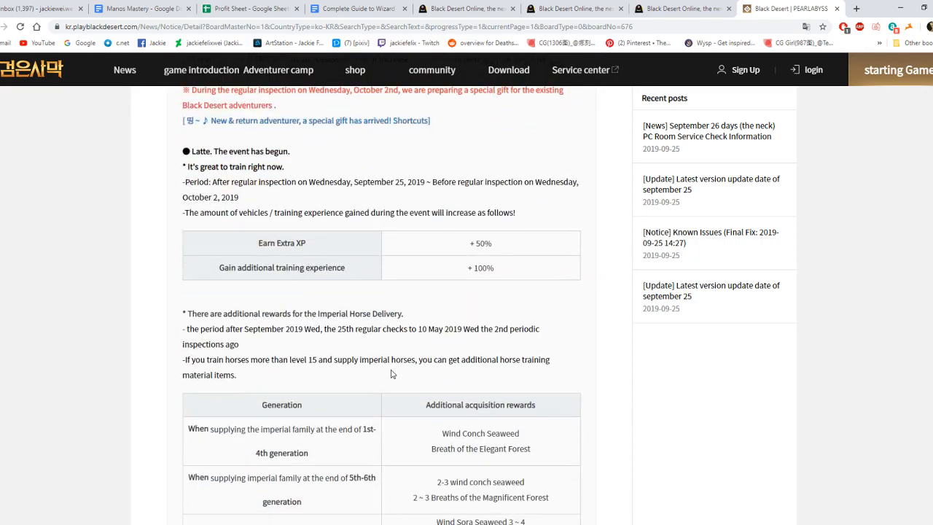
{"action": "scroll", "scroll_direction": "down", "scroll_amount": 3}
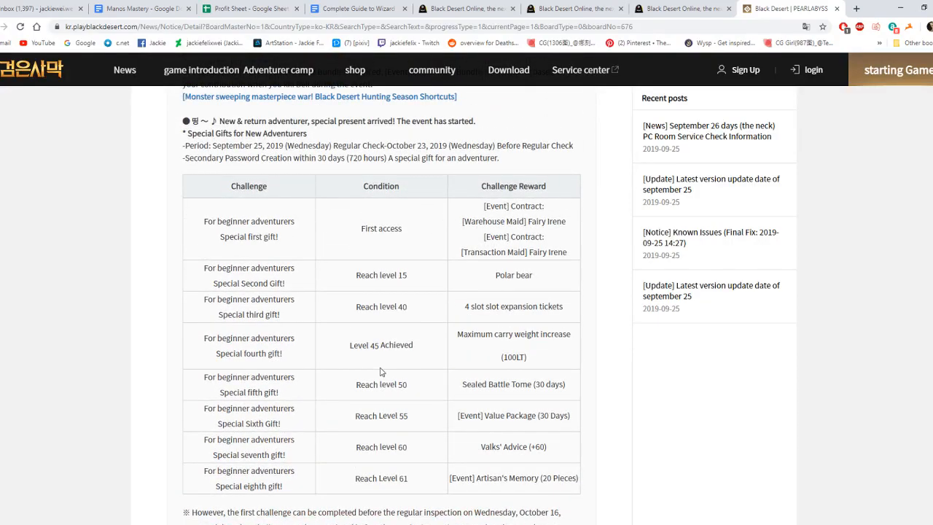
{"action": "mouse_move", "coordinate": [499, 272]}
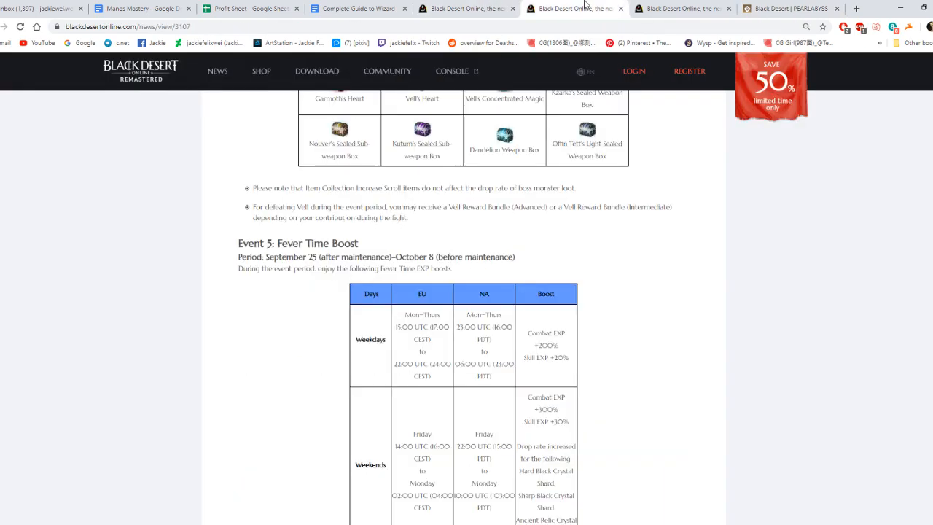
- Scroll the NA/EU Fever Time, Fall Festival and Loyal Attendance reward tables
{"action": "scroll", "scroll_direction": "up", "scroll_amount": 3}
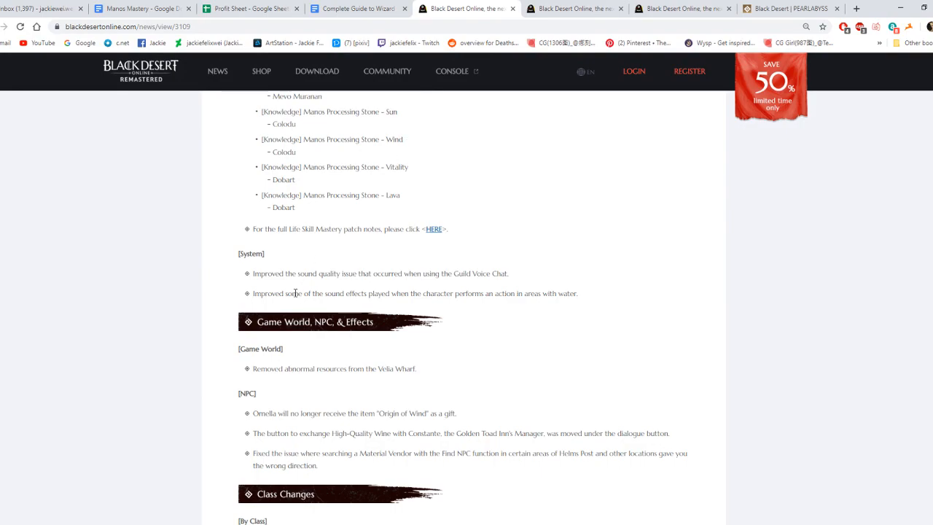
{"action": "scroll", "scroll_direction": "down", "scroll_amount": 3}
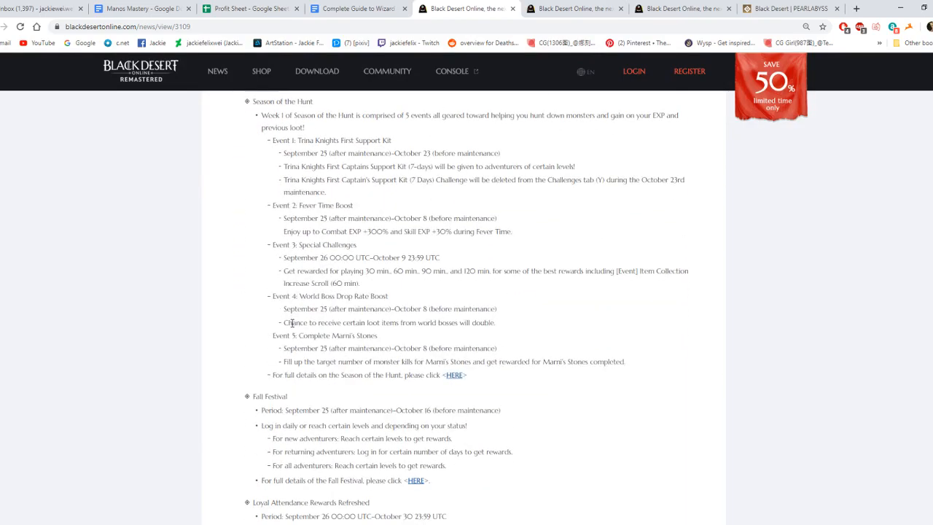
{"action": "scroll", "scroll_direction": "down", "scroll_amount": 3}
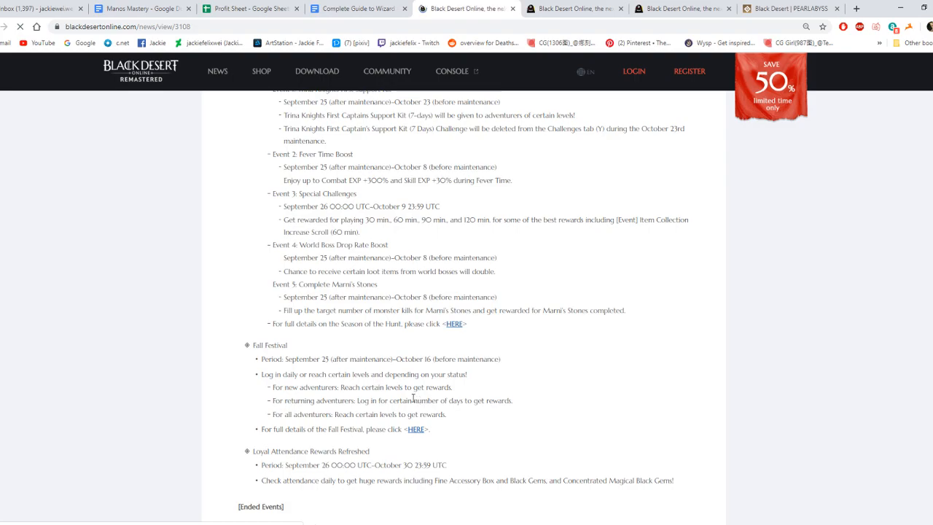
{"action": "scroll", "scroll_direction": "down", "scroll_amount": 3}
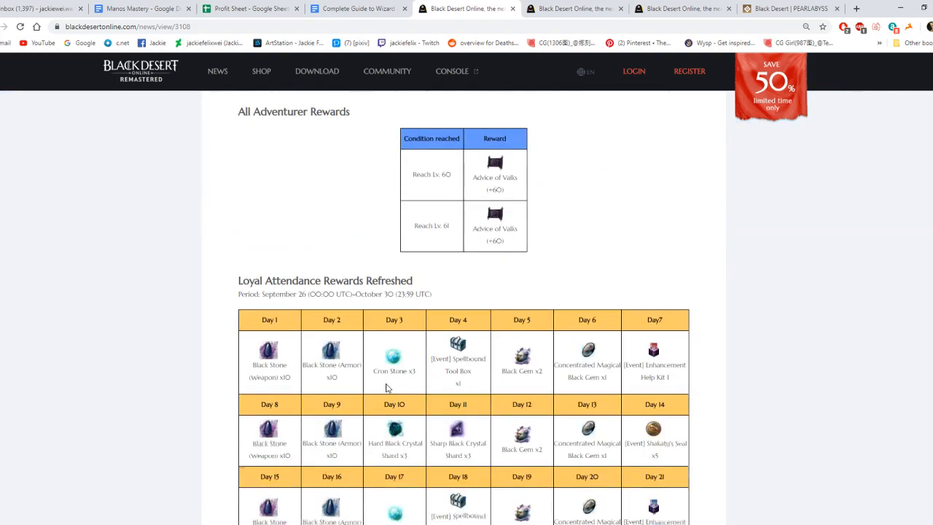
{"action": "scroll", "scroll_direction": "down", "scroll_amount": 3}
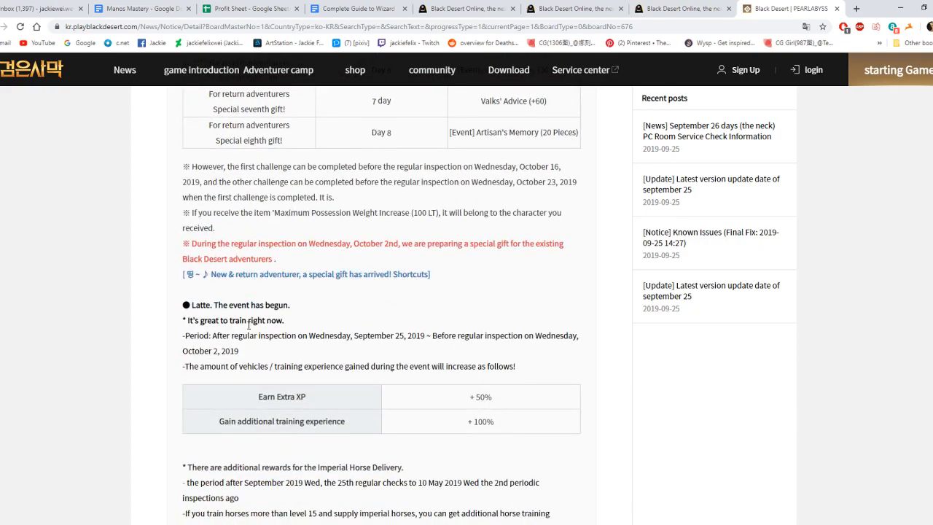
- Scroll the Korean notice past the Latte XP bonus, Imperial Horse Delivery rewards and Bloody Altar end note
{"action": "scroll", "scroll_direction": "down", "scroll_amount": 3}
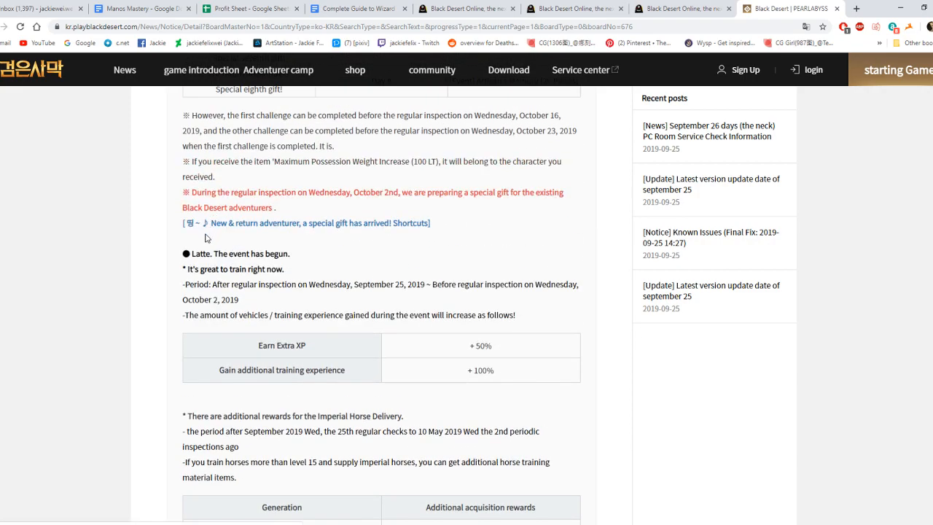
{"action": "scroll", "scroll_direction": "down", "scroll_amount": 3}
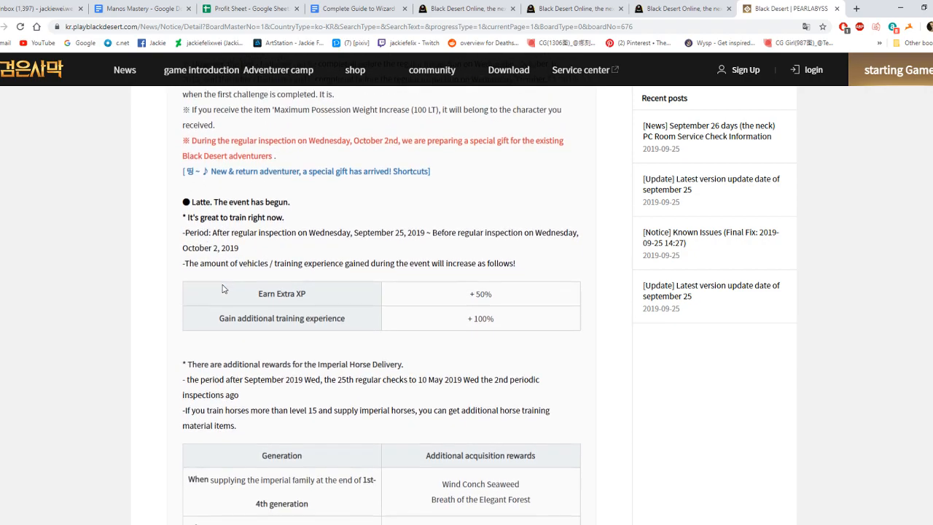
{"action": "scroll", "scroll_direction": "down", "scroll_amount": 3}
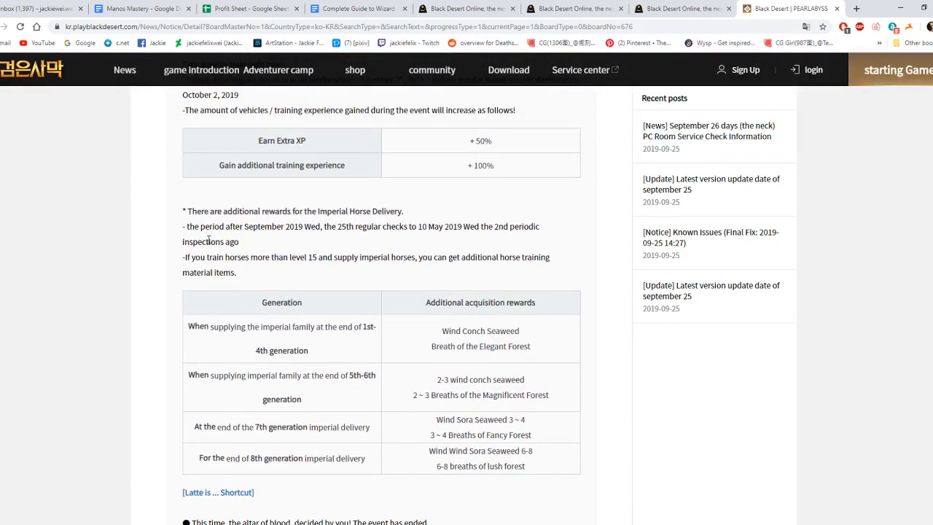
{"action": "mouse_move", "coordinate": [261, 230]}
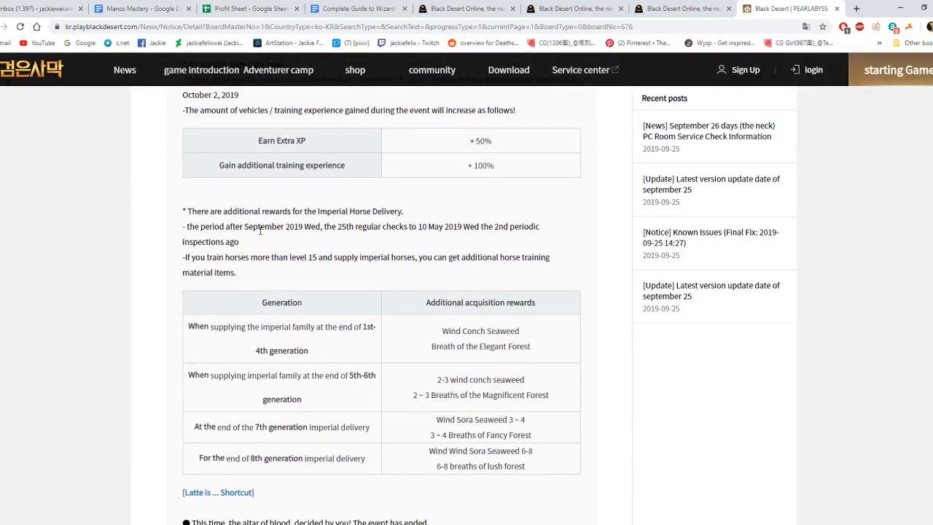
{"action": "mouse_move", "coordinate": [271, 235]}
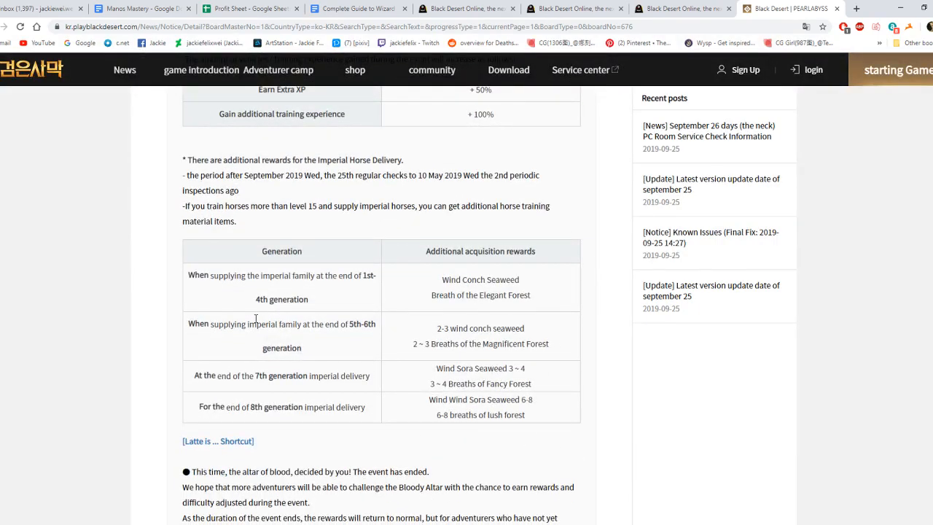
{"action": "scroll", "scroll_direction": "down", "scroll_amount": 3}
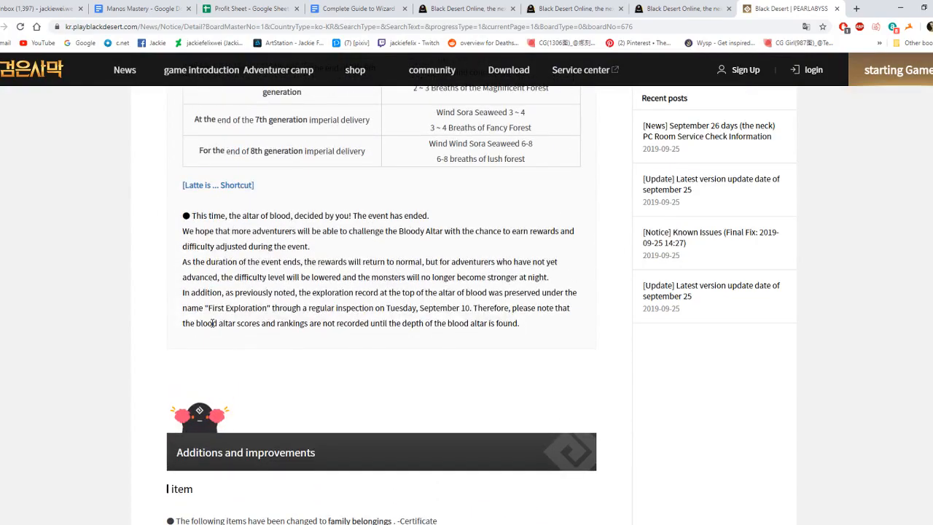
- Read the Korean Additions and improvements, including auto-run path saving and UI changes
{"action": "scroll", "scroll_direction": "down", "scroll_amount": 3}
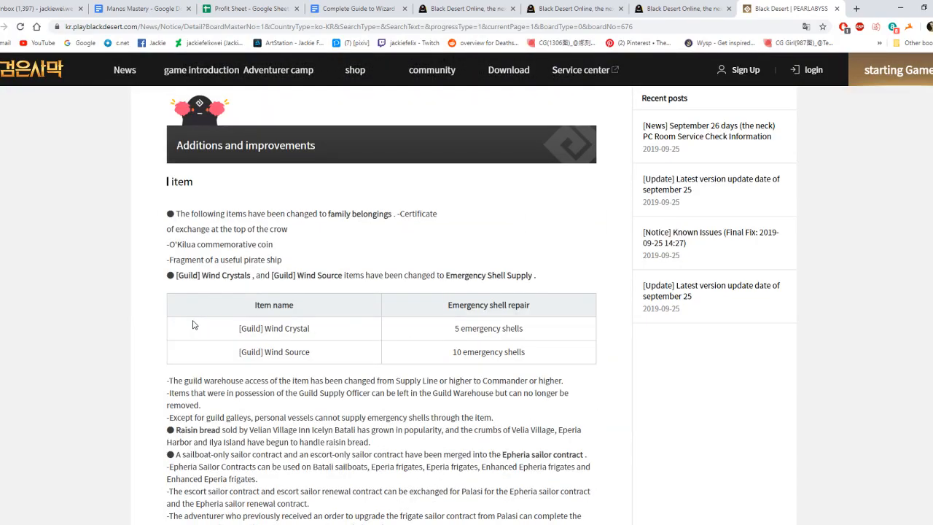
{"action": "scroll", "scroll_direction": "down", "scroll_amount": 3}
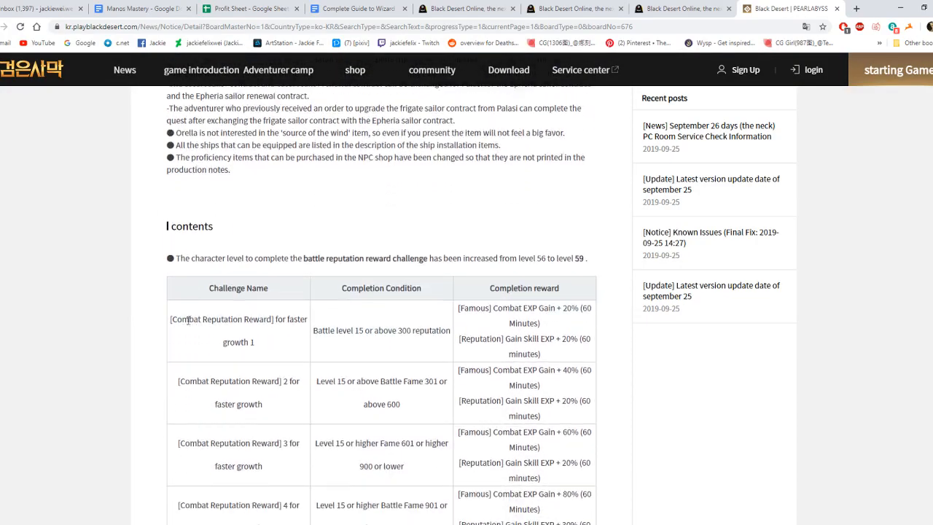
{"action": "scroll", "scroll_direction": "down", "scroll_amount": 3}
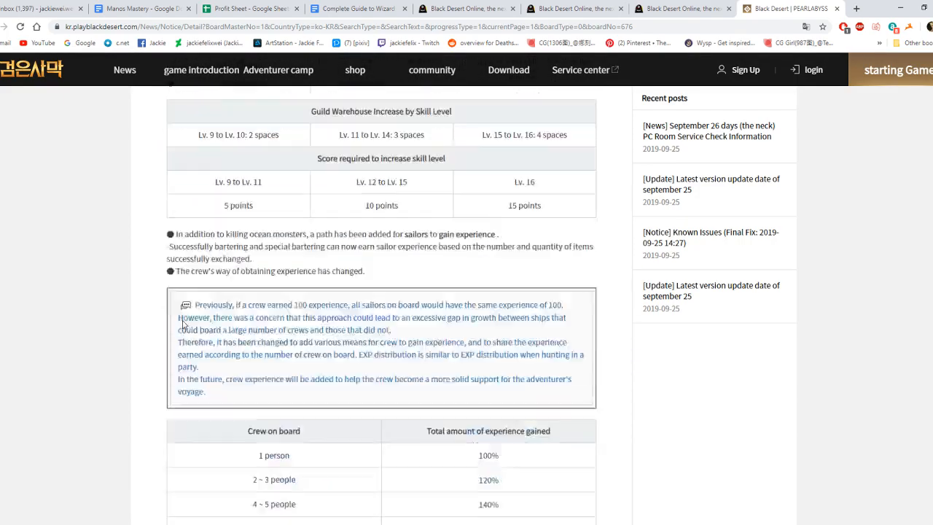
{"action": "scroll", "scroll_direction": "down", "scroll_amount": 3}
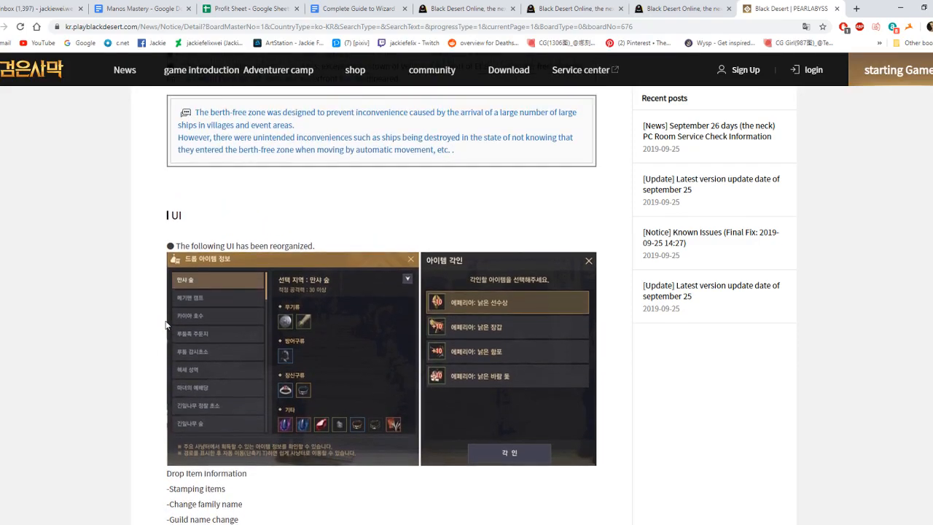
{"action": "scroll", "scroll_direction": "down", "scroll_amount": 3}
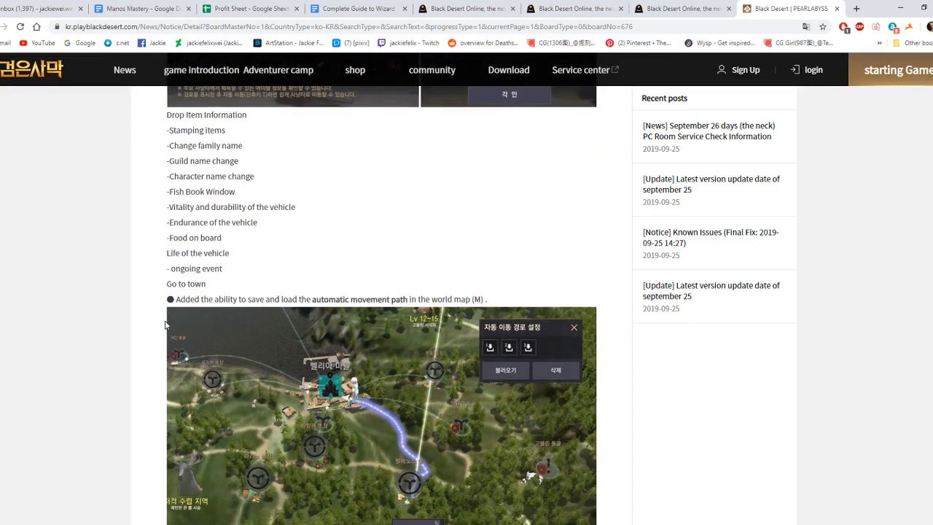
- Read the Vehicle, system, Pearl shop and Fixes sections, then return to the NA/EU patch notes
{"action": "scroll", "scroll_direction": "down", "scroll_amount": 3}
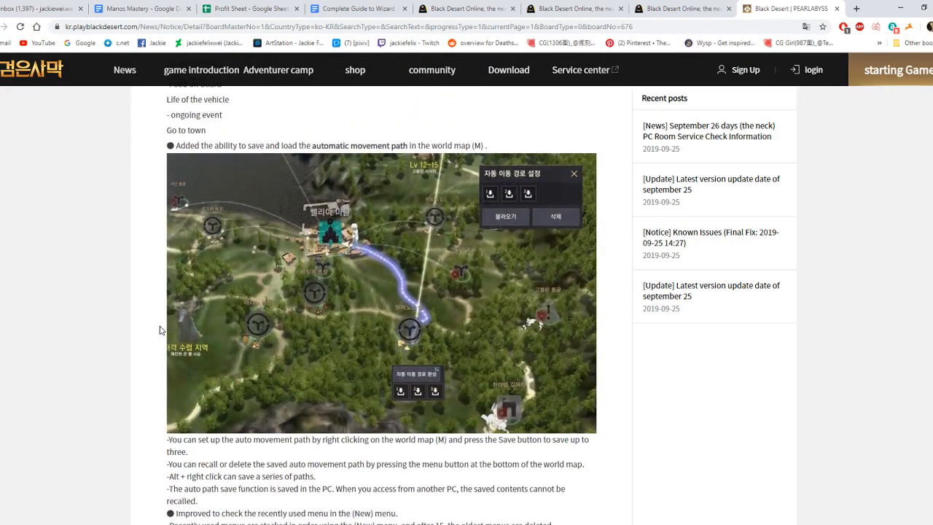
{"action": "mouse_move", "coordinate": [346, 248]}
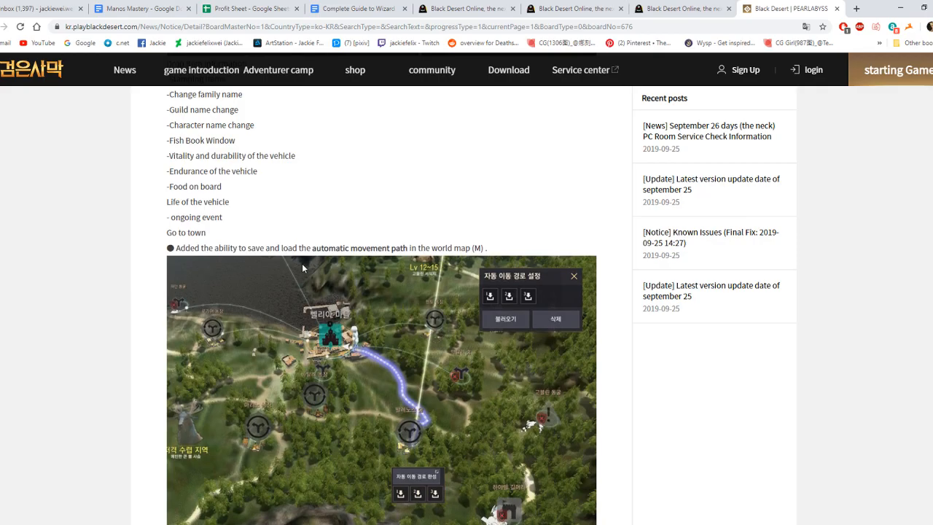
{"action": "scroll", "scroll_direction": "down", "scroll_amount": 3}
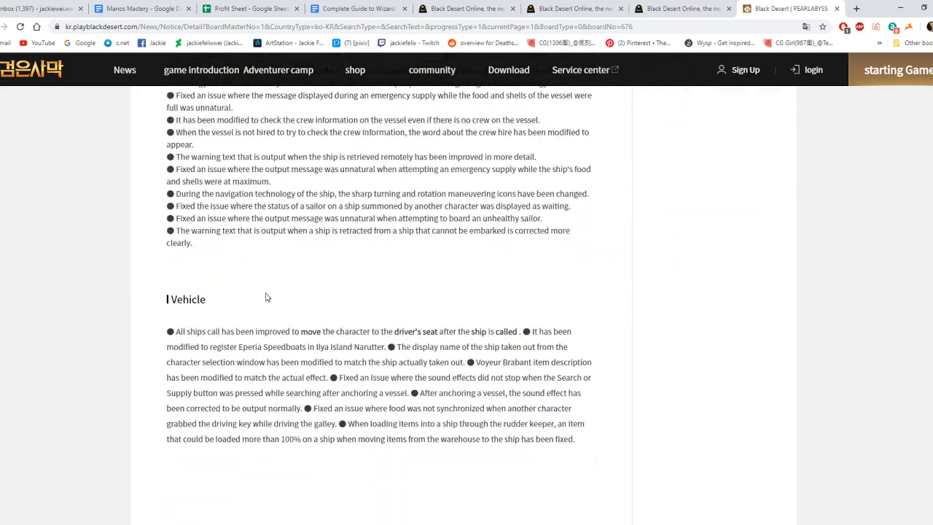
{"action": "scroll", "scroll_direction": "down", "scroll_amount": 3}
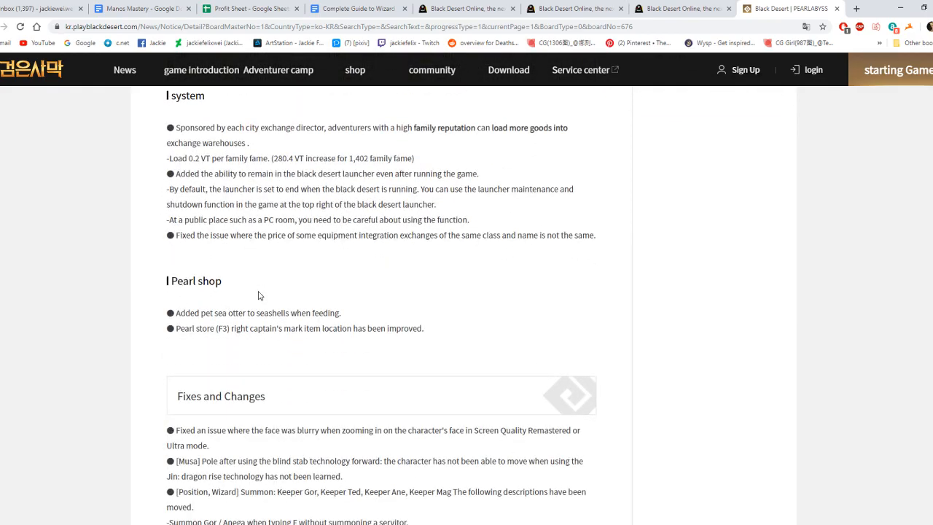
{"action": "mouse_move", "coordinate": [254, 294]}
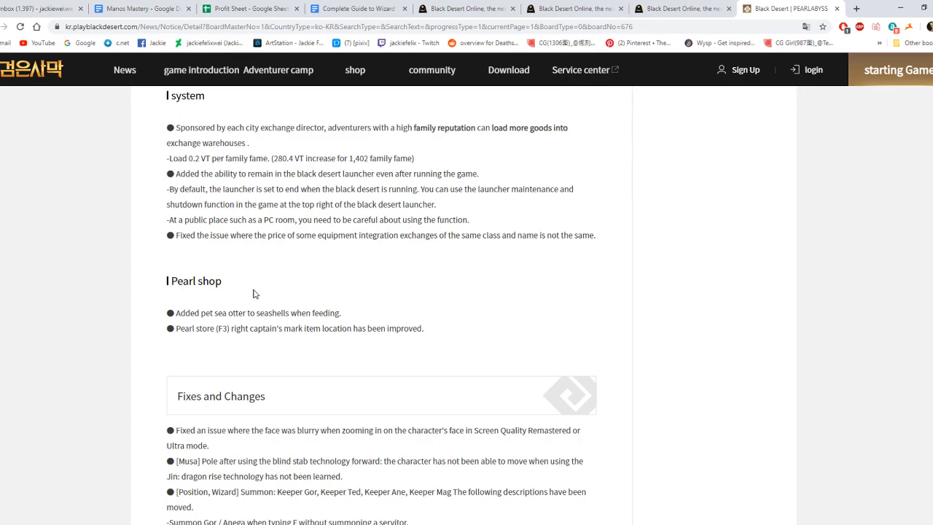
{"action": "scroll", "scroll_direction": "down", "scroll_amount": 3}
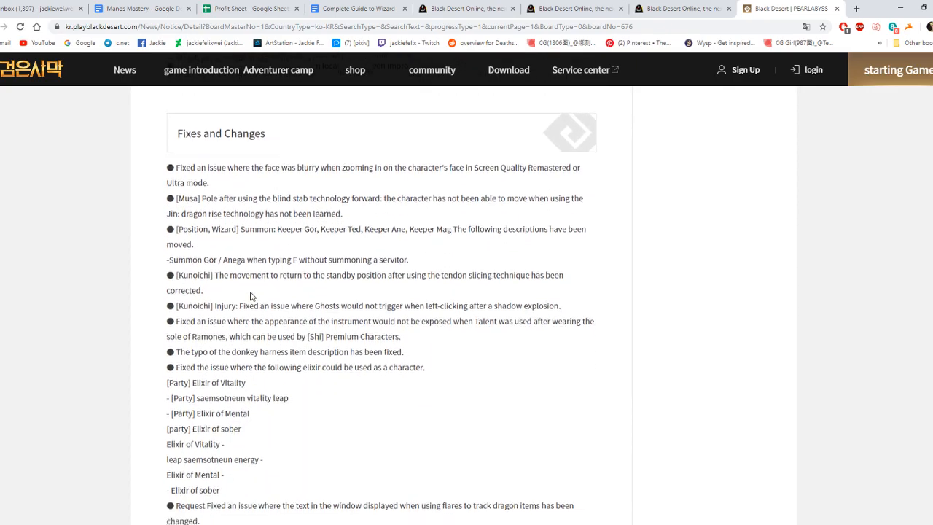
{"action": "scroll", "scroll_direction": "down", "scroll_amount": 3}
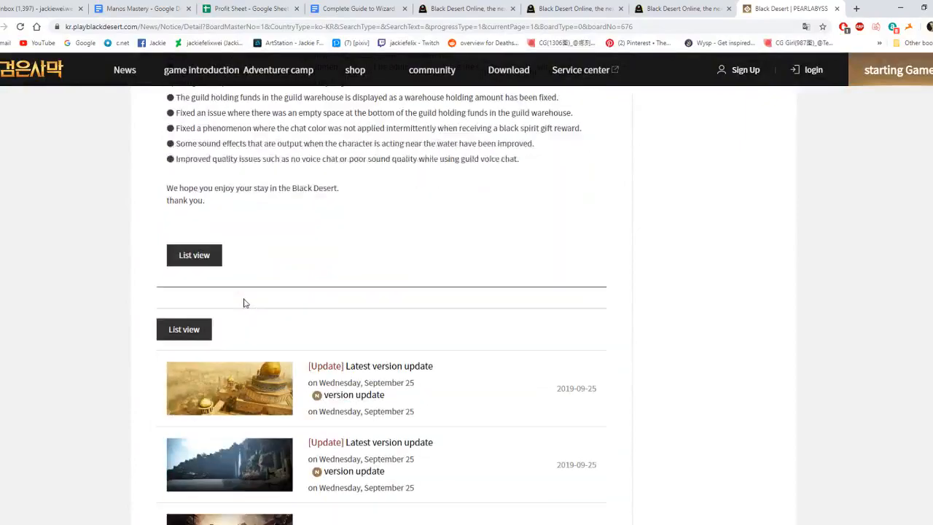
{"action": "left_click", "coordinate": [466, 8]}
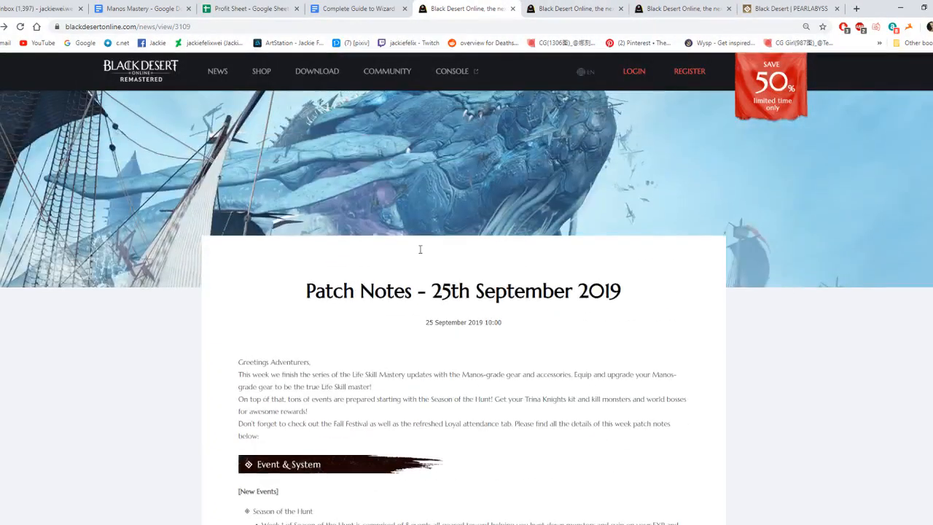
{"action": "scroll", "scroll_direction": "down", "scroll_amount": 3}
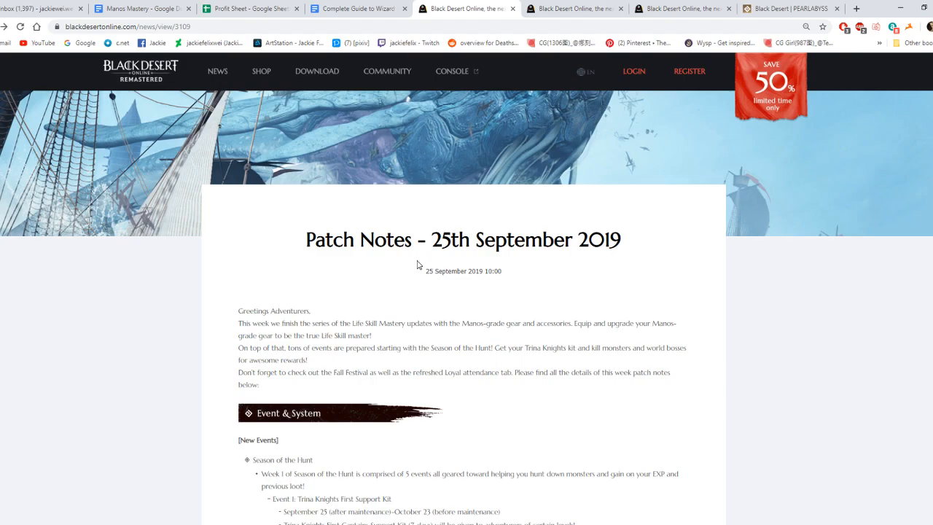
{"action": "mouse_move", "coordinate": [306, 235]}
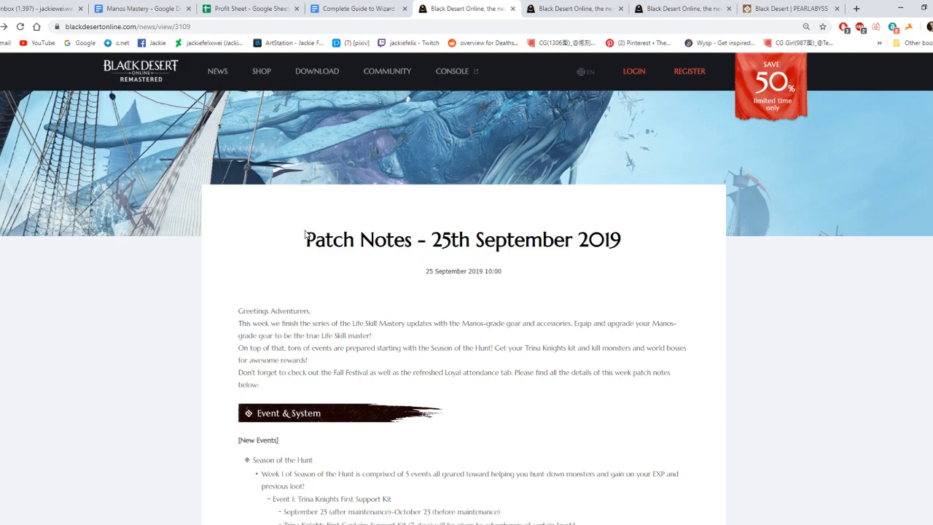